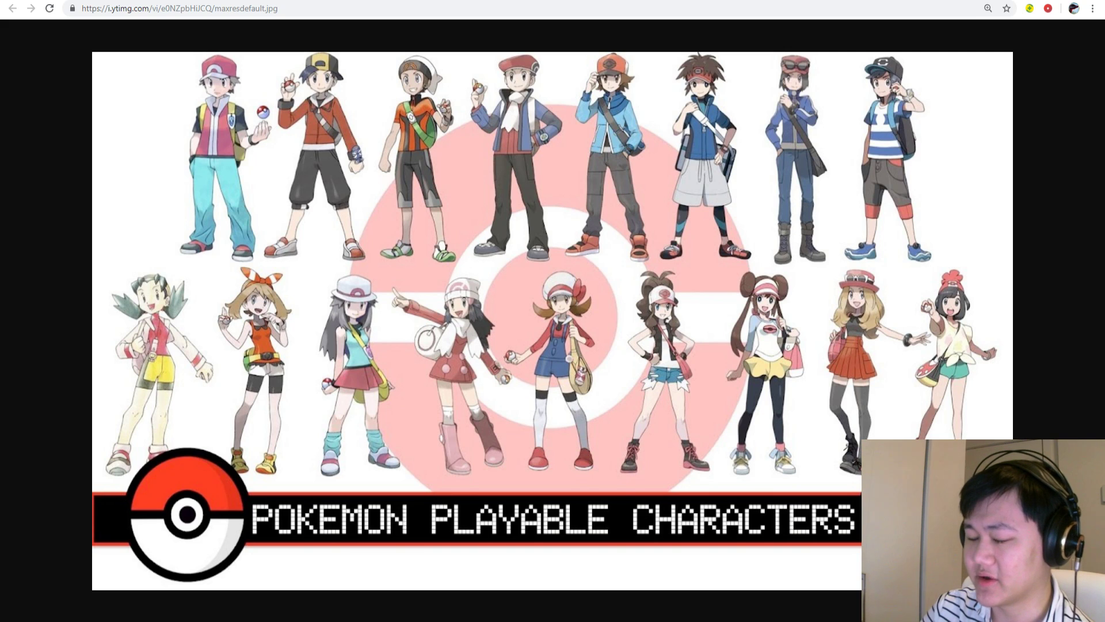
pyautogui.moveTo(310, 41)
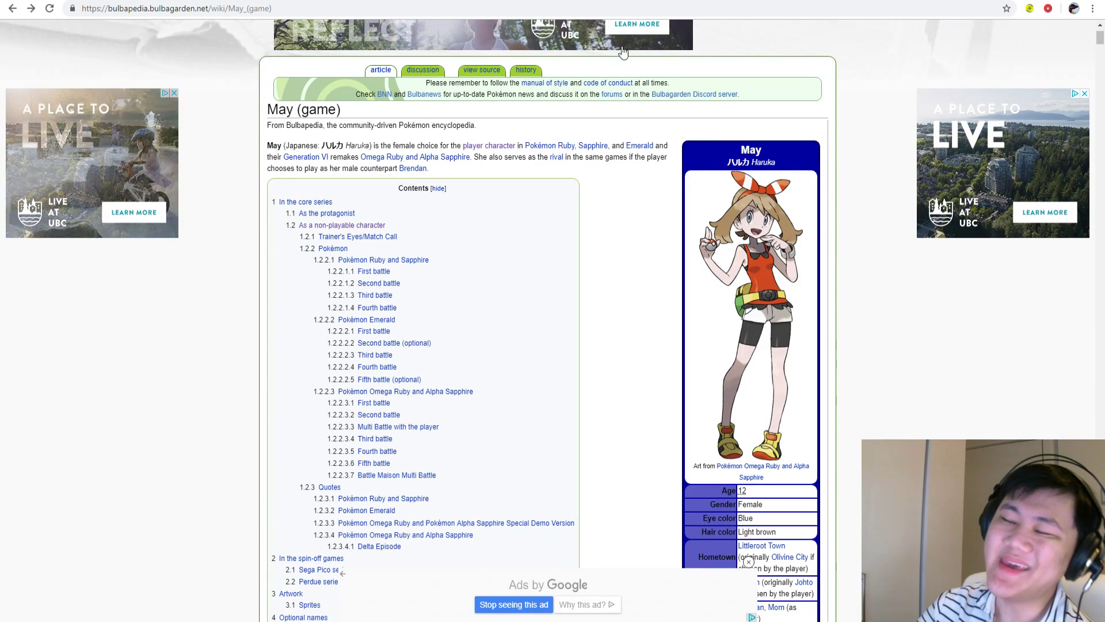
pyautogui.moveTo(505, 302)
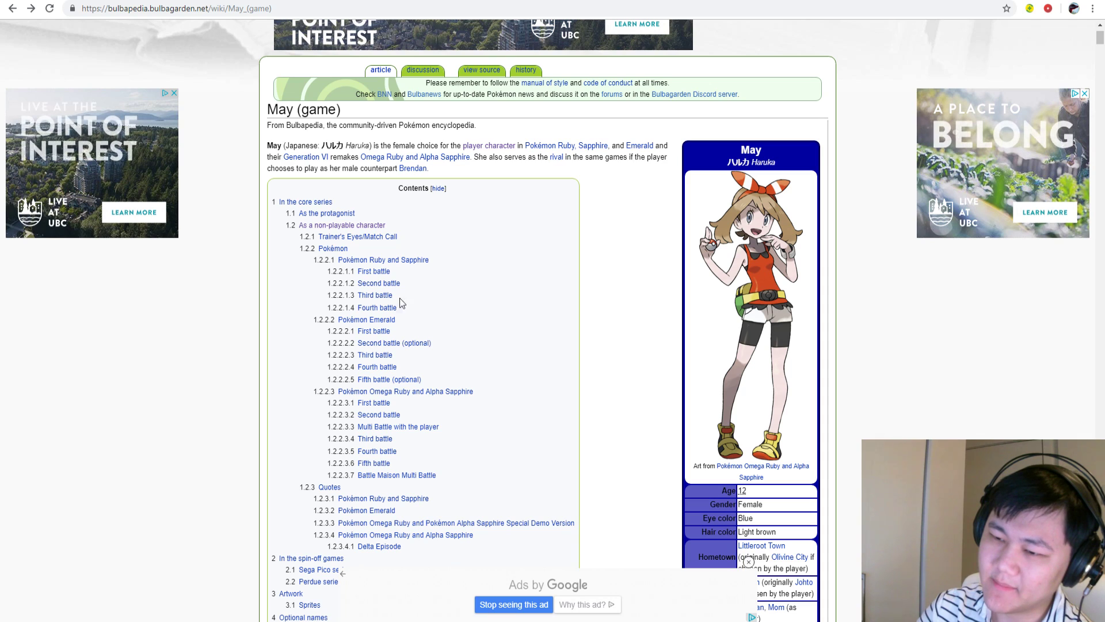
pyautogui.moveTo(374, 295)
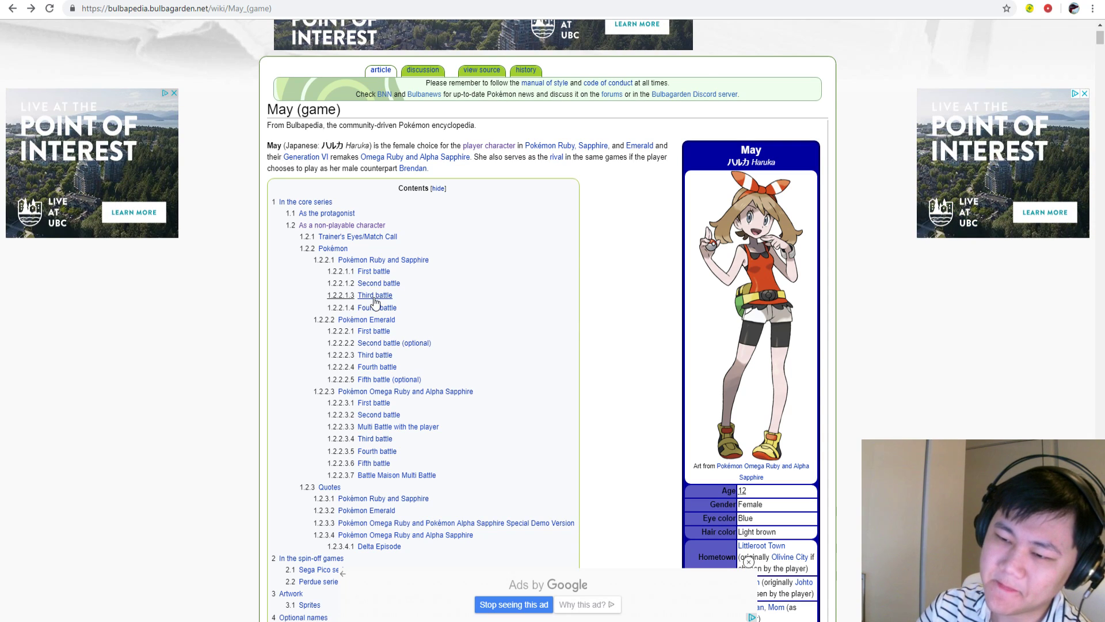
pyautogui.moveTo(377, 283)
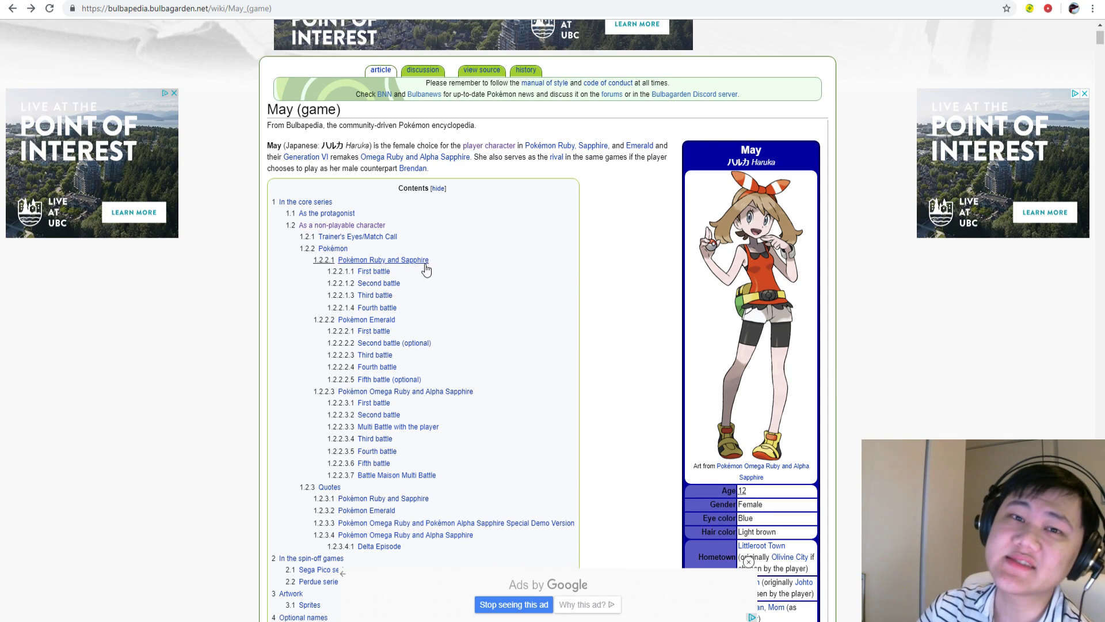
pyautogui.moveTo(618, 364)
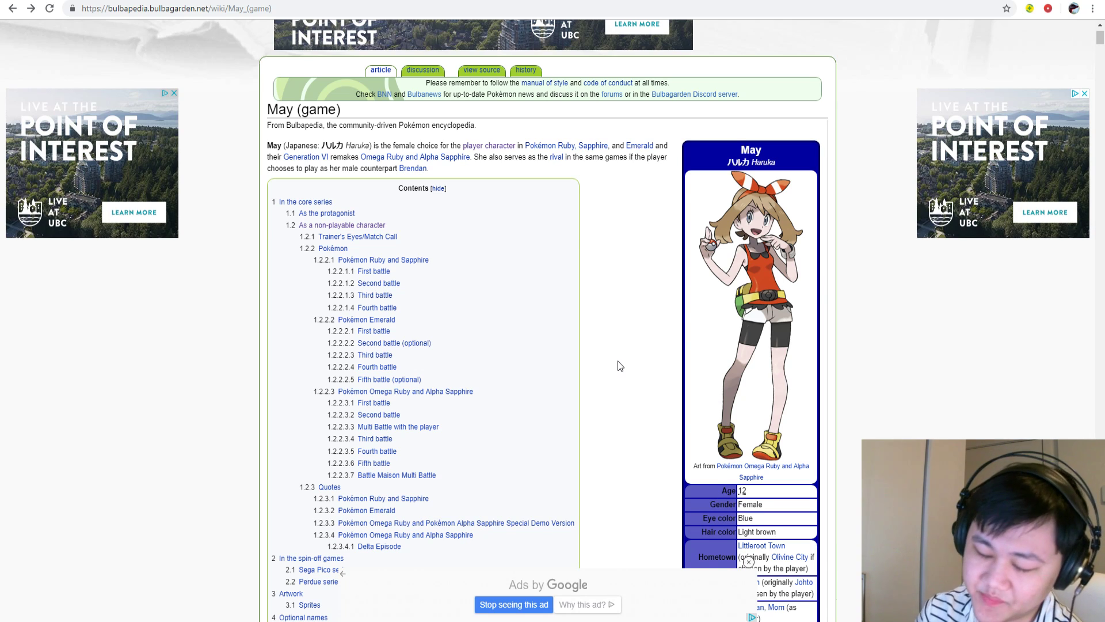
pyautogui.moveTo(621, 335)
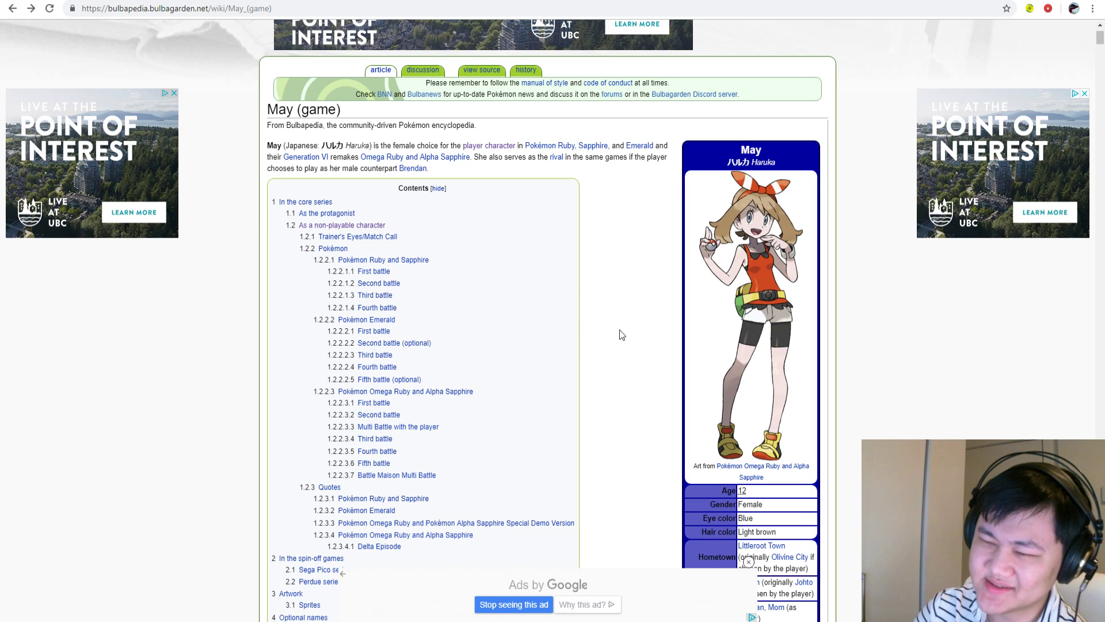
pyautogui.moveTo(373, 402)
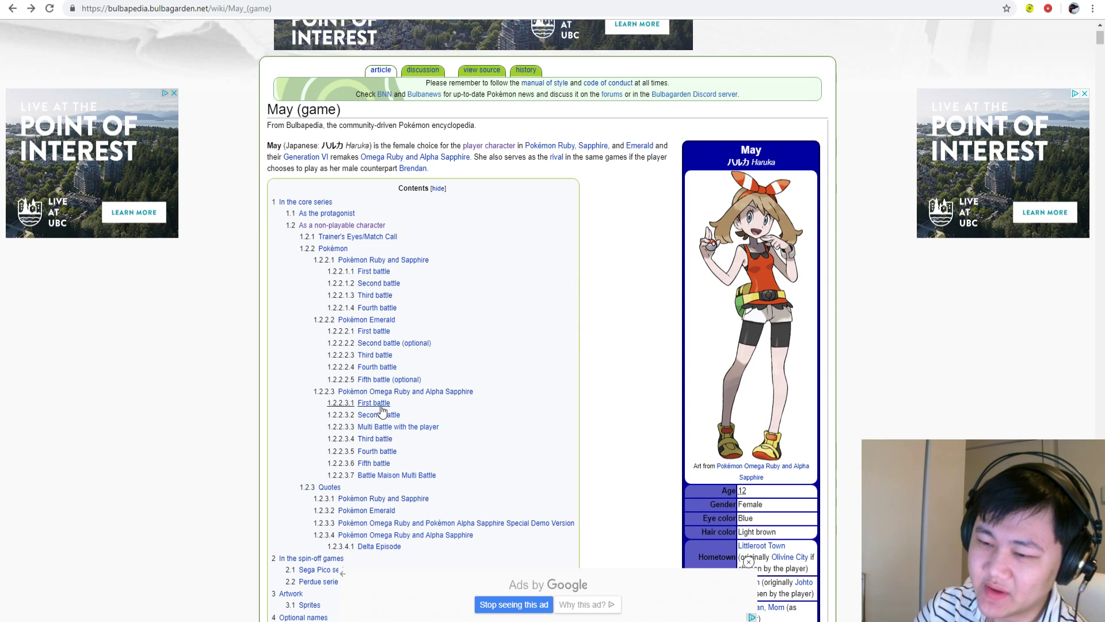
# - Jump to May's first Omega Ruby/Alpha Sapphire battle and scroll through her teams to the fifth
pyautogui.click(373, 402)
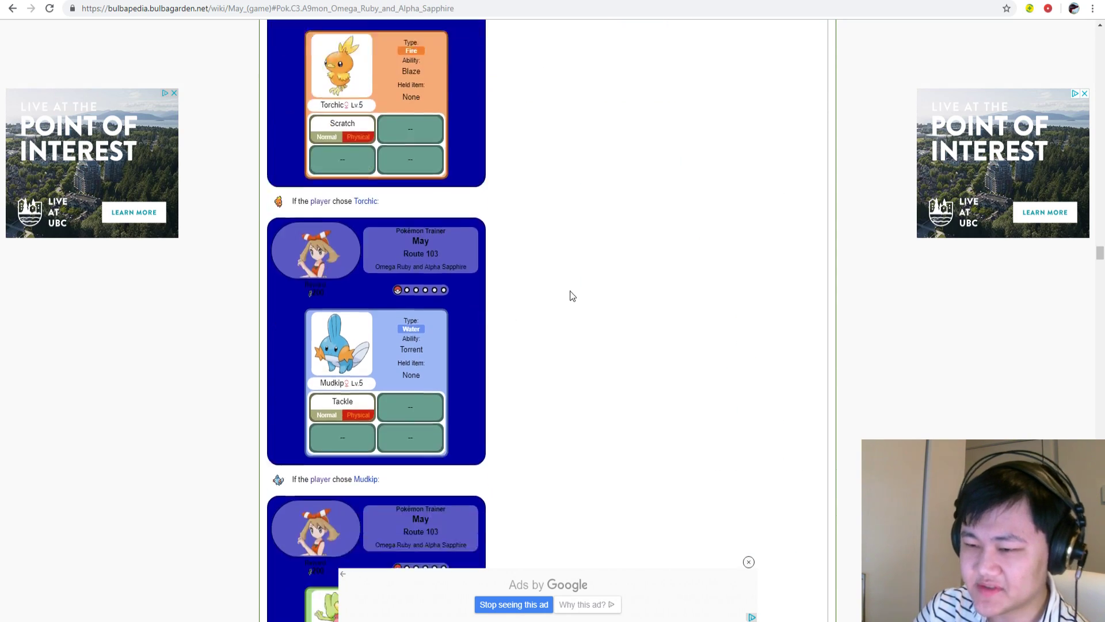
pyautogui.scroll(-3)
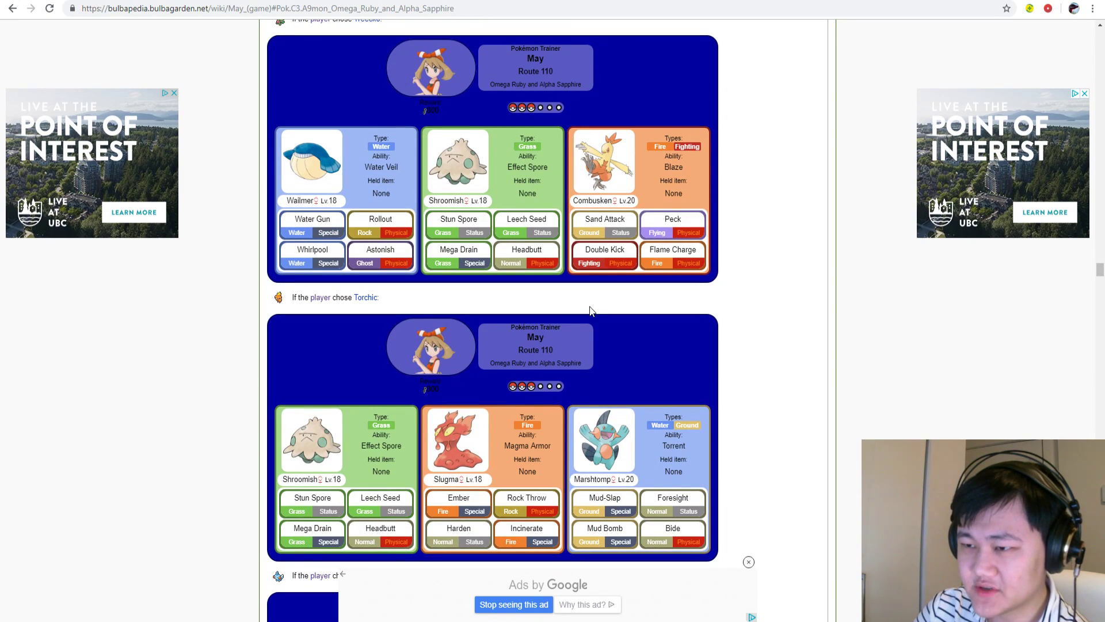
pyautogui.moveTo(665, 168)
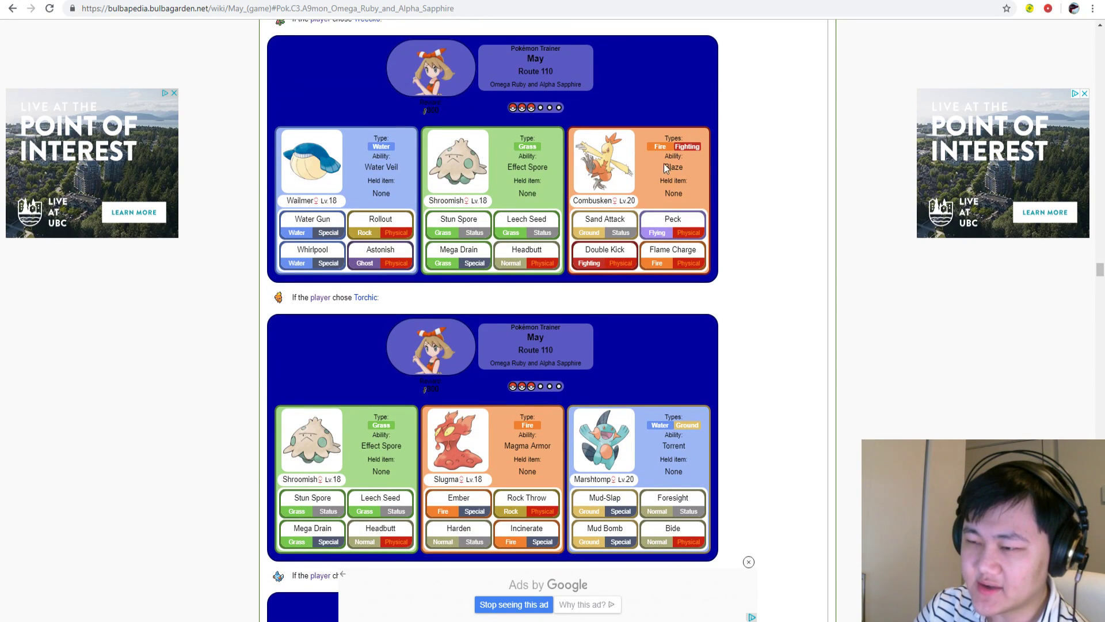
pyautogui.moveTo(499, 309)
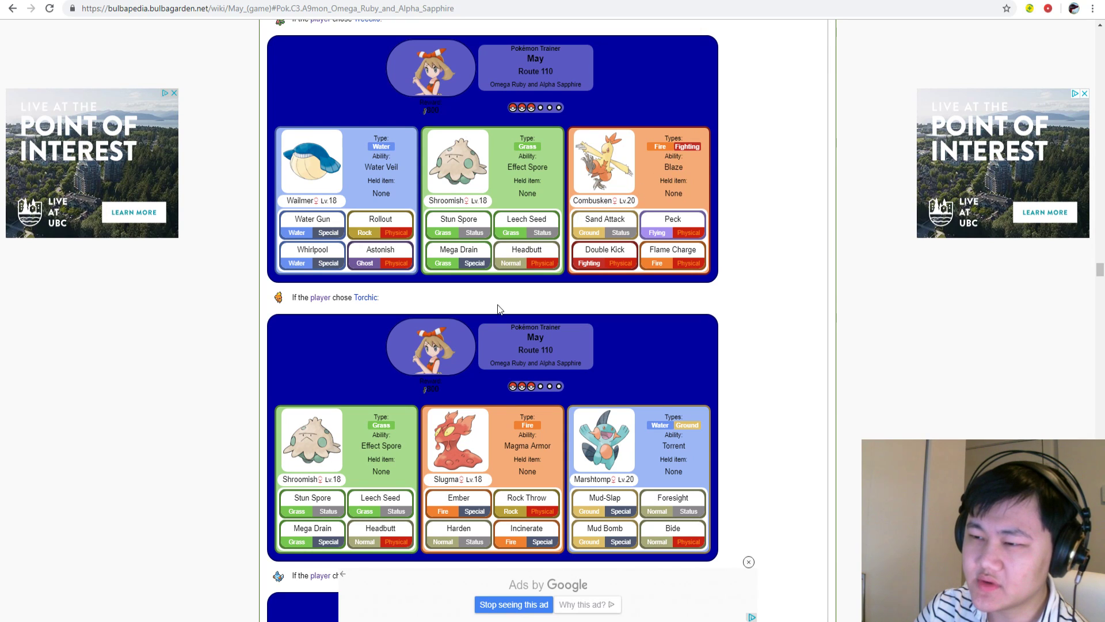
pyautogui.scroll(-3)
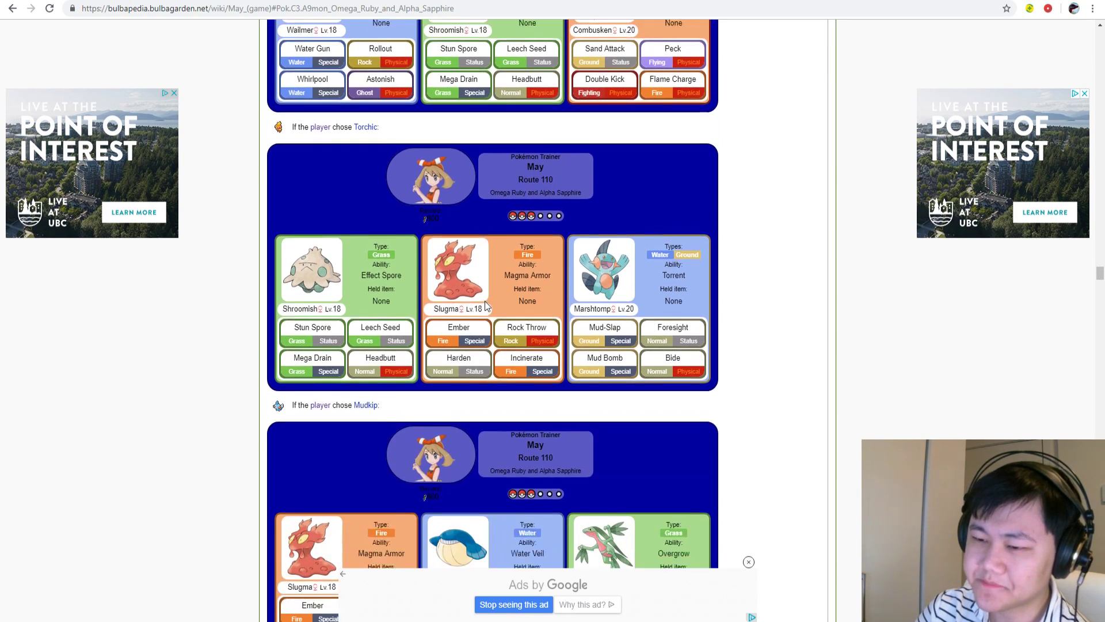
pyautogui.scroll(-3)
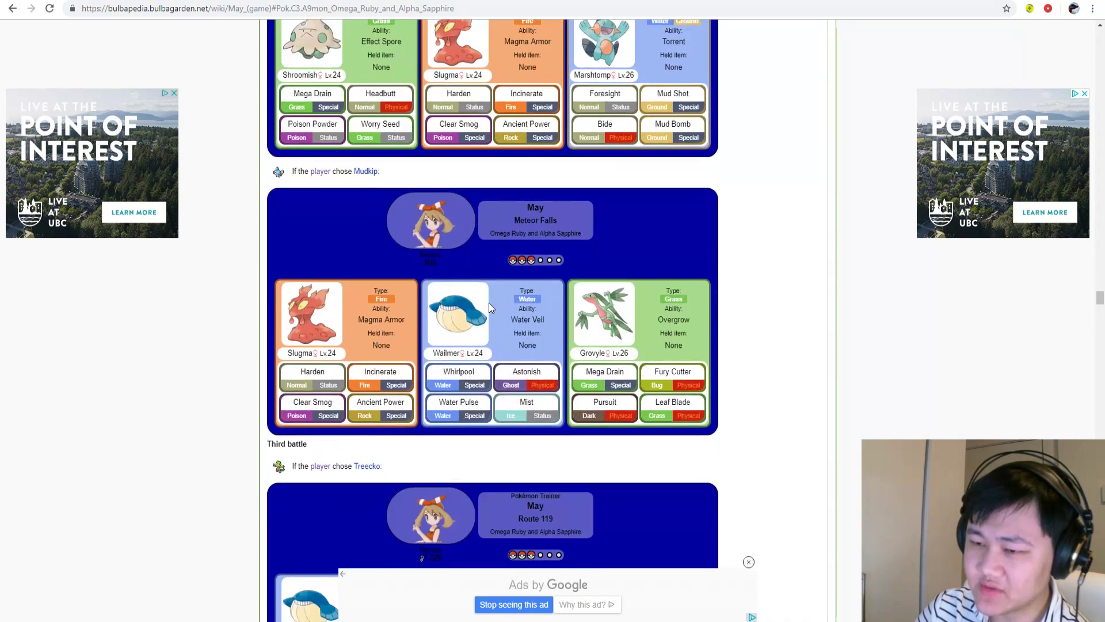
pyautogui.scroll(-3)
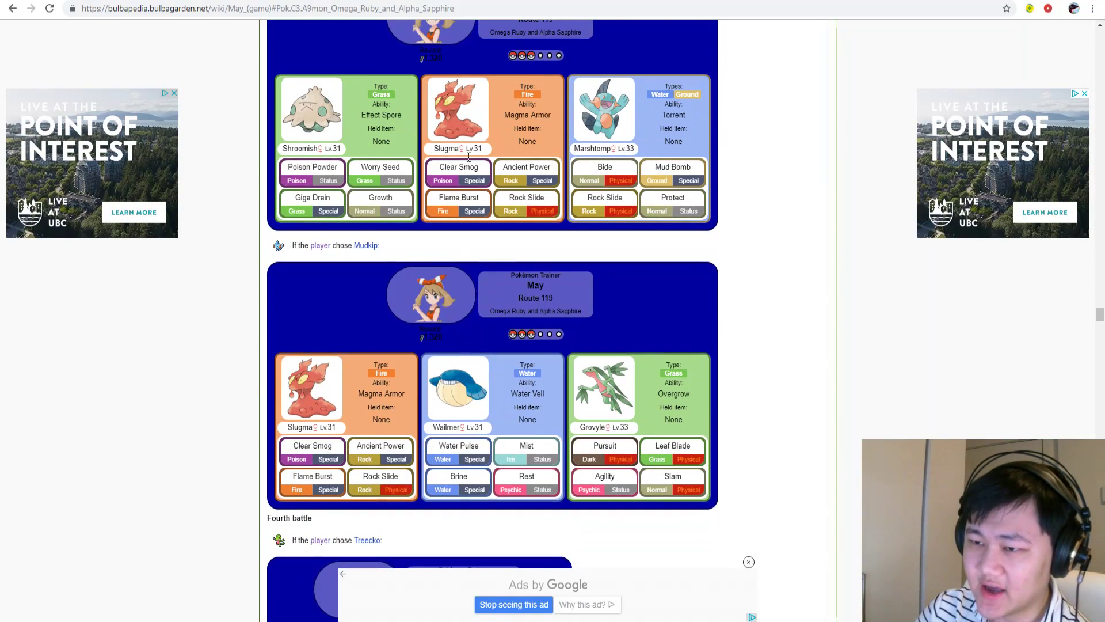
pyautogui.scroll(-3)
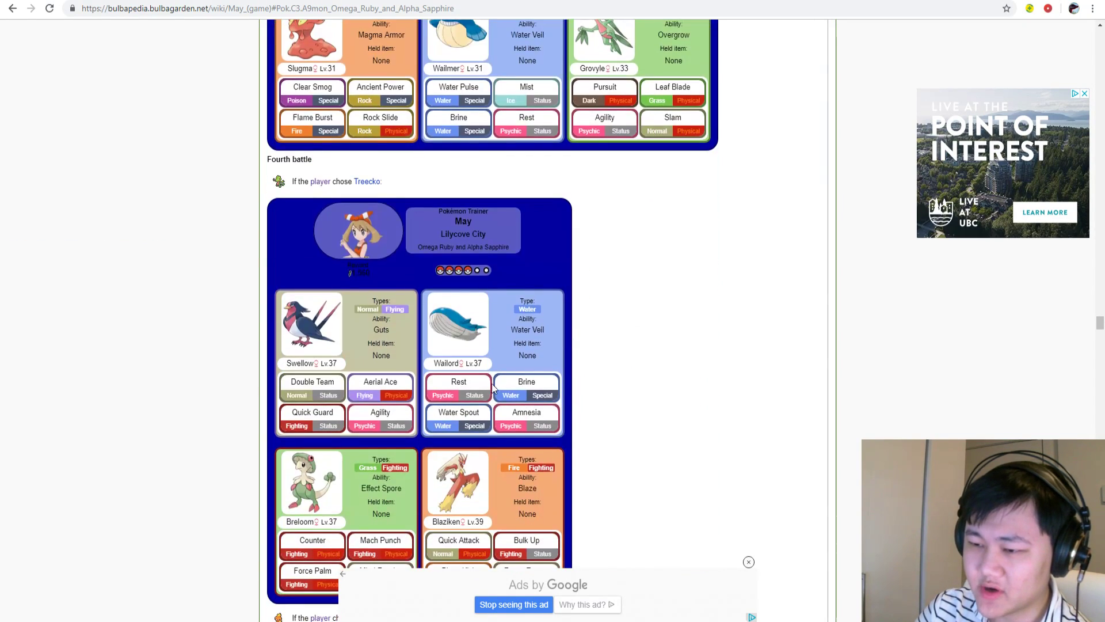
pyautogui.scroll(-3)
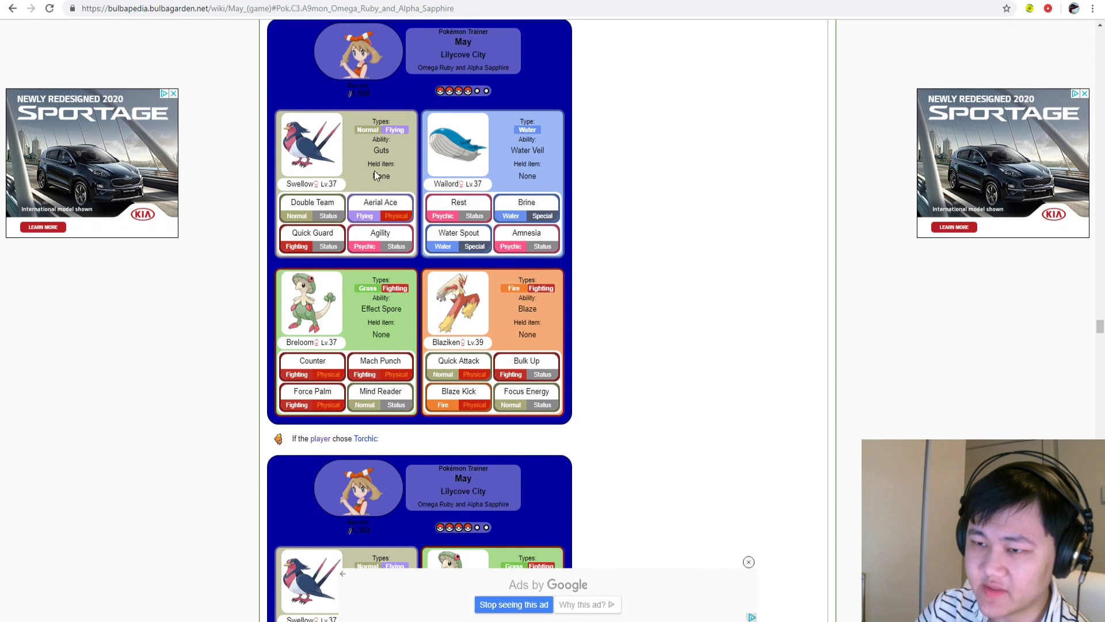
pyautogui.scroll(-3)
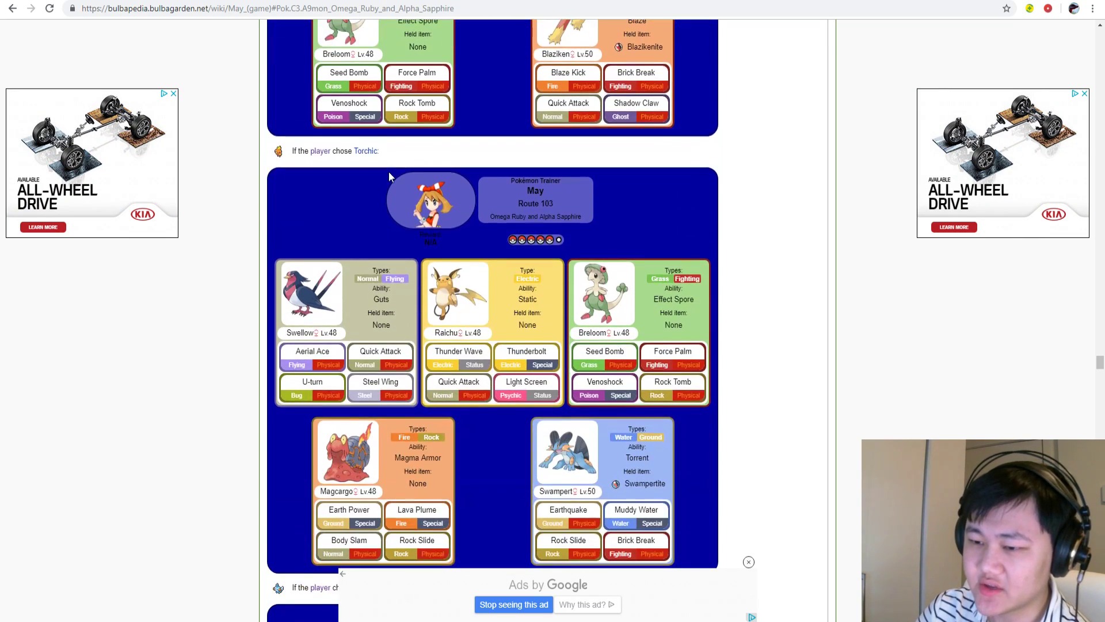
pyautogui.scroll(3)
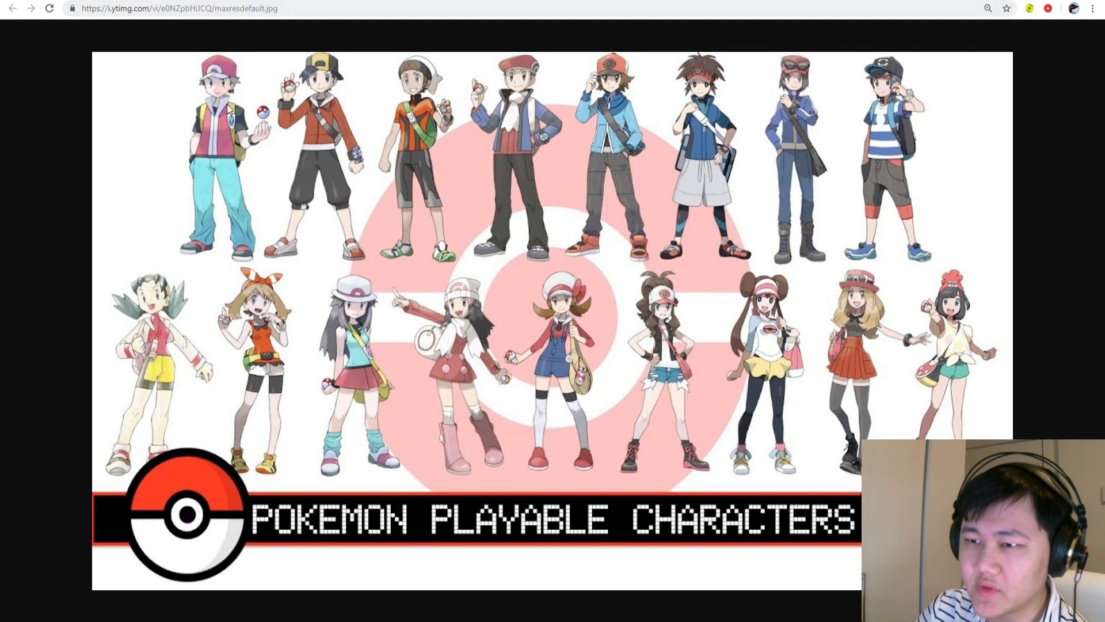
pyautogui.moveTo(500, 104)
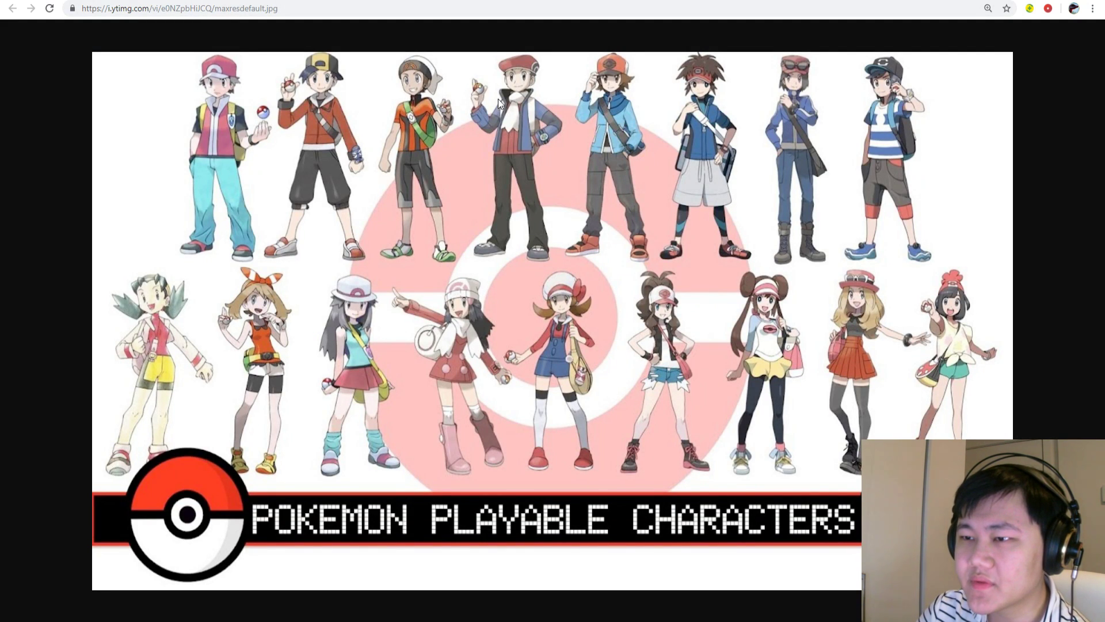
pyautogui.moveTo(320, 126)
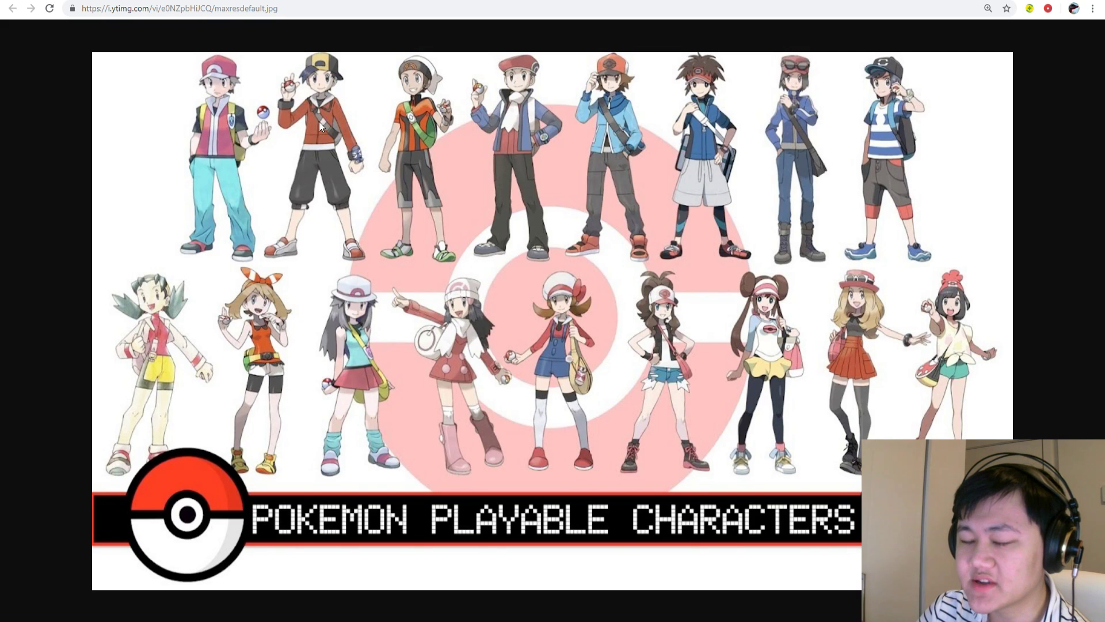
pyautogui.moveTo(323, 64)
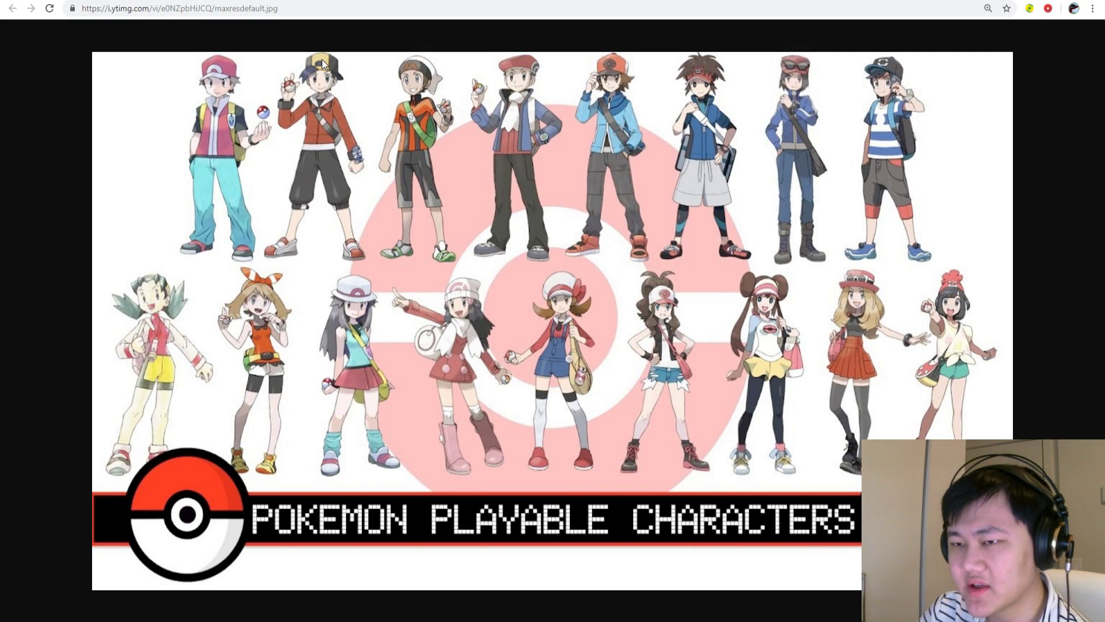
pyautogui.moveTo(553, 53)
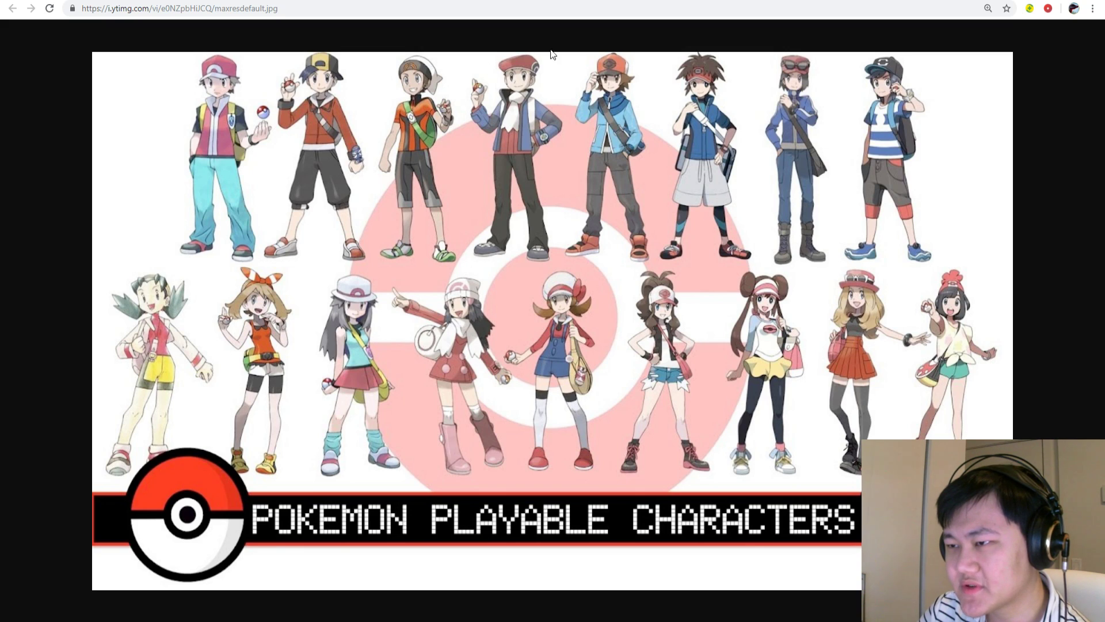
pyautogui.moveTo(713, 90)
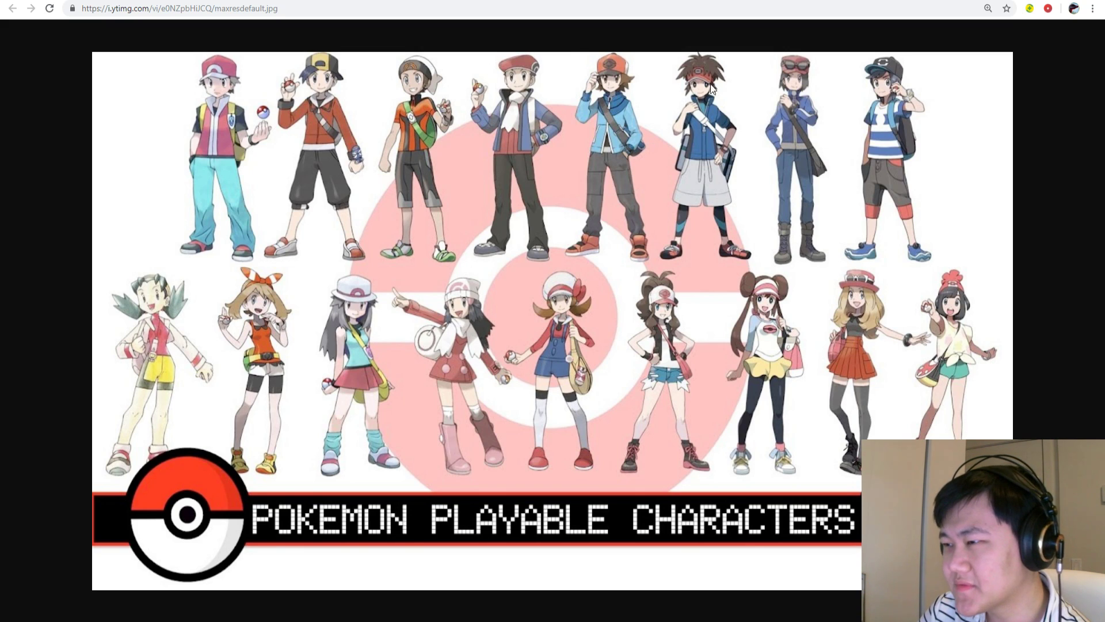
pyautogui.moveTo(970, 333)
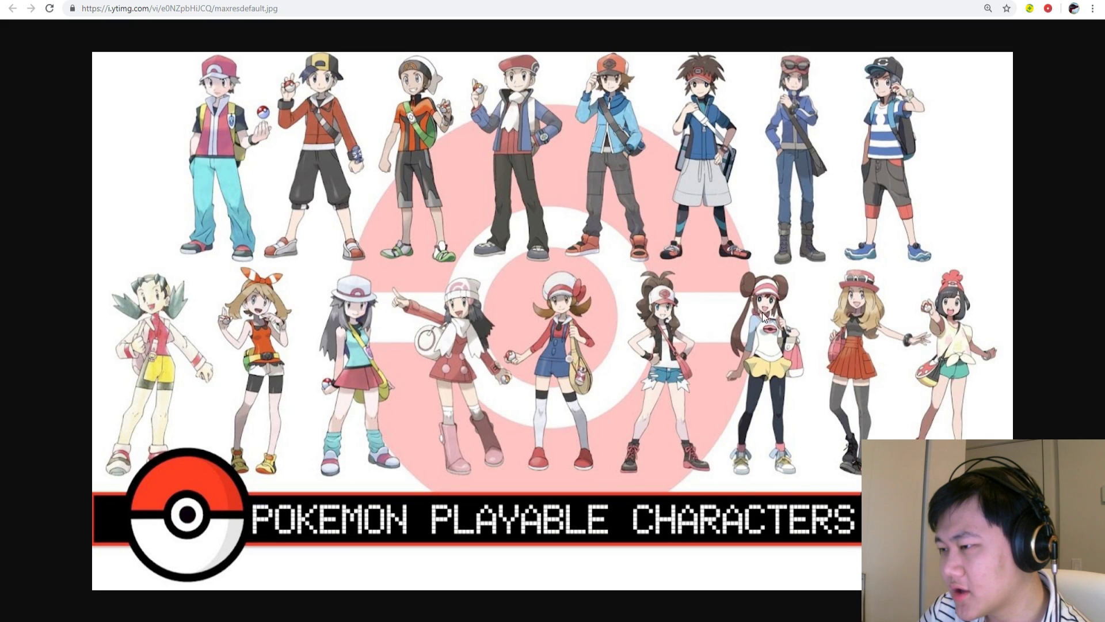
pyautogui.moveTo(592, 409)
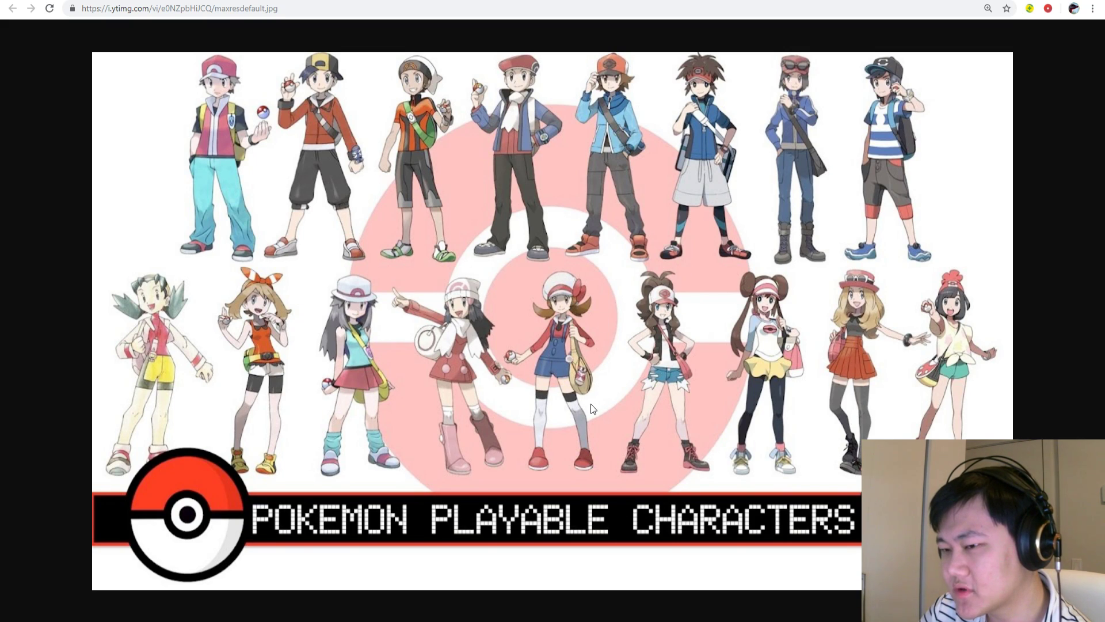
pyautogui.moveTo(303, 264)
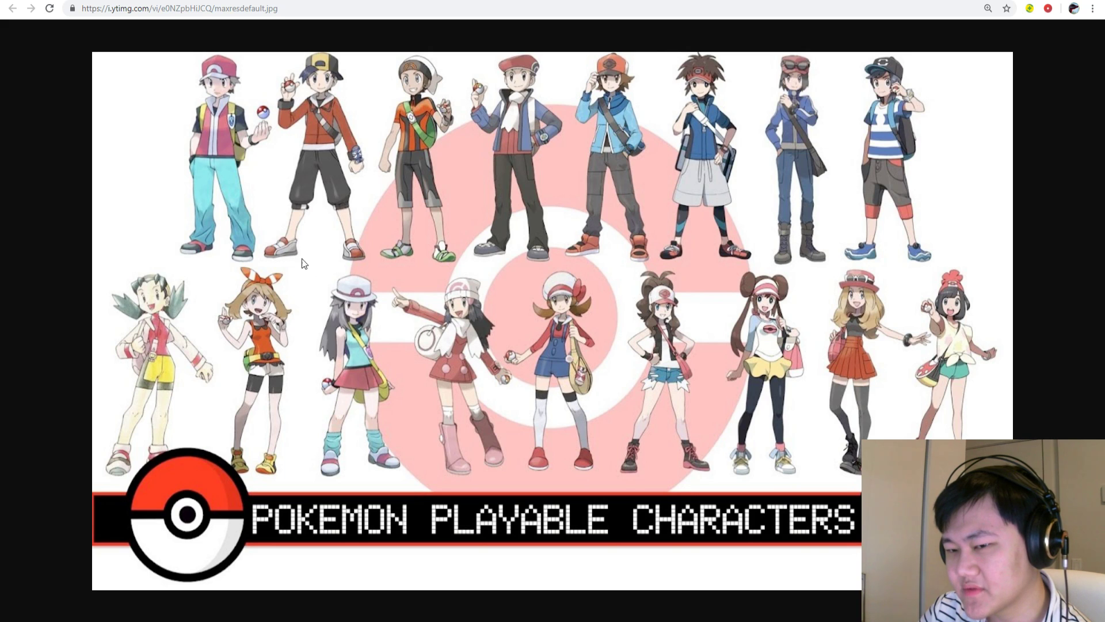
pyautogui.moveTo(198, 362)
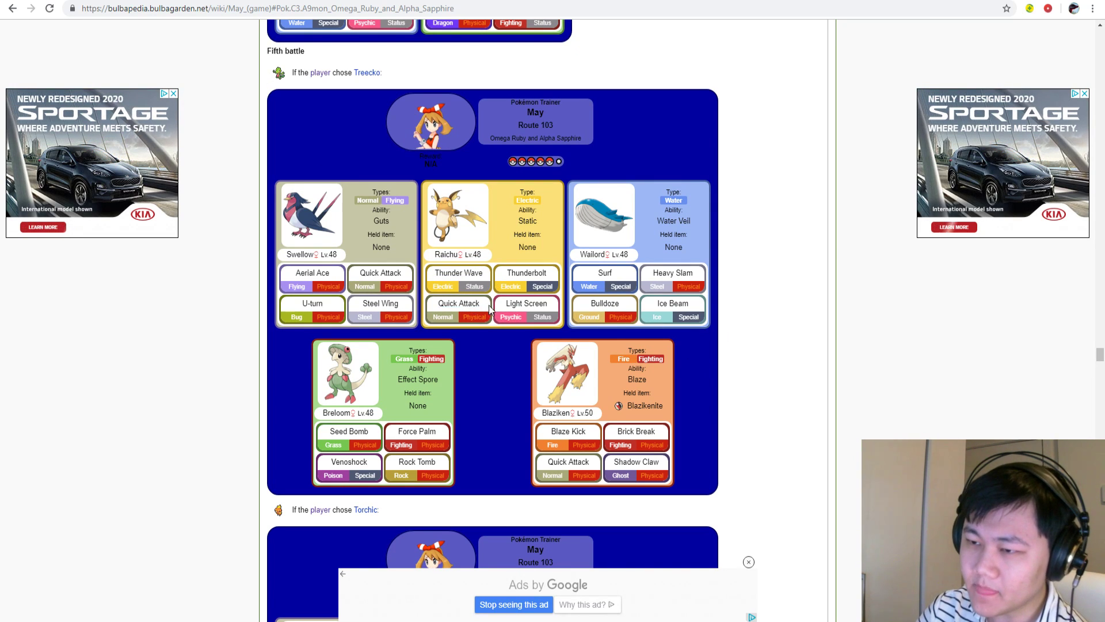
# - Scroll May's article back to her Lilycove City team of Swellow, Breloom and Magcargo
pyautogui.scroll(-3)
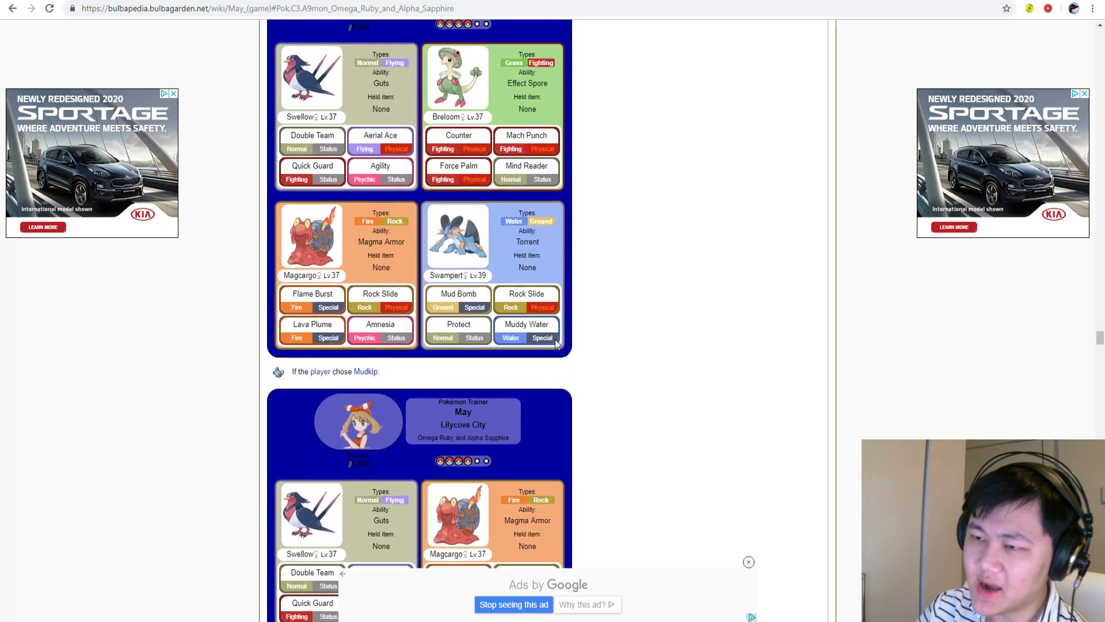
pyautogui.scroll(3)
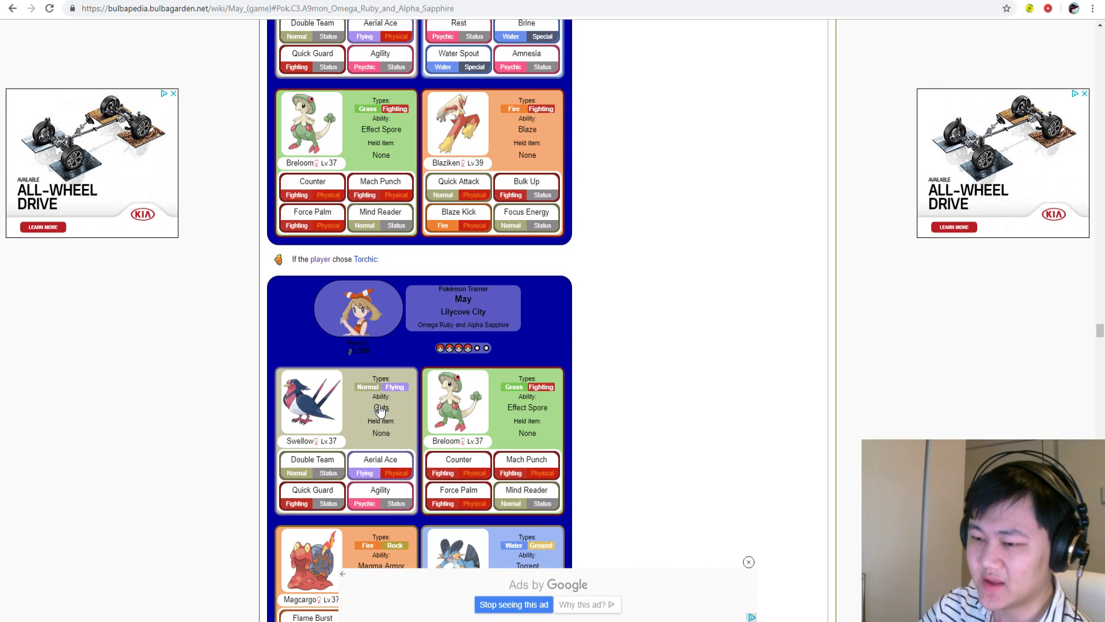
pyautogui.scroll(-3)
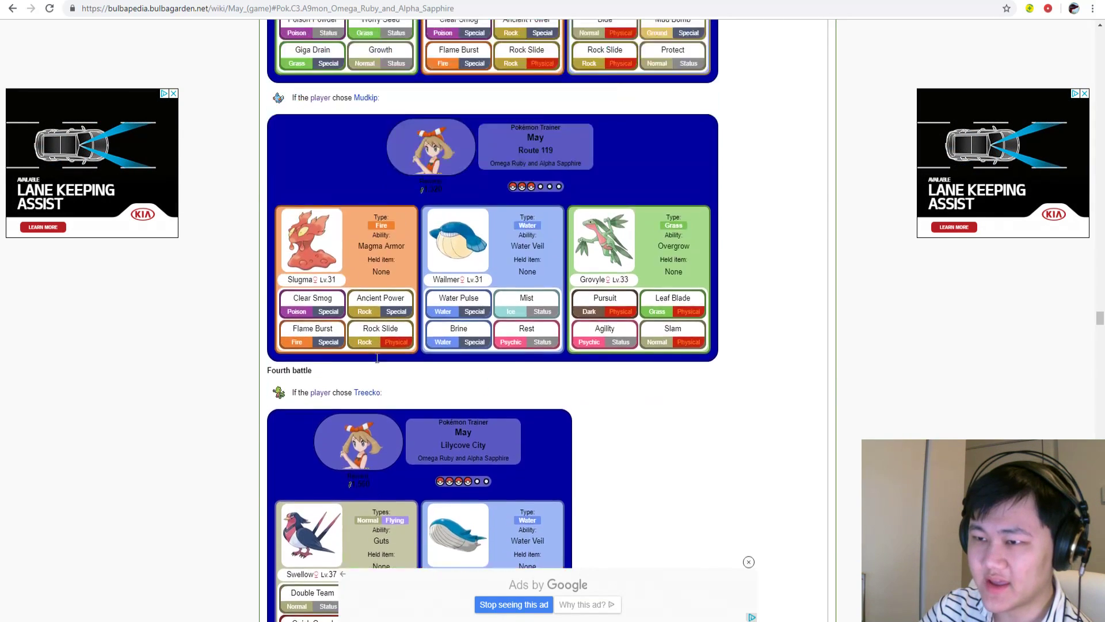
pyautogui.scroll(-3)
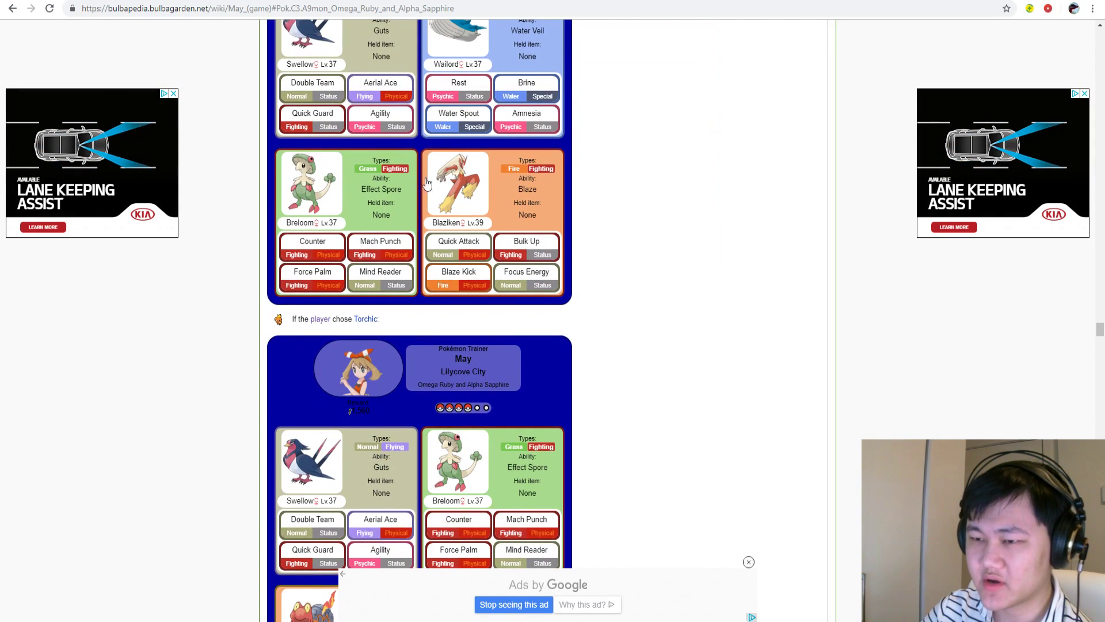
pyautogui.scroll(-3)
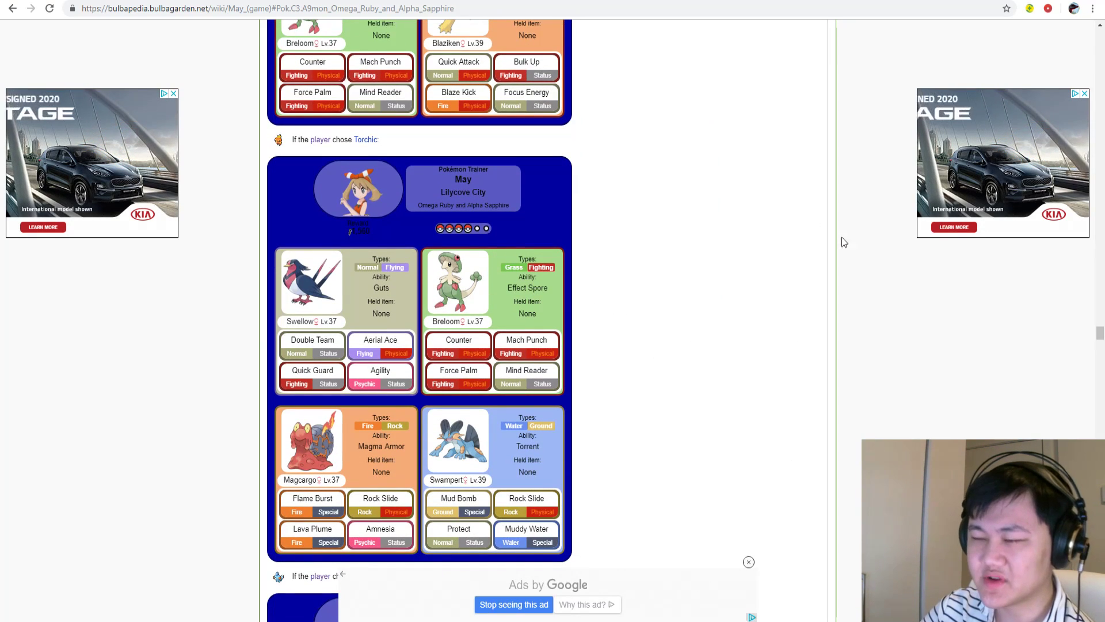
pyautogui.moveTo(621, 433)
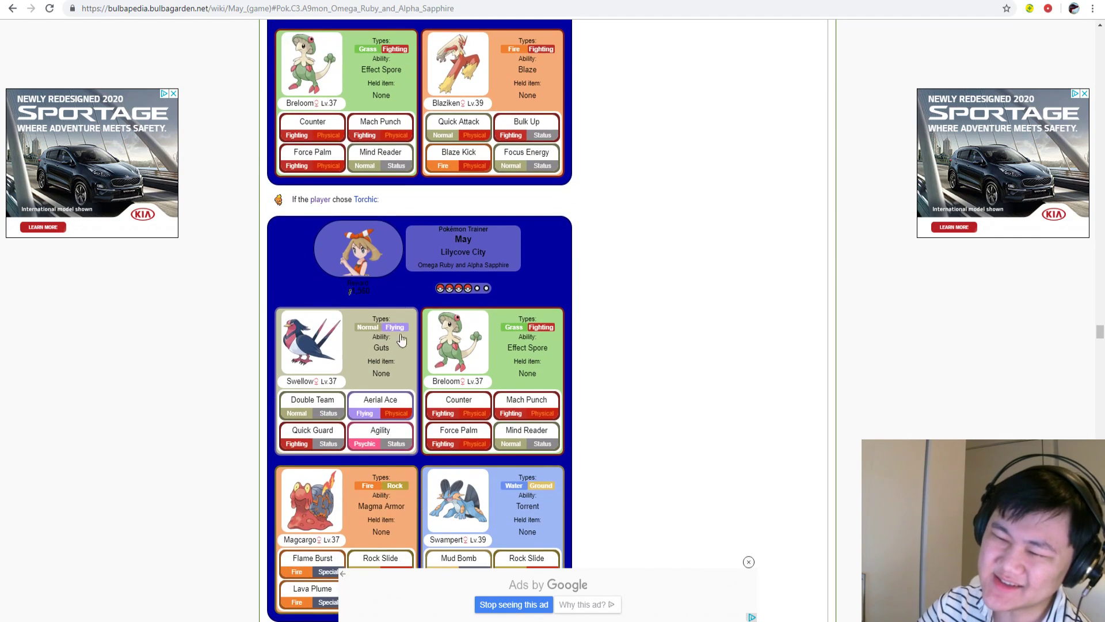
pyautogui.scroll(-3)
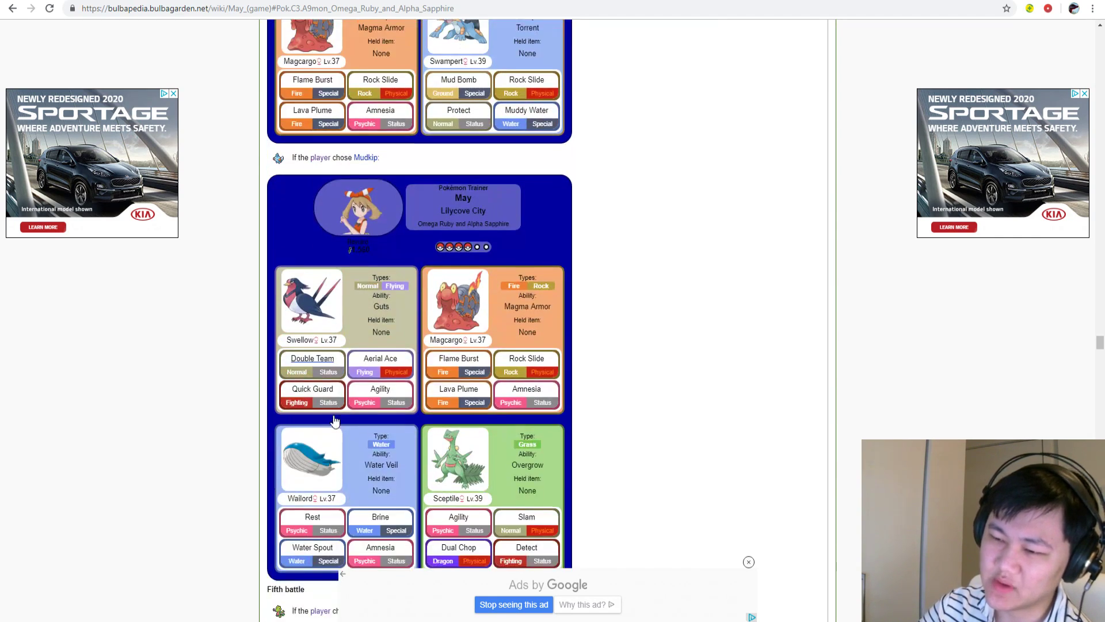
pyautogui.scroll(-3)
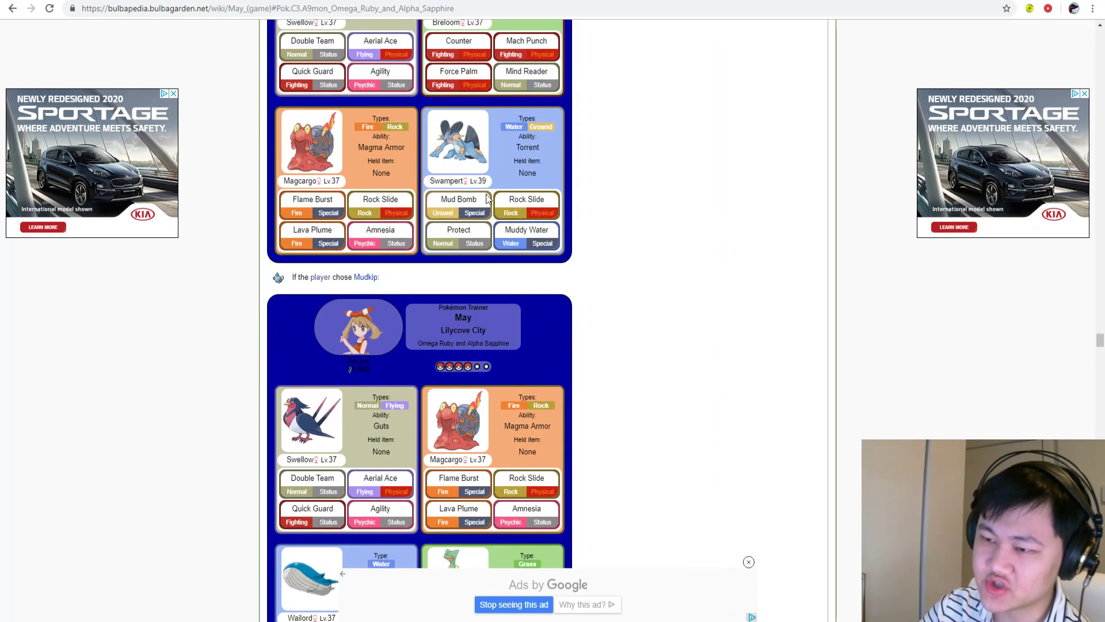
pyautogui.scroll(3)
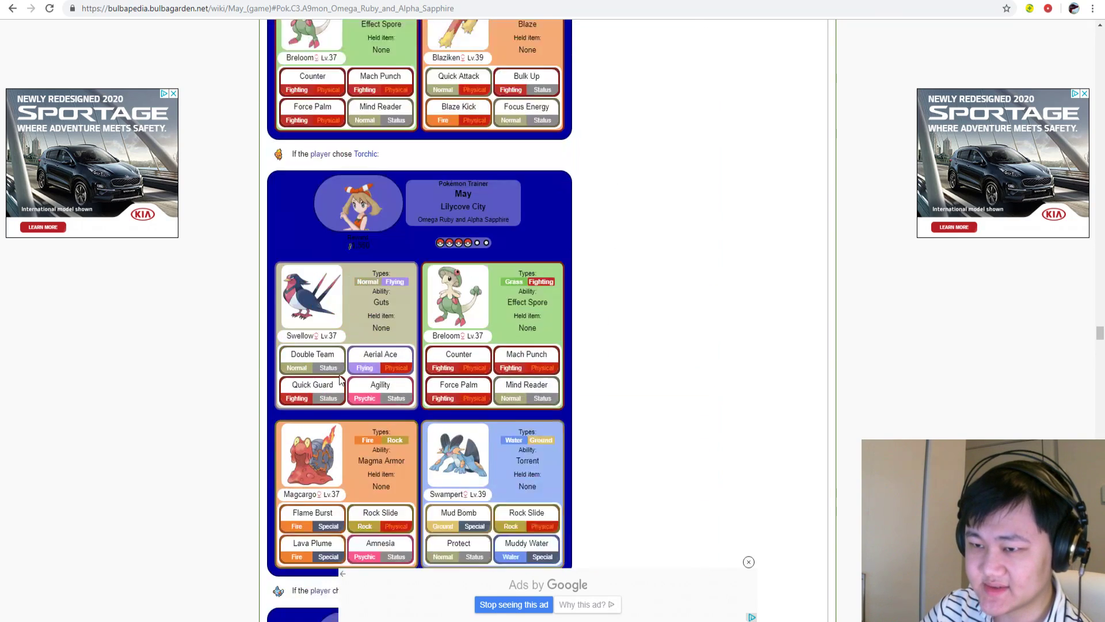
pyautogui.scroll(-3)
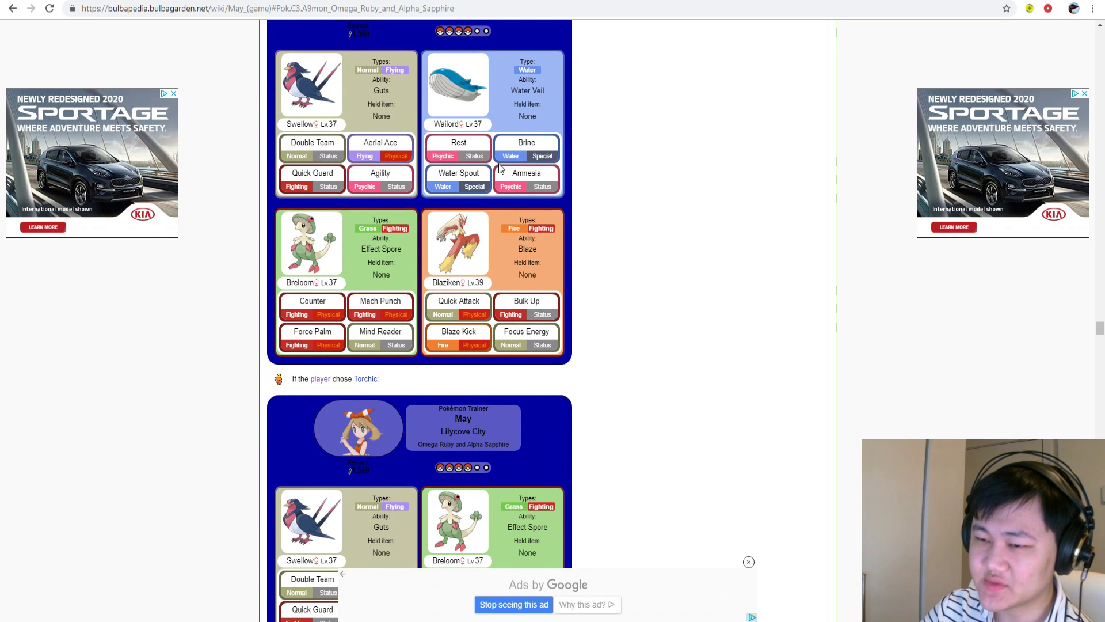
pyautogui.scroll(-3)
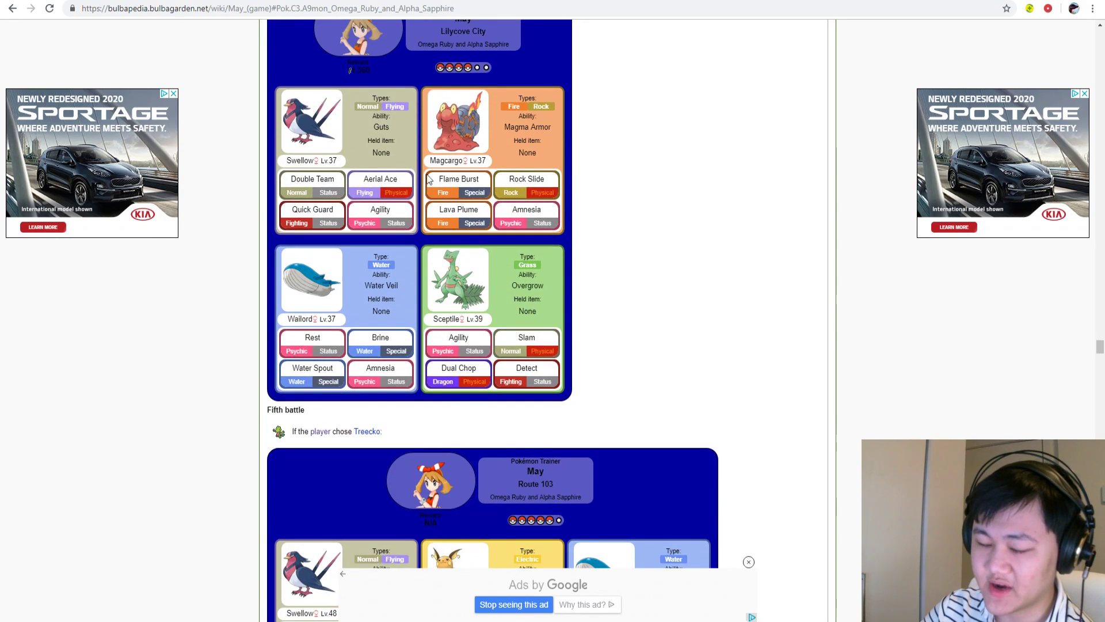
pyautogui.scroll(3)
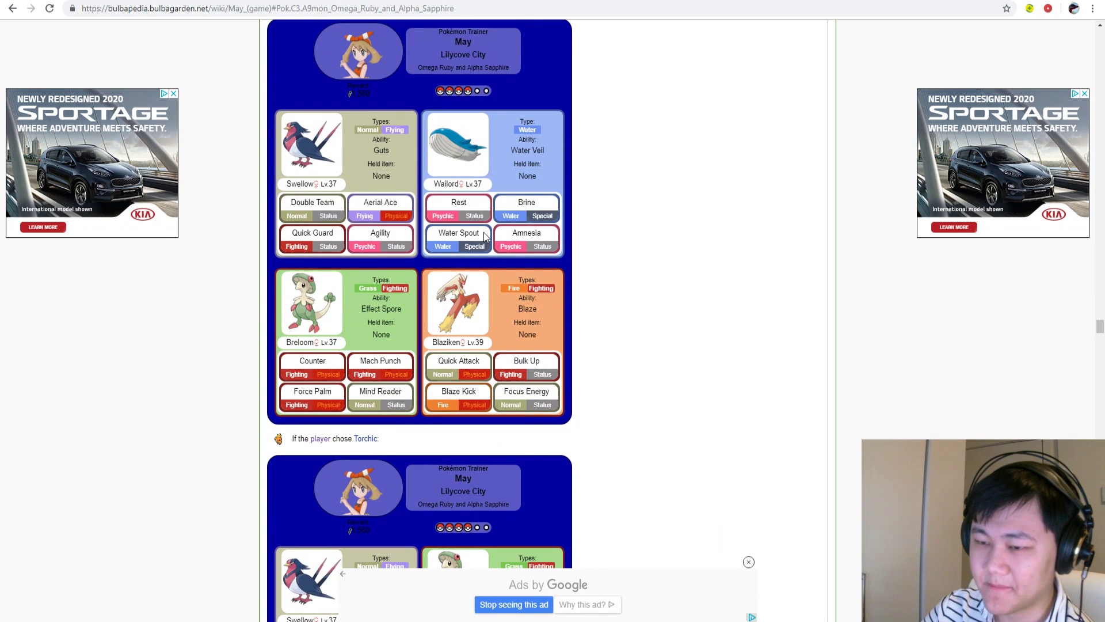
pyautogui.scroll(-3)
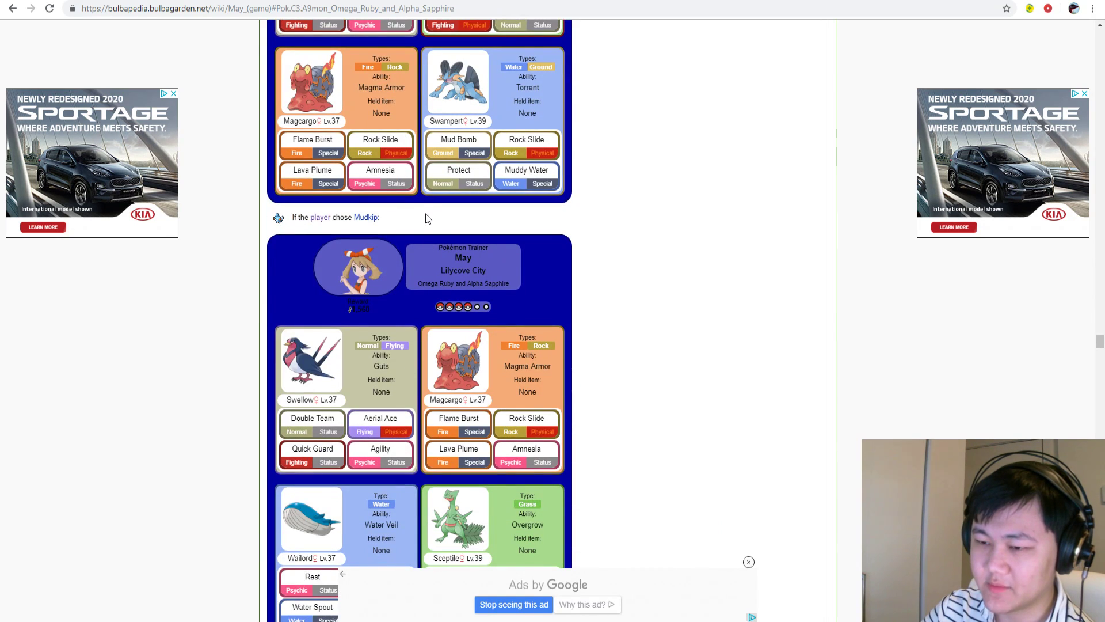
pyautogui.scroll(-3)
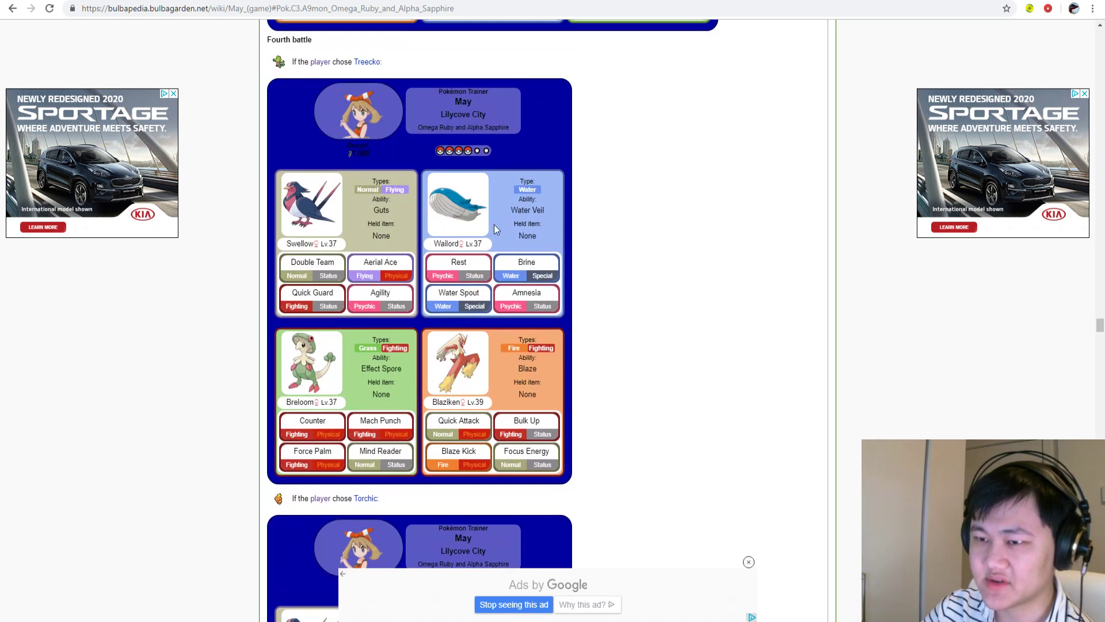
pyautogui.scroll(-3)
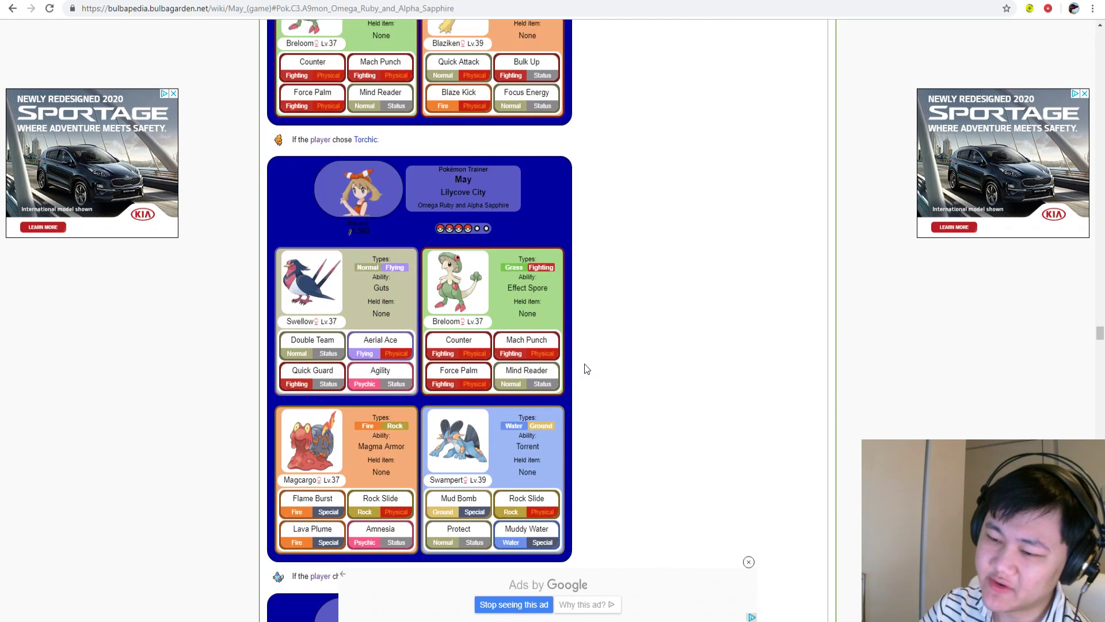
pyautogui.scroll(-3)
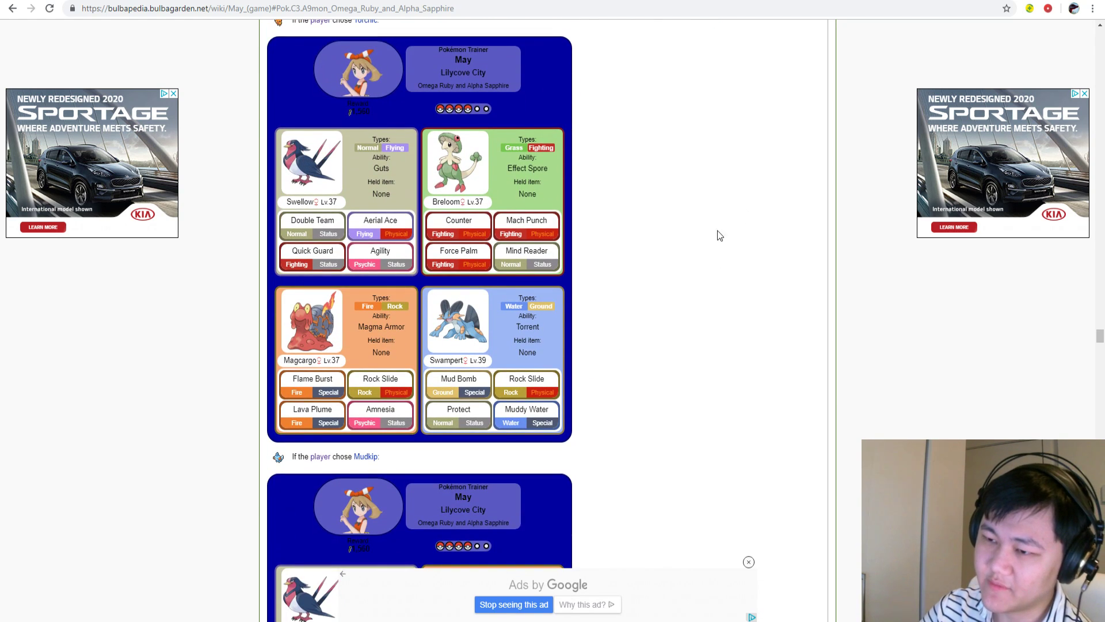
pyautogui.scroll(3)
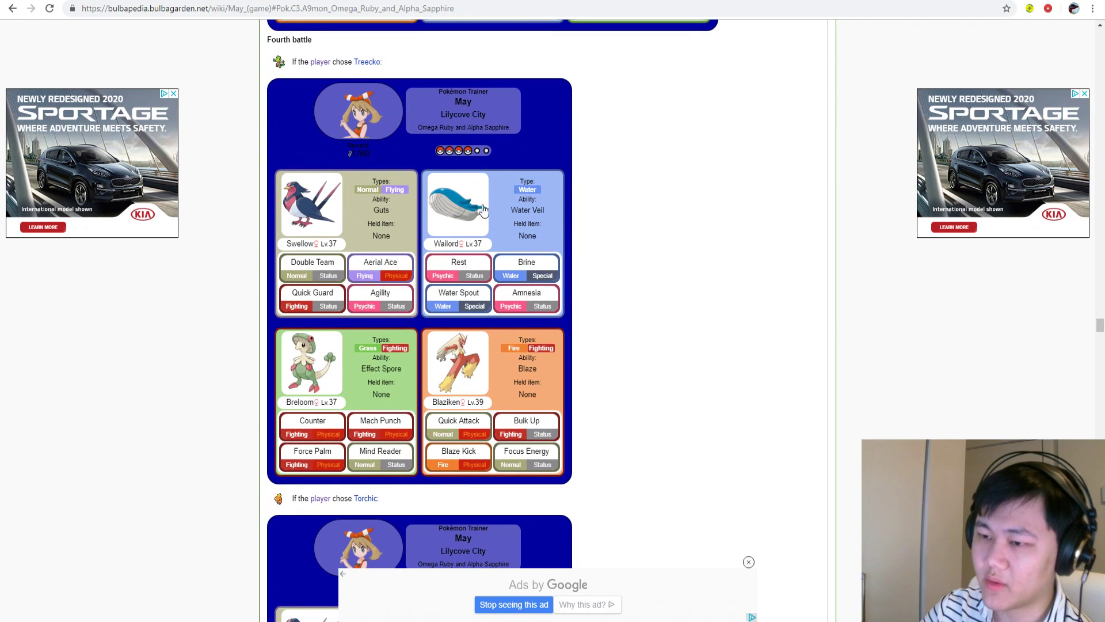
pyautogui.scroll(3)
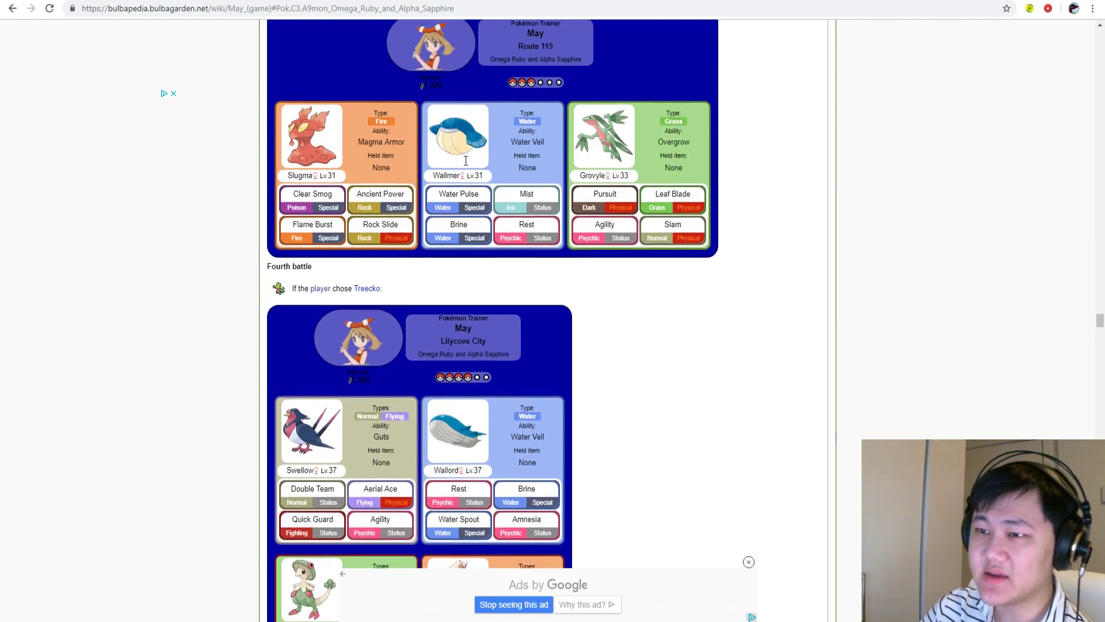
pyautogui.scroll(3)
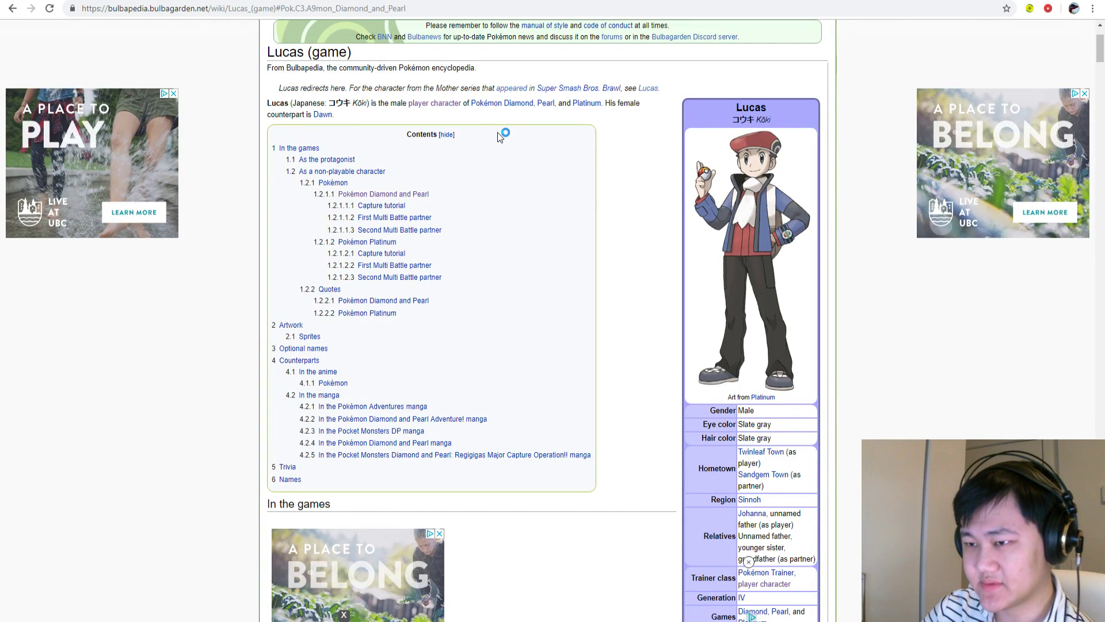
pyautogui.scroll(-3)
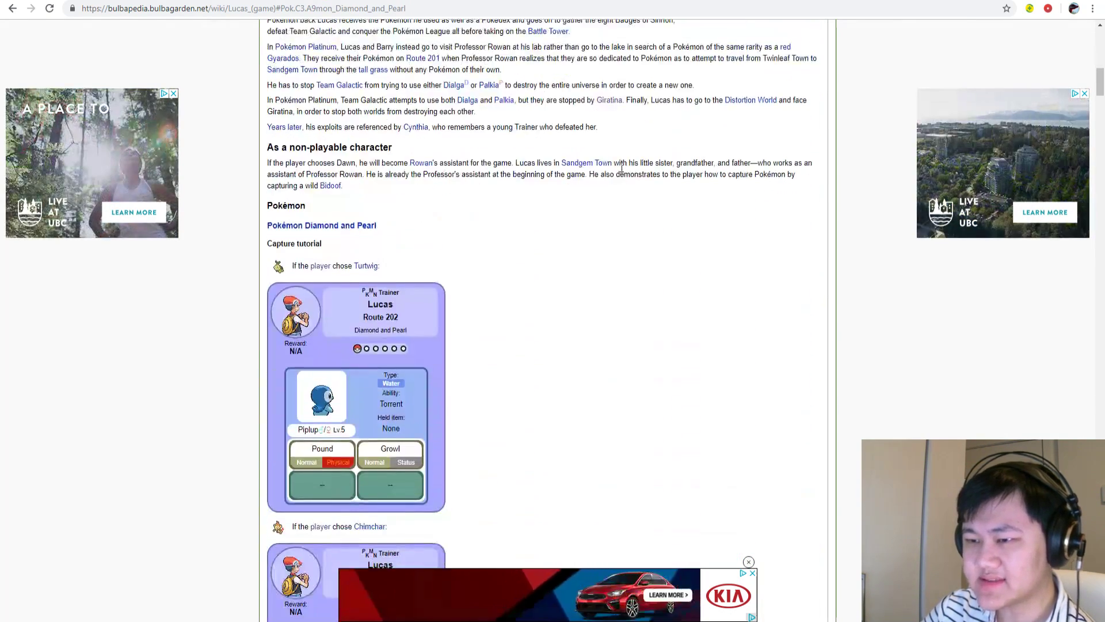
pyautogui.scroll(-3)
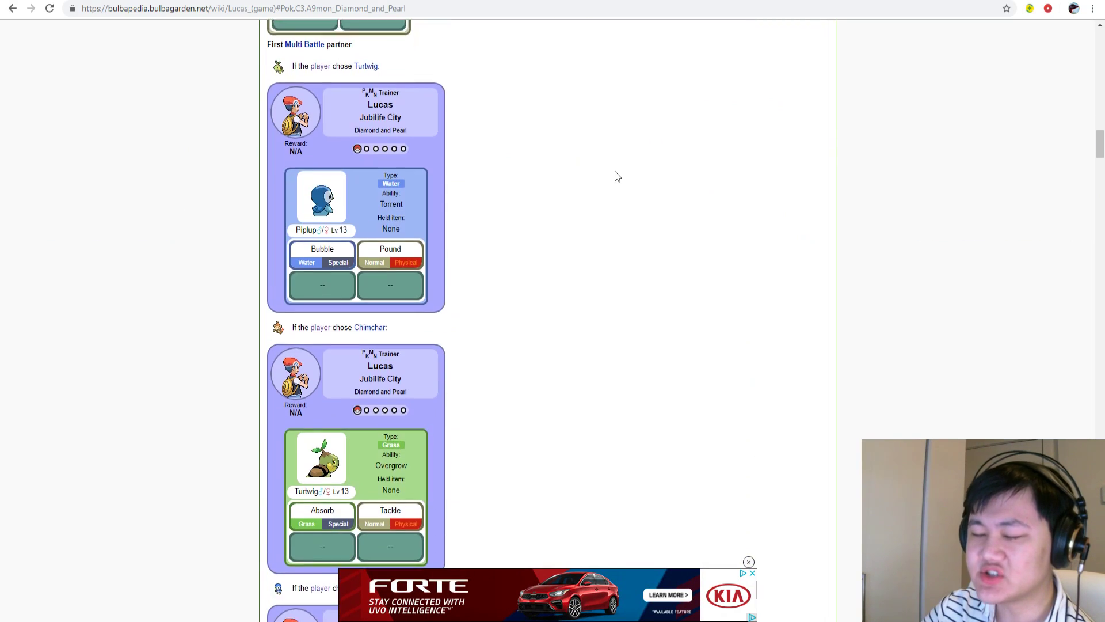
pyautogui.scroll(-3)
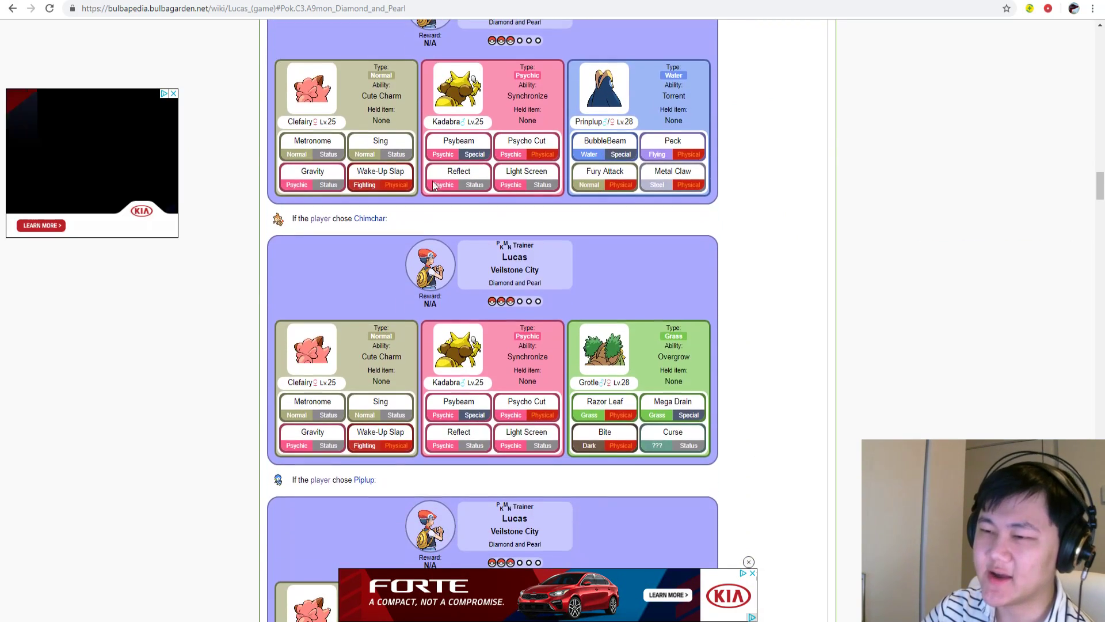
pyautogui.scroll(-3)
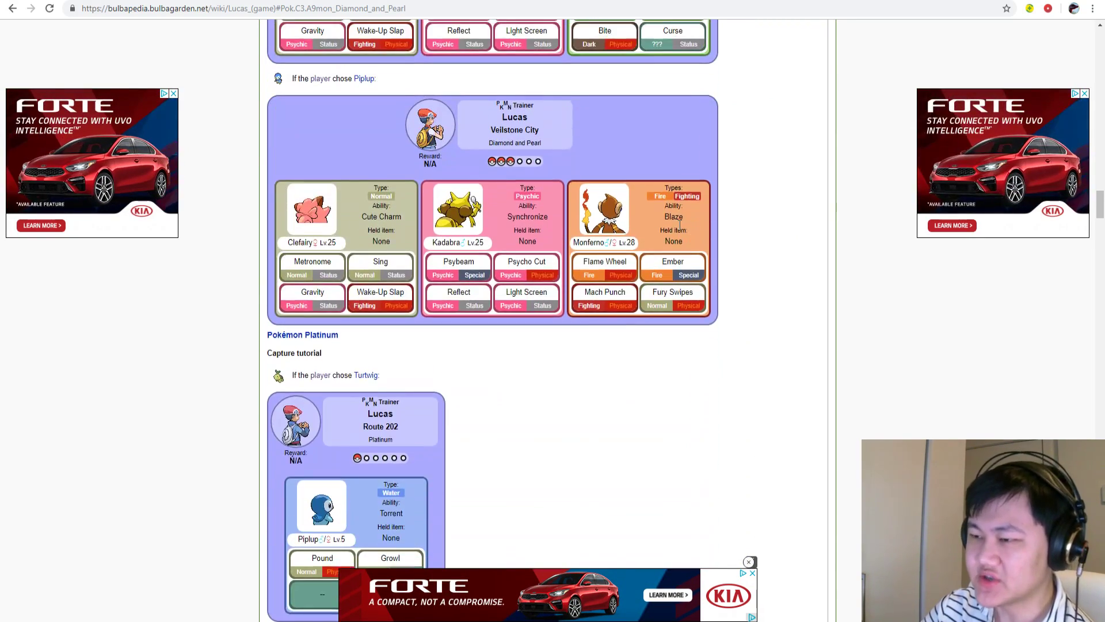
pyautogui.scroll(-3)
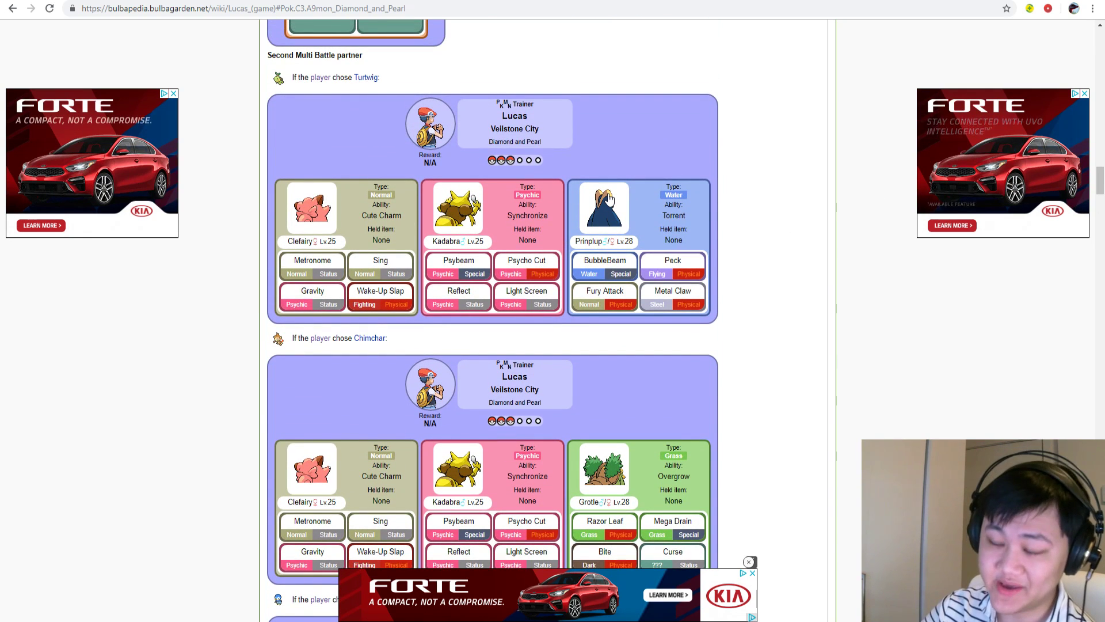
pyautogui.moveTo(634, 191)
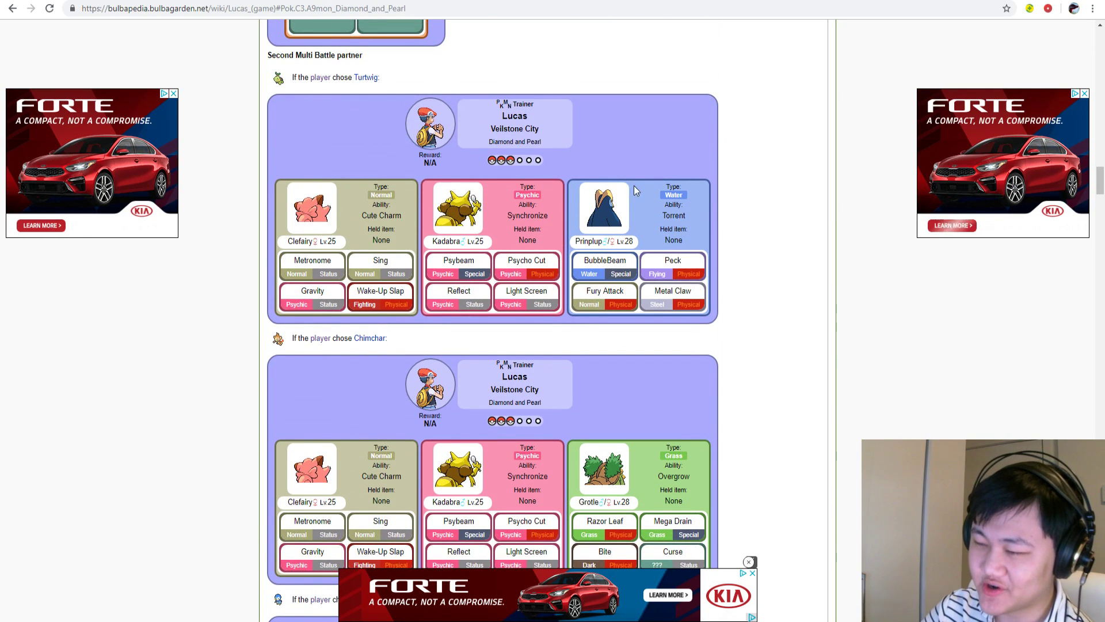
pyautogui.scroll(-3)
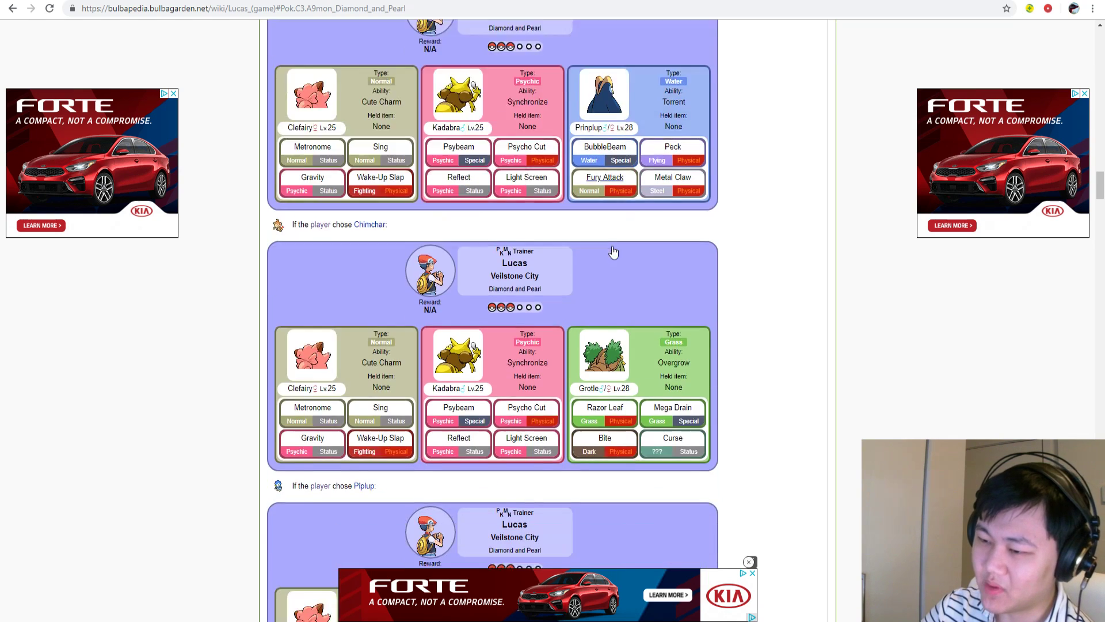
pyautogui.scroll(-3)
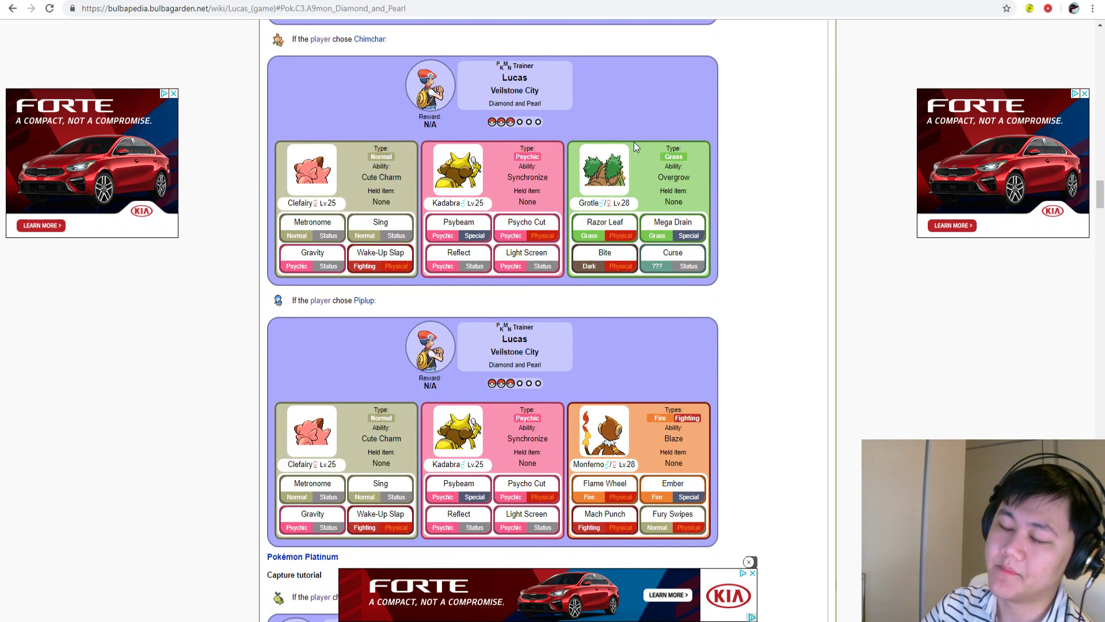
pyautogui.moveTo(610, 189)
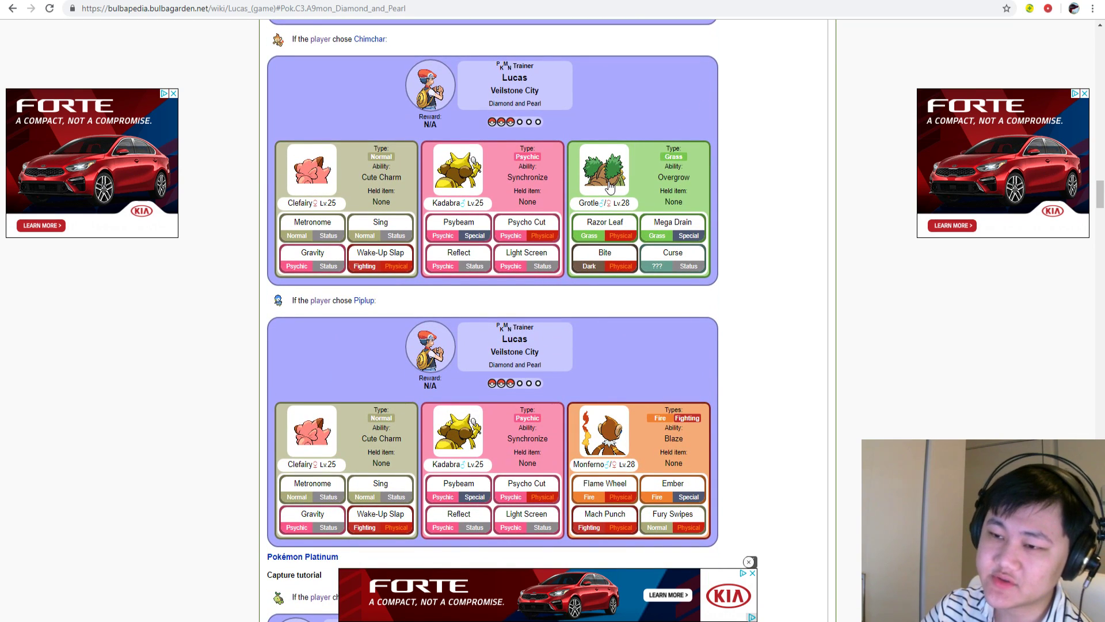
pyautogui.scroll(-3)
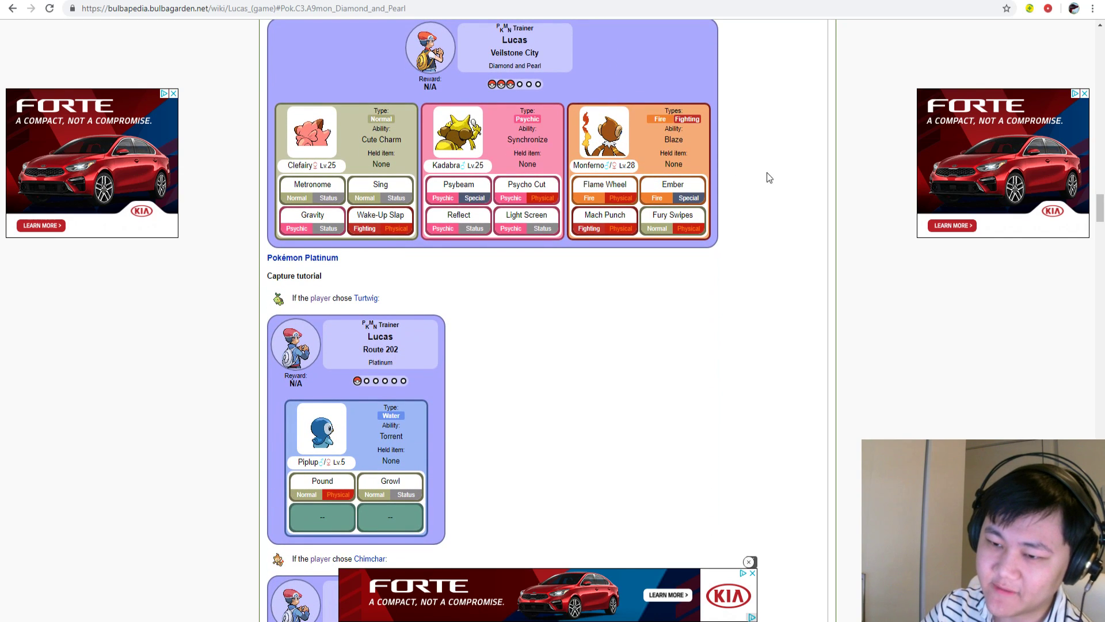
pyautogui.scroll(-3)
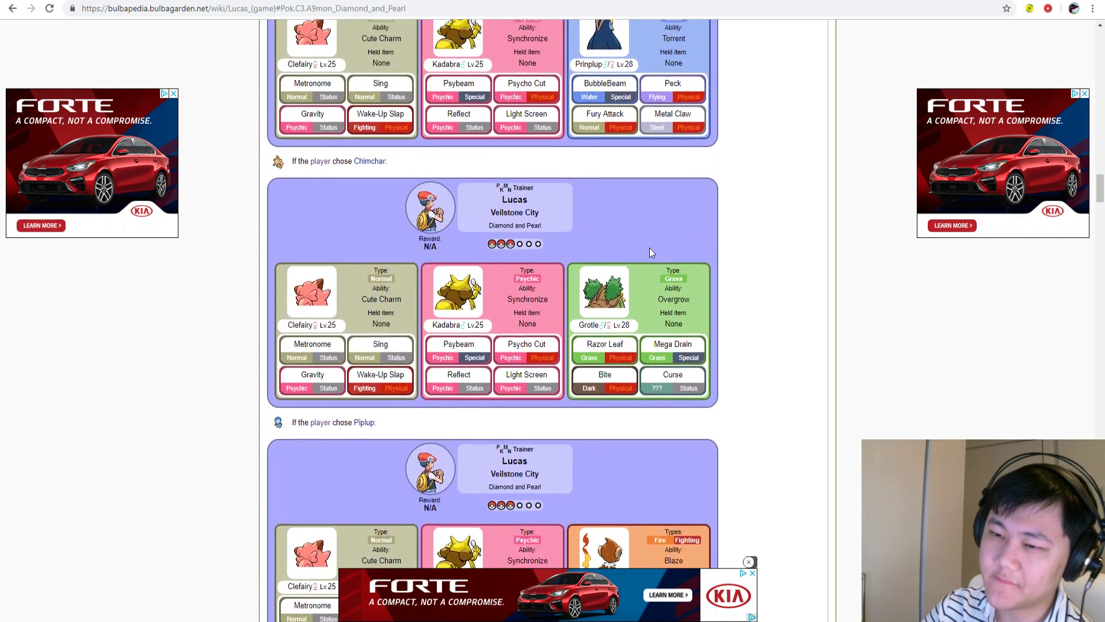
pyautogui.scroll(3)
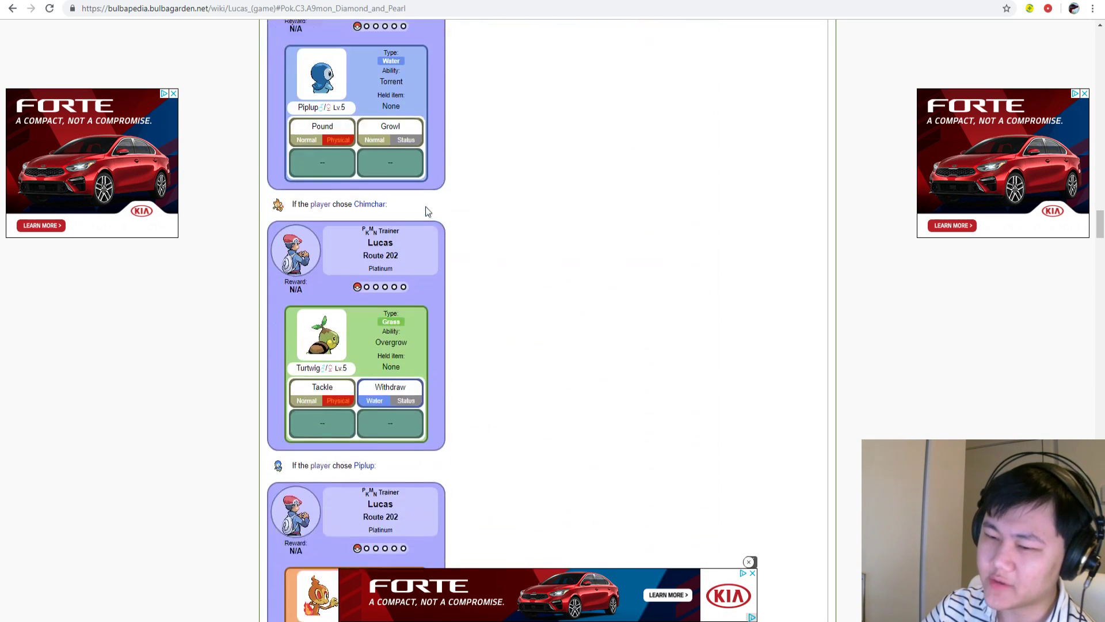
pyautogui.scroll(-3)
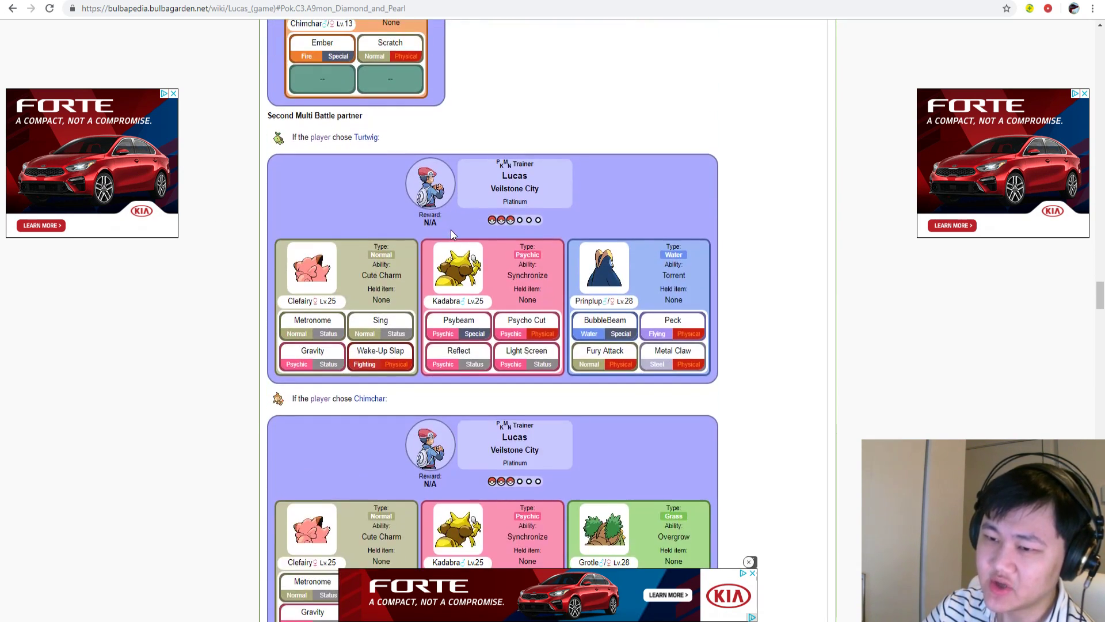
pyautogui.scroll(-3)
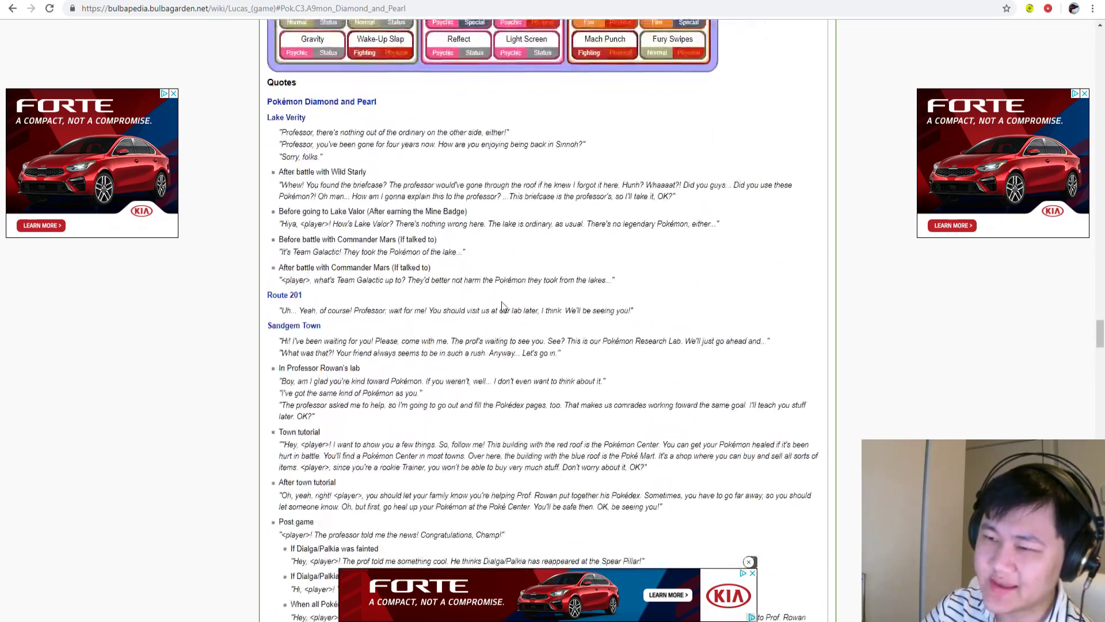
pyautogui.scroll(3)
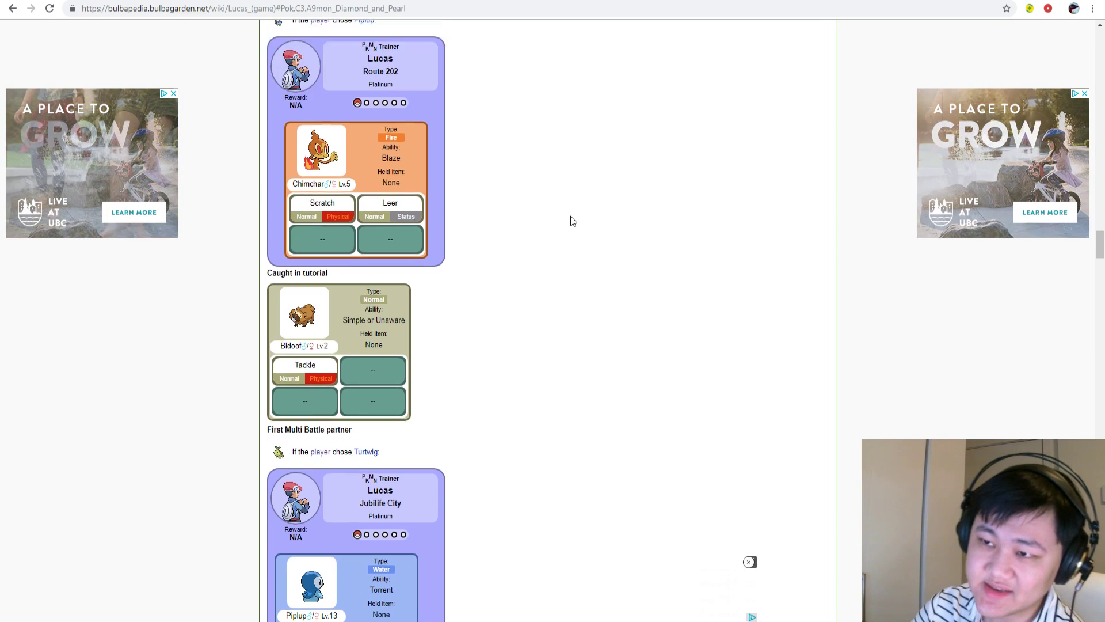
pyautogui.scroll(-3)
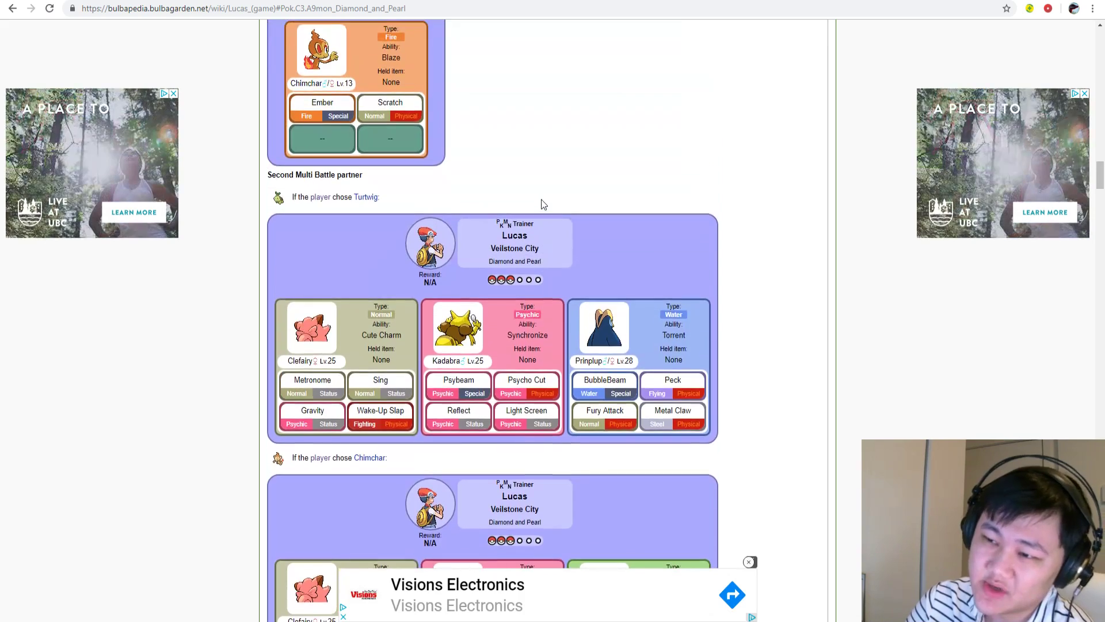
pyautogui.scroll(3)
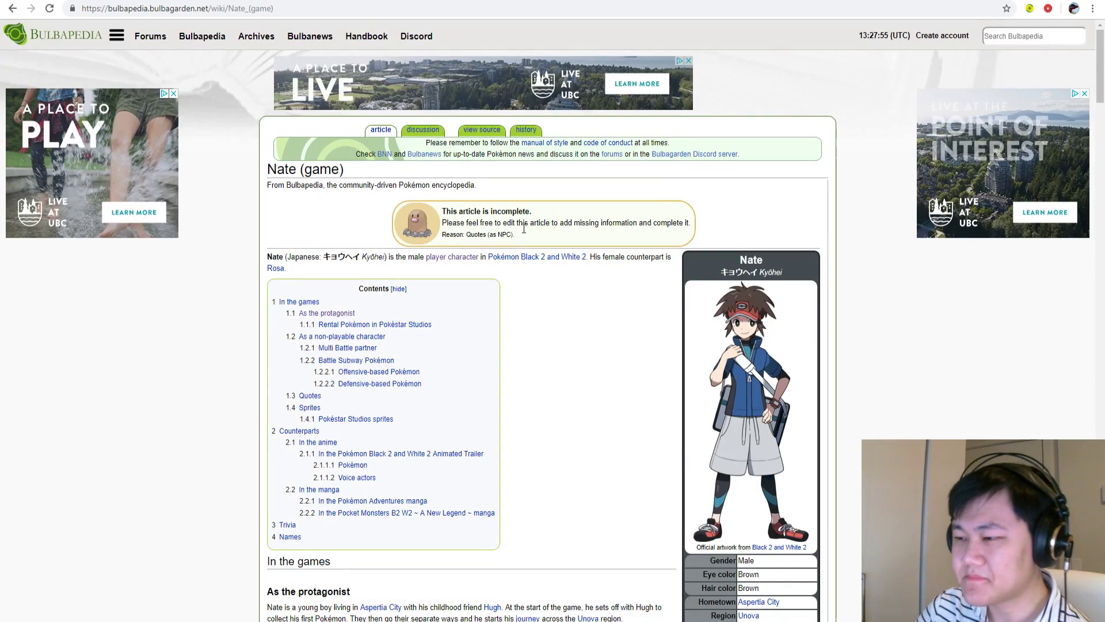
# - Scroll through Nate's Multi Battle partner teams for each starter, down to Battle Subway Pokémon
pyautogui.scroll(-3)
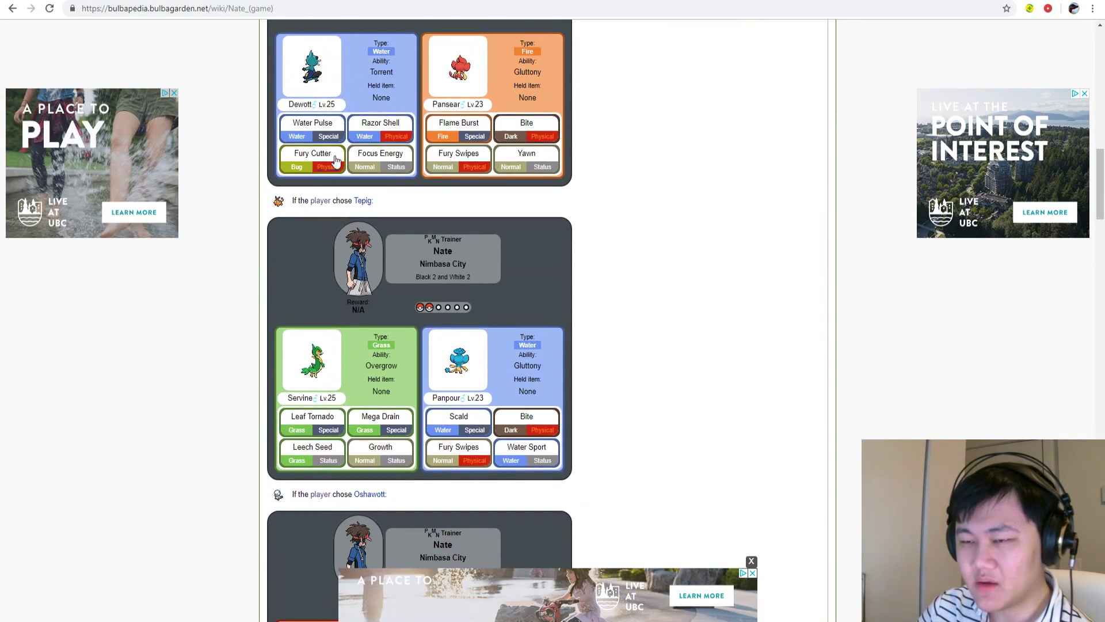
pyautogui.scroll(-3)
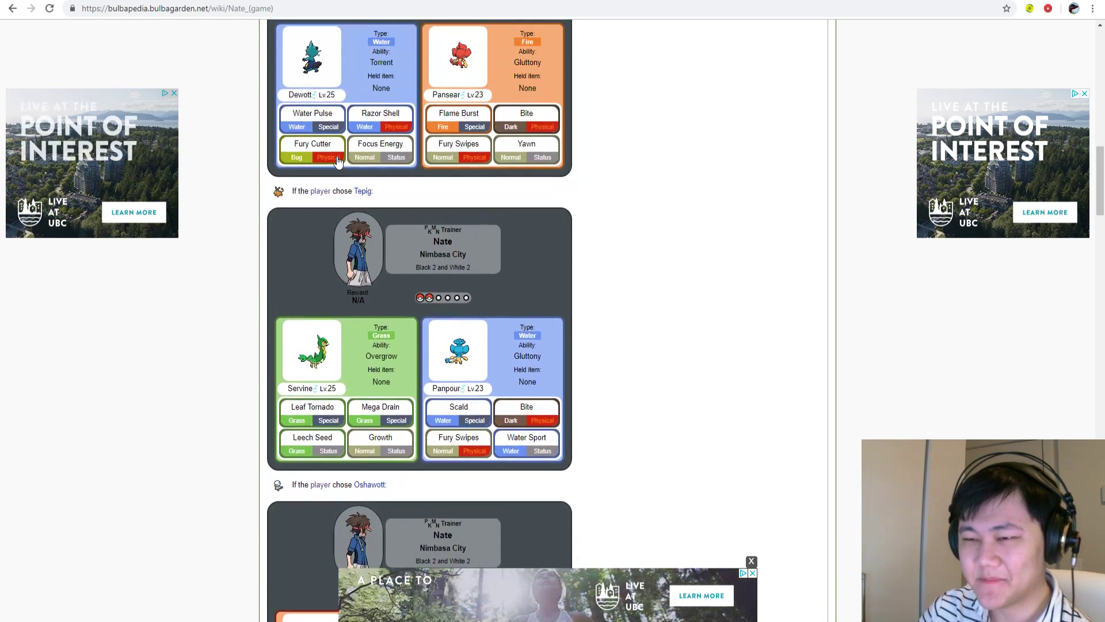
pyautogui.scroll(-3)
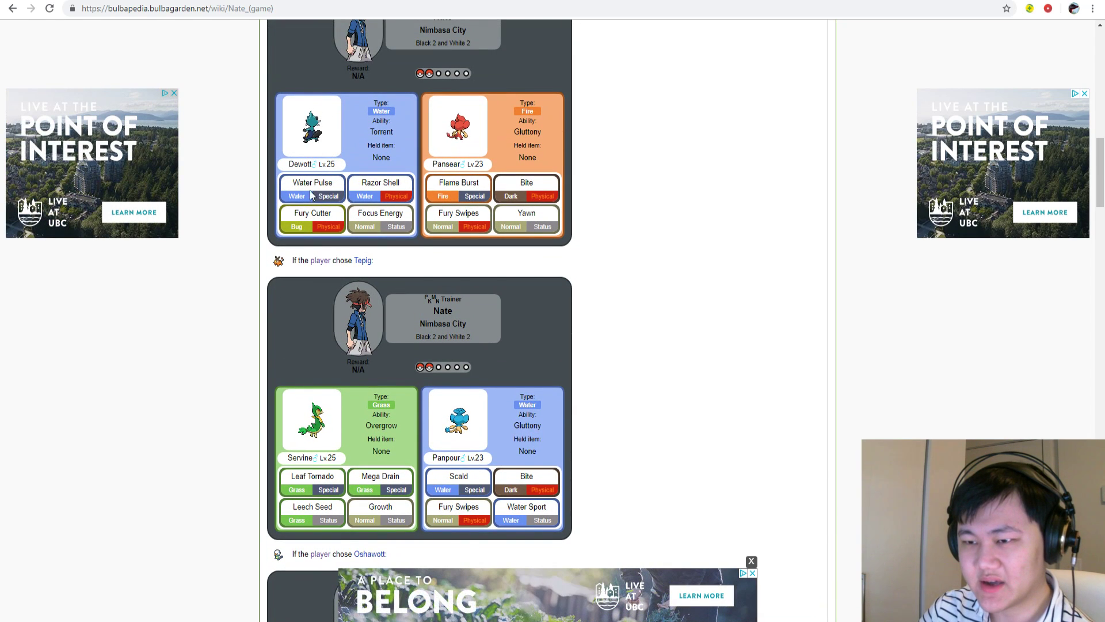
pyautogui.scroll(-3)
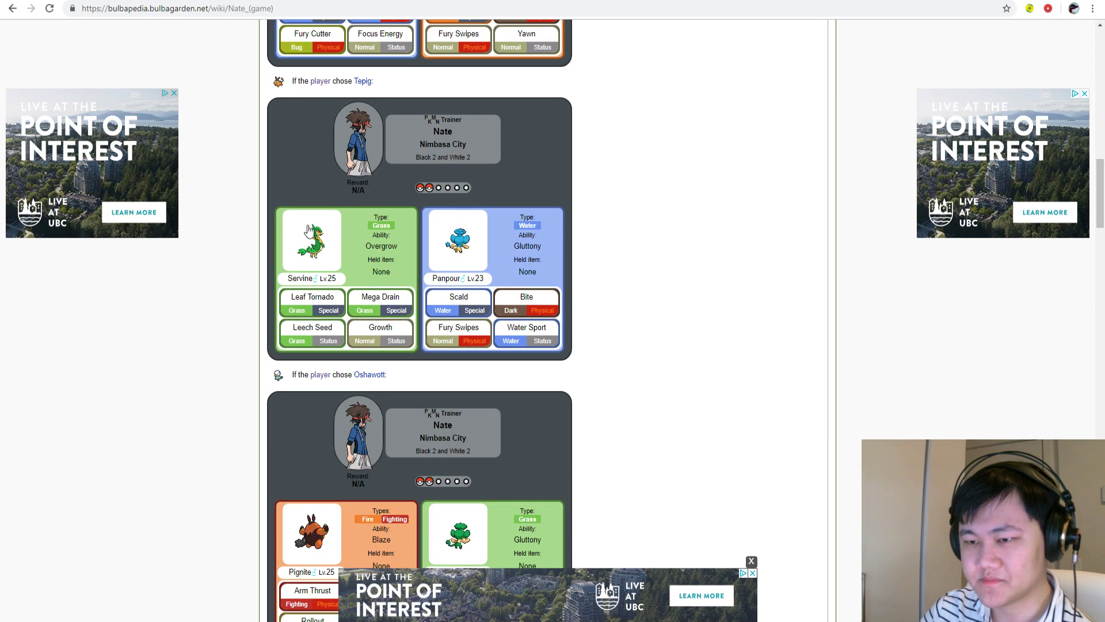
pyautogui.scroll(-3)
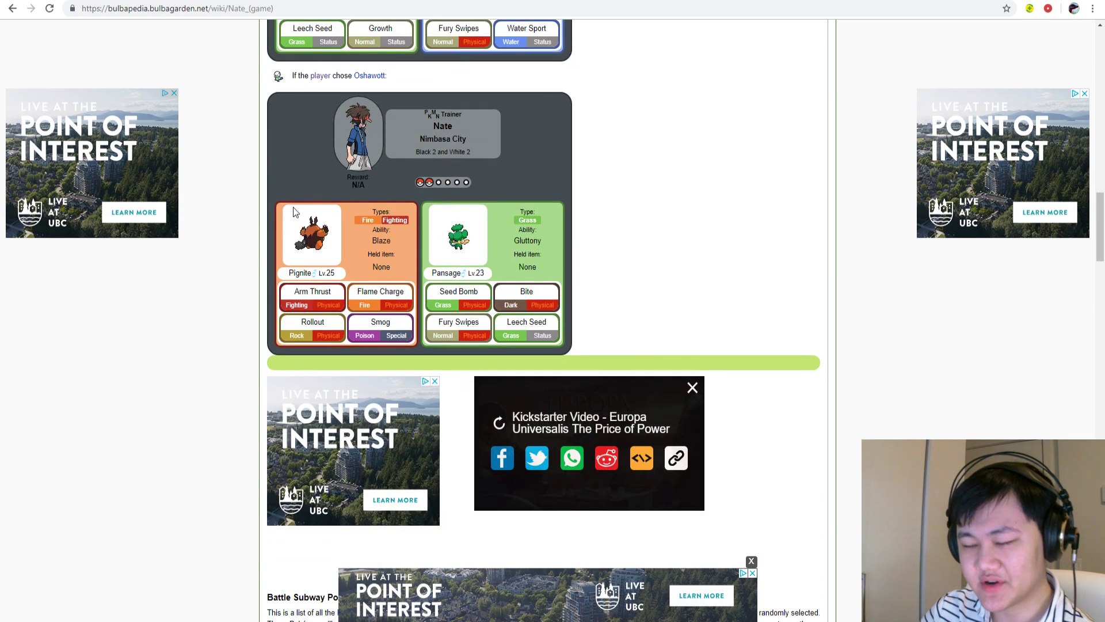
pyautogui.scroll(-3)
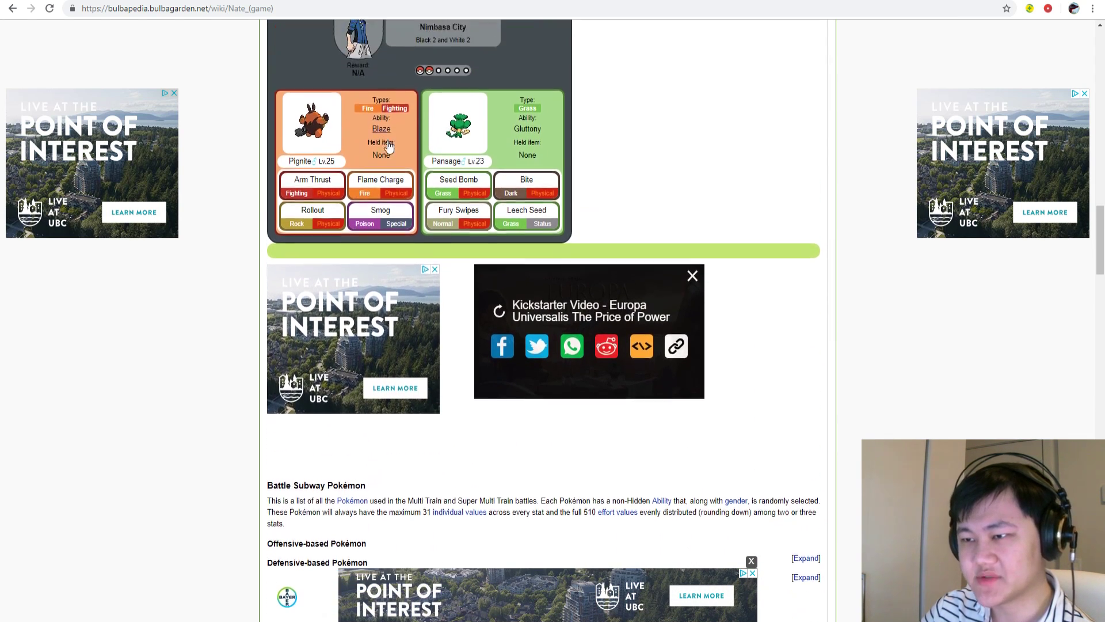
pyautogui.scroll(3)
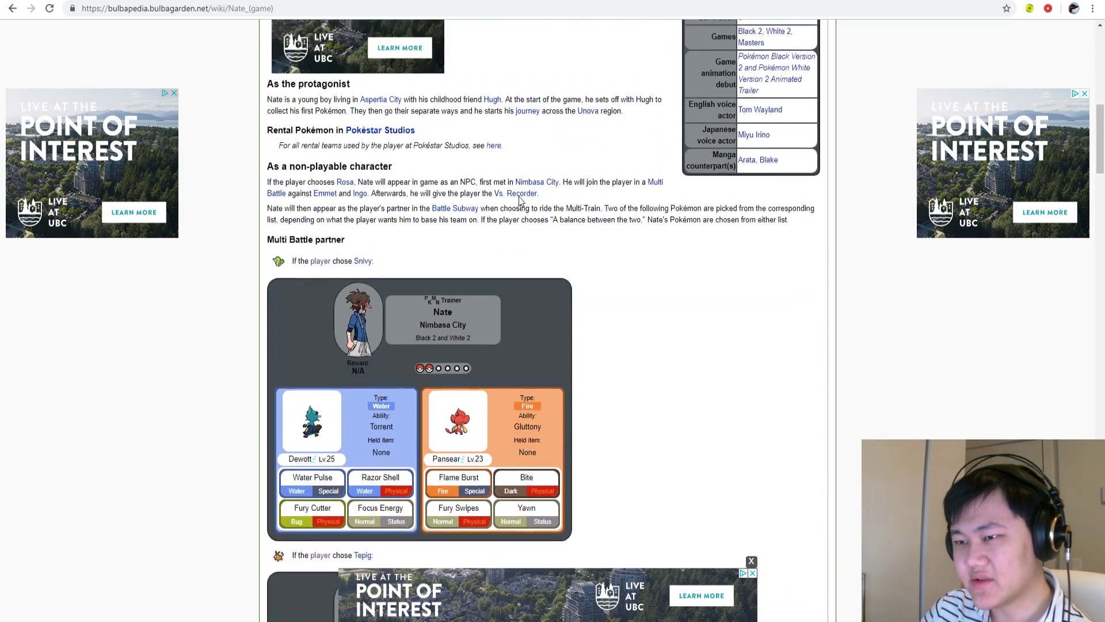
pyautogui.scroll(-3)
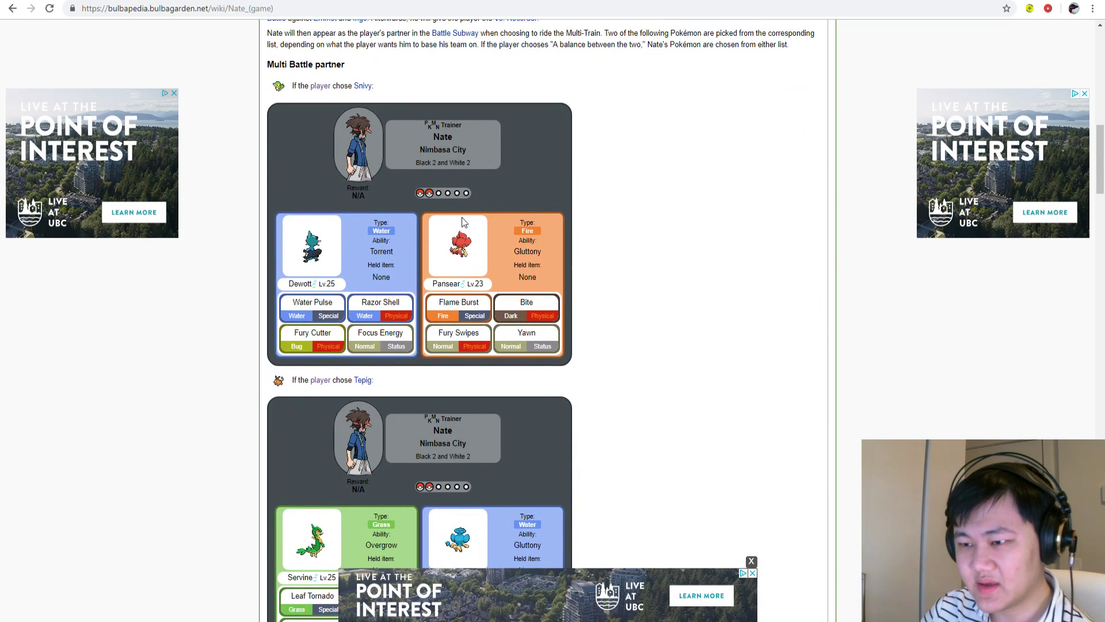
pyautogui.scroll(3)
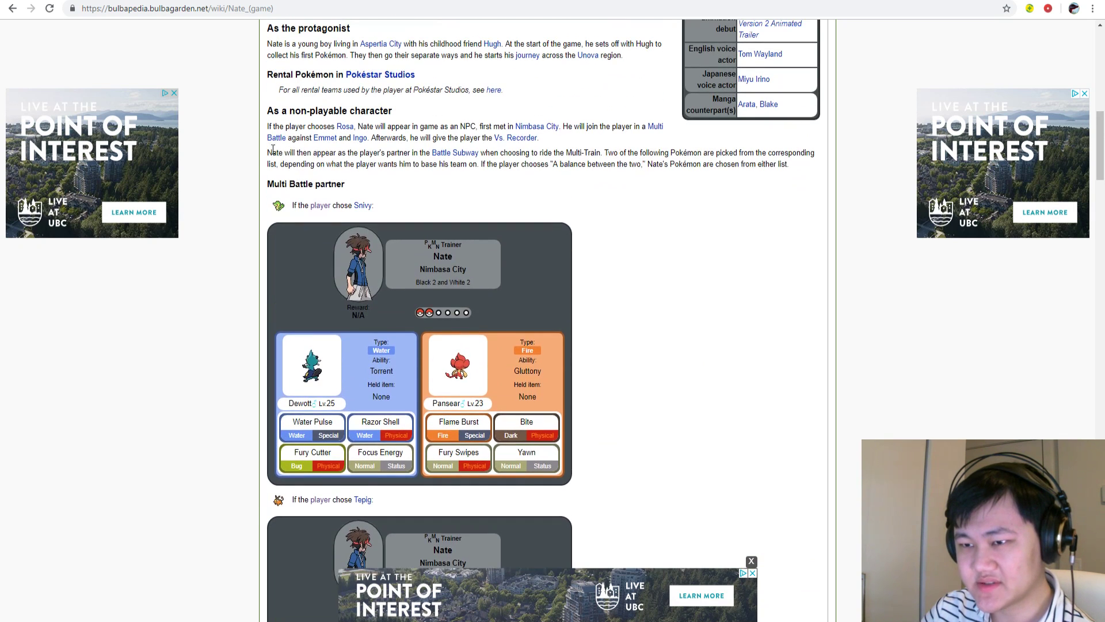
pyautogui.scroll(-3)
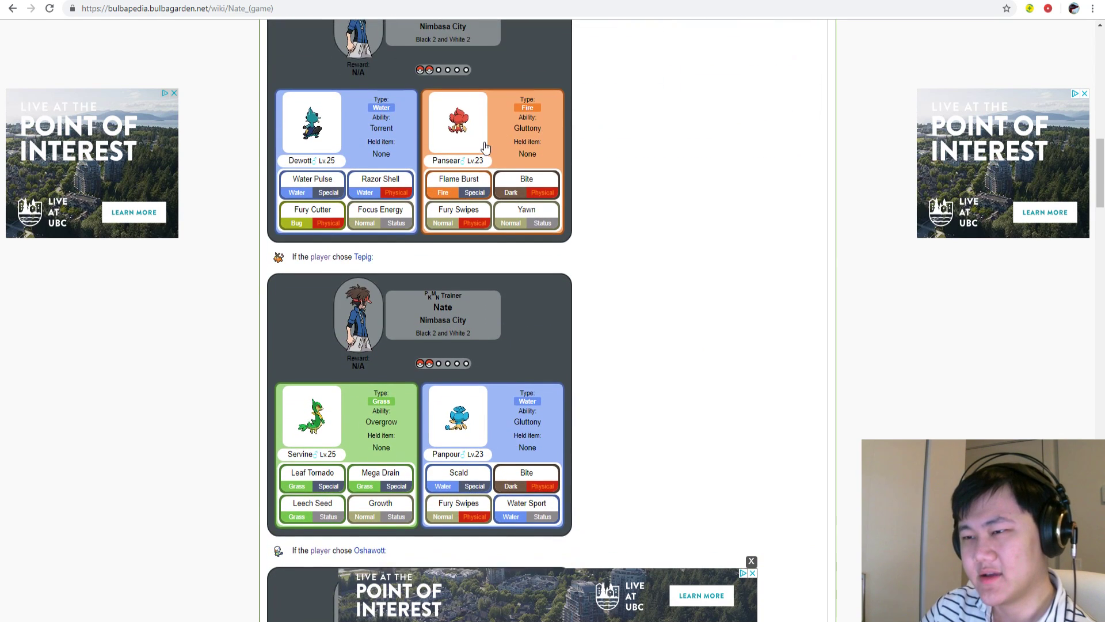
pyautogui.scroll(-3)
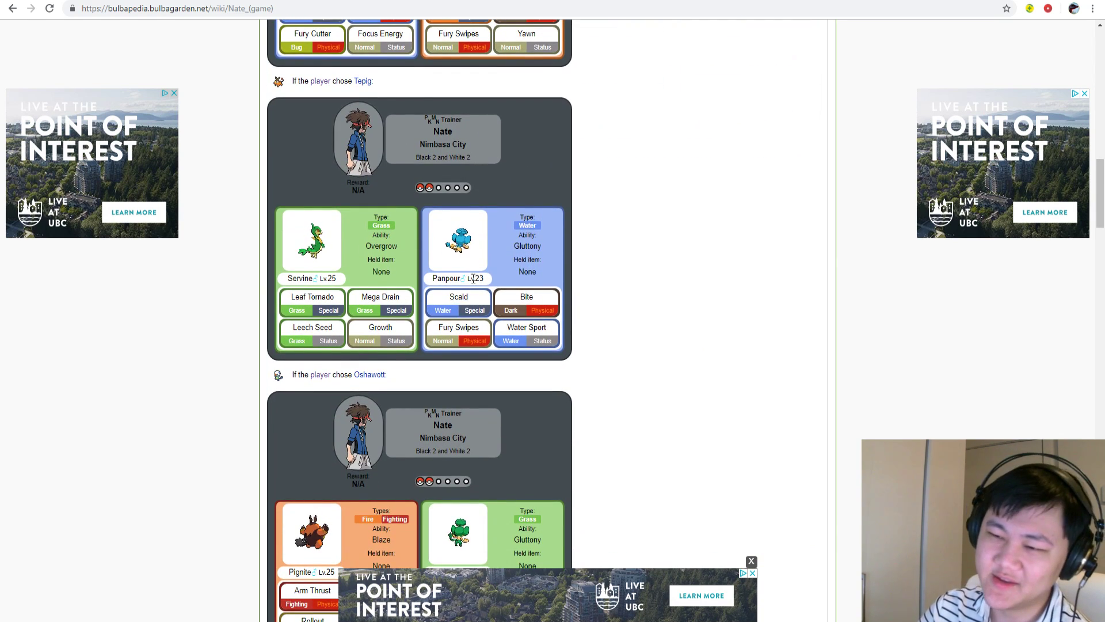
pyautogui.scroll(-3)
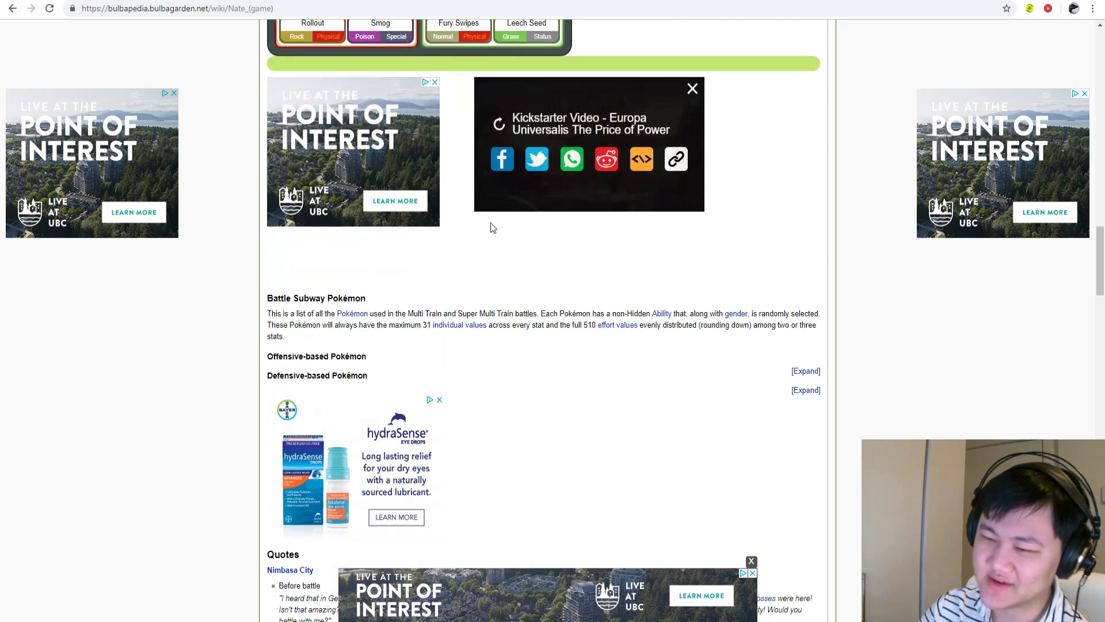
pyautogui.scroll(3)
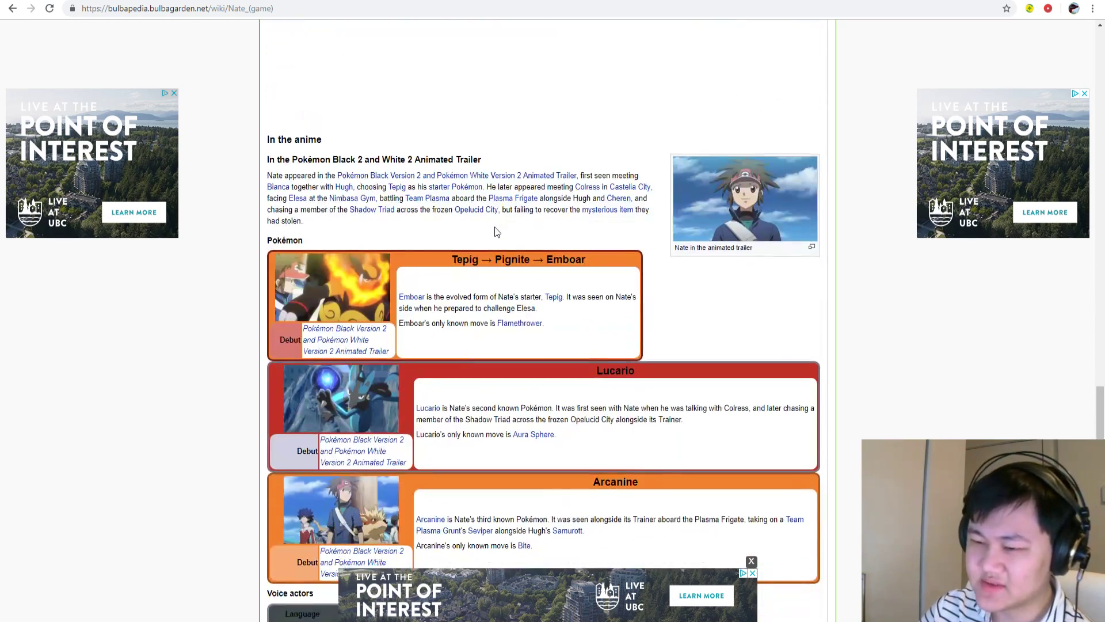
pyautogui.scroll(-3)
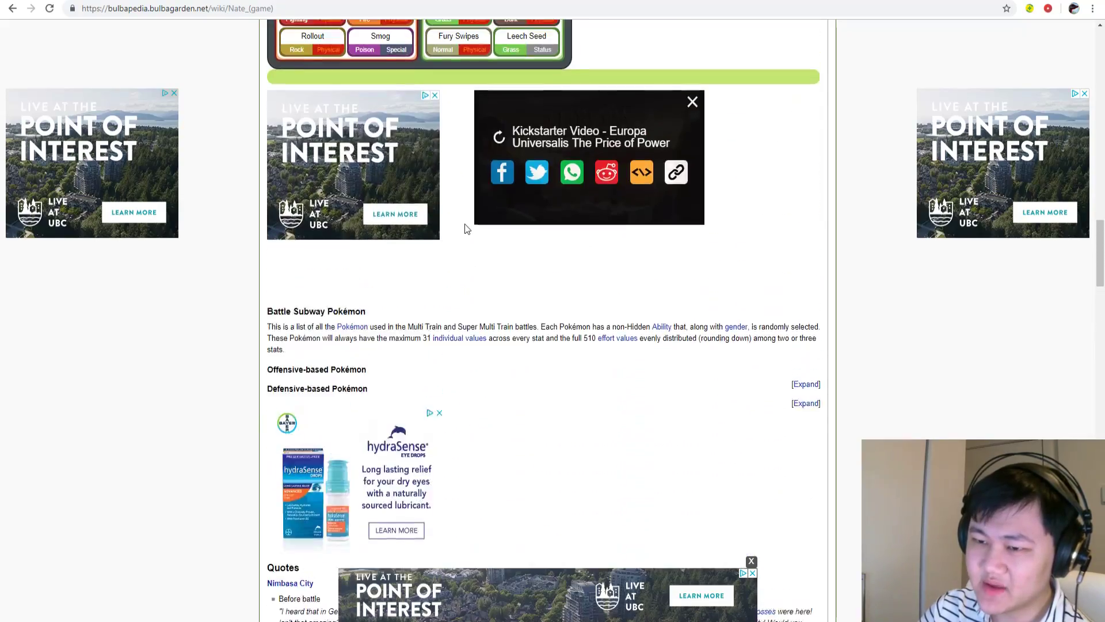
# - Expand Nate's offensive-based Battle Subway Pokémon list and scroll through its teams
pyautogui.click(805, 384)
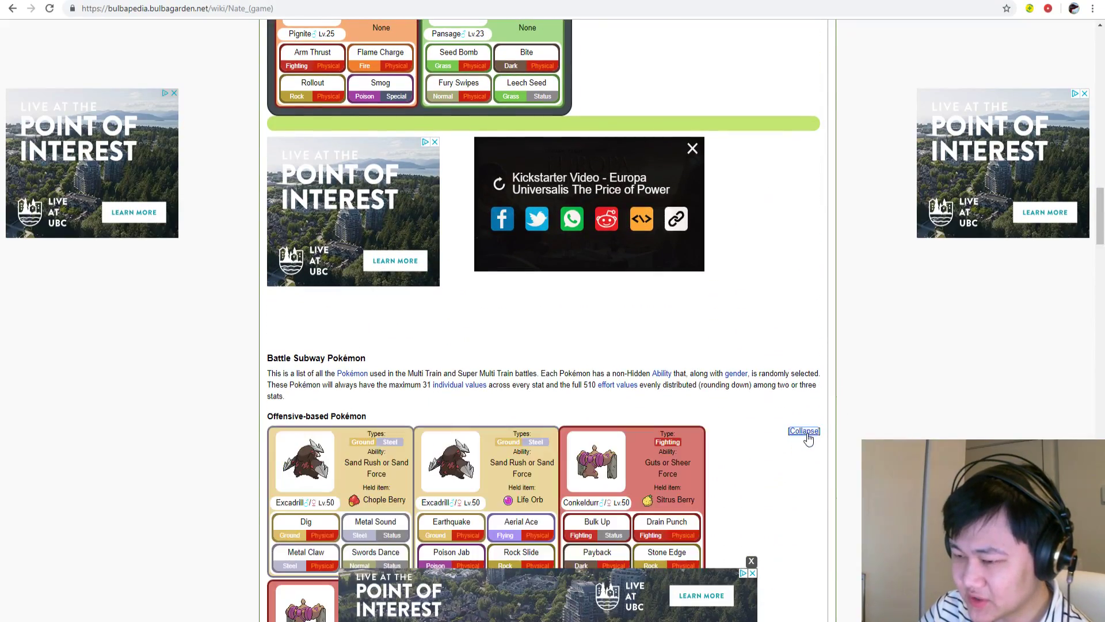
pyautogui.scroll(-3)
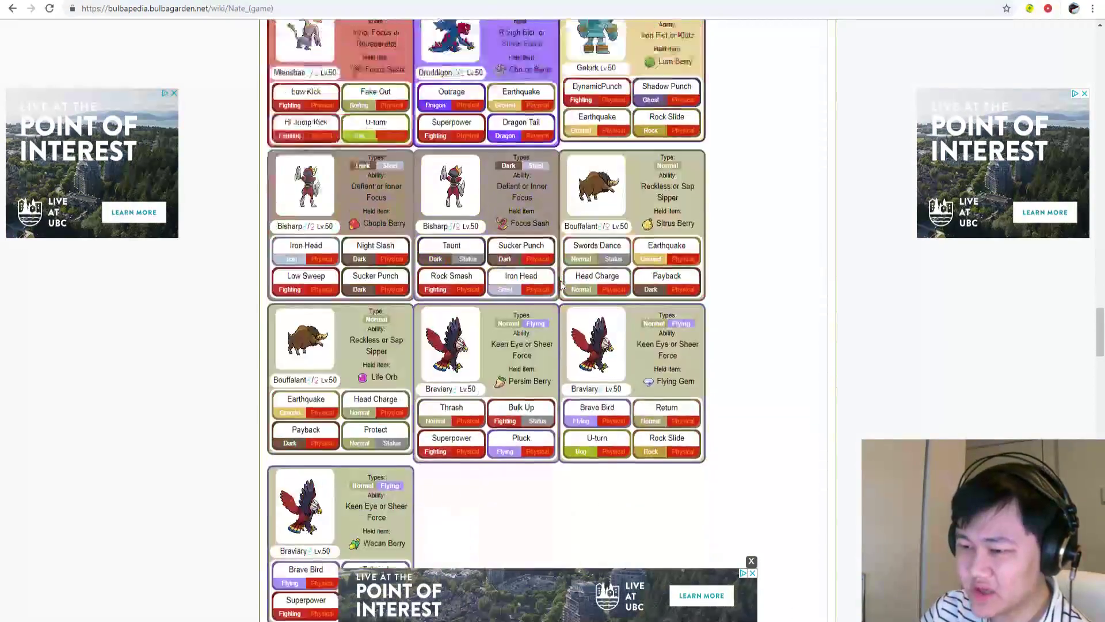
pyautogui.scroll(-3)
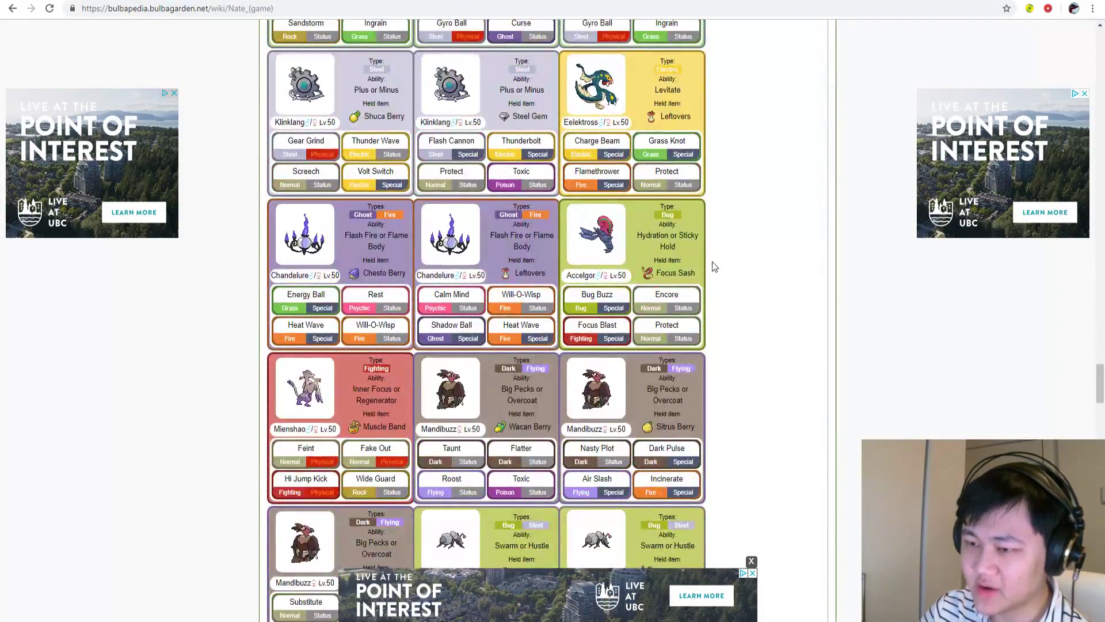
pyautogui.scroll(-3)
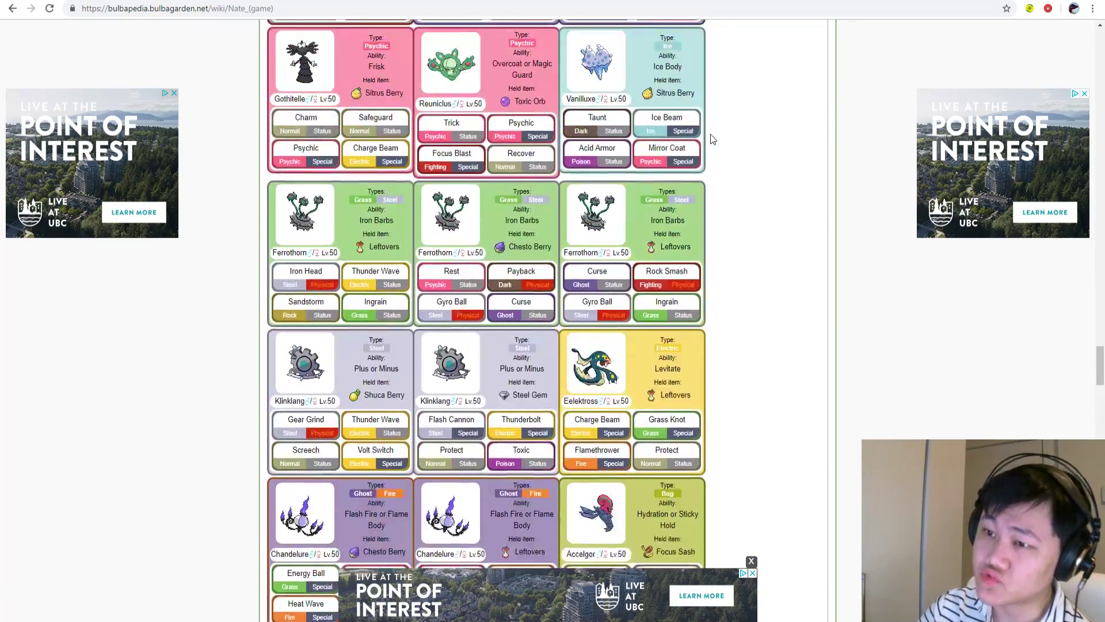
pyautogui.scroll(-3)
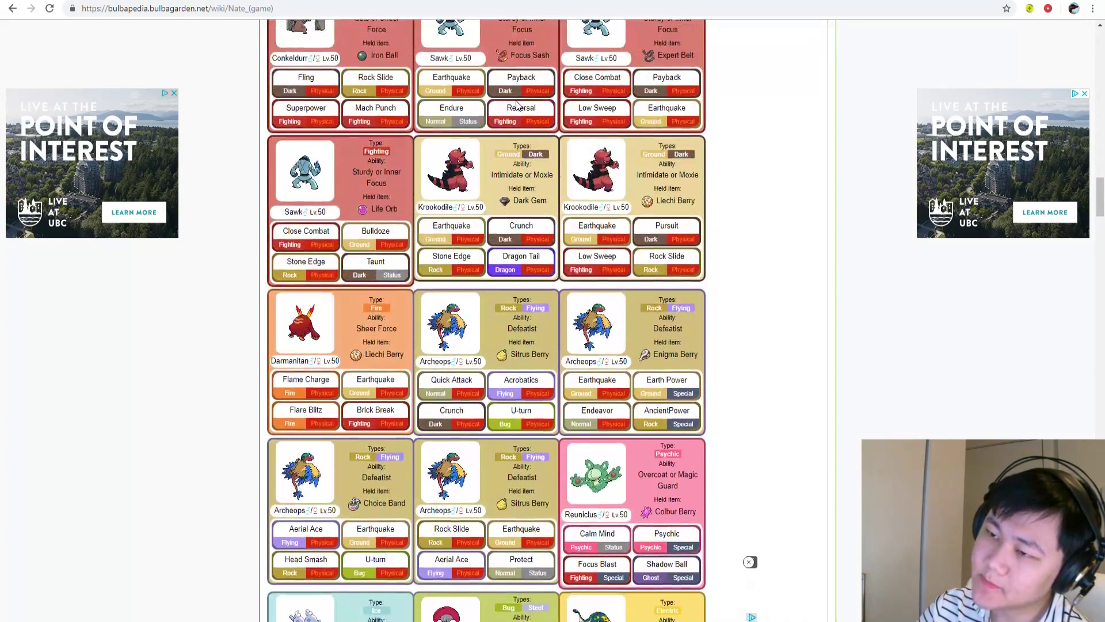
pyautogui.scroll(3)
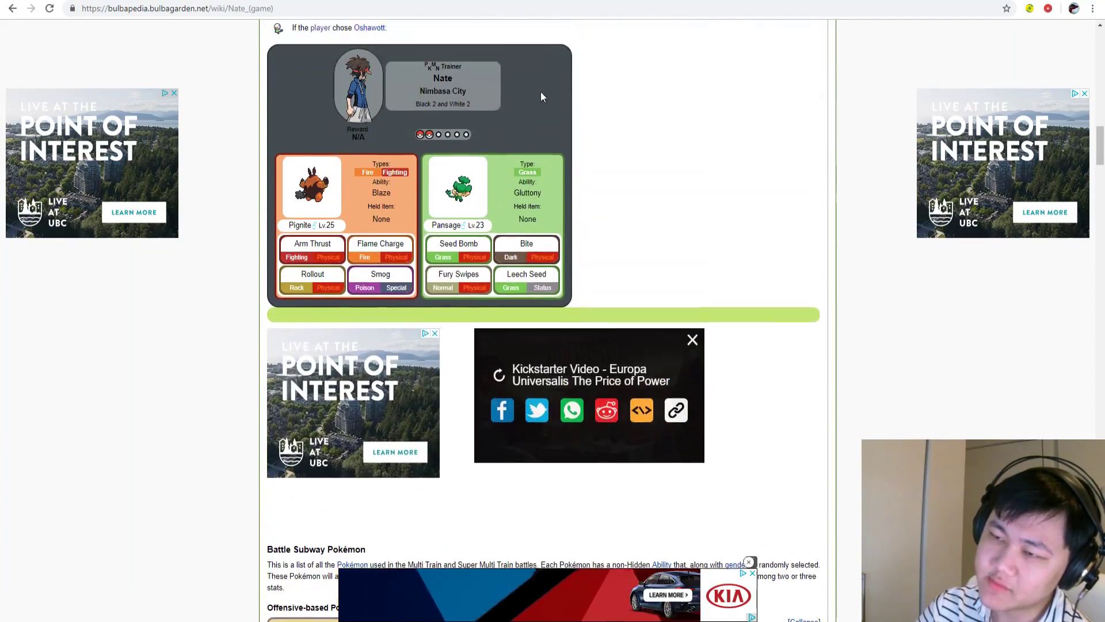
pyautogui.scroll(3)
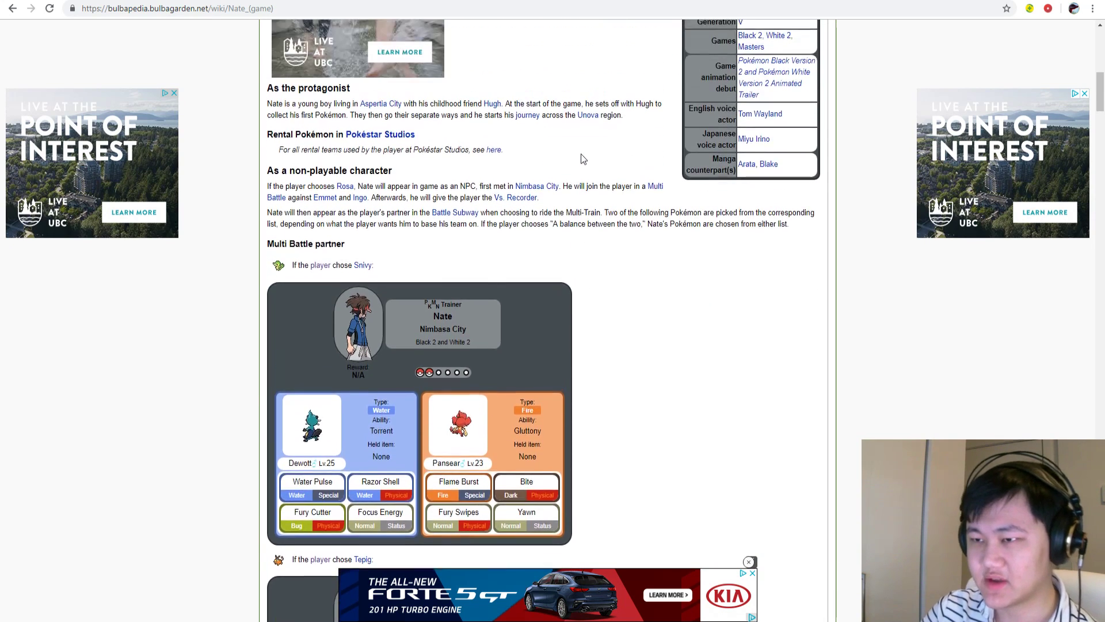
pyautogui.scroll(3)
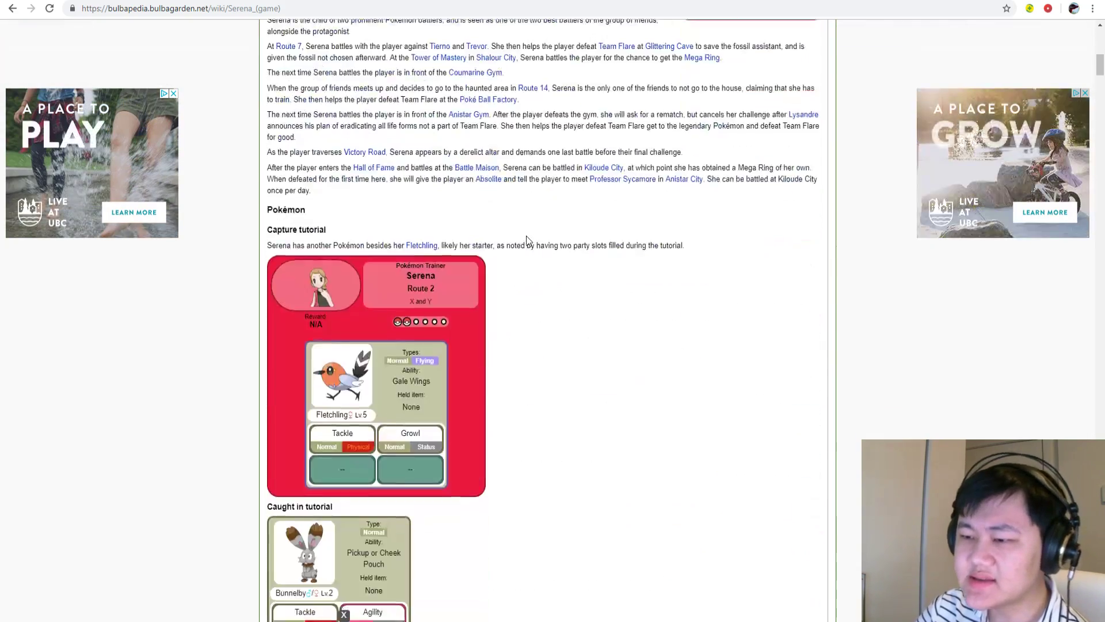
# - Scroll Serena's battle tables from the Glittering Cave battle toward Victory Road
pyautogui.scroll(-3)
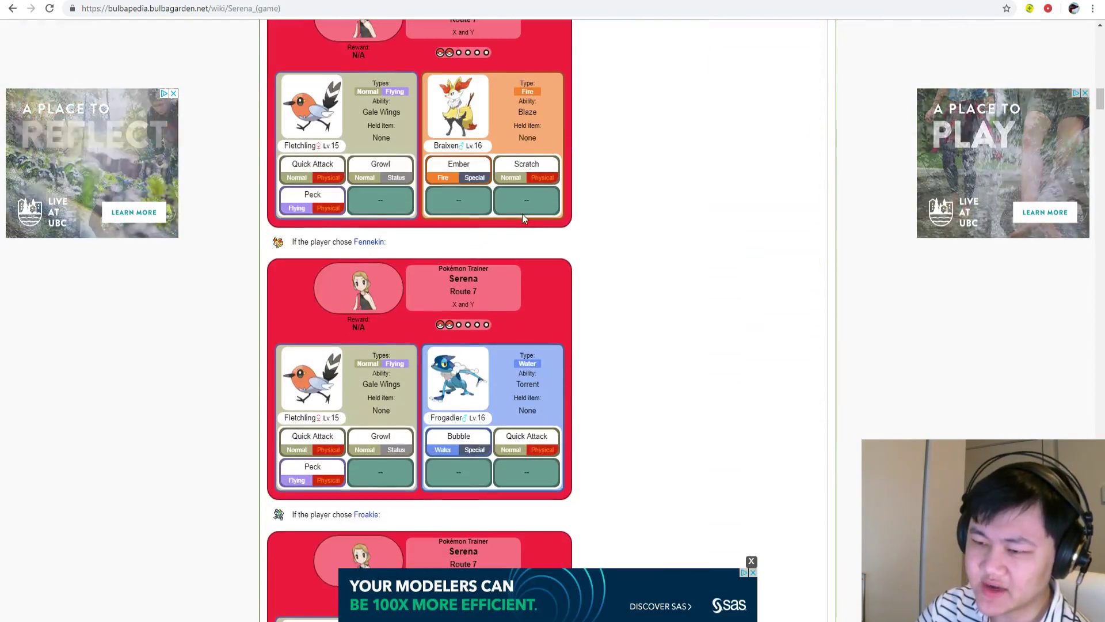
pyautogui.scroll(-3)
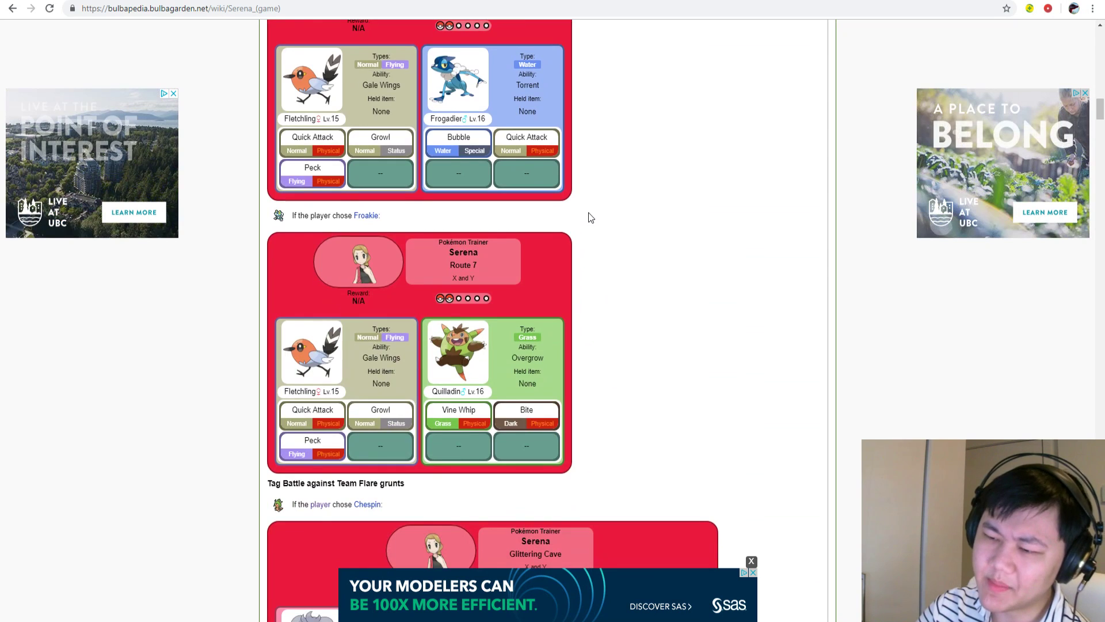
pyautogui.scroll(-3)
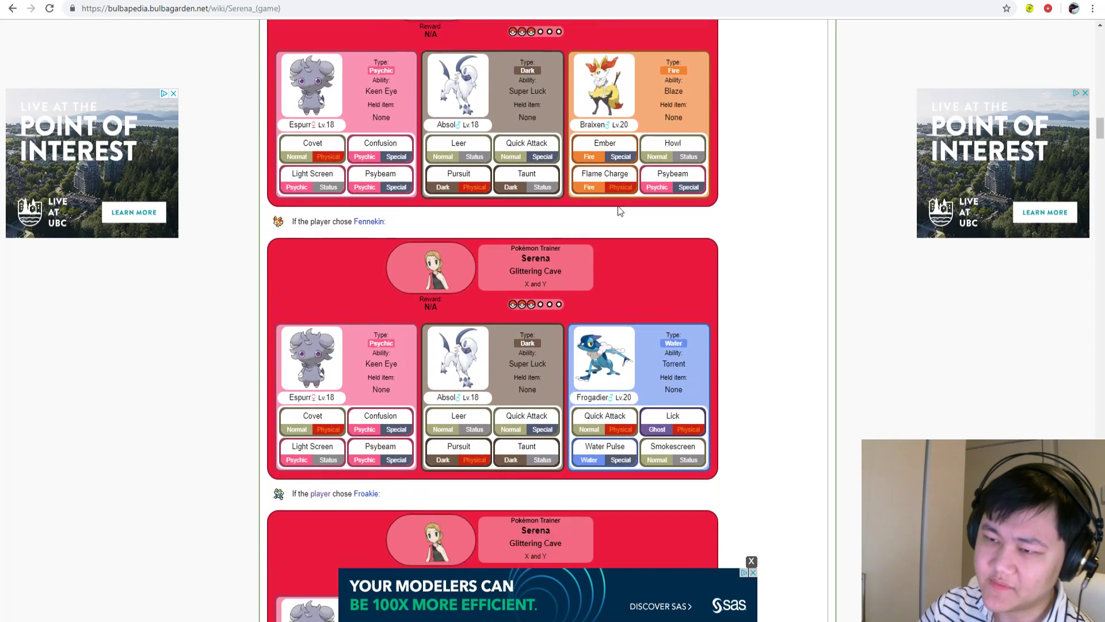
pyautogui.scroll(-3)
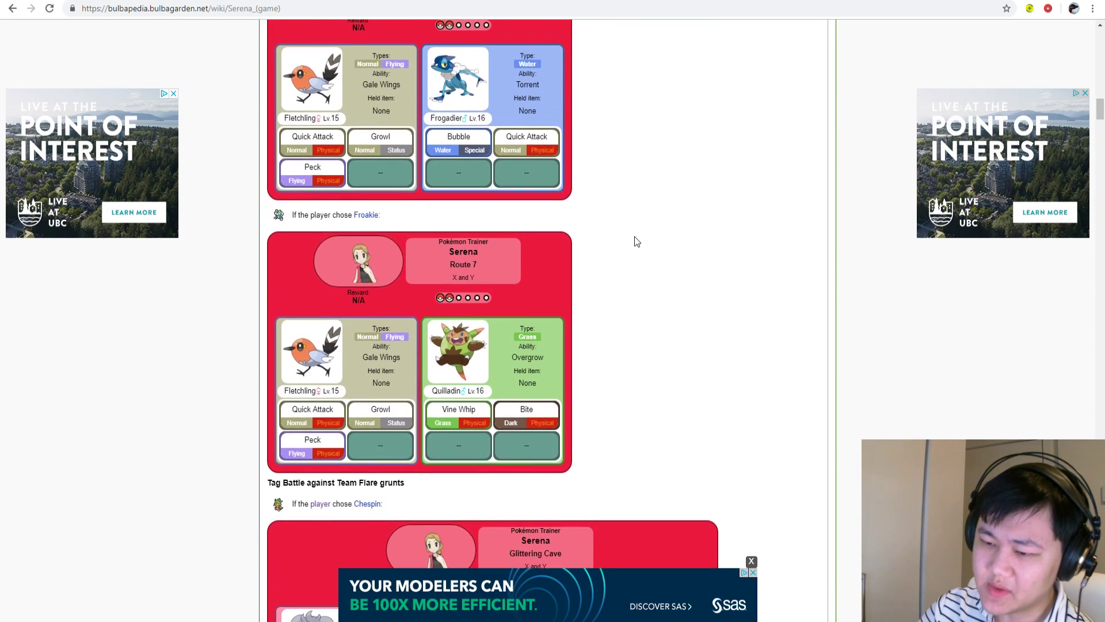
pyautogui.scroll(-3)
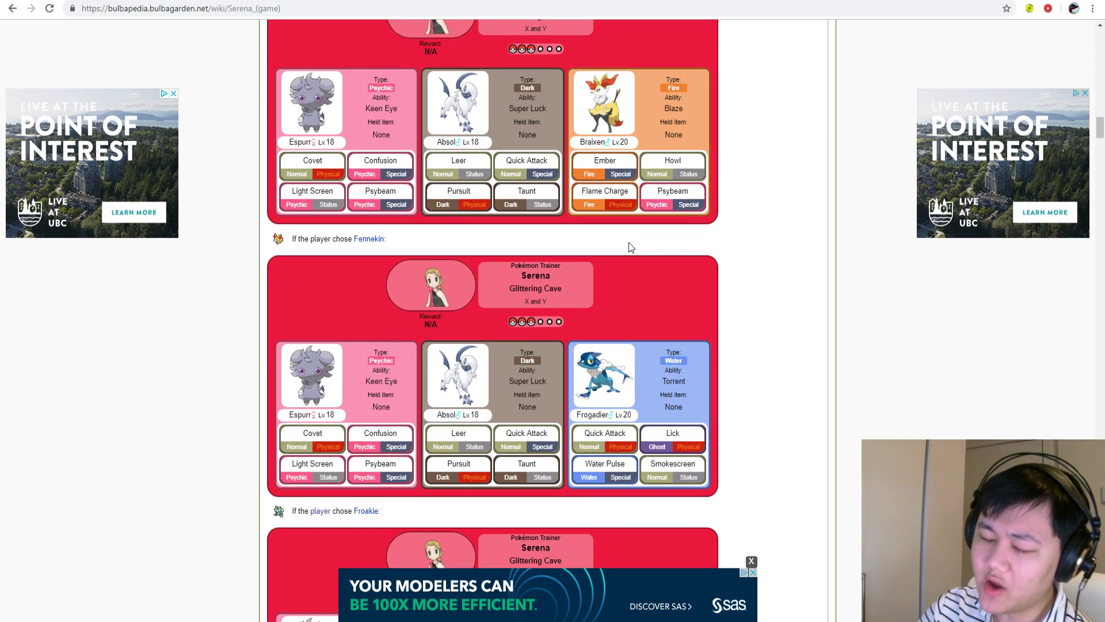
pyautogui.moveTo(456, 111)
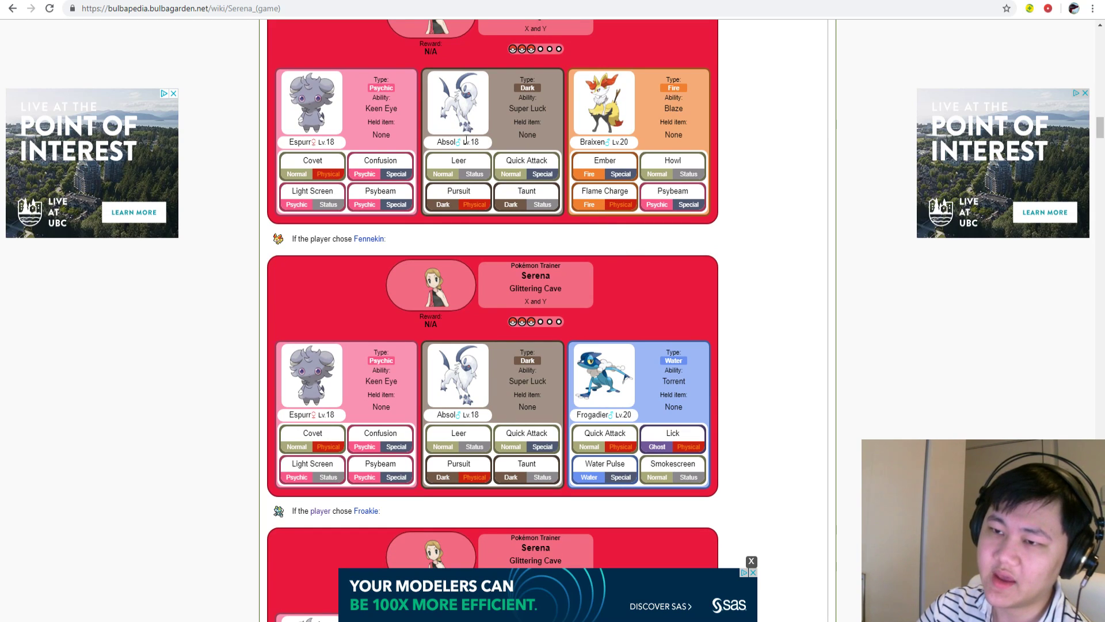
pyautogui.scroll(-3)
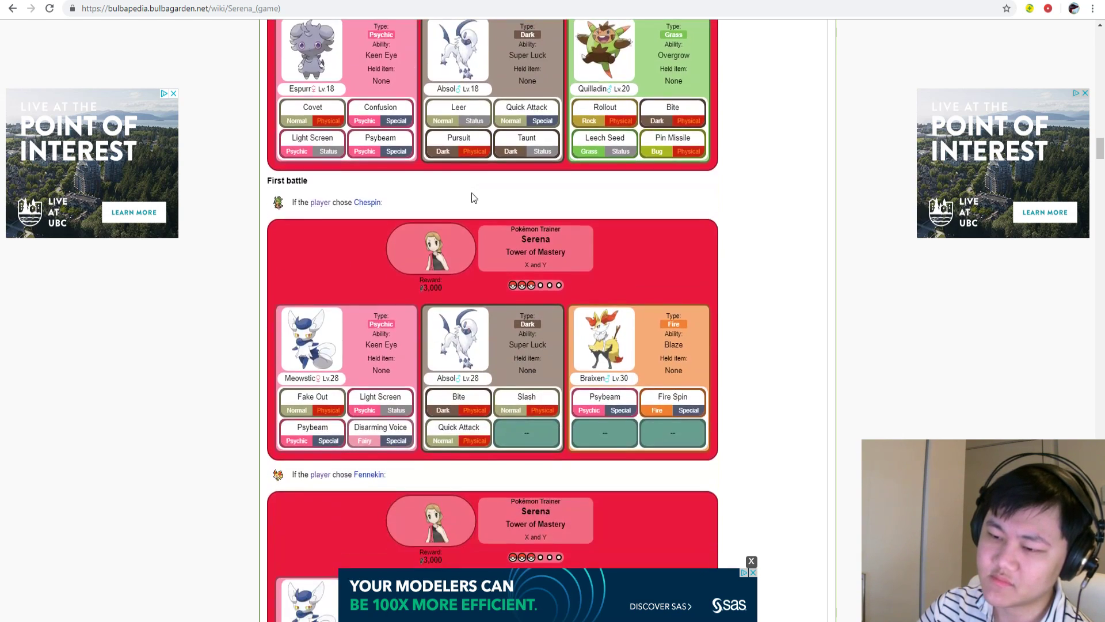
pyautogui.scroll(-3)
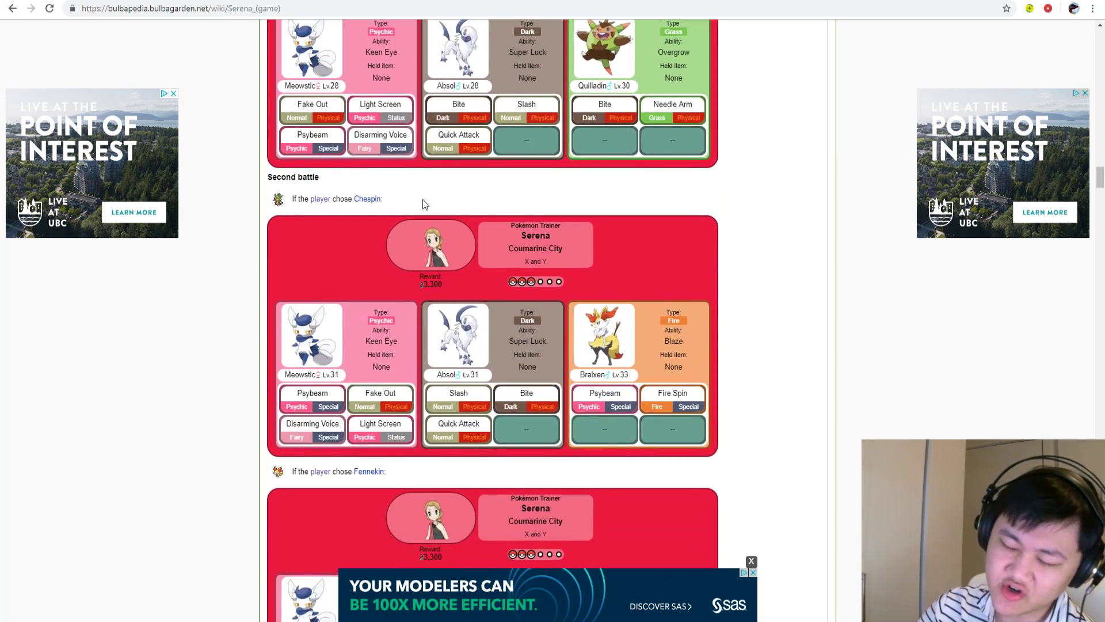
pyautogui.scroll(-3)
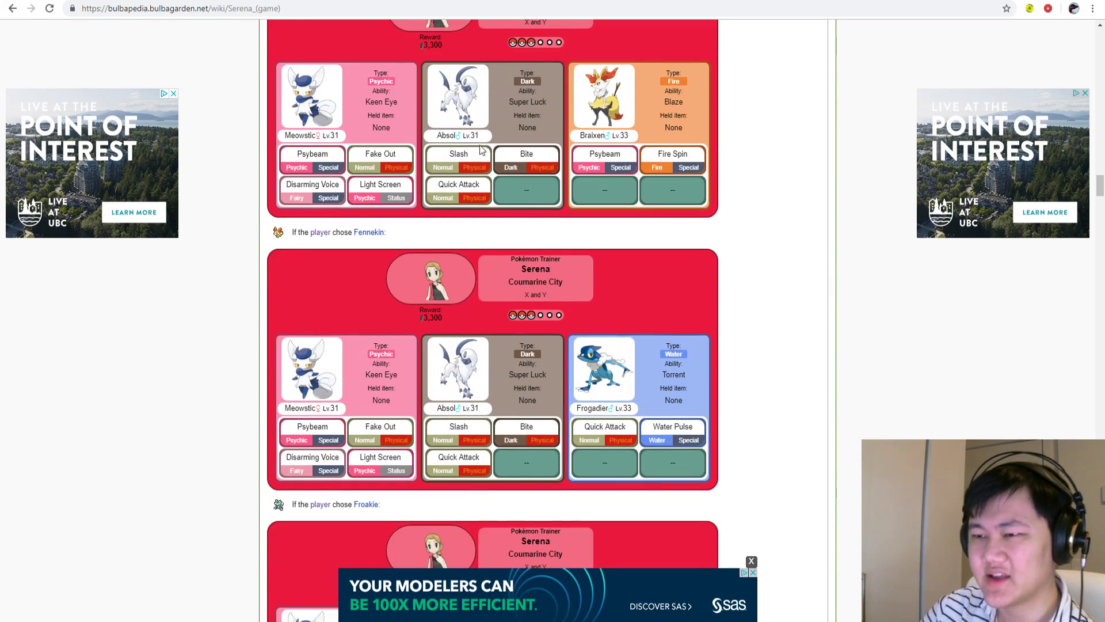
pyautogui.scroll(-3)
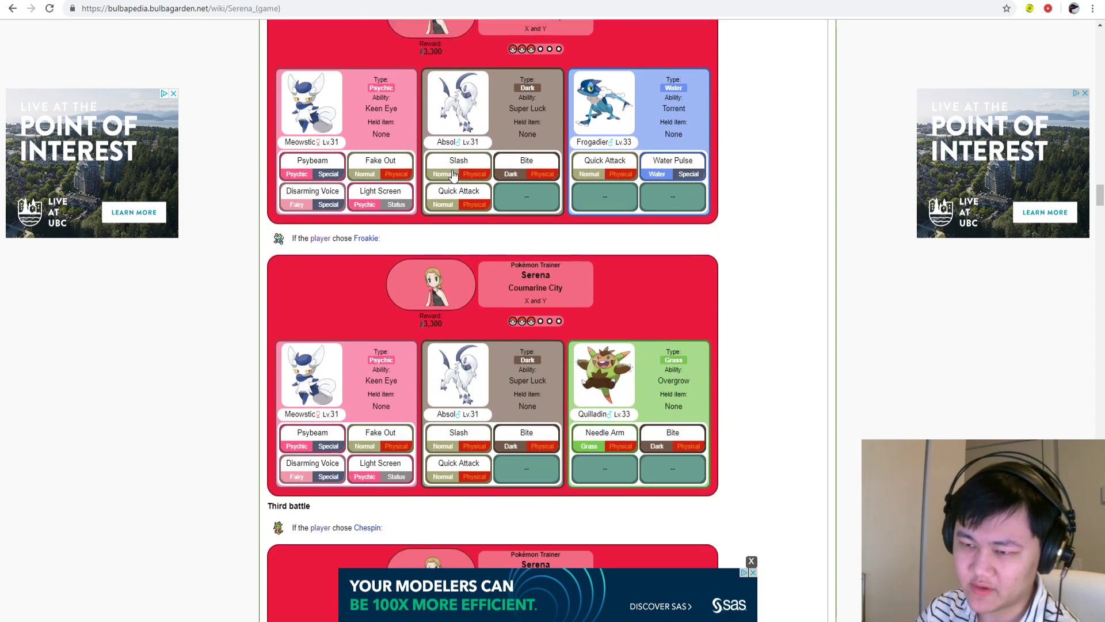
# - Continue through Serena's Victory Road teams down to the Kiloude City rematches
pyautogui.scroll(-3)
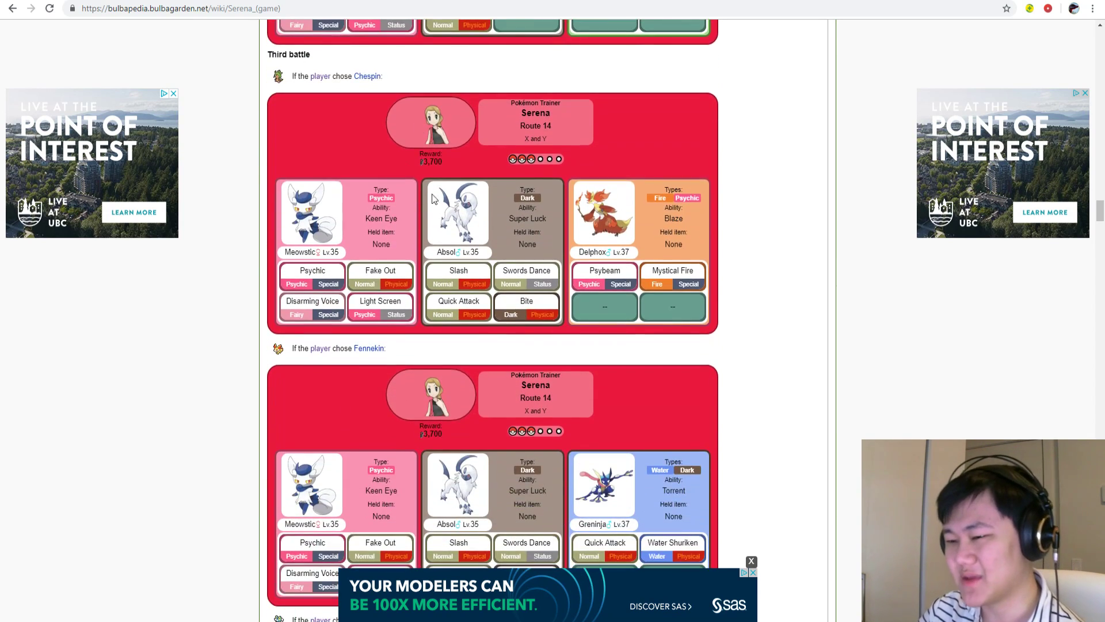
pyautogui.scroll(-3)
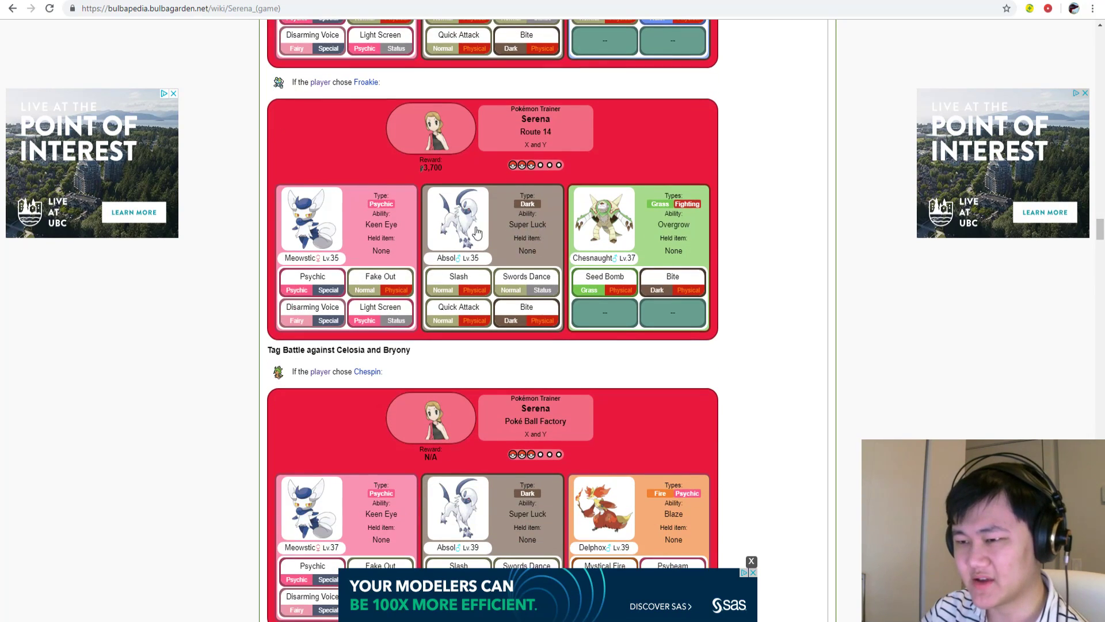
pyautogui.scroll(-3)
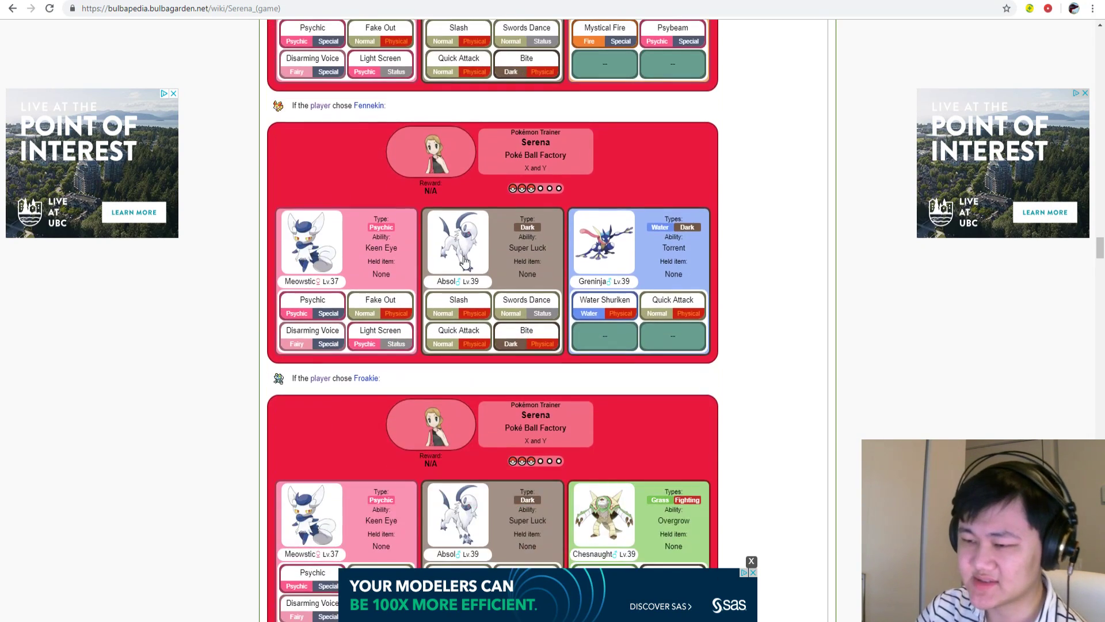
pyautogui.scroll(-3)
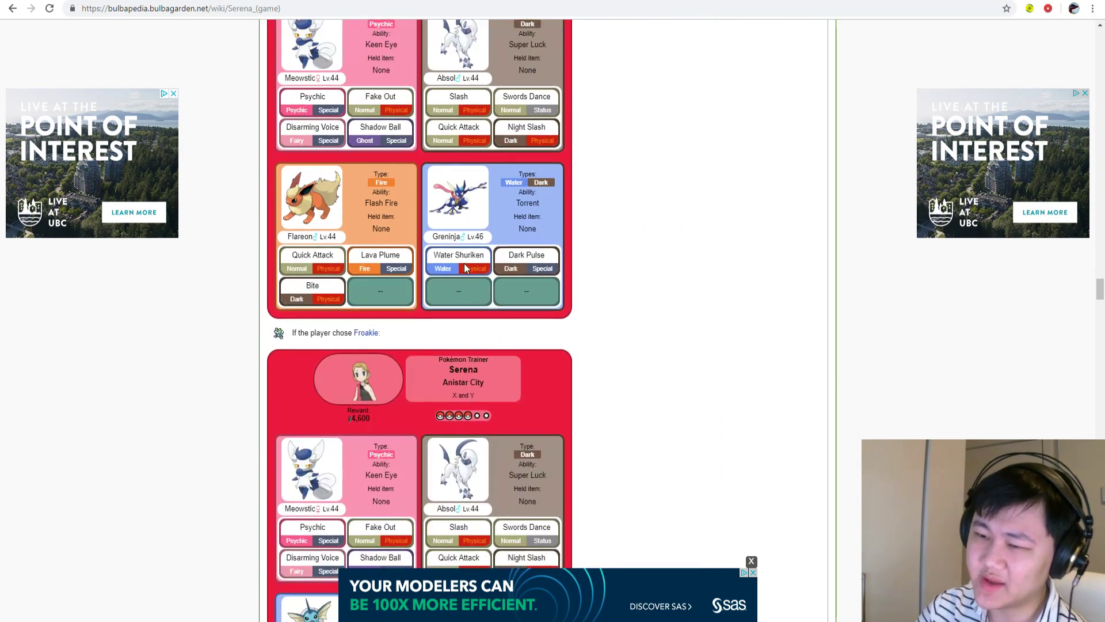
pyautogui.scroll(-3)
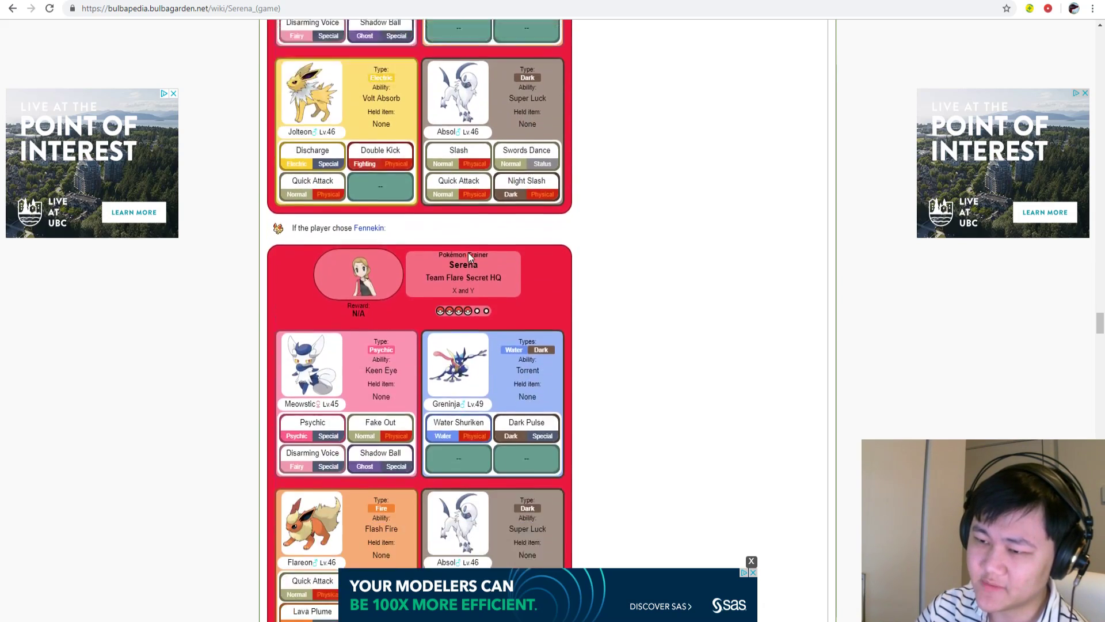
pyautogui.scroll(-3)
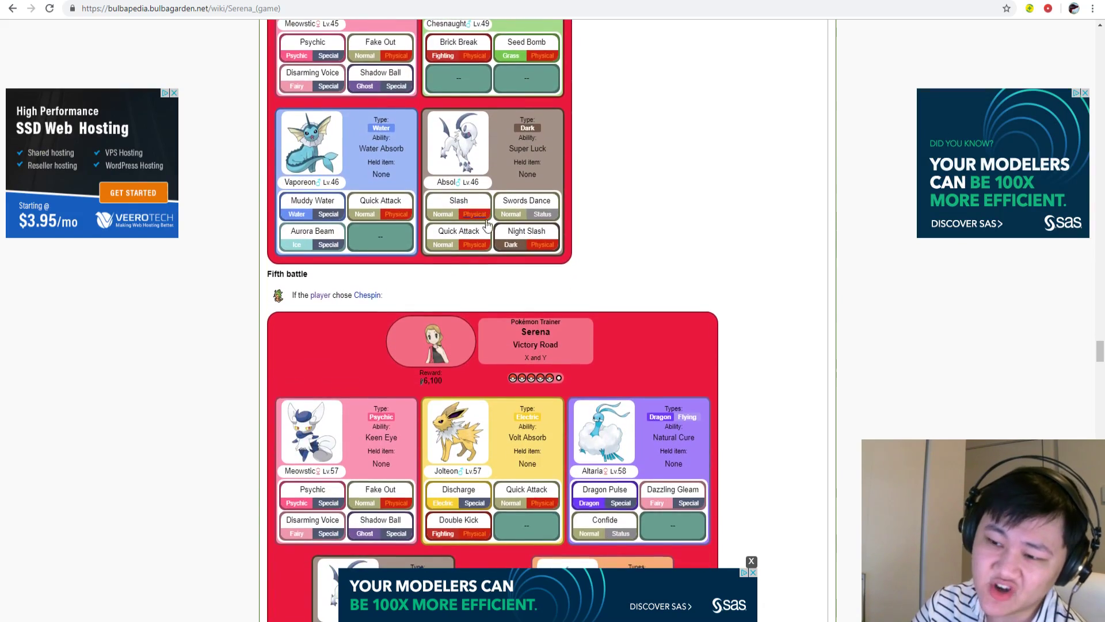
pyautogui.scroll(-3)
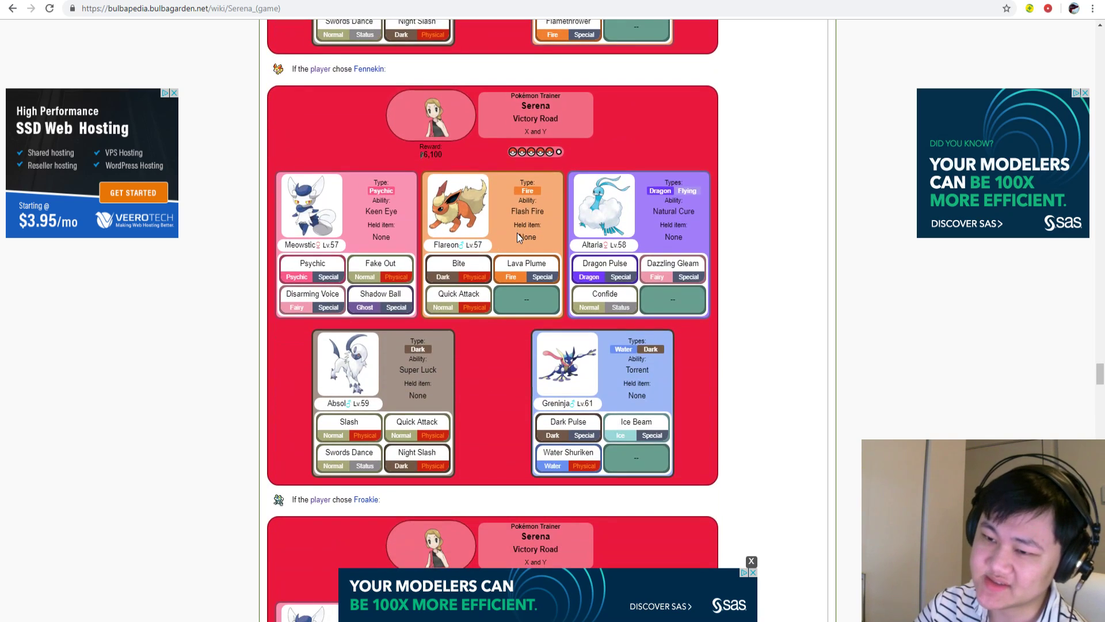
pyautogui.scroll(-3)
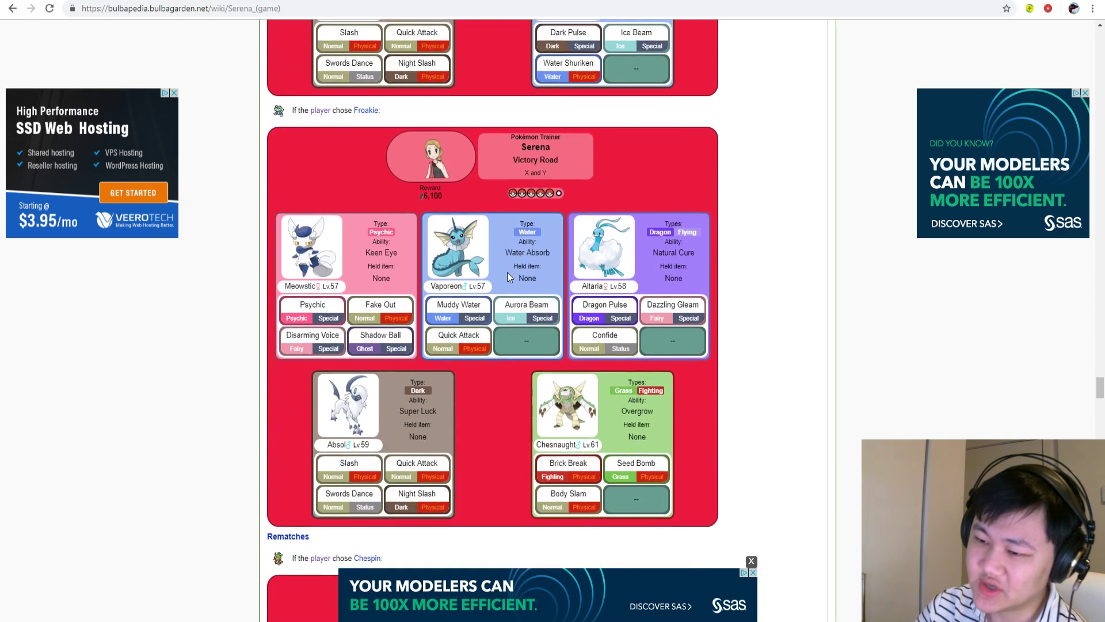
pyautogui.scroll(-3)
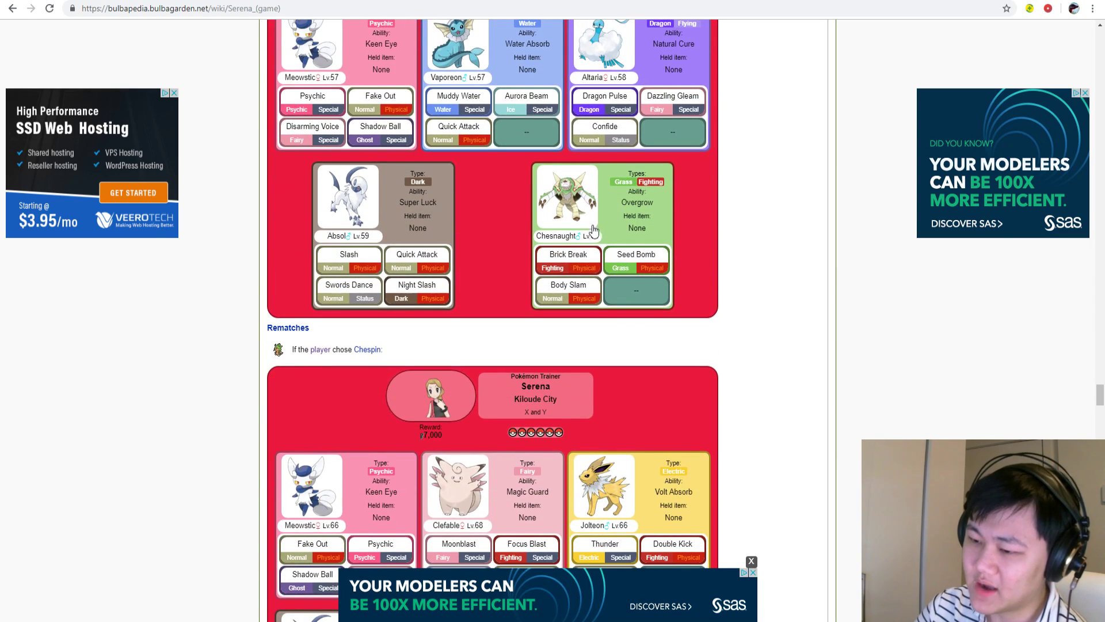
pyautogui.scroll(-3)
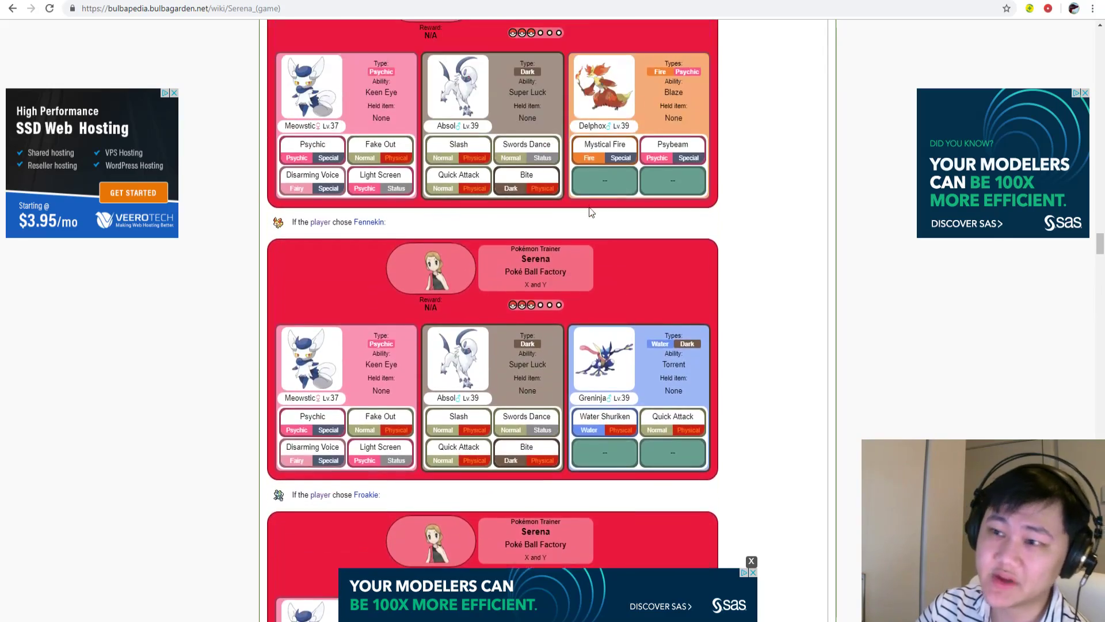
# - Scroll back over Serena's Route 7 and Glittering Cave battle teams
pyautogui.scroll(-3)
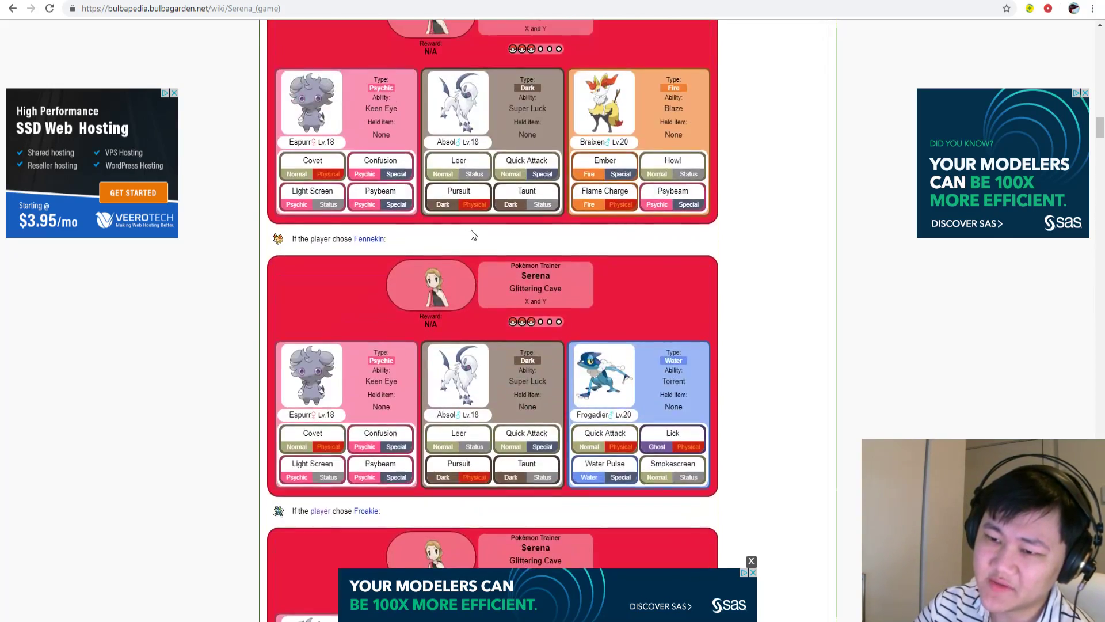
pyautogui.scroll(-3)
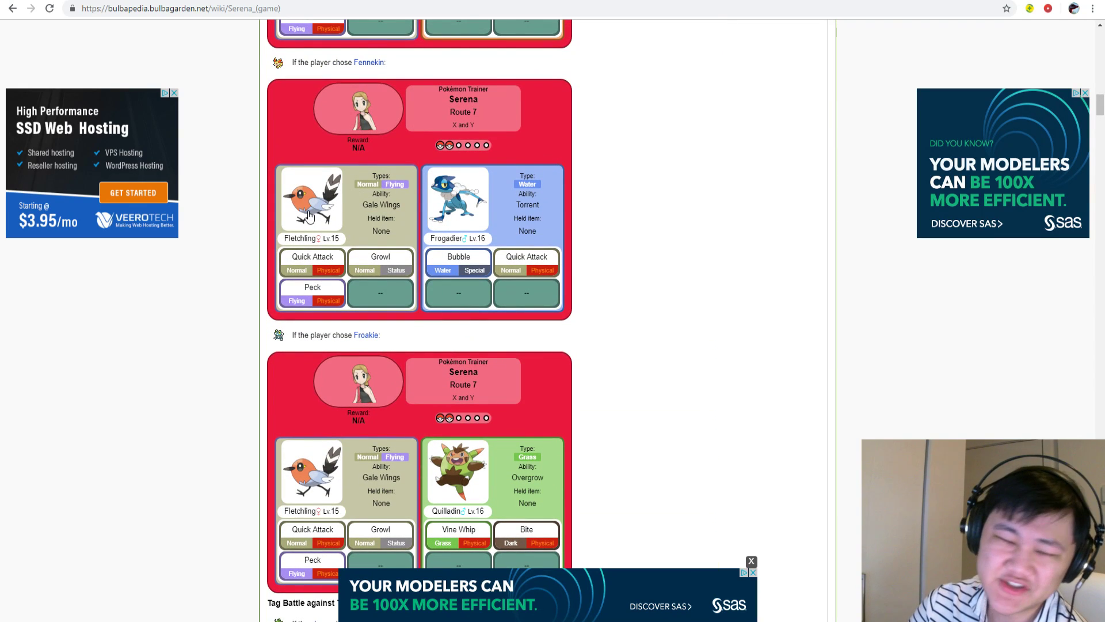
pyautogui.moveTo(260, 203)
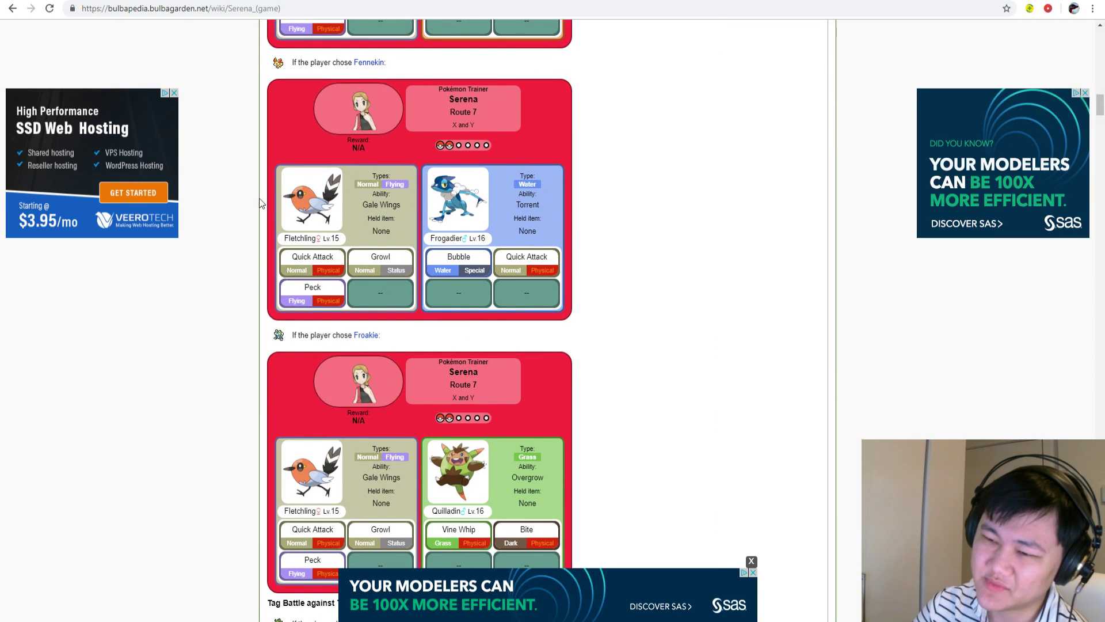
pyautogui.scroll(-3)
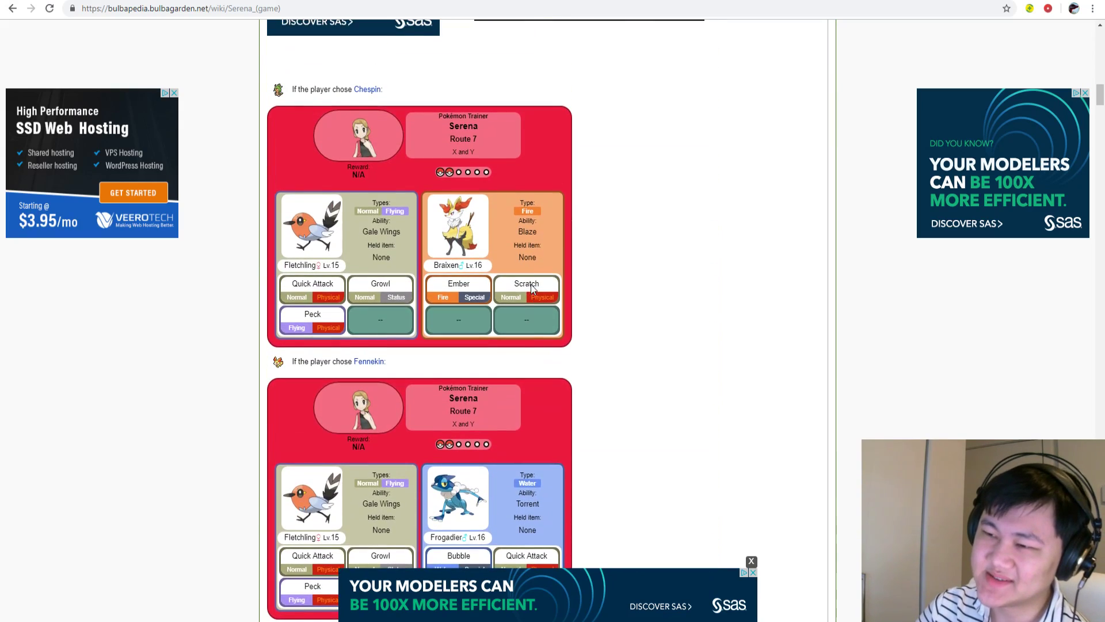
pyautogui.scroll(-3)
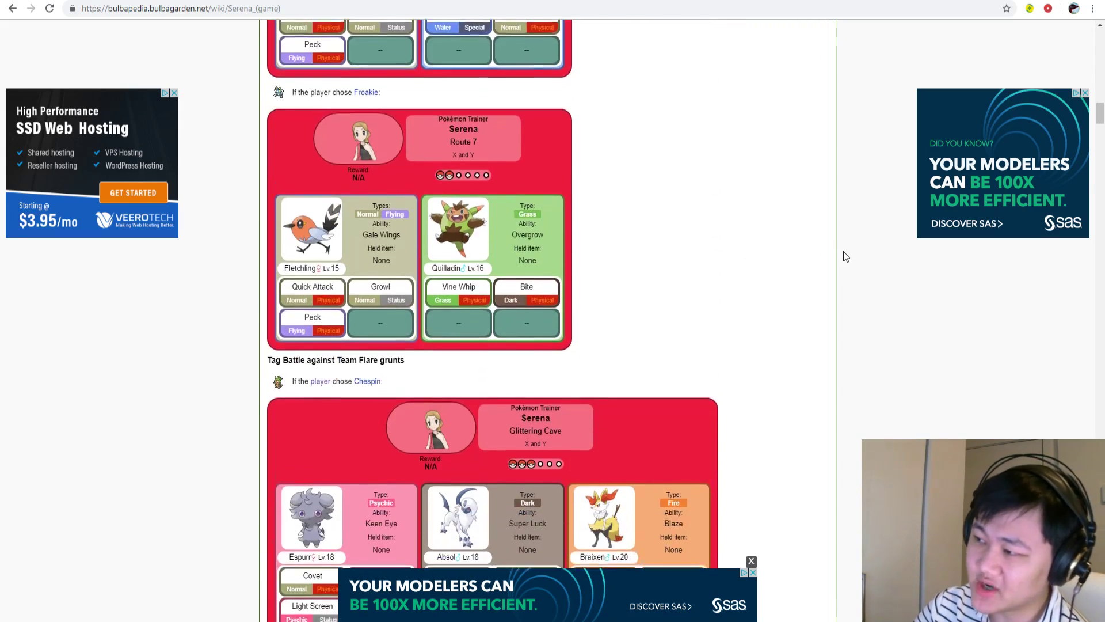
pyautogui.scroll(-3)
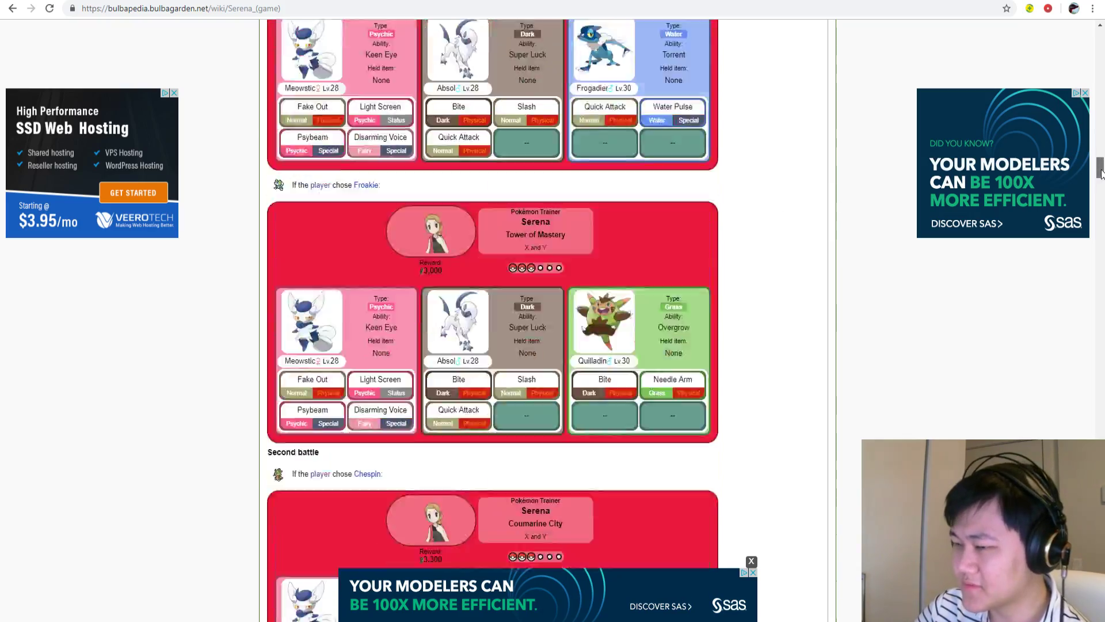
pyautogui.scroll(-3)
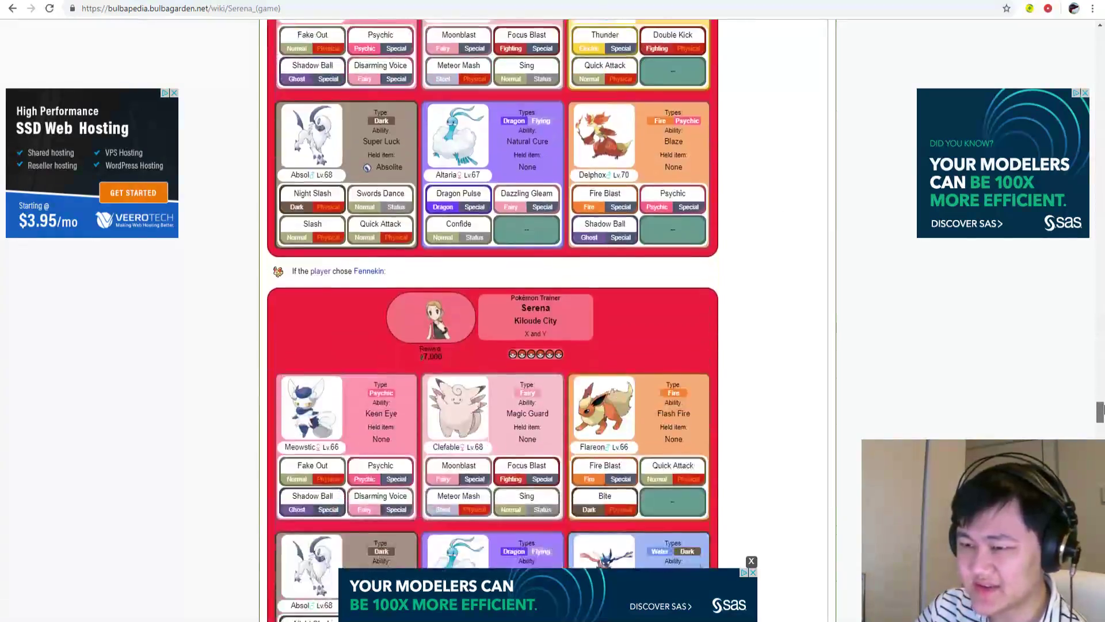
pyautogui.scroll(-3)
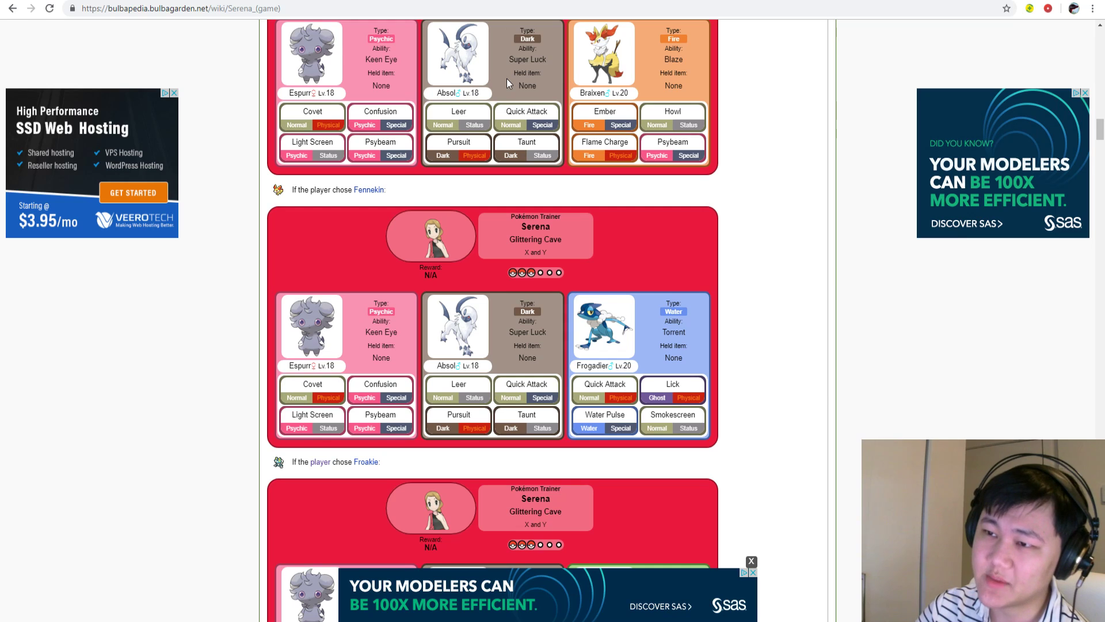
pyautogui.scroll(-3)
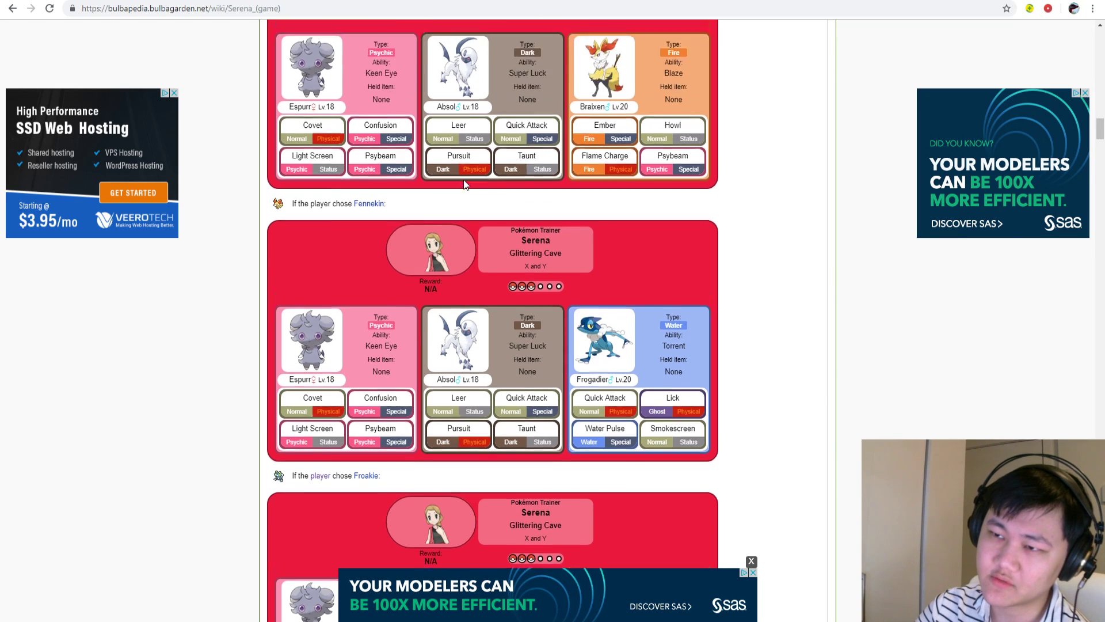
pyautogui.scroll(-3)
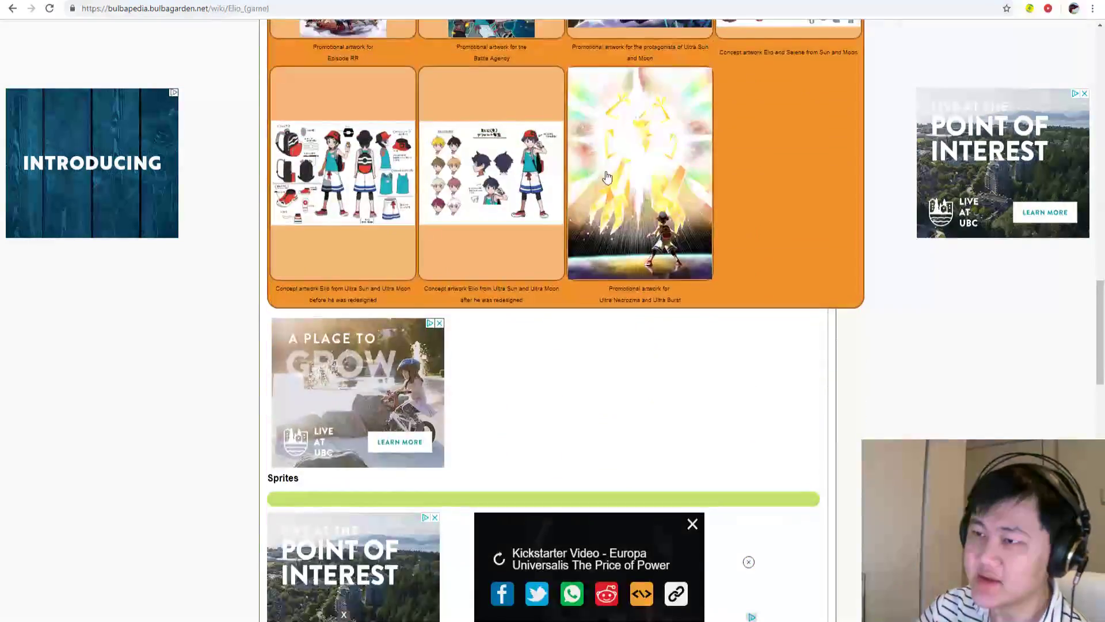
# - Scroll through Elio's sprites, artwork, trivia and story sections
pyautogui.scroll(-3)
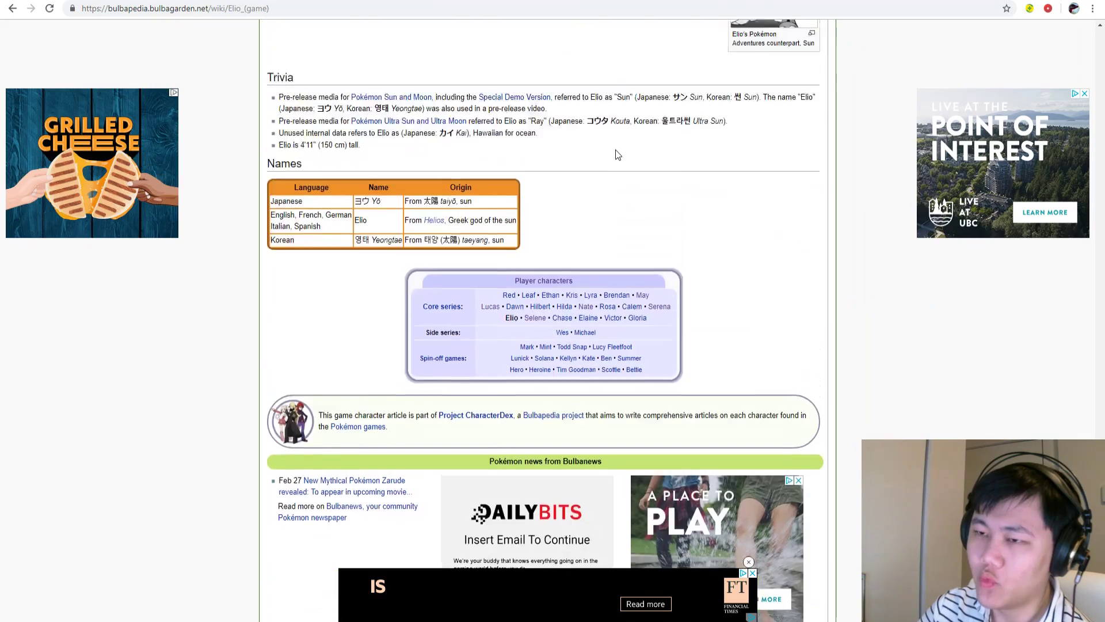
pyautogui.scroll(3)
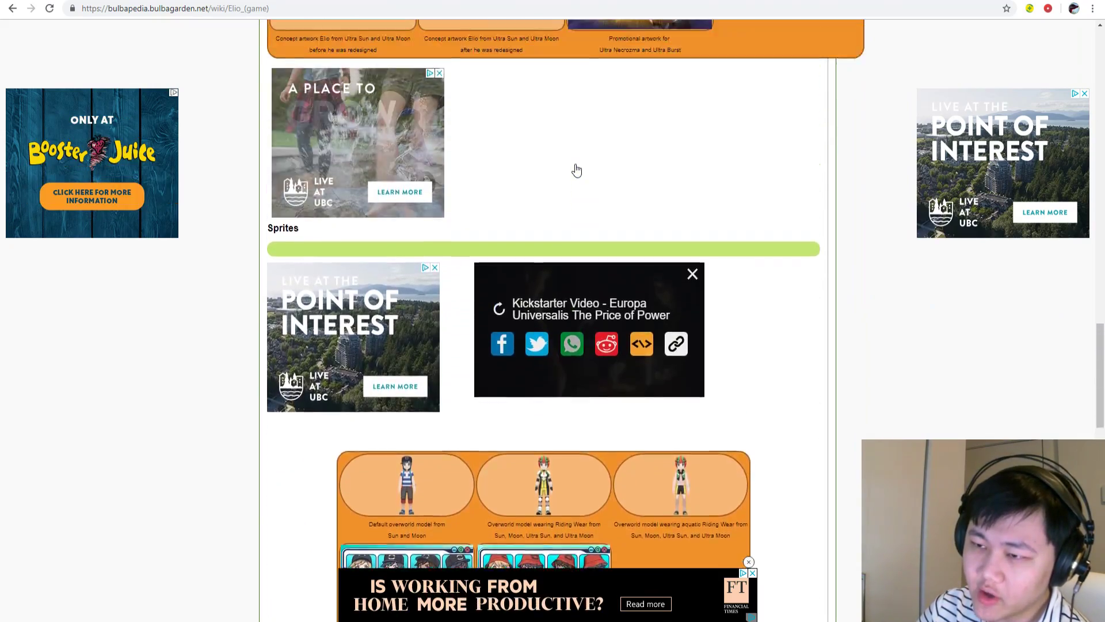
pyautogui.scroll(3)
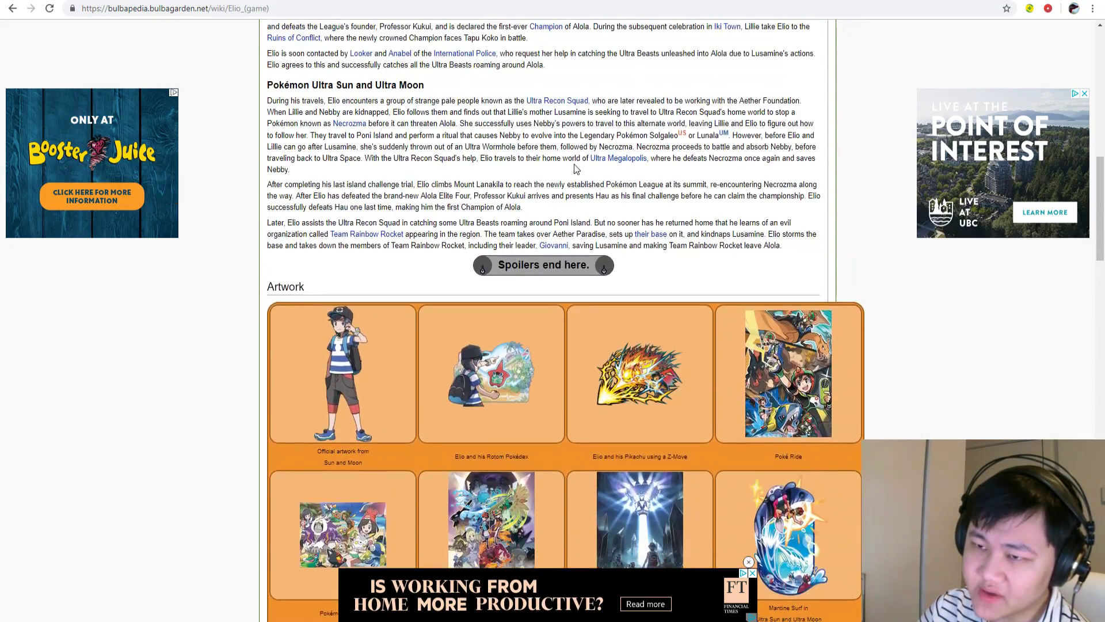
pyautogui.scroll(3)
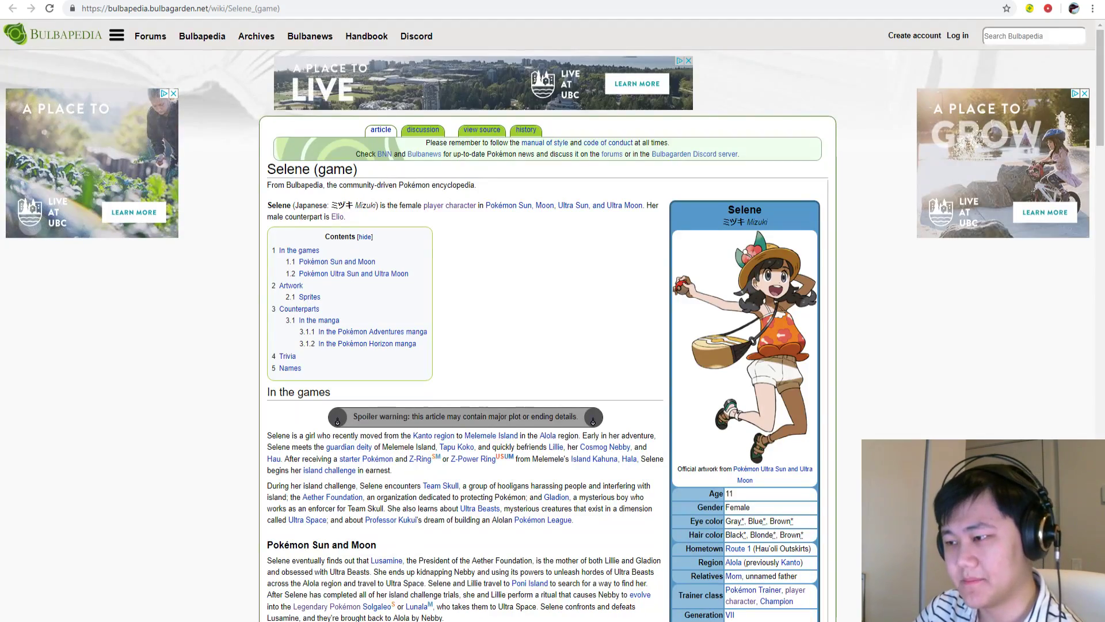
pyautogui.scroll(-3)
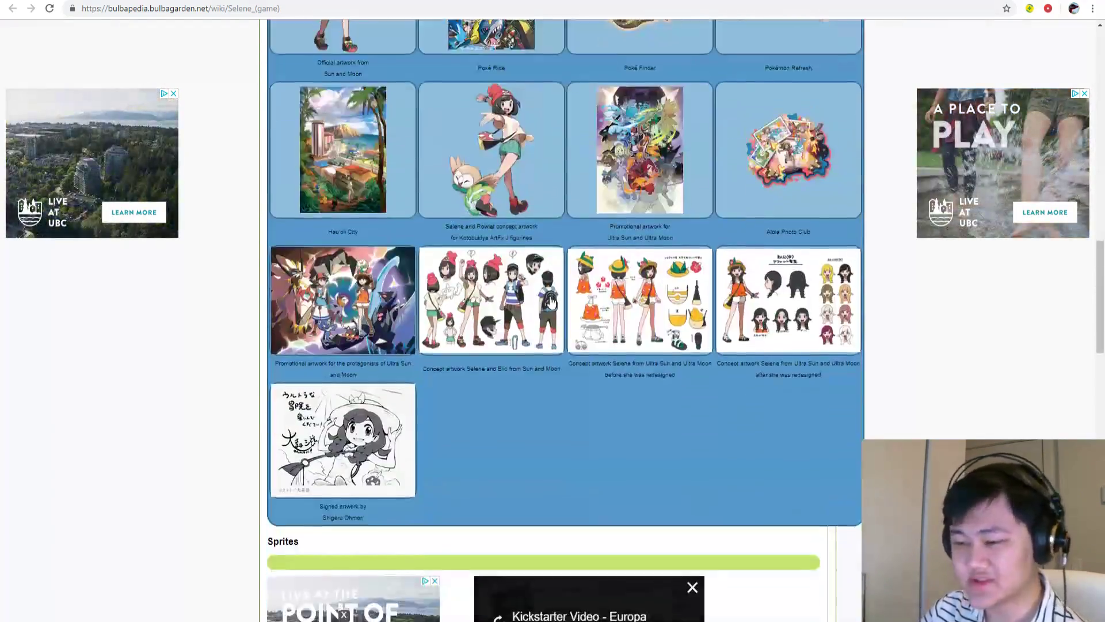
pyautogui.scroll(-3)
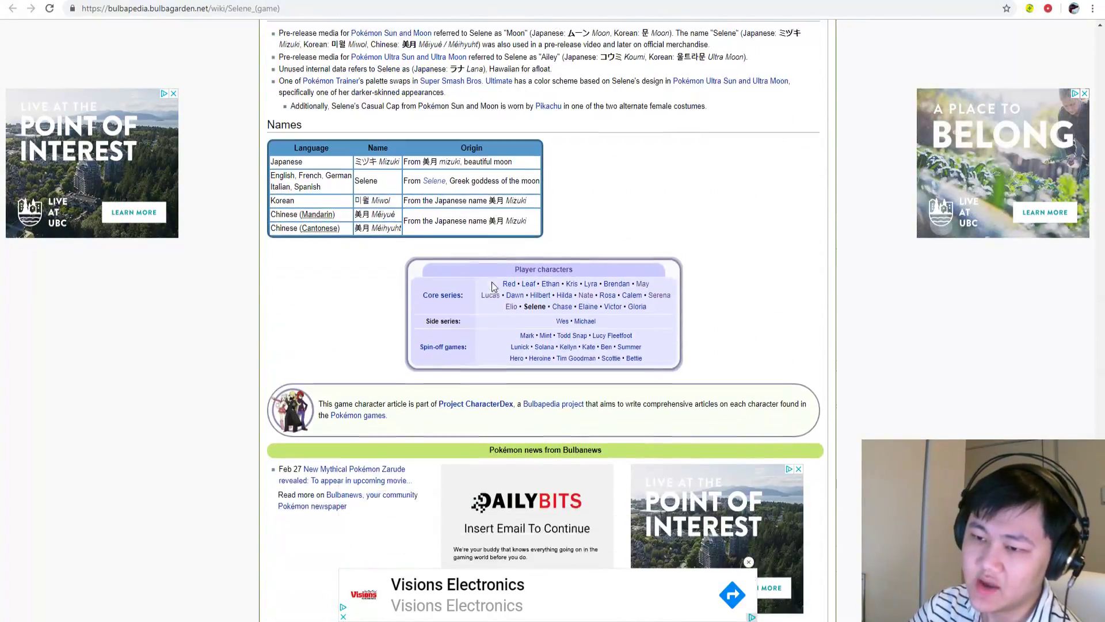
pyautogui.scroll(3)
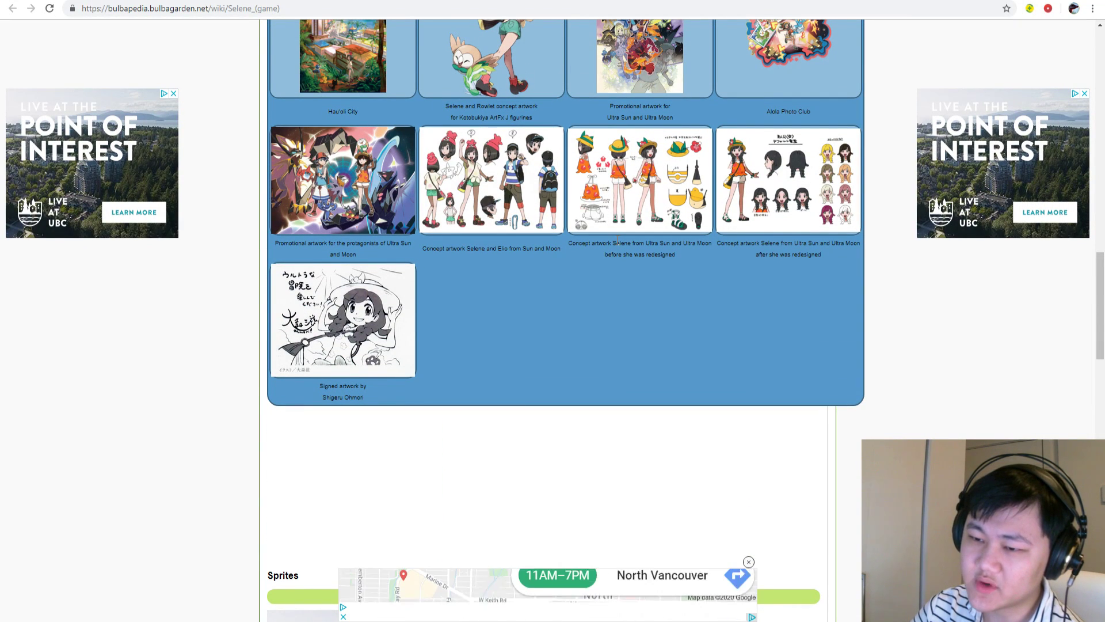
pyautogui.scroll(3)
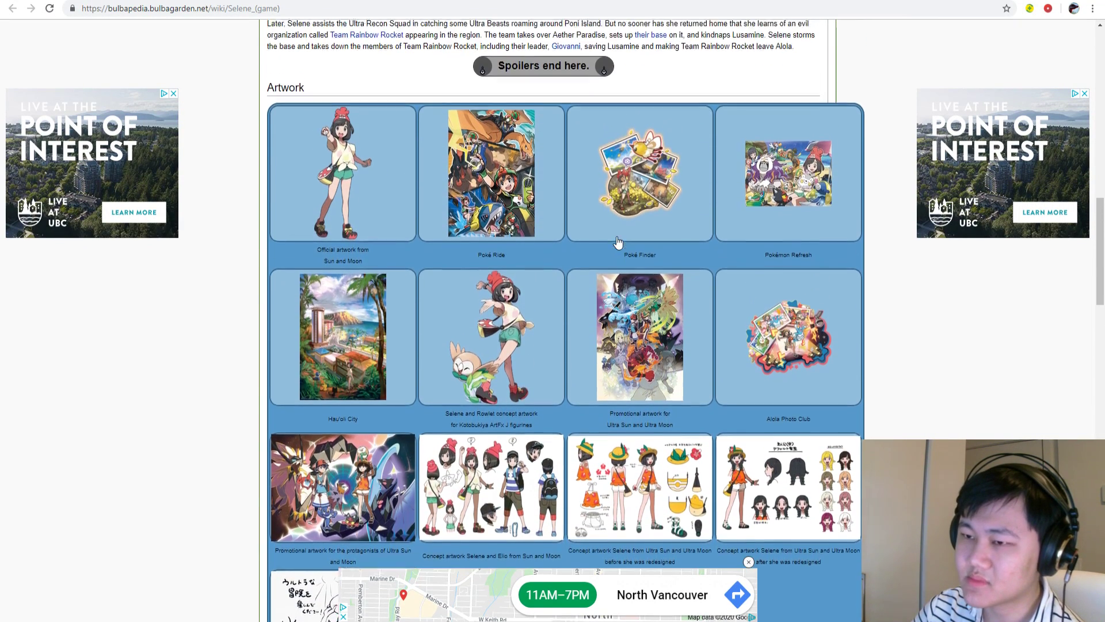
pyautogui.scroll(3)
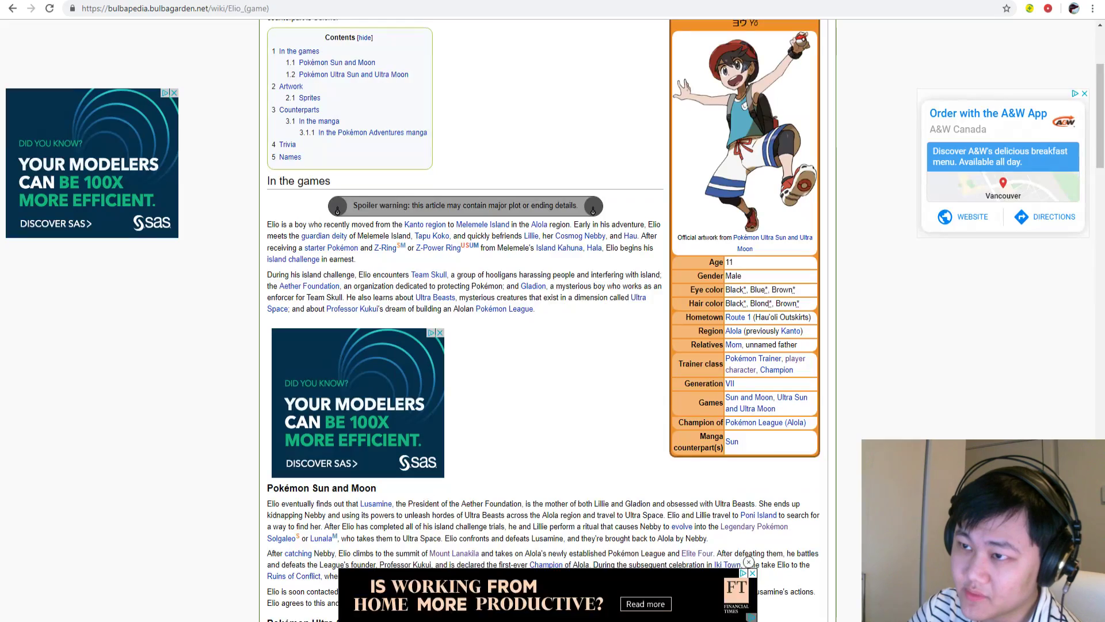
pyautogui.scroll(-3)
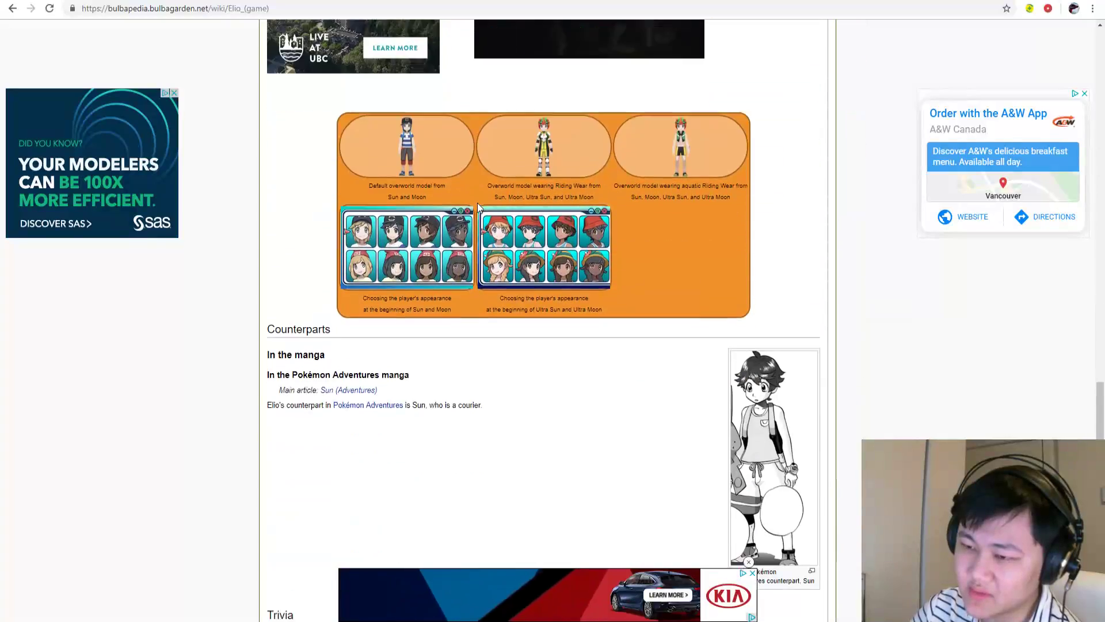
pyautogui.scroll(-3)
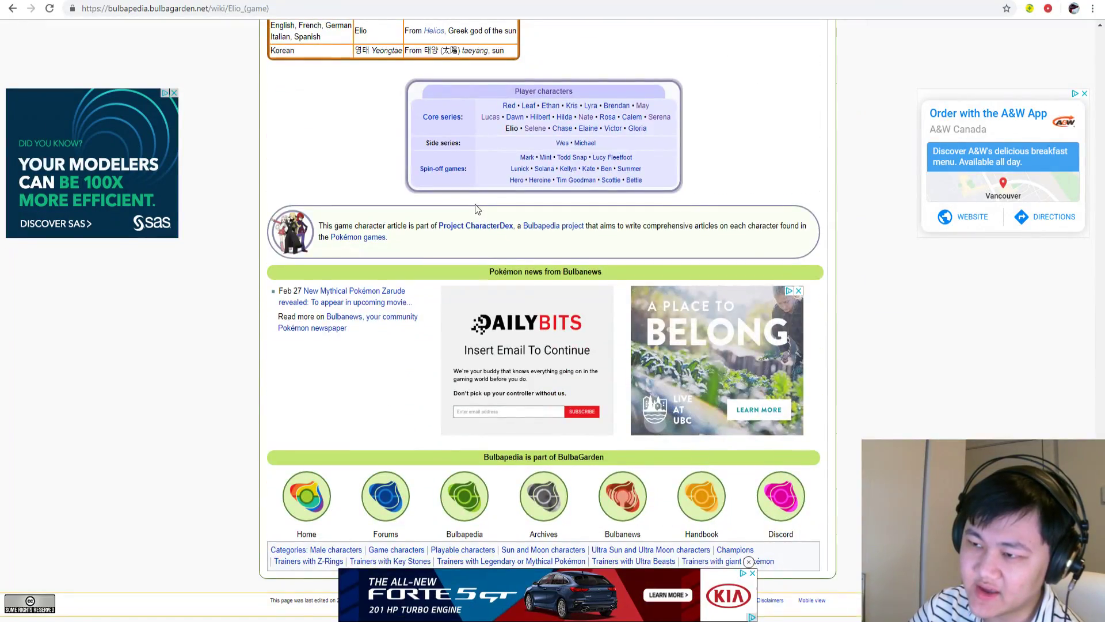
pyautogui.scroll(3)
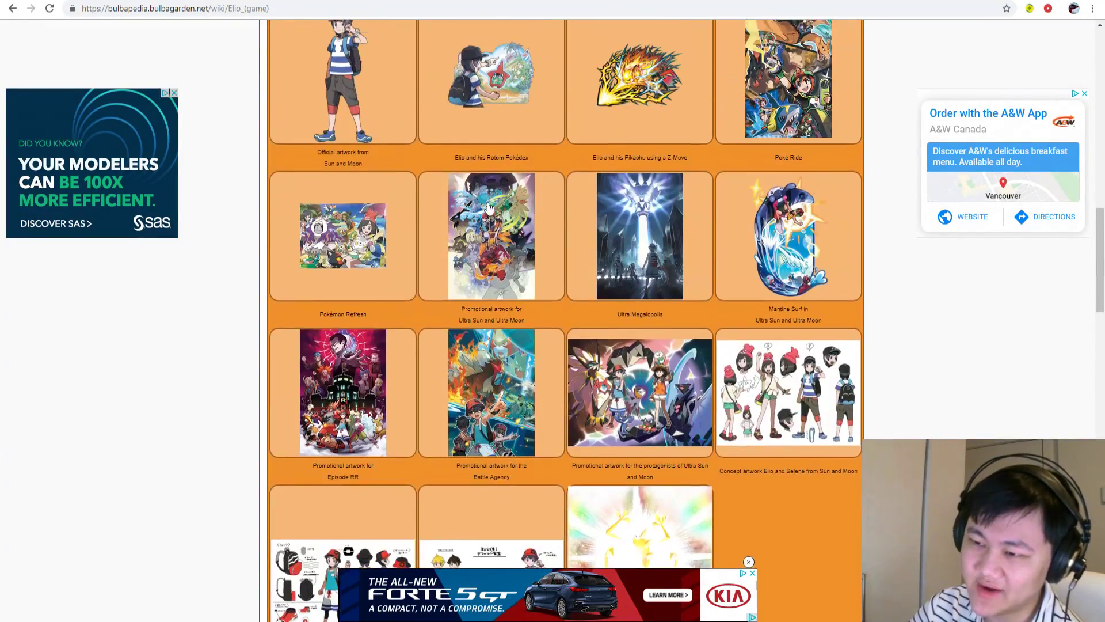
pyautogui.scroll(3)
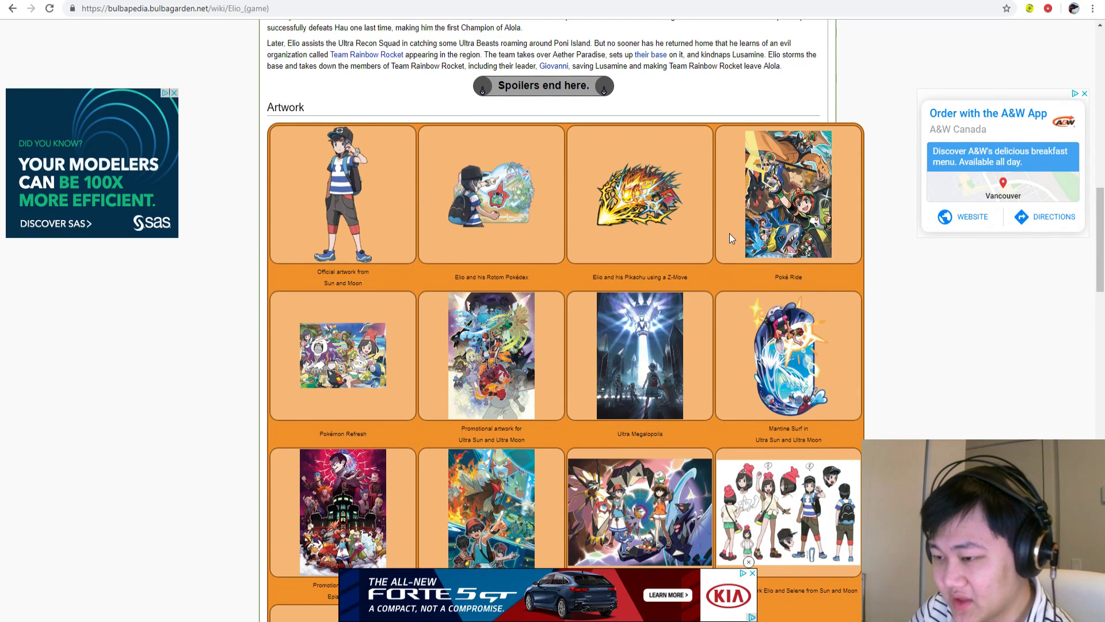
pyautogui.moveTo(816, 257)
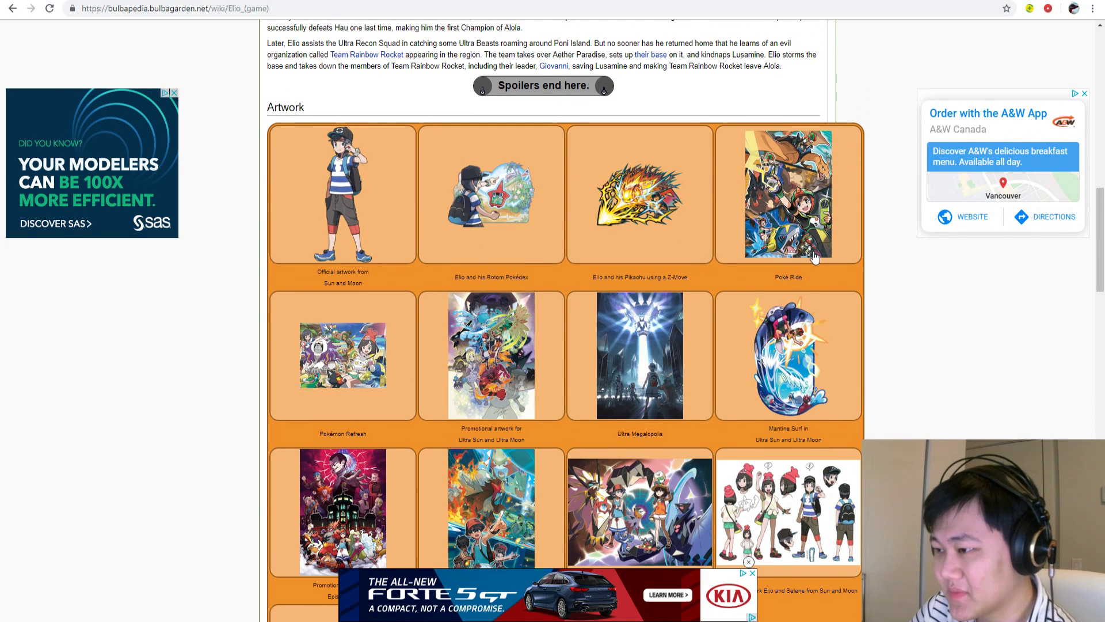
pyautogui.moveTo(823, 273)
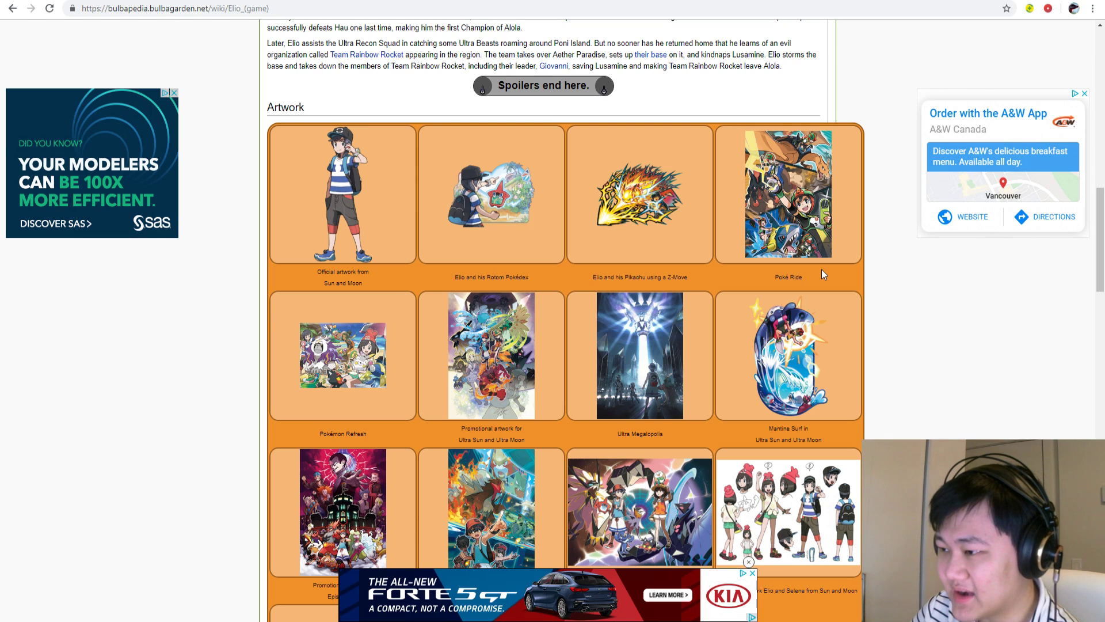
pyautogui.scroll(-3)
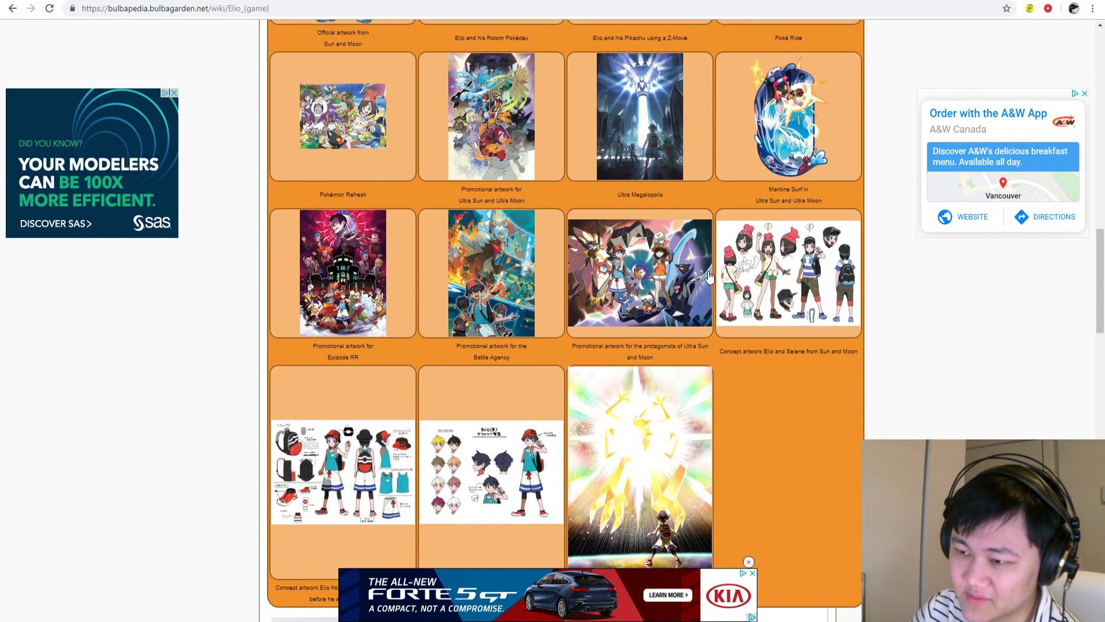
pyautogui.moveTo(640, 248)
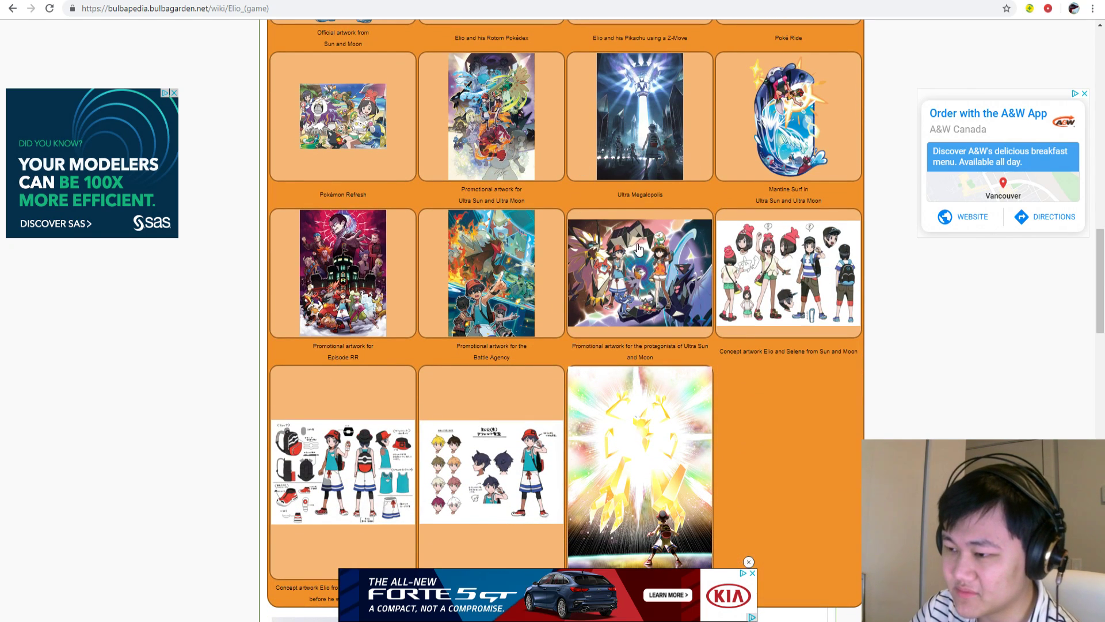
pyautogui.moveTo(877, 257)
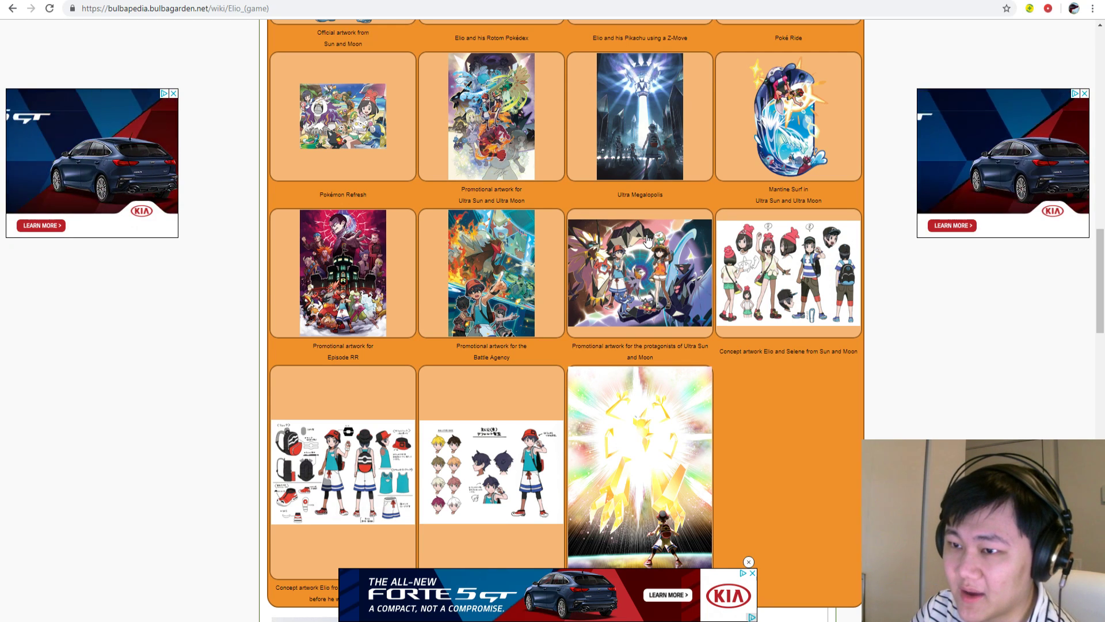
pyautogui.scroll(3)
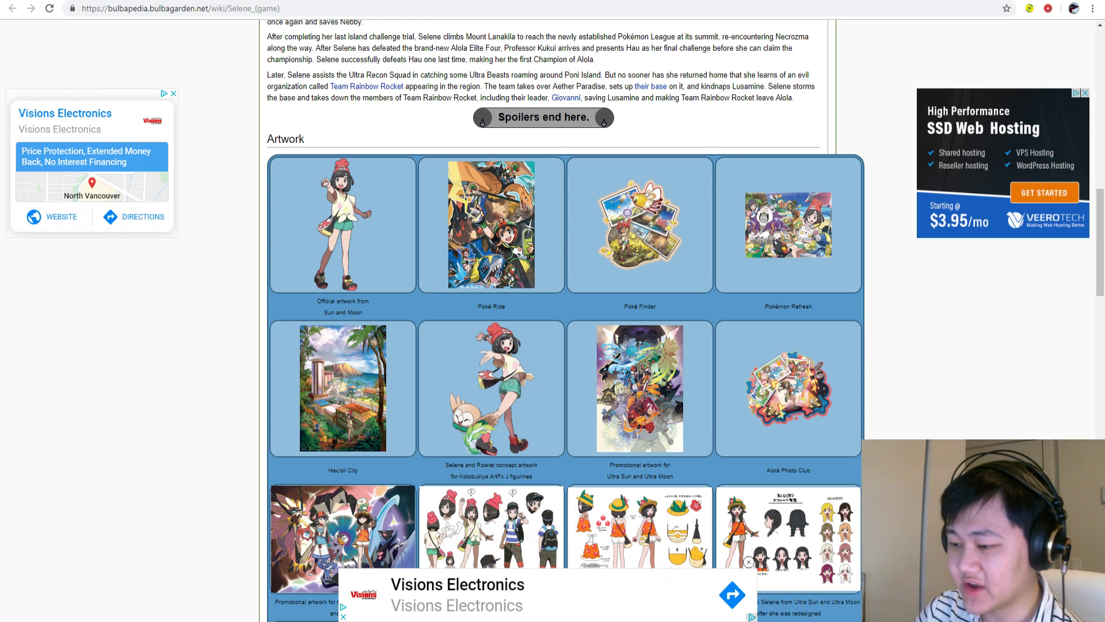
pyautogui.moveTo(576, 3)
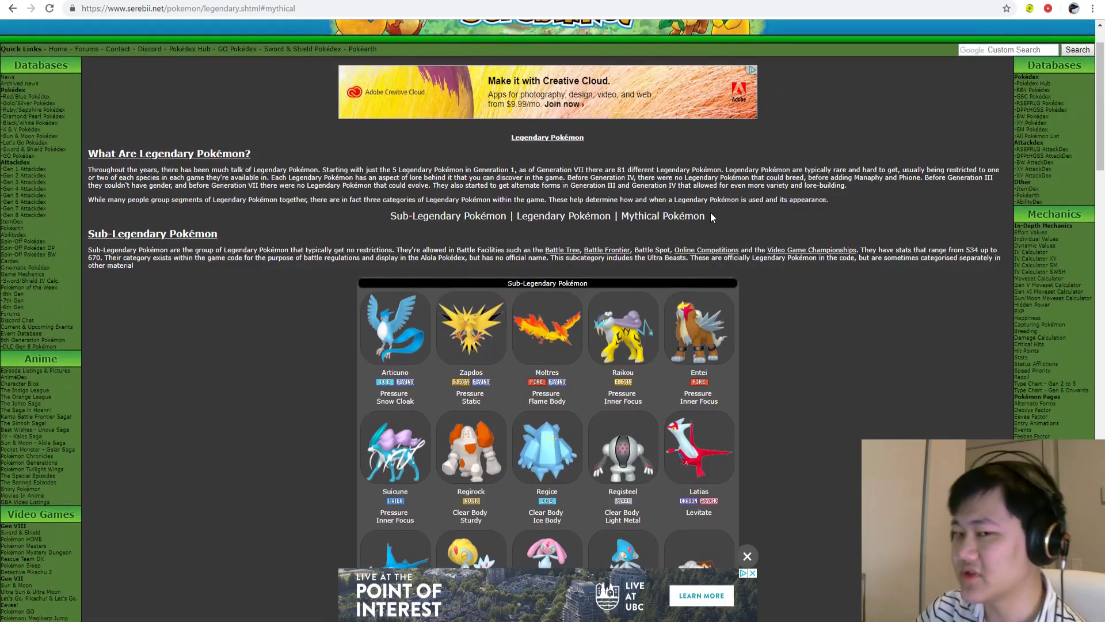
pyautogui.moveTo(228, 70)
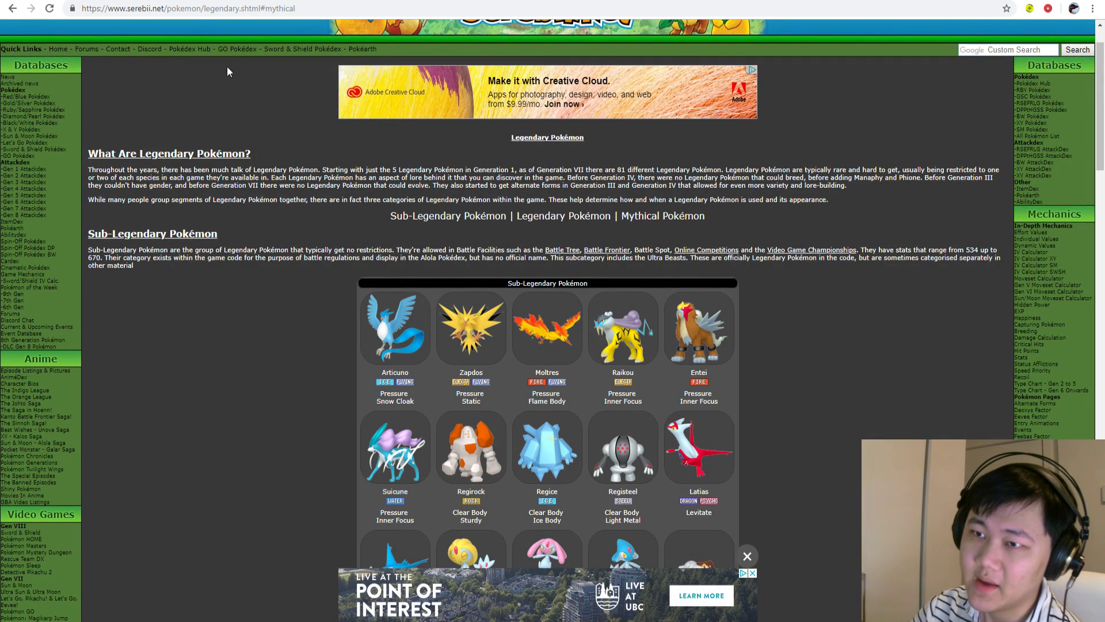
# - Scroll Serebii's Sub-Legendary, Legendary and Mythical Pokémon grids, then back up
pyautogui.scroll(-3)
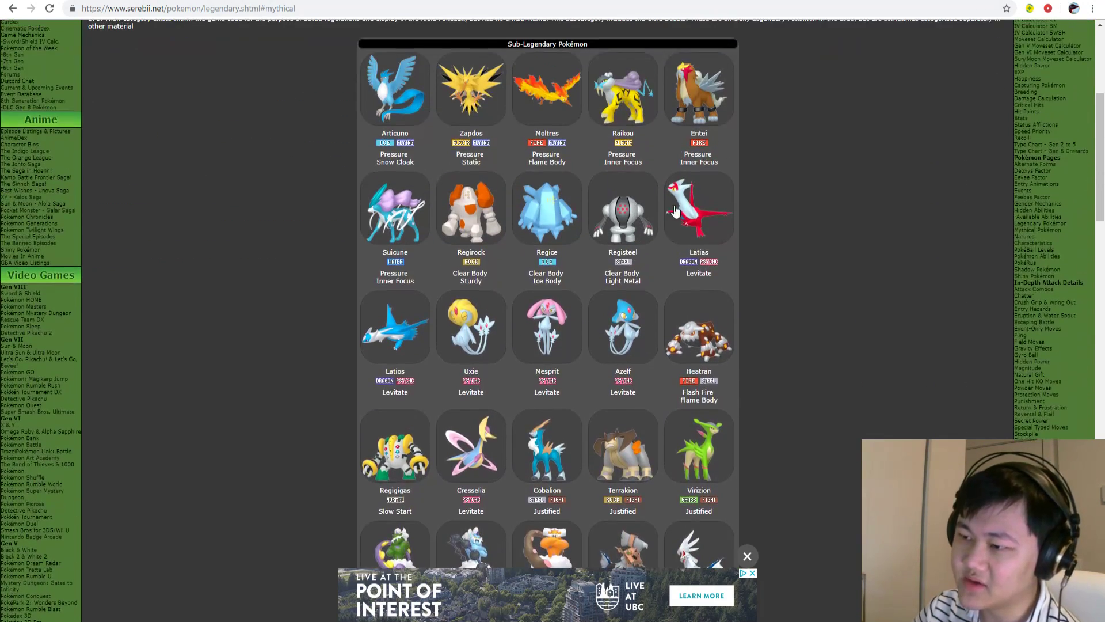
pyautogui.scroll(-3)
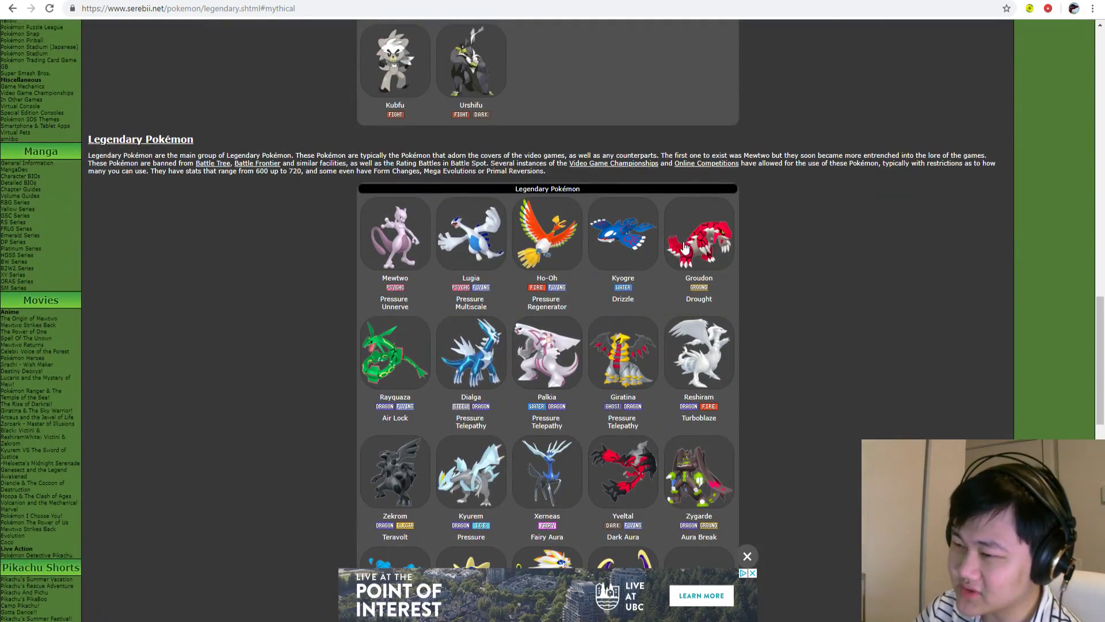
pyautogui.moveTo(525, 307)
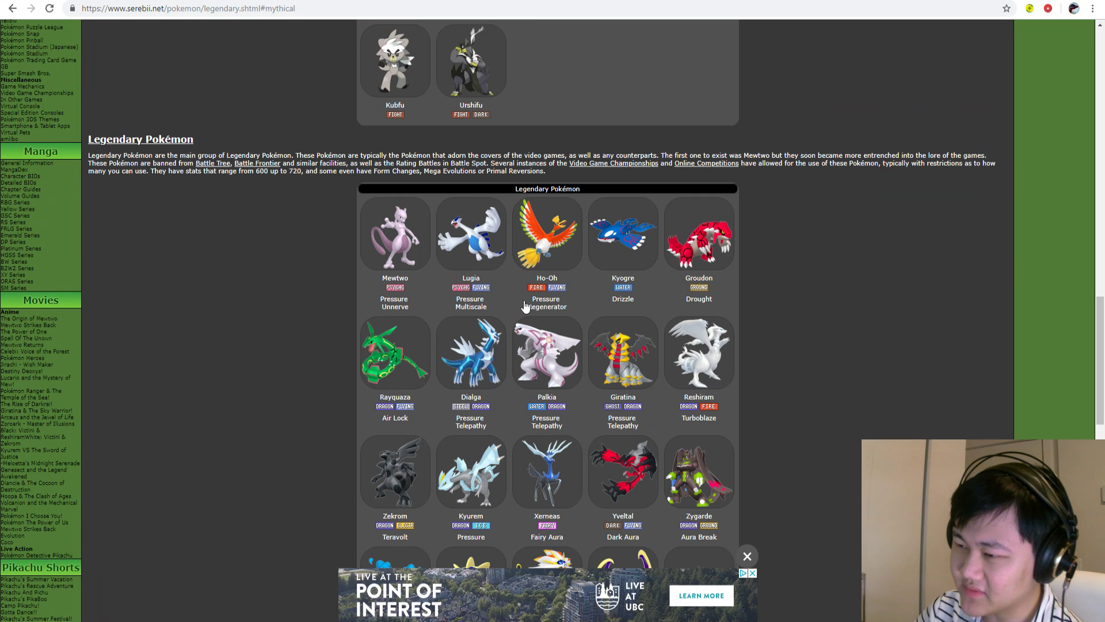
pyautogui.moveTo(669, 254)
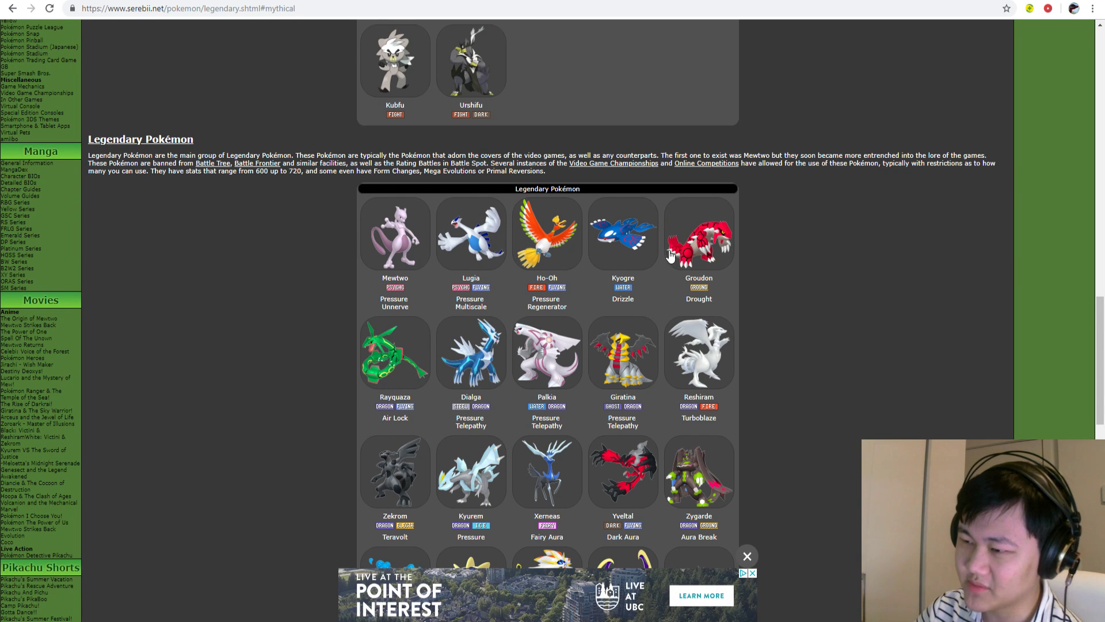
pyautogui.scroll(-3)
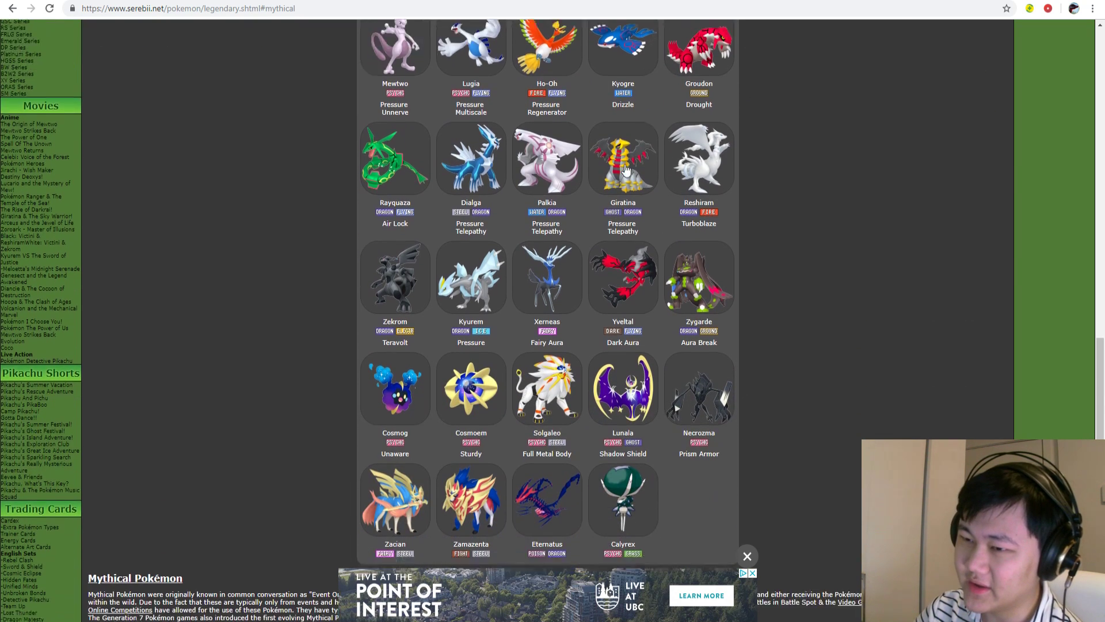
pyautogui.scroll(-3)
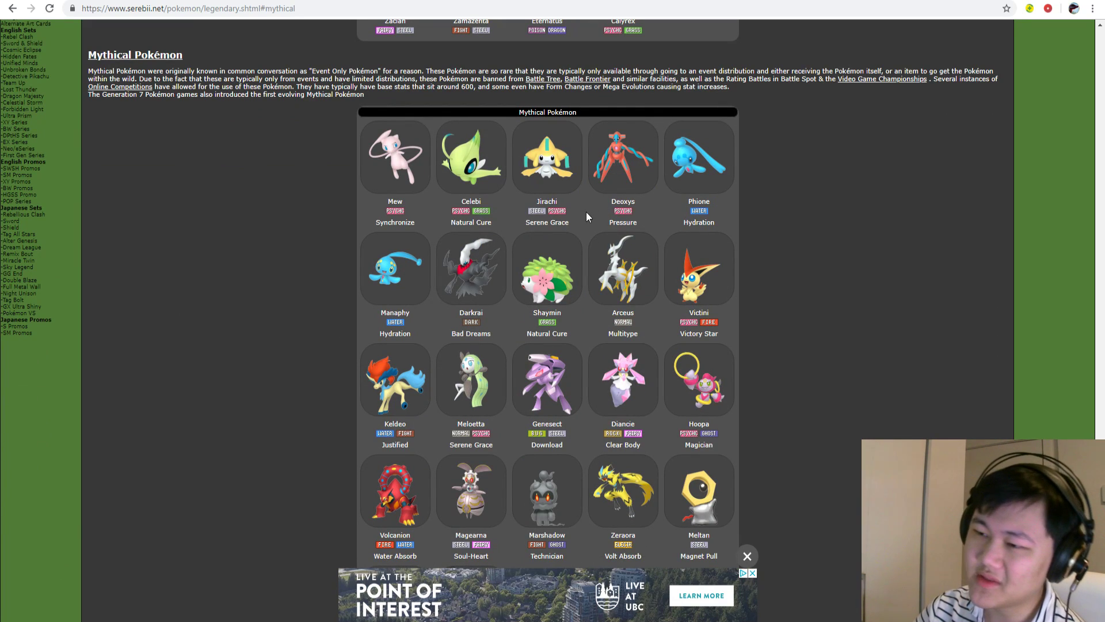
pyautogui.moveTo(577, 206)
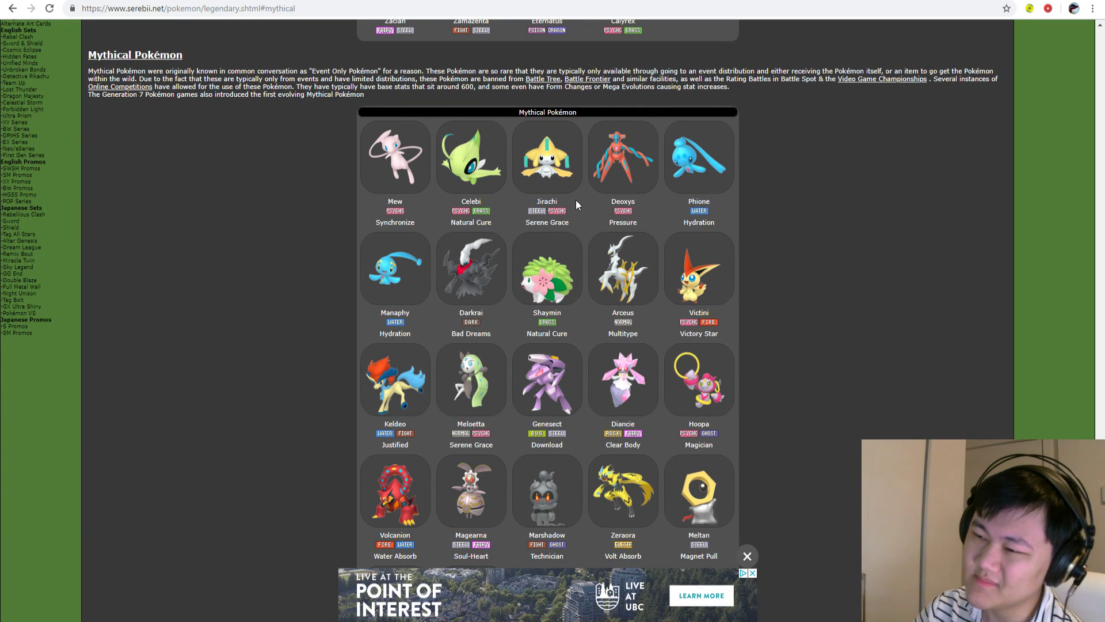
pyautogui.moveTo(616, 161)
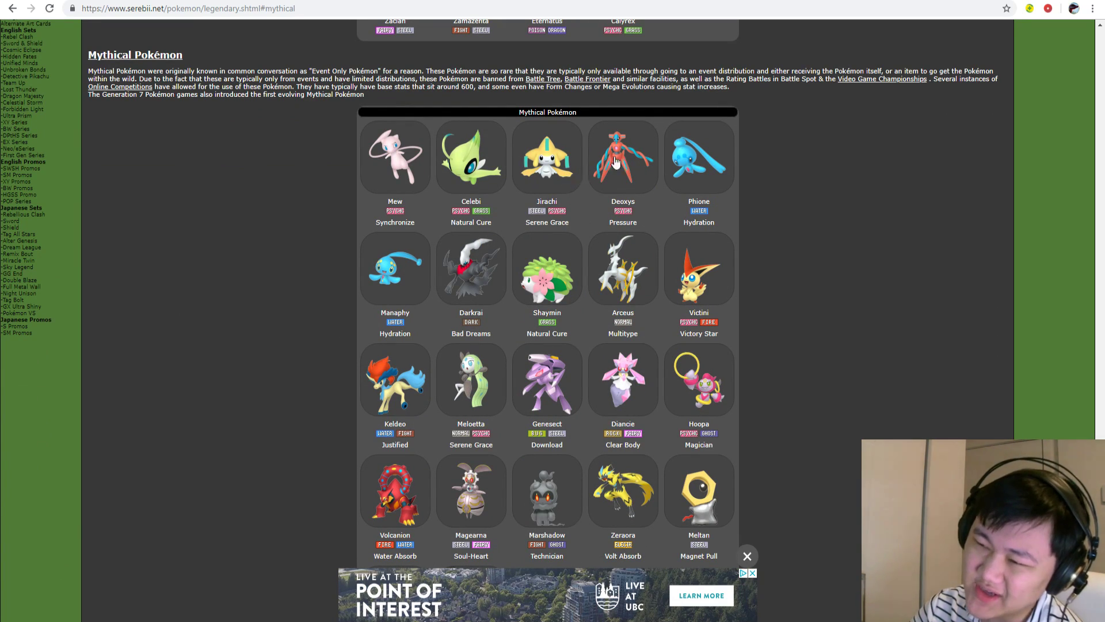
pyautogui.moveTo(571, 179)
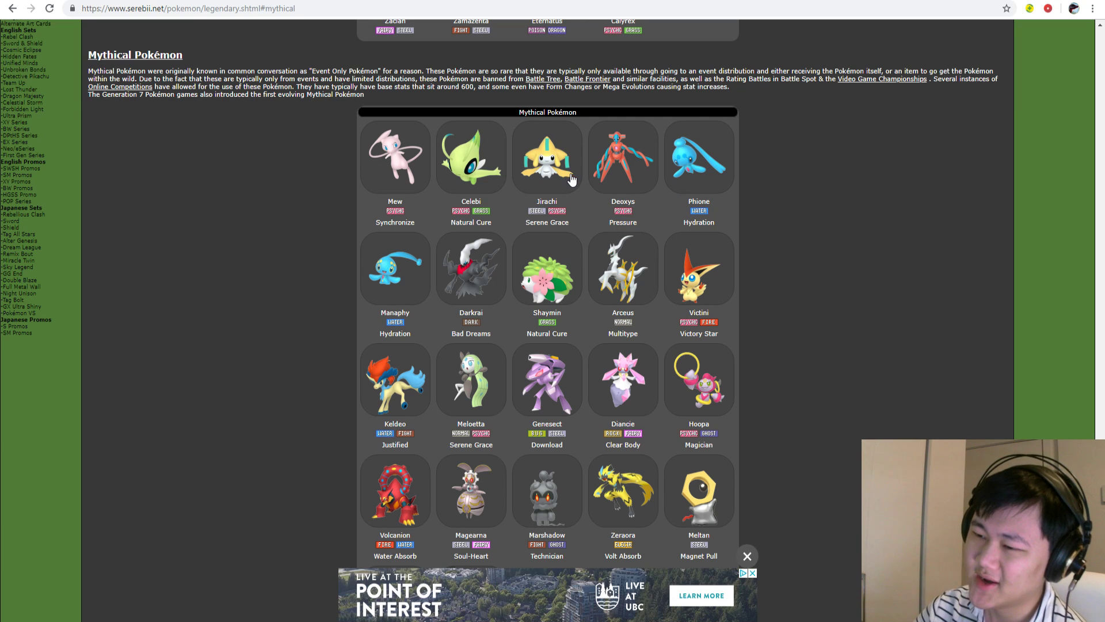
pyautogui.scroll(3)
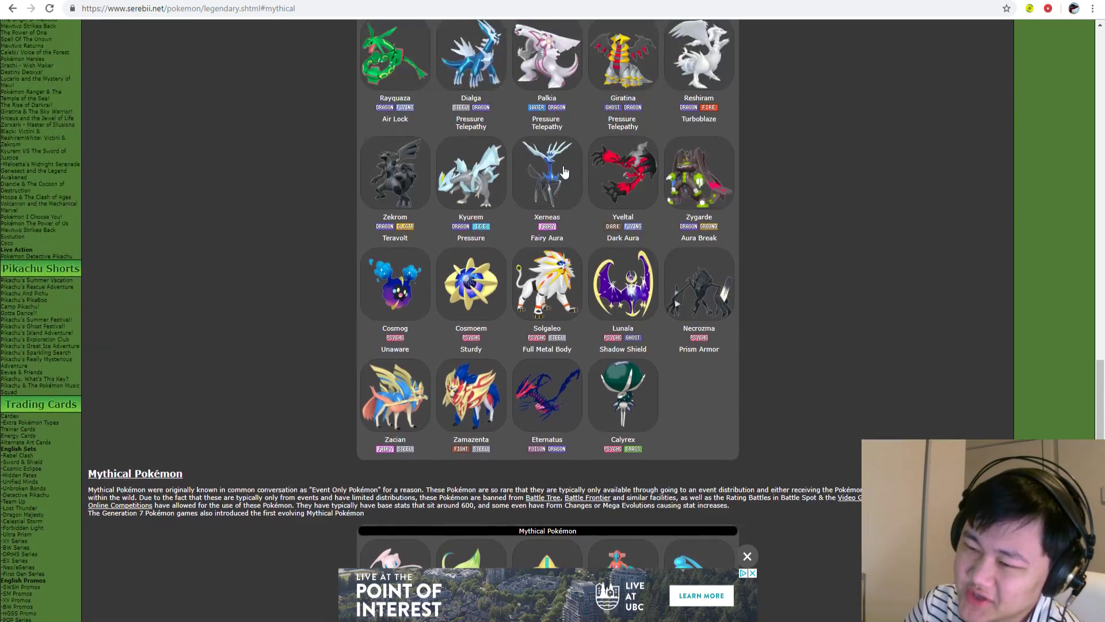
pyautogui.scroll(3)
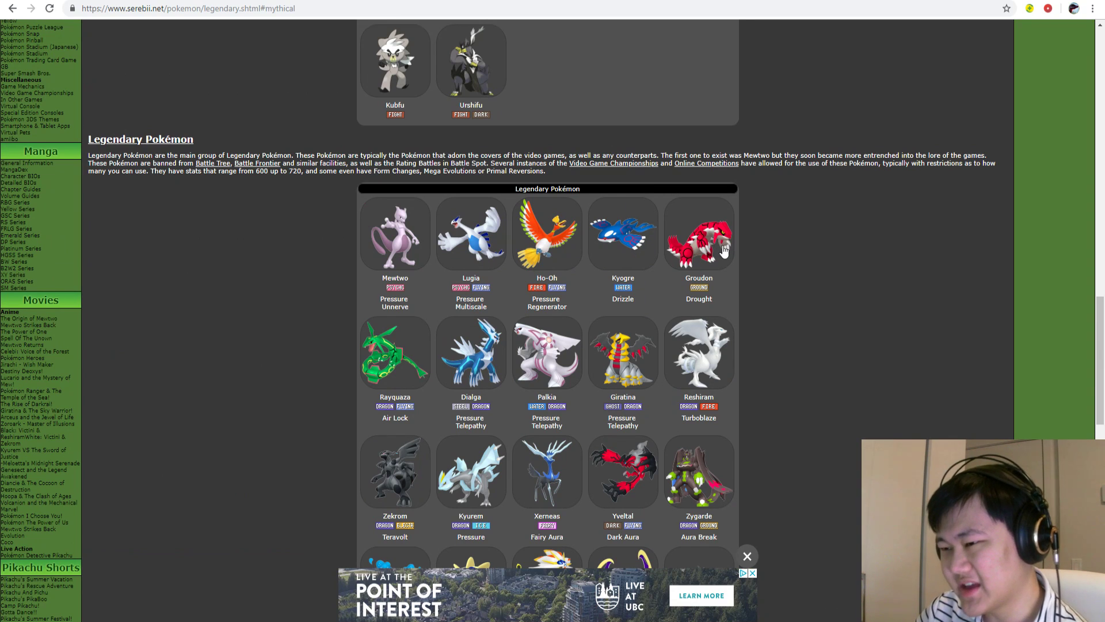
pyautogui.moveTo(853, 178)
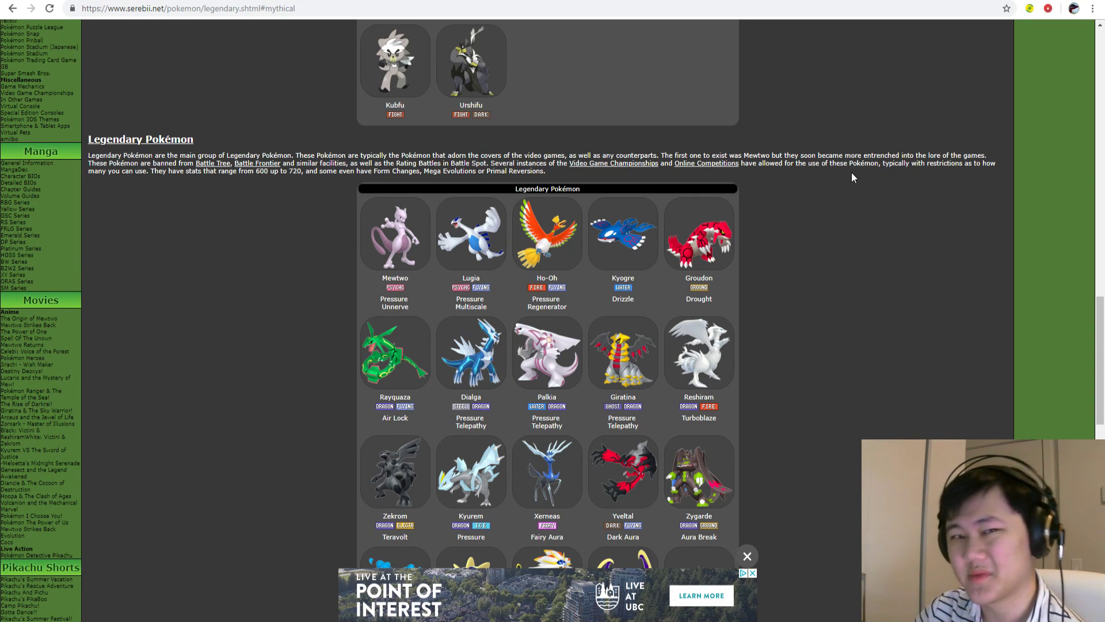
pyautogui.moveTo(661, 246)
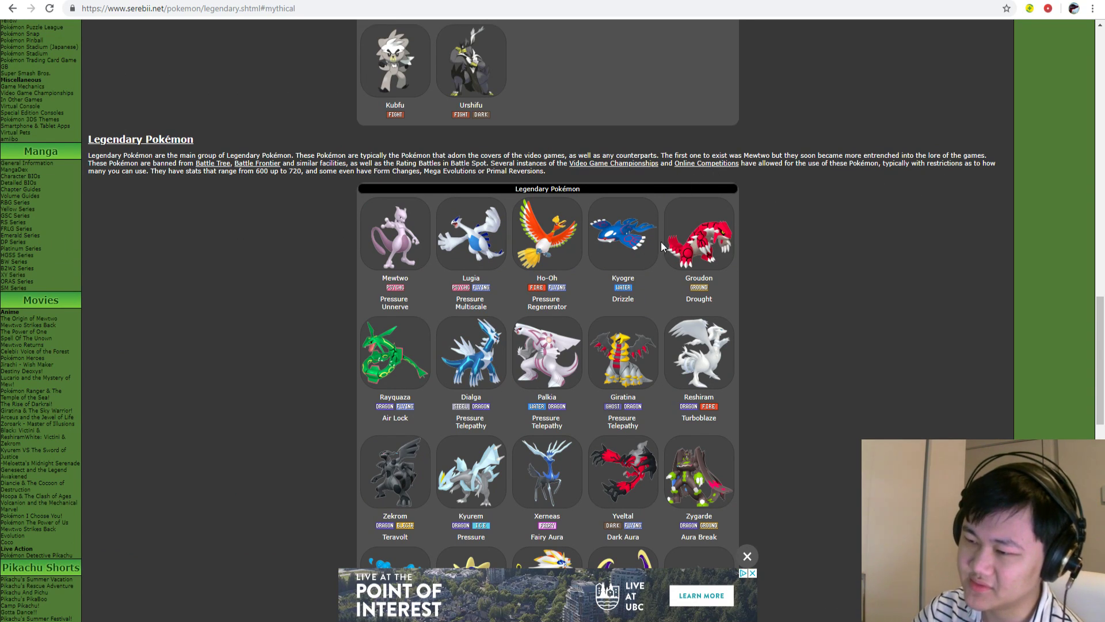
pyautogui.scroll(-3)
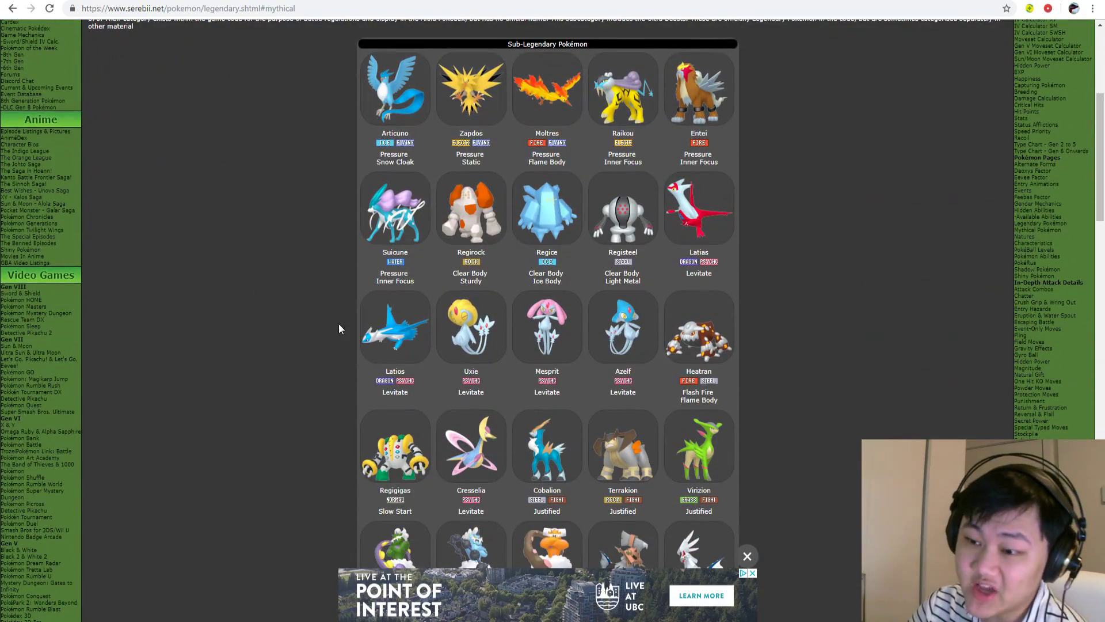
pyautogui.moveTo(688, 192)
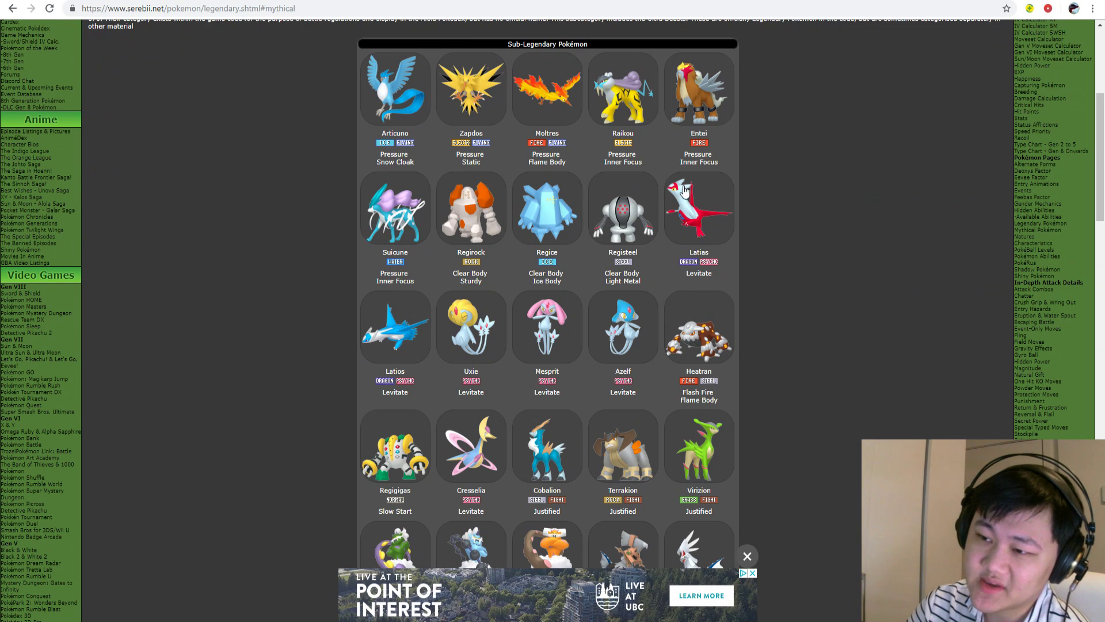
pyautogui.moveTo(794, 255)
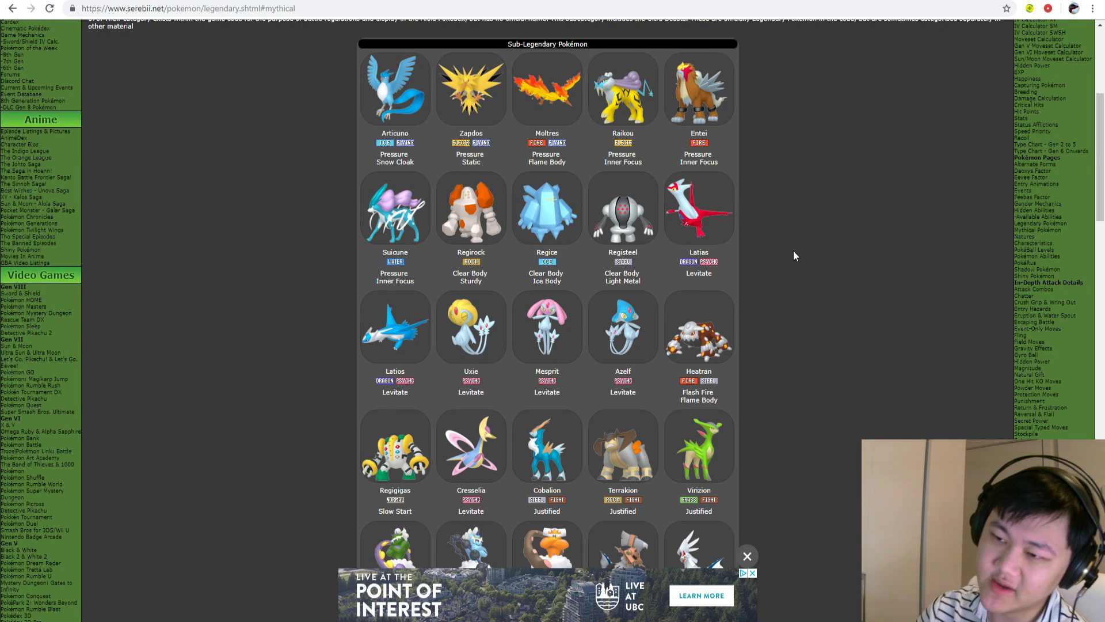
pyautogui.moveTo(544, 225)
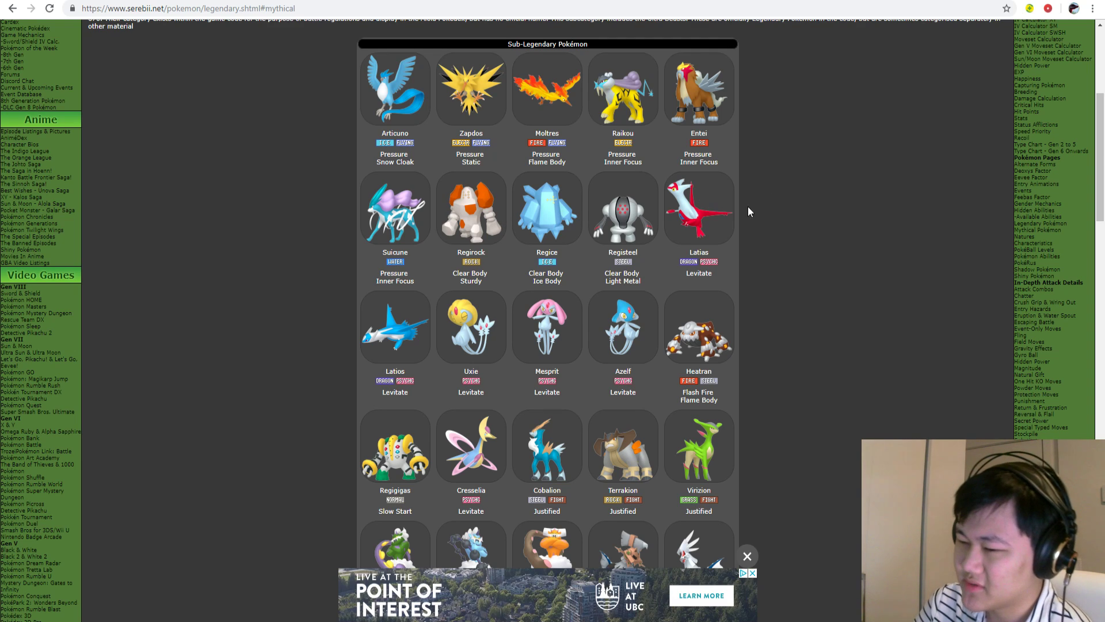
pyautogui.moveTo(715, 240)
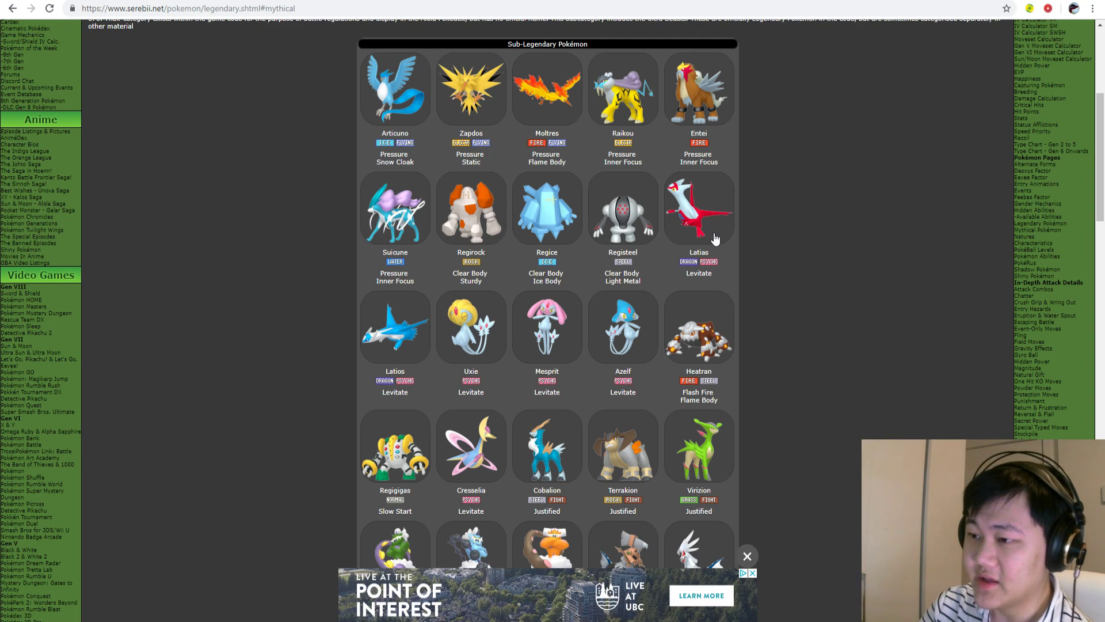
pyautogui.moveTo(414, 348)
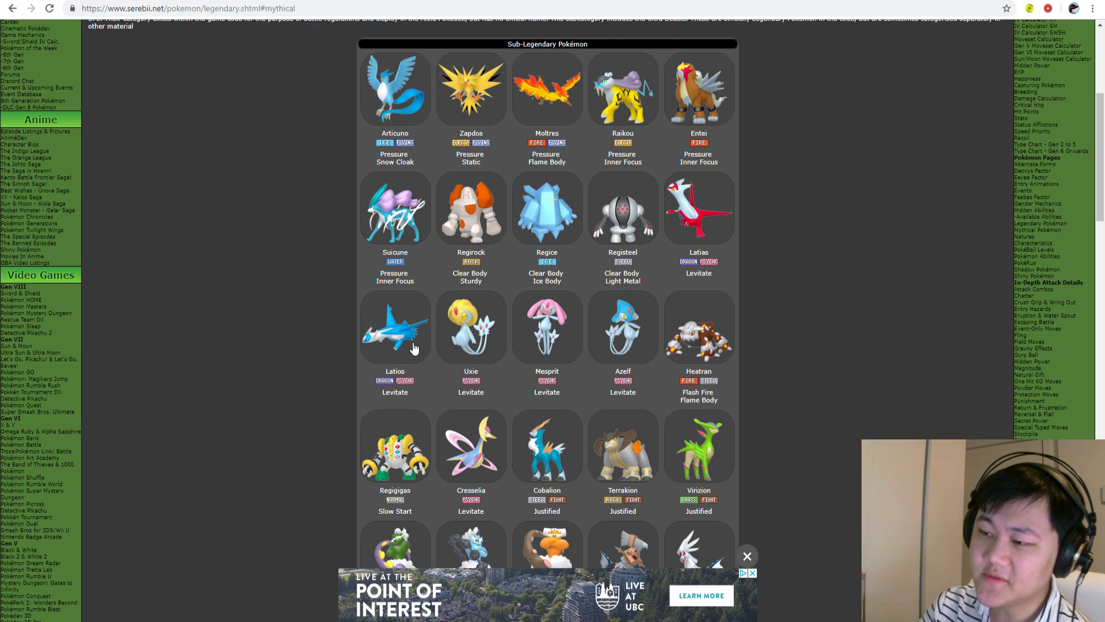
pyautogui.moveTo(414, 366)
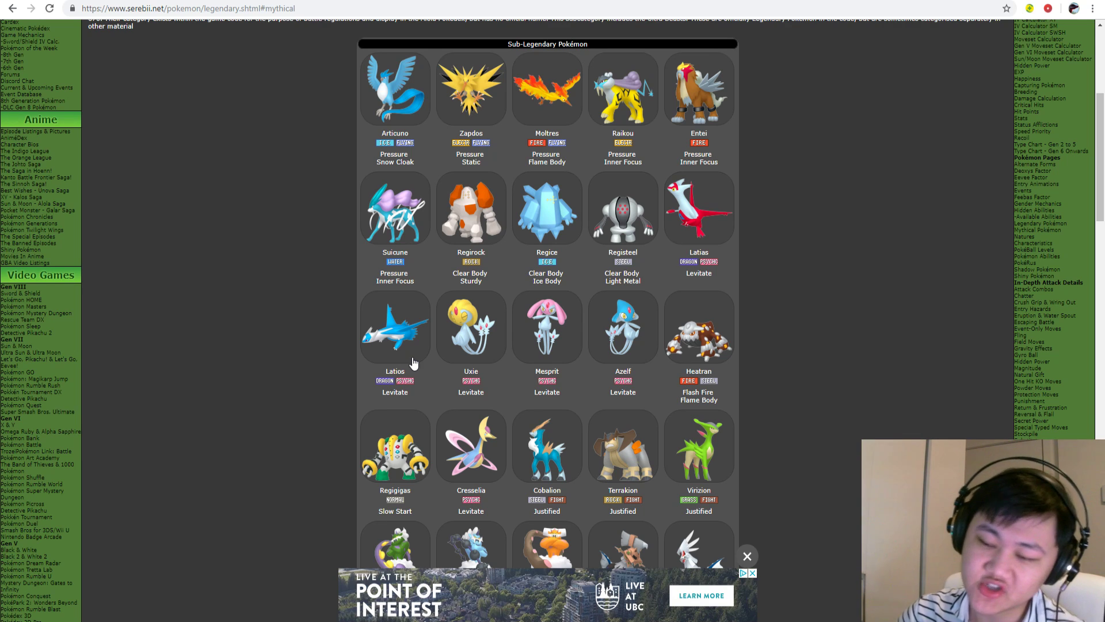
pyautogui.moveTo(588, 201)
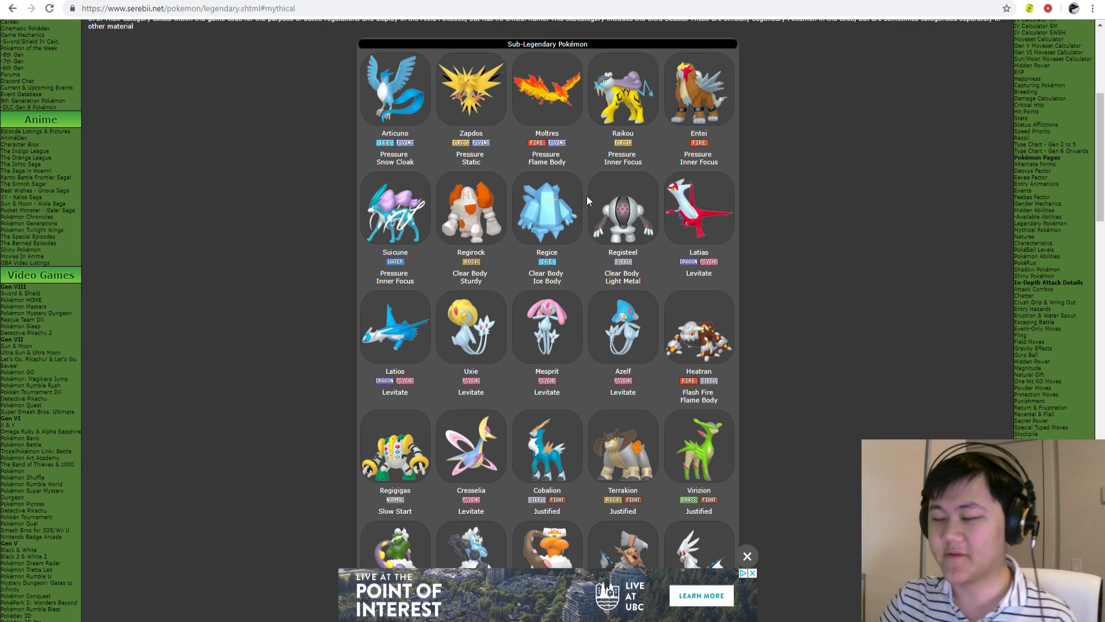
pyautogui.moveTo(647, 233)
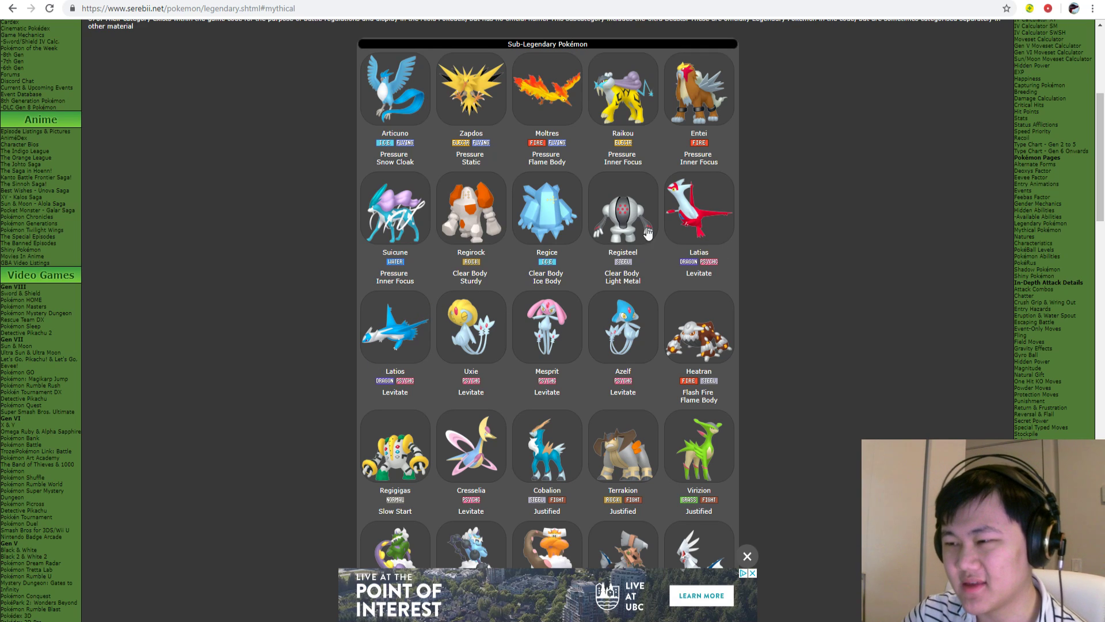
pyautogui.moveTo(859, 173)
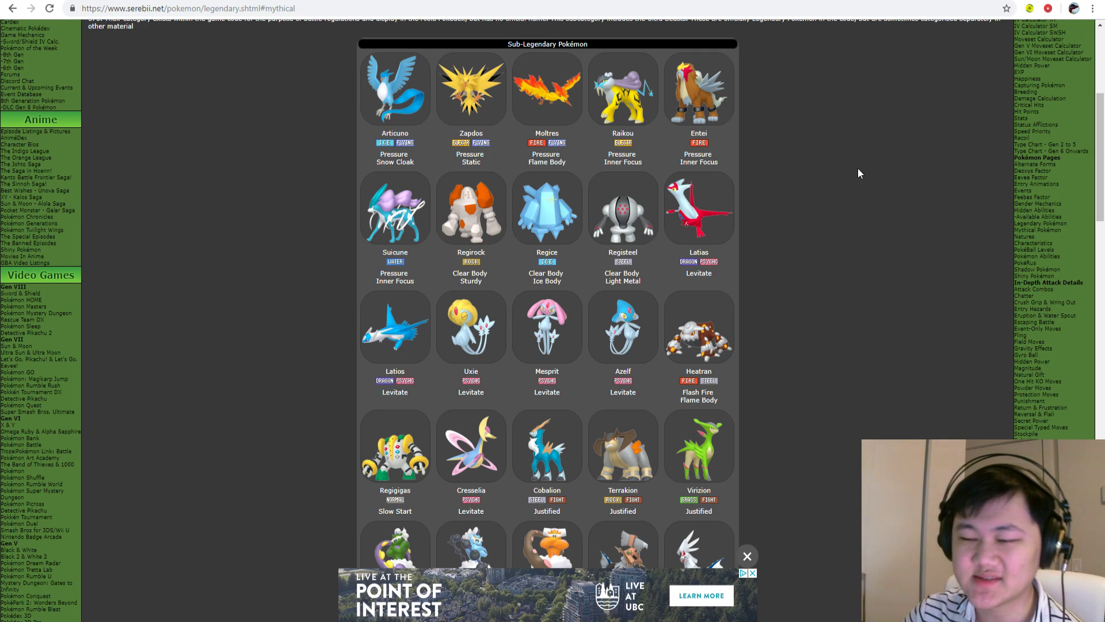
pyautogui.moveTo(550, 275)
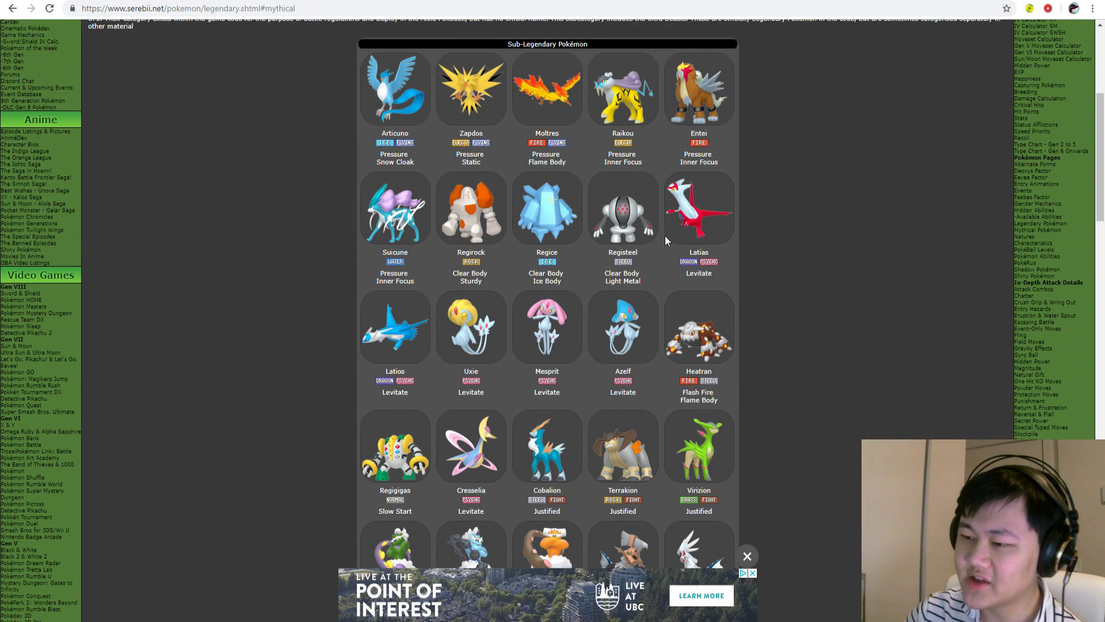
# - Scroll past the Legendary grid to the Mythical list, from Mew and Celebi to Meltan
pyautogui.scroll(-3)
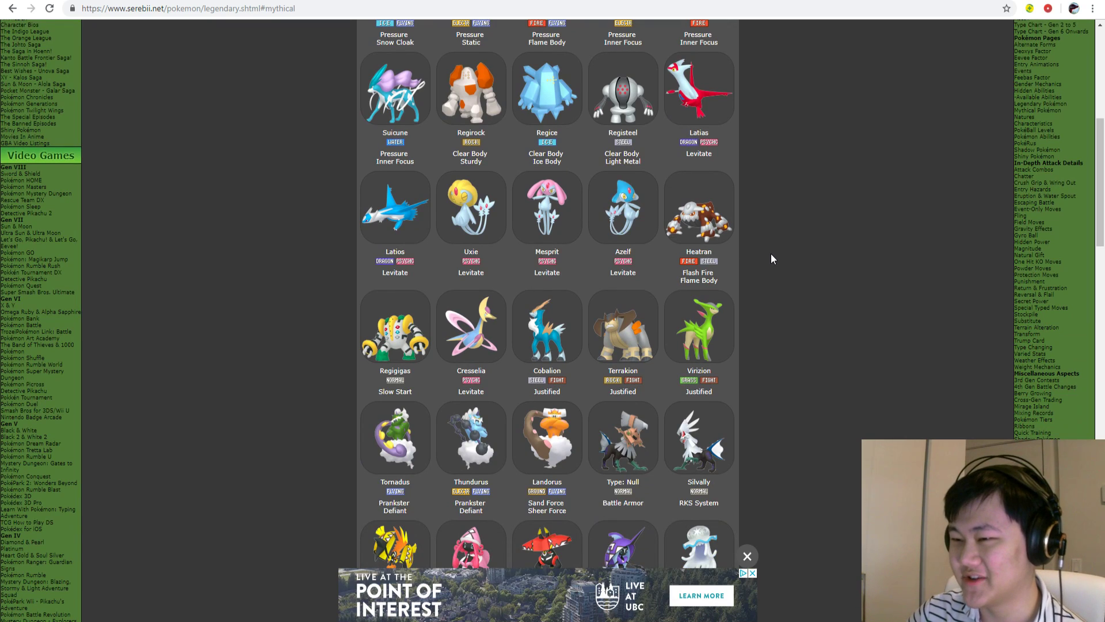
pyautogui.scroll(3)
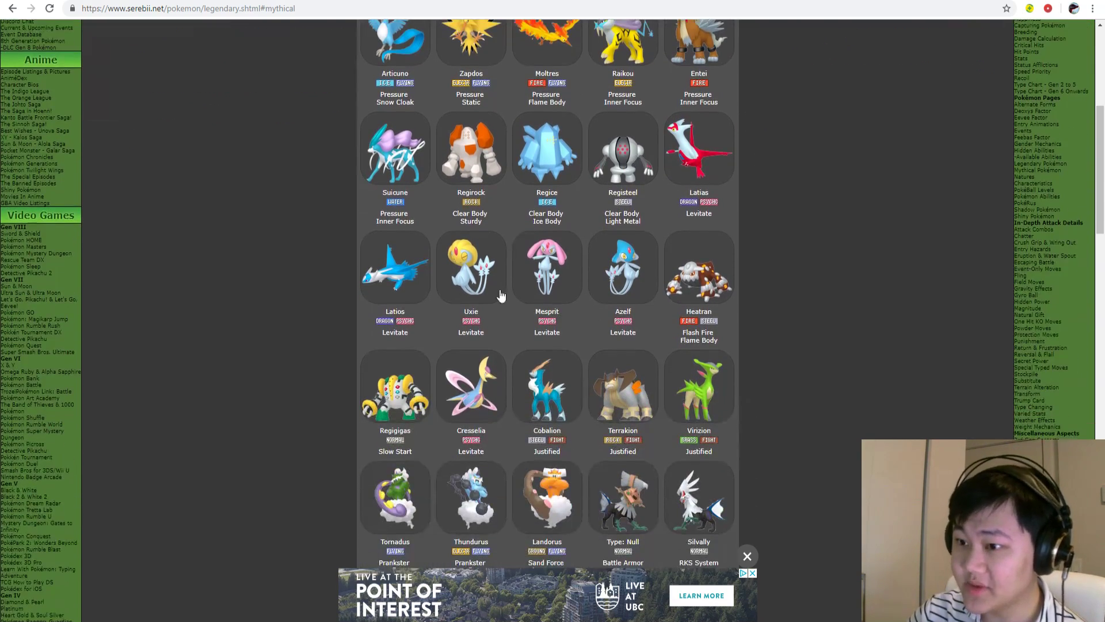
pyautogui.moveTo(485, 282)
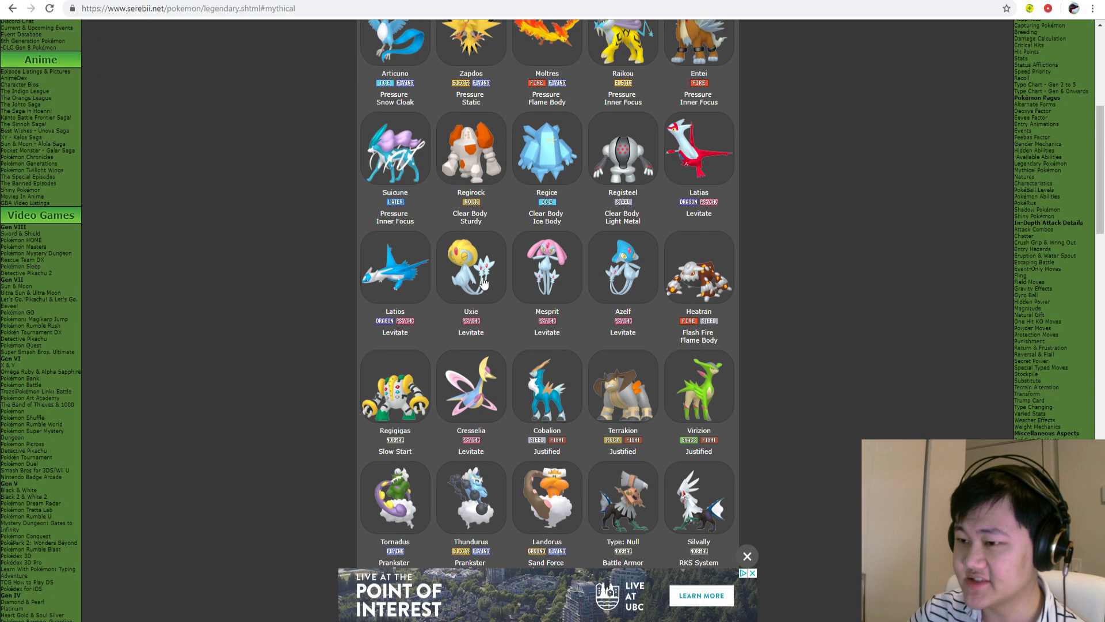
pyautogui.moveTo(556, 276)
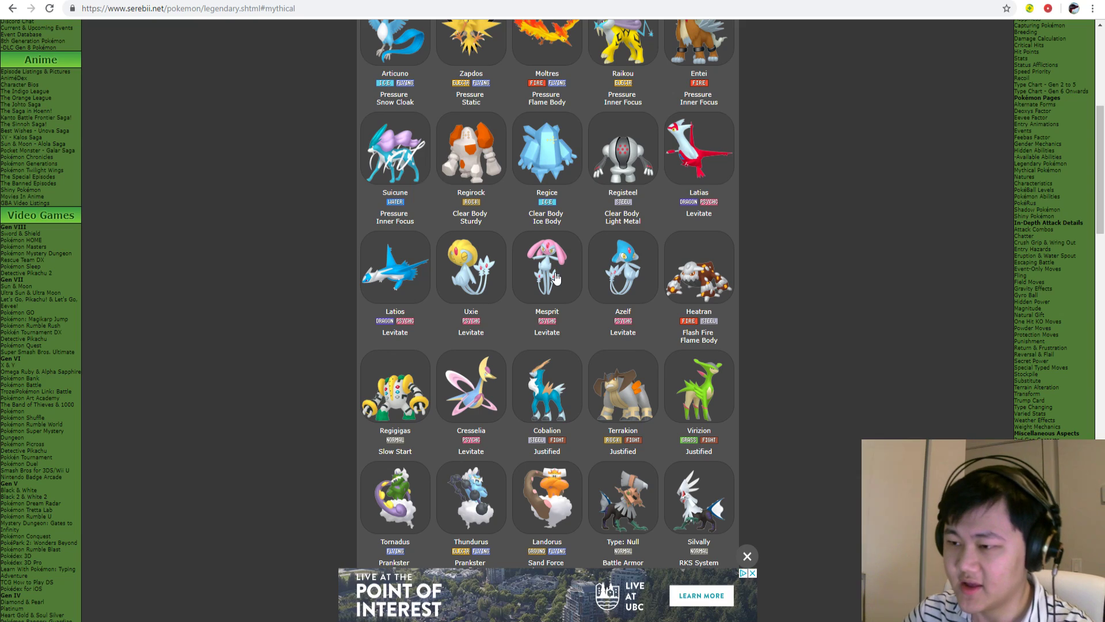
pyautogui.scroll(-3)
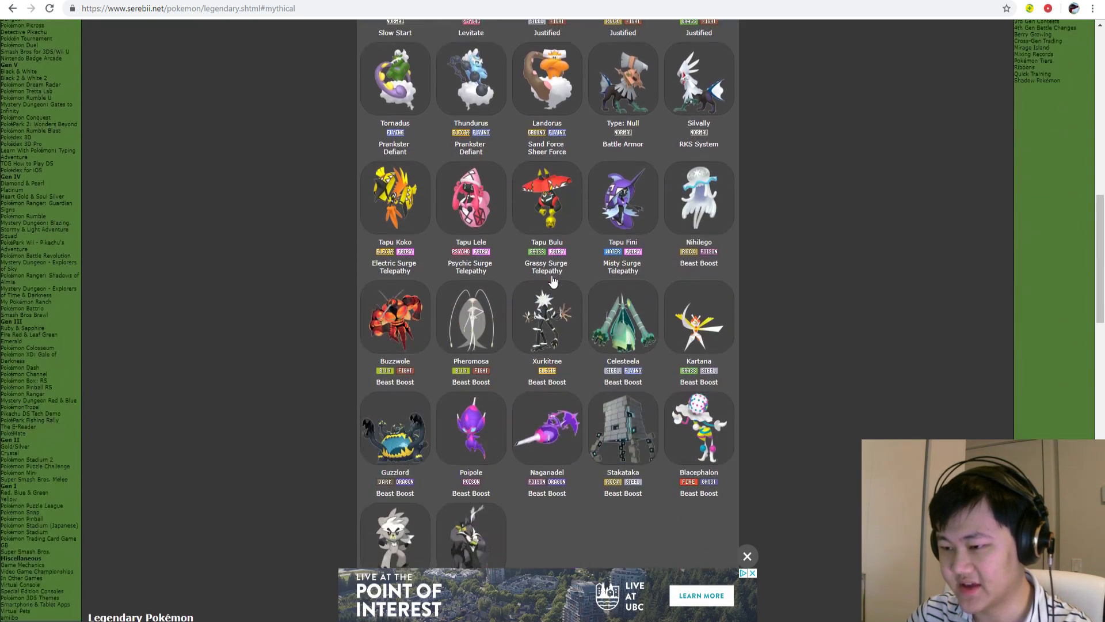
pyautogui.scroll(3)
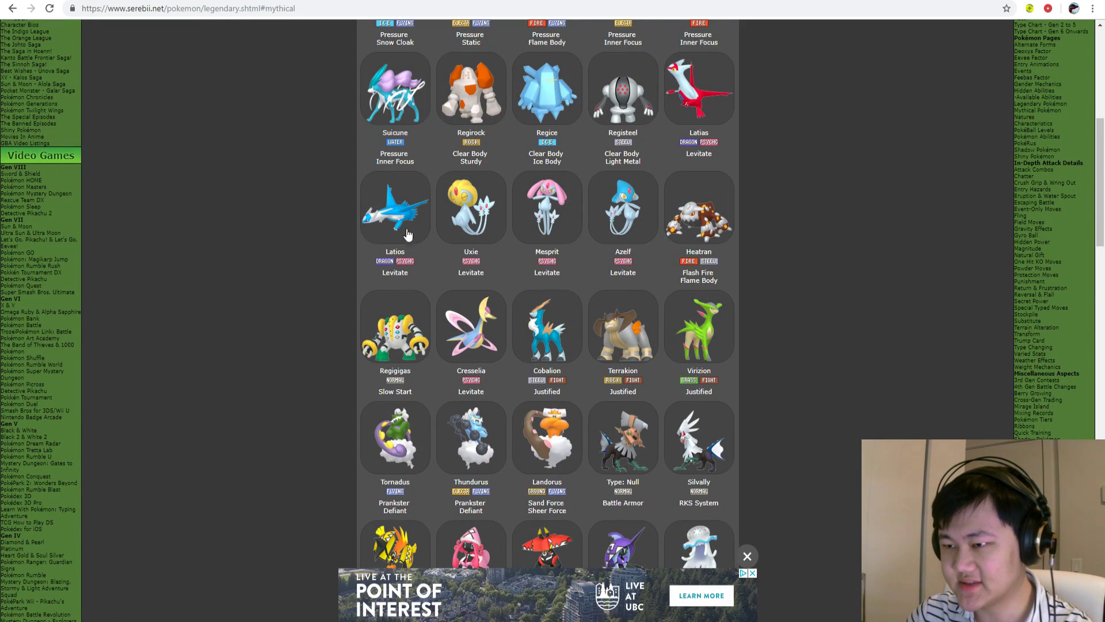
pyautogui.scroll(-3)
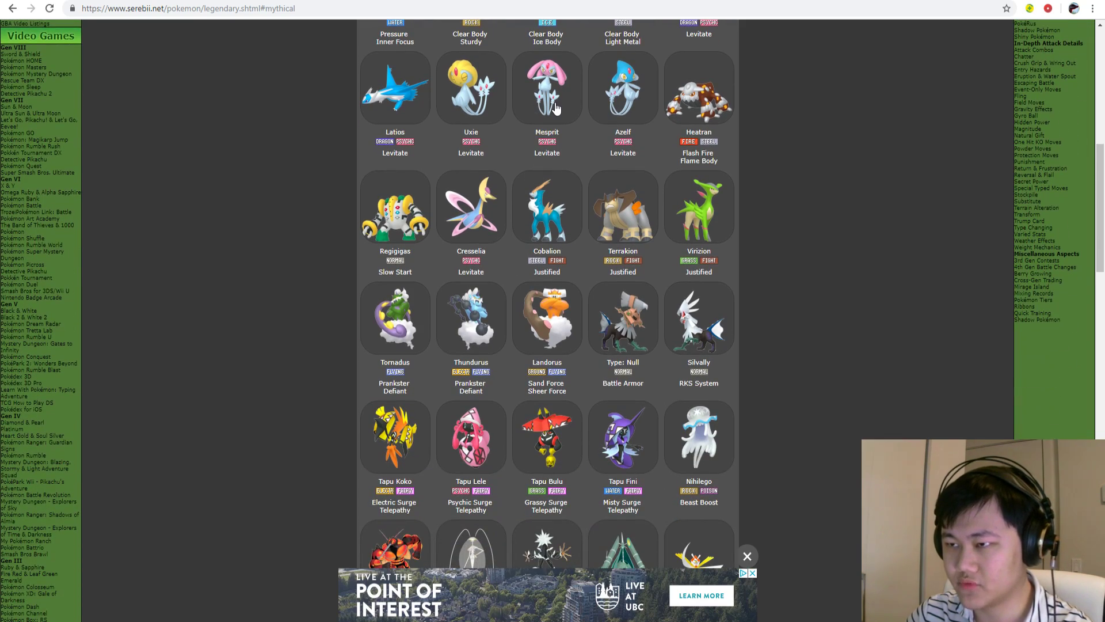
pyautogui.scroll(-3)
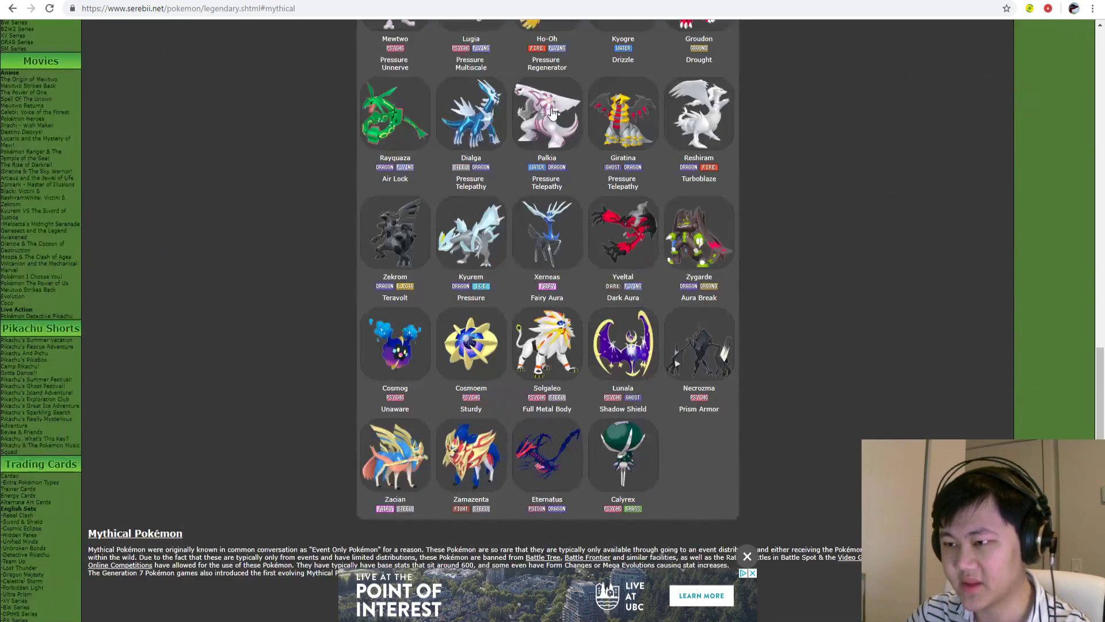
pyautogui.moveTo(797, 208)
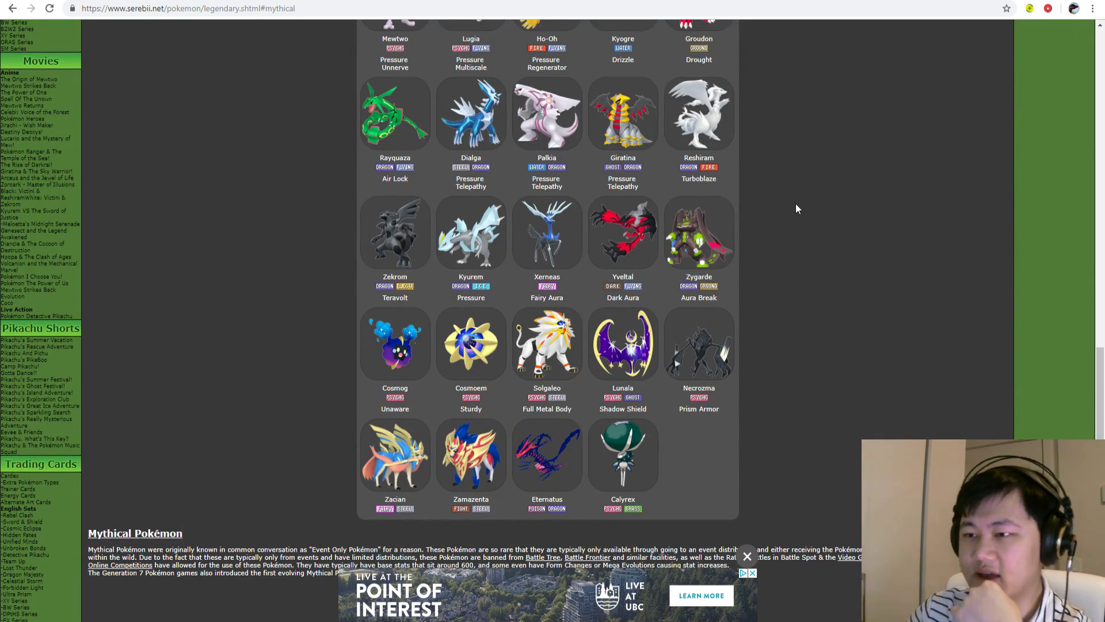
pyautogui.scroll(3)
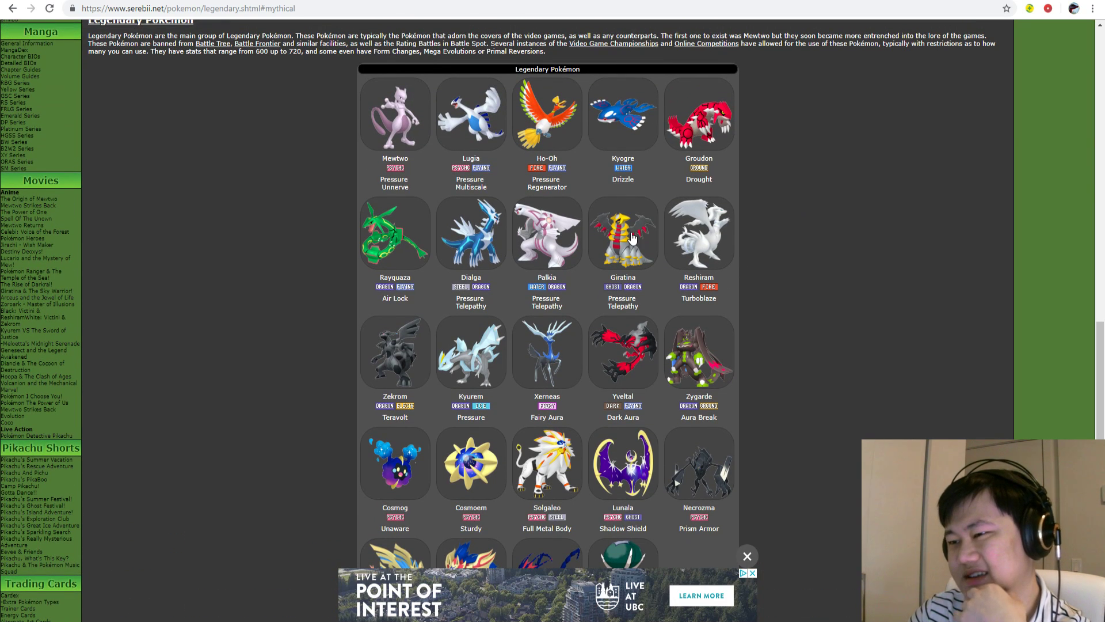
pyautogui.moveTo(507, 267)
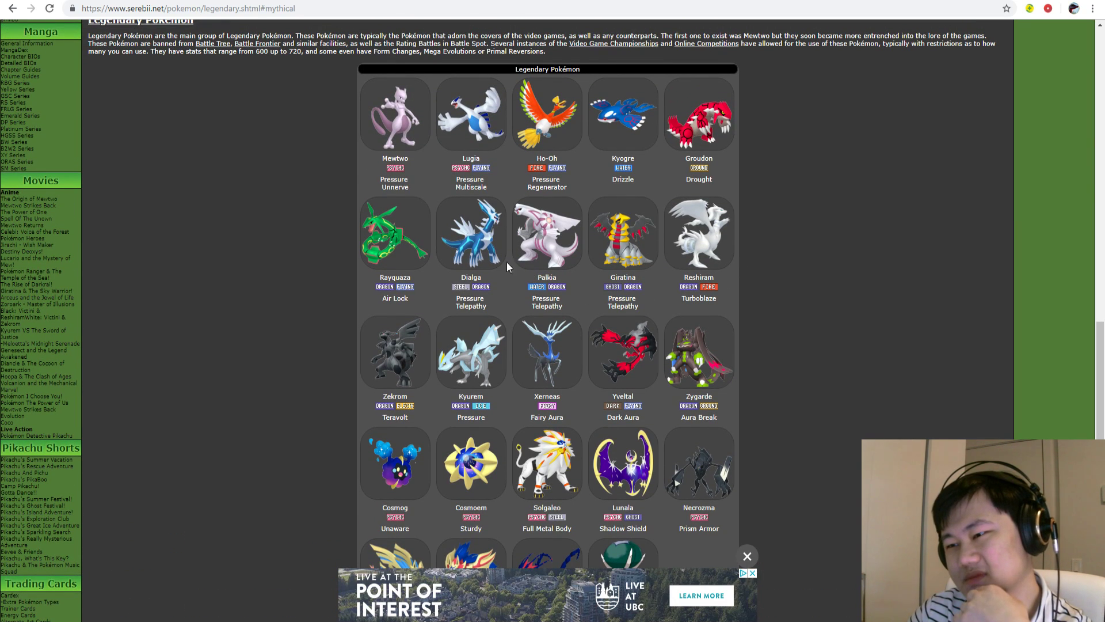
pyautogui.moveTo(517, 257)
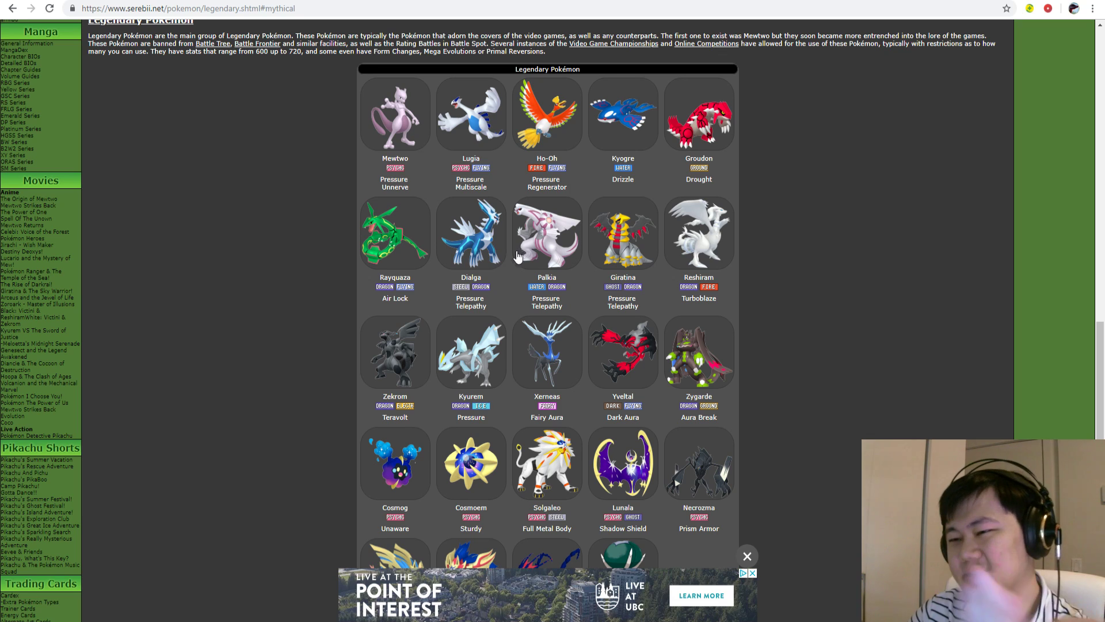
pyautogui.moveTo(574, 235)
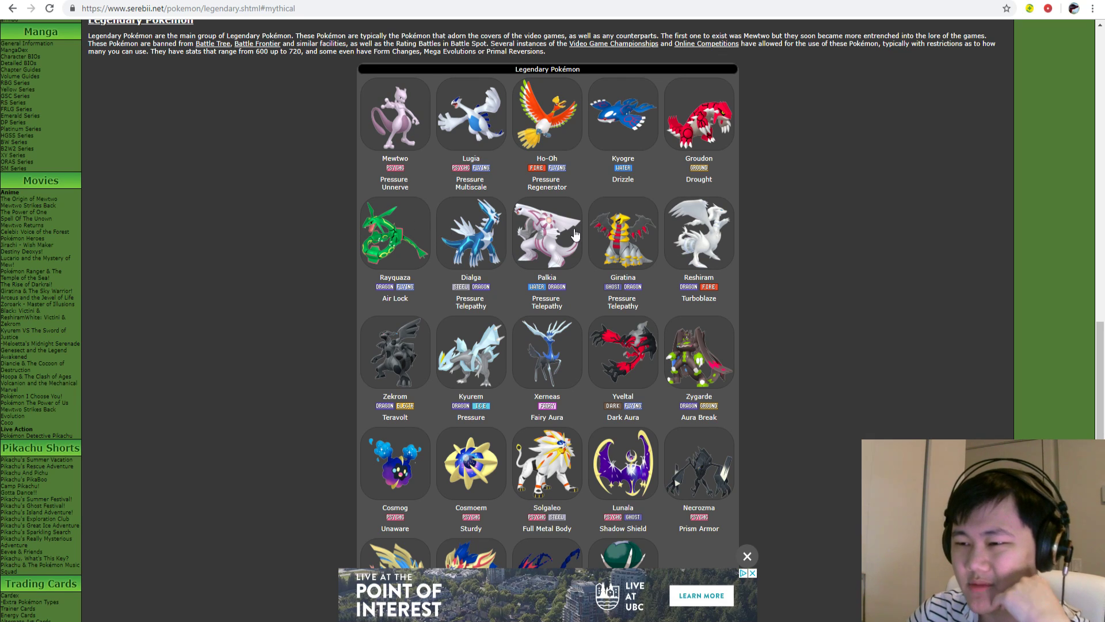
pyautogui.moveTo(446, 251)
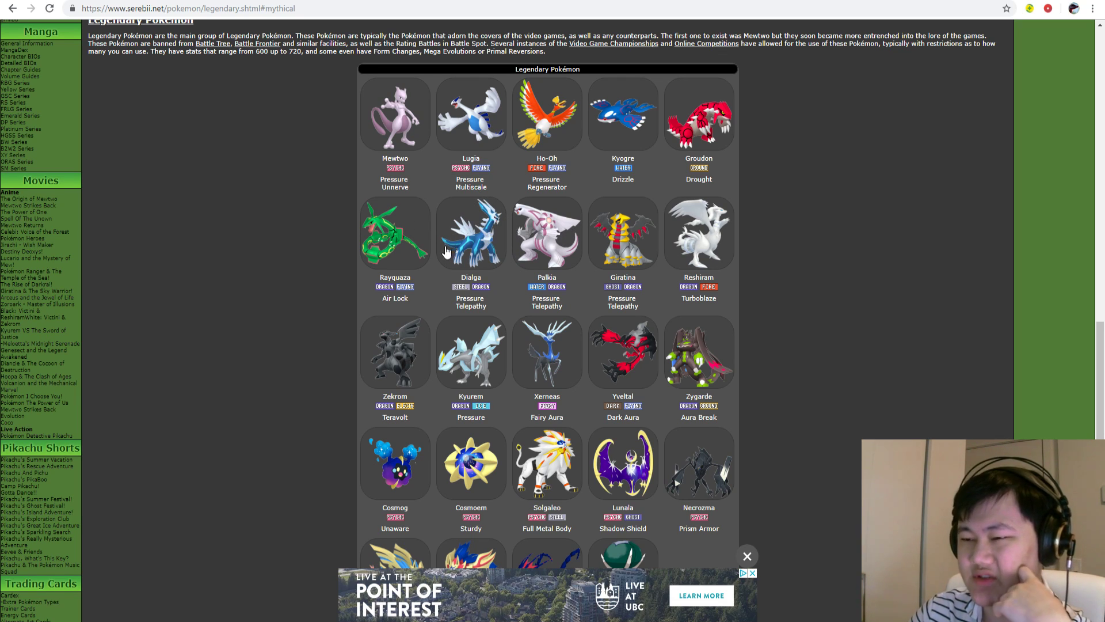
pyautogui.moveTo(642, 259)
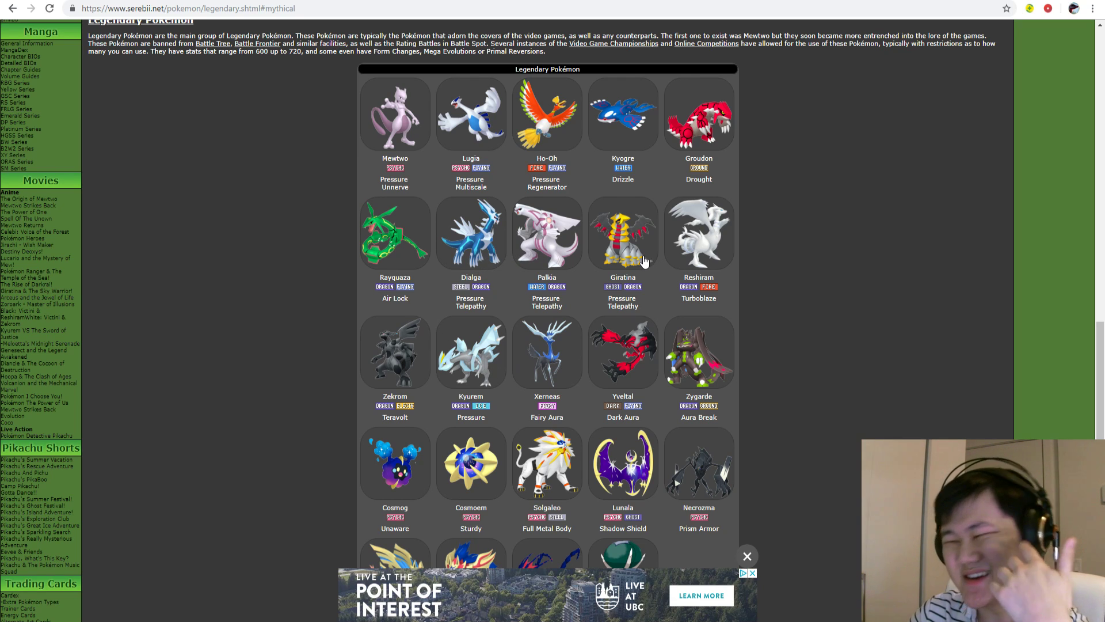
pyautogui.moveTo(605, 232)
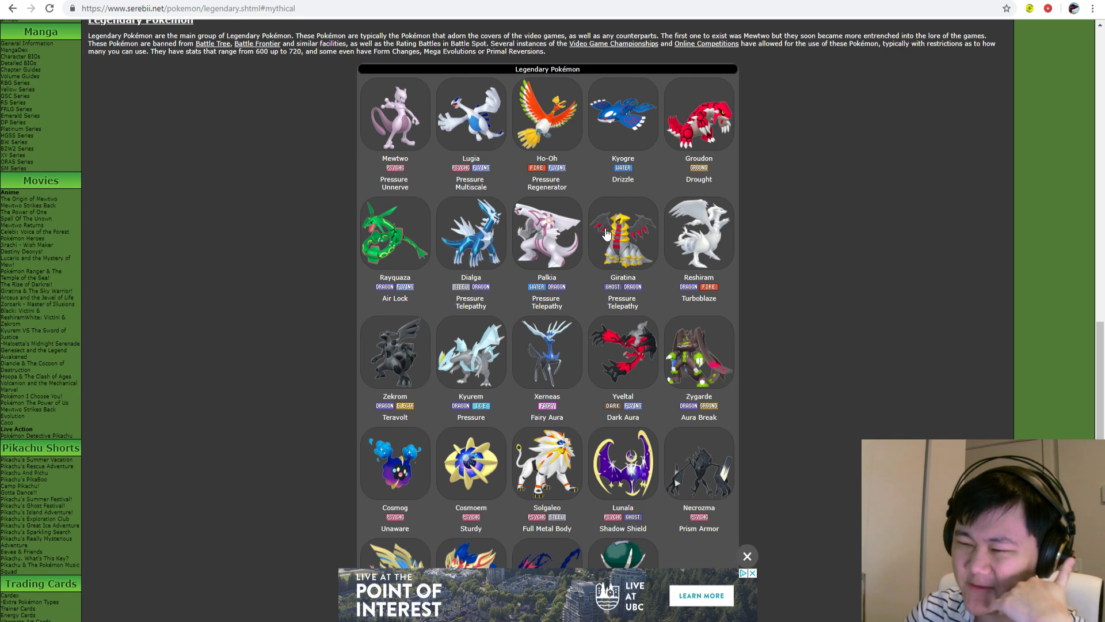
pyautogui.moveTo(640, 223)
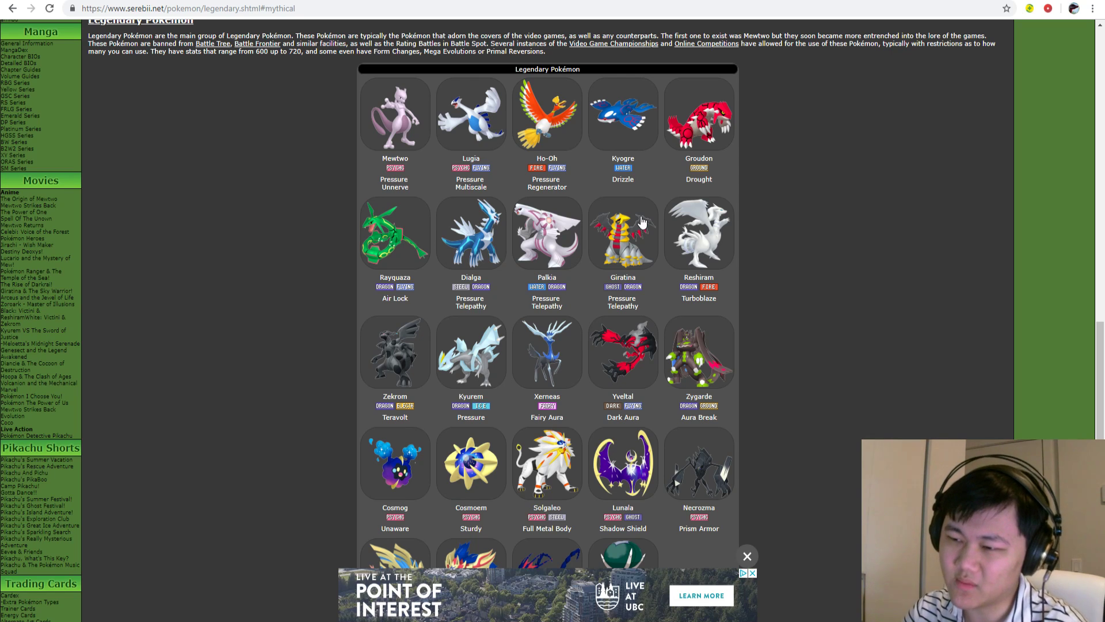
pyautogui.moveTo(637, 277)
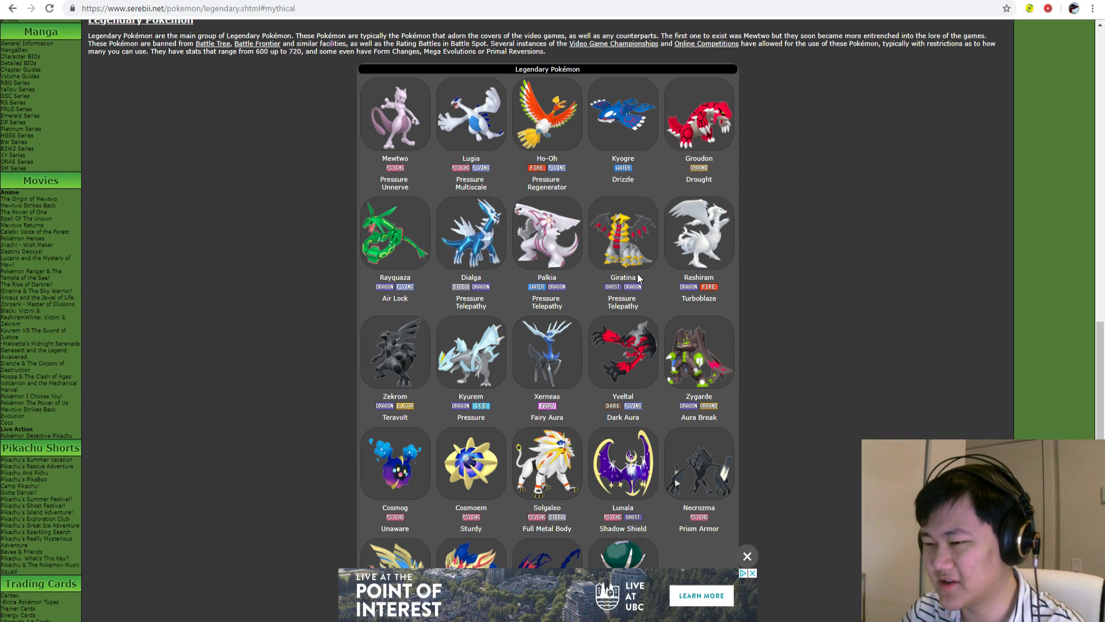
pyautogui.moveTo(531, 232)
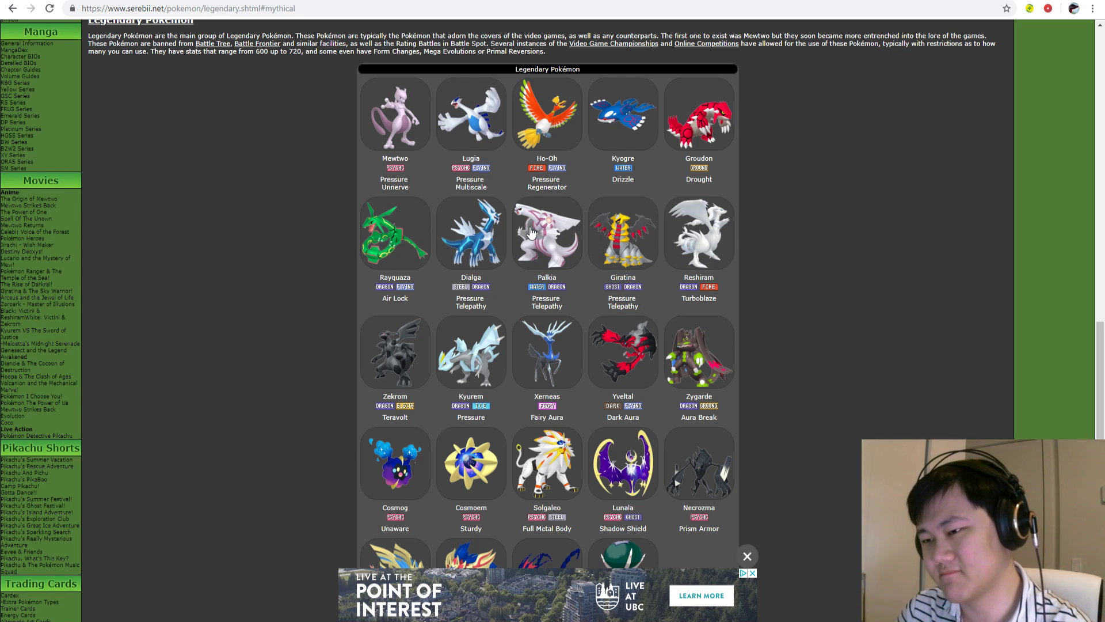
pyautogui.moveTo(585, 241)
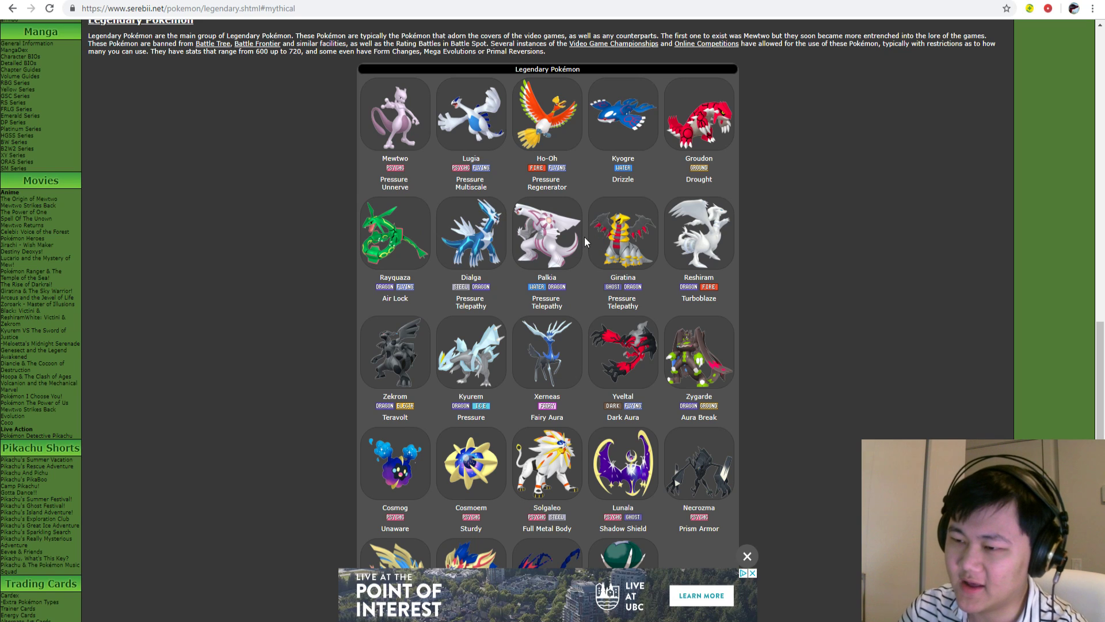
pyautogui.scroll(-3)
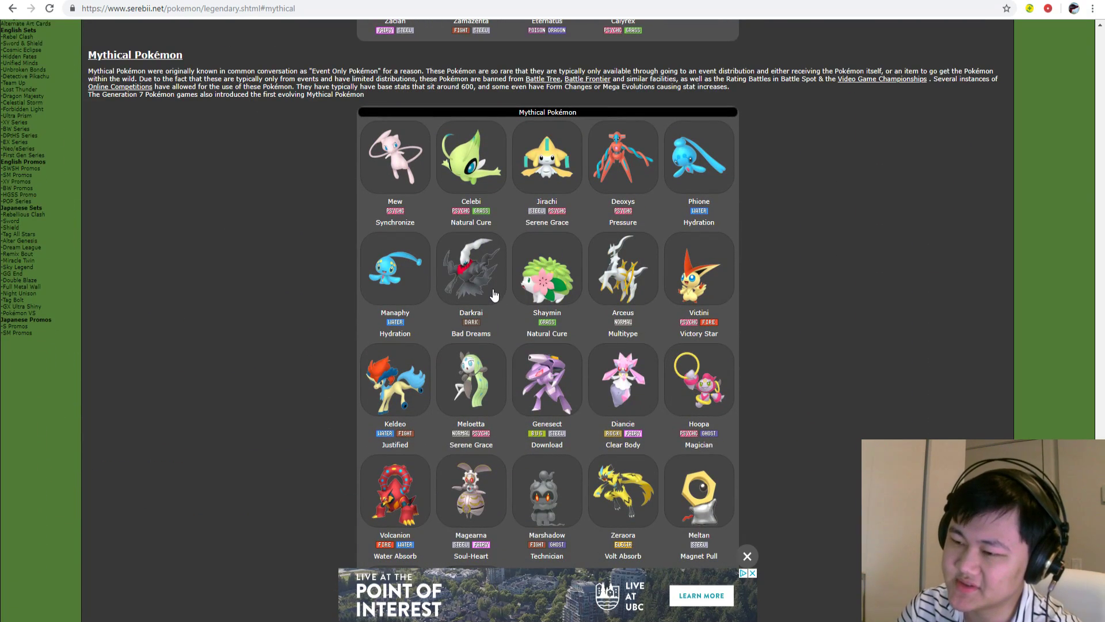
pyautogui.moveTo(622, 303)
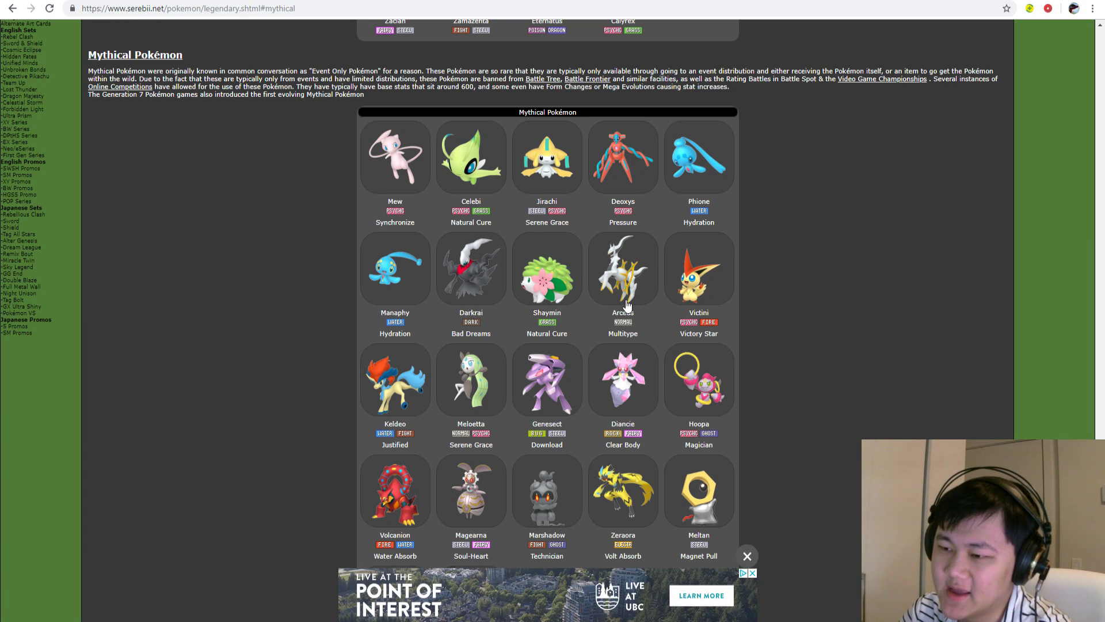
pyautogui.moveTo(626, 290)
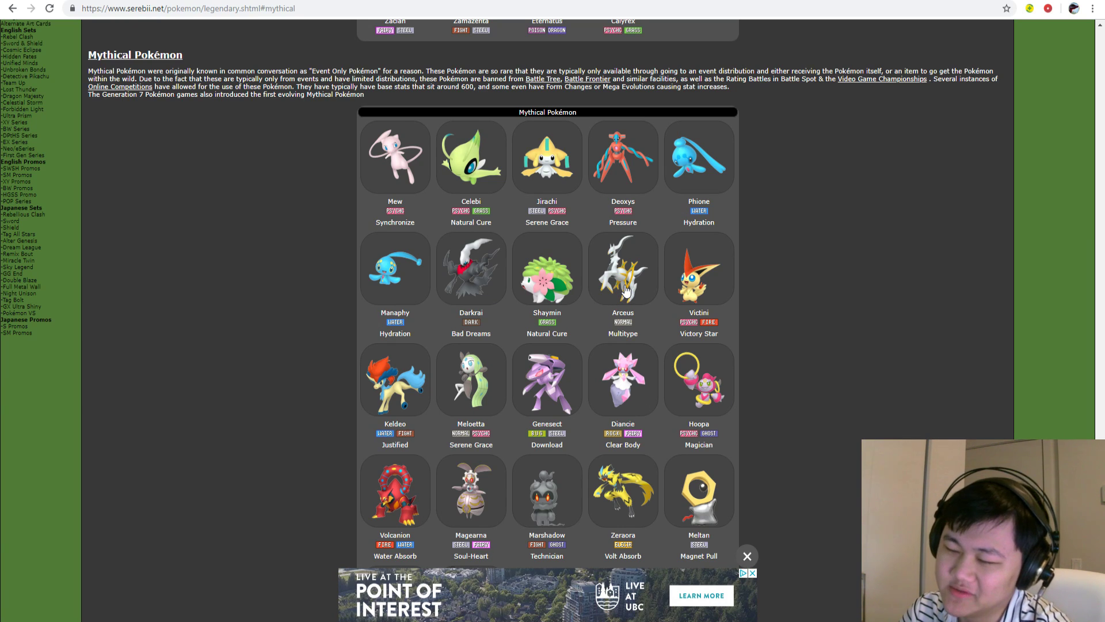
pyautogui.moveTo(618, 288)
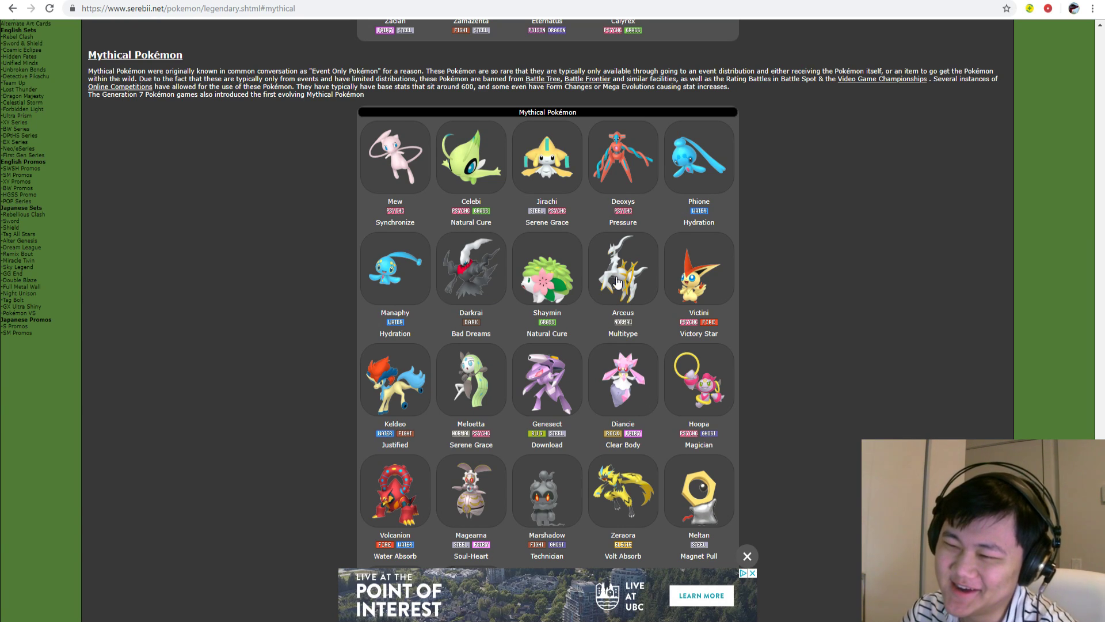
pyautogui.moveTo(404, 267)
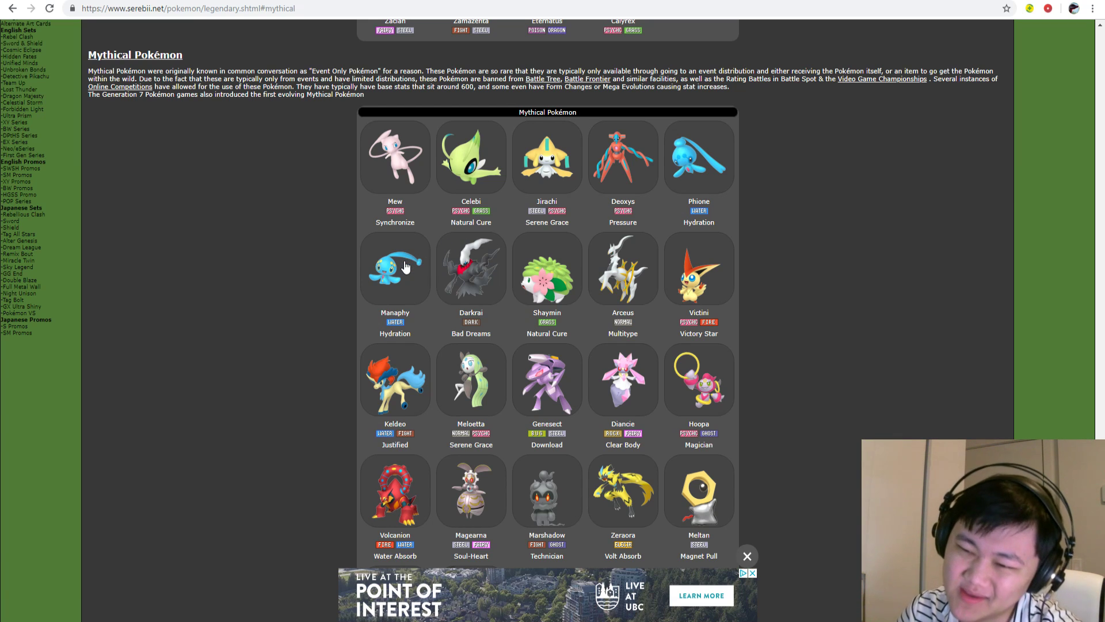
pyautogui.moveTo(399, 278)
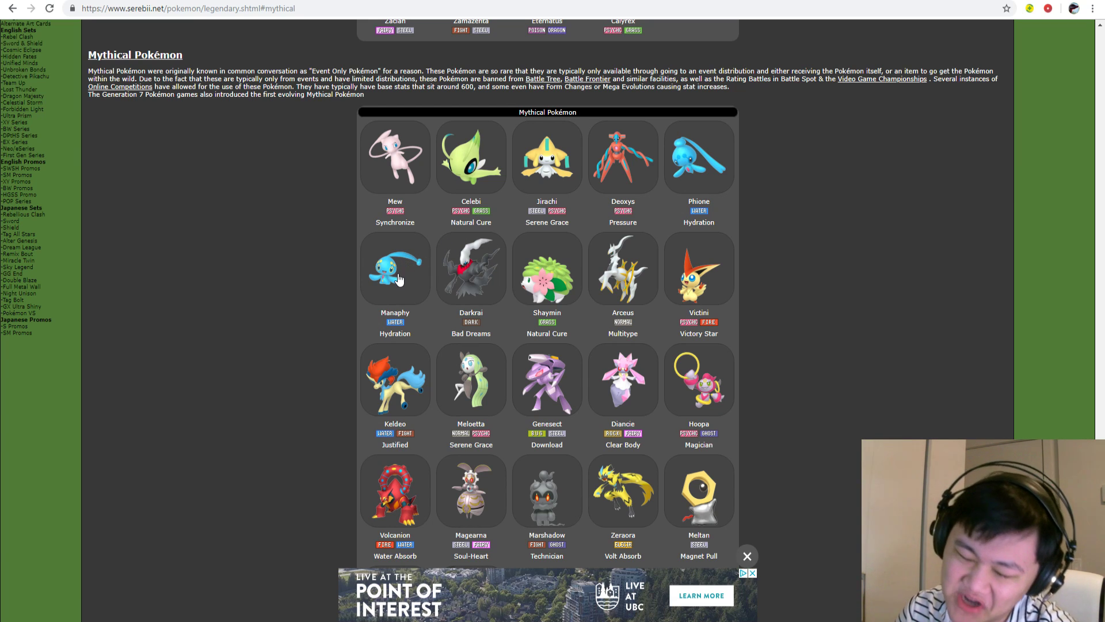
pyautogui.moveTo(482, 286)
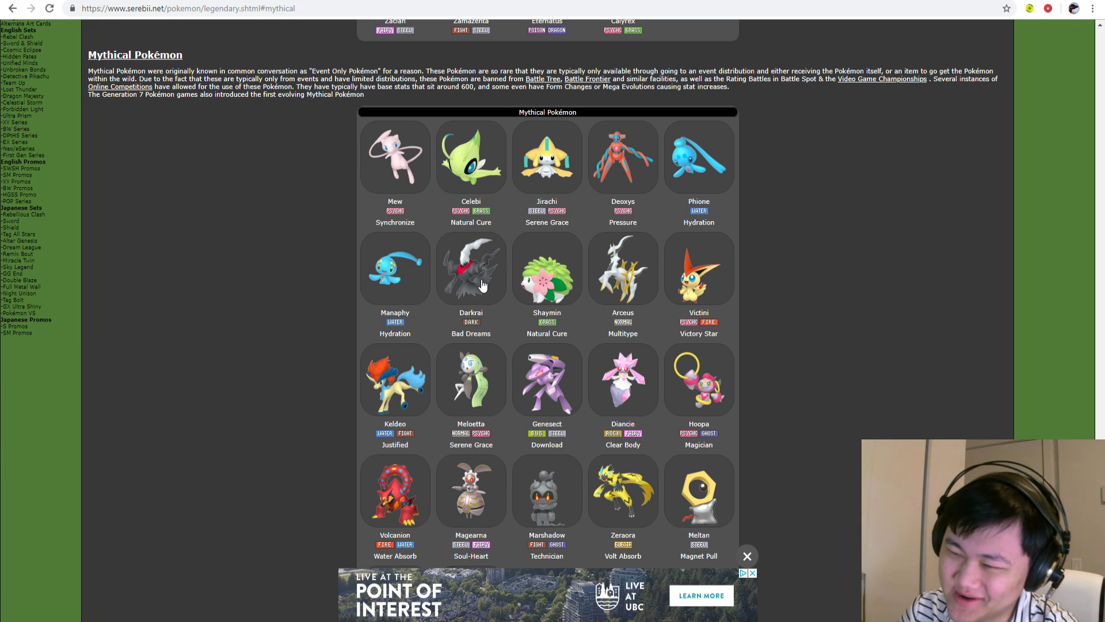
pyautogui.moveTo(557, 293)
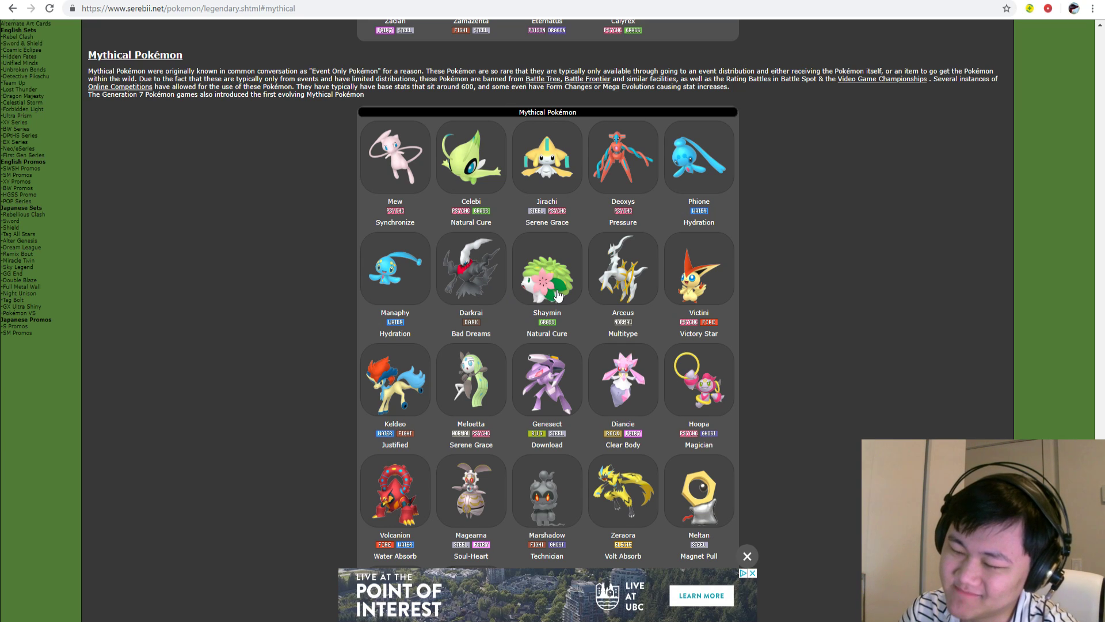
pyautogui.moveTo(629, 236)
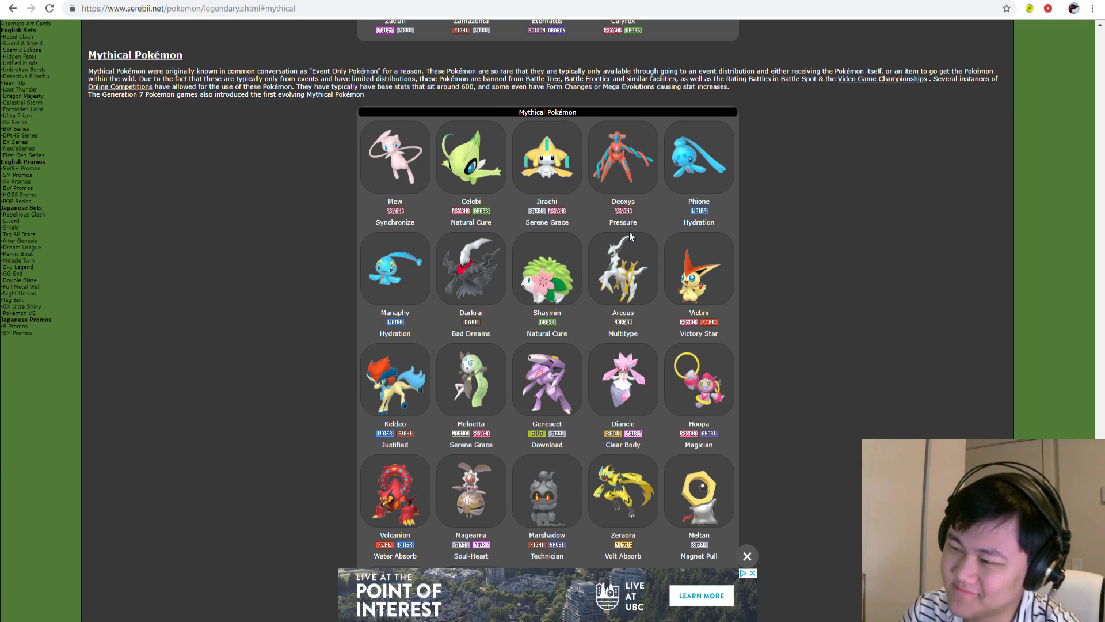
pyautogui.moveTo(605, 299)
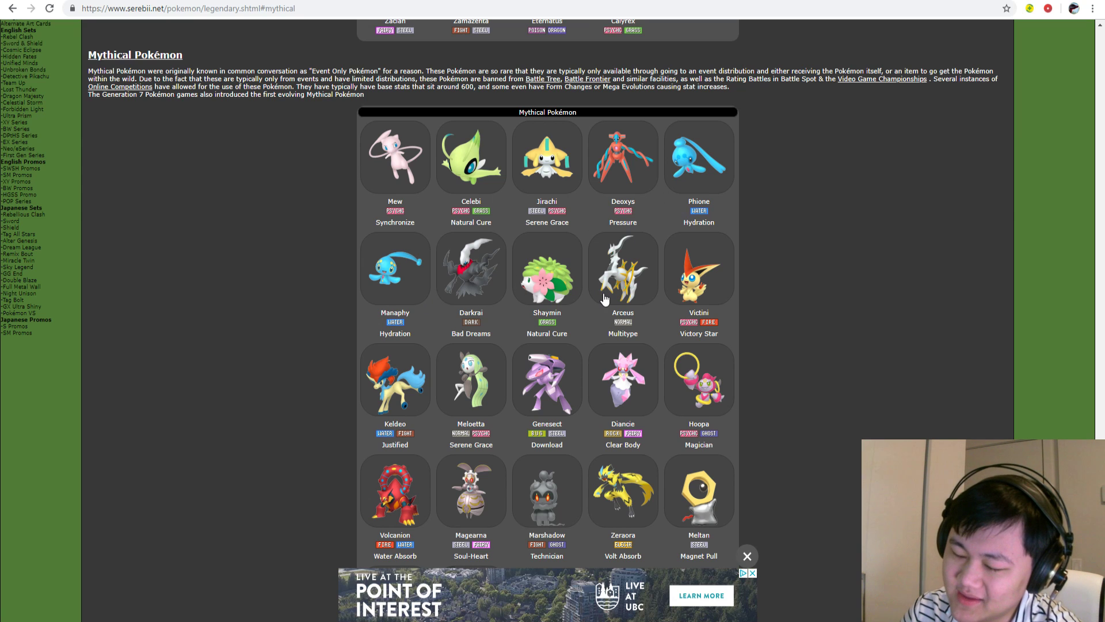
pyautogui.moveTo(671, 156)
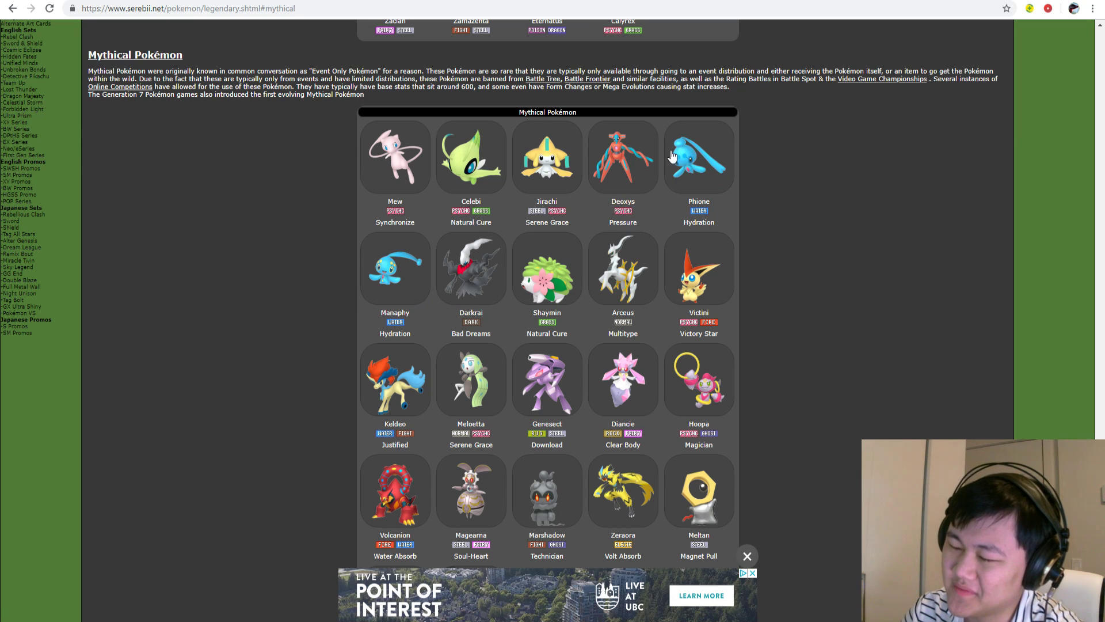
# - Scroll the Serebii page to where the Ultra Beasts end and Legendary Pokémon begin
pyautogui.scroll(-3)
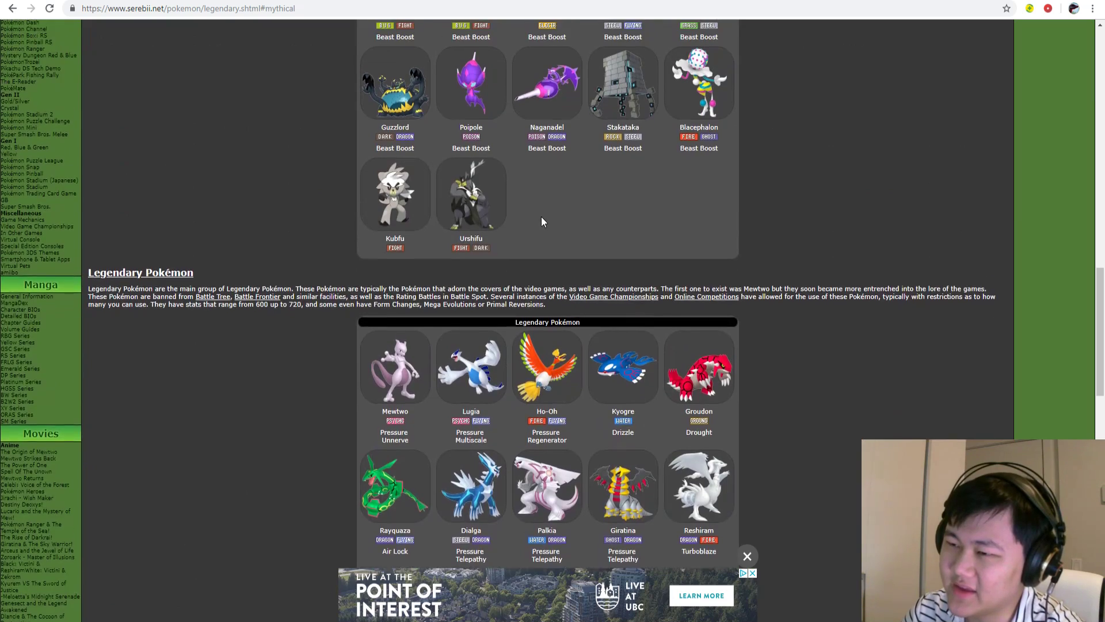
pyautogui.scroll(-3)
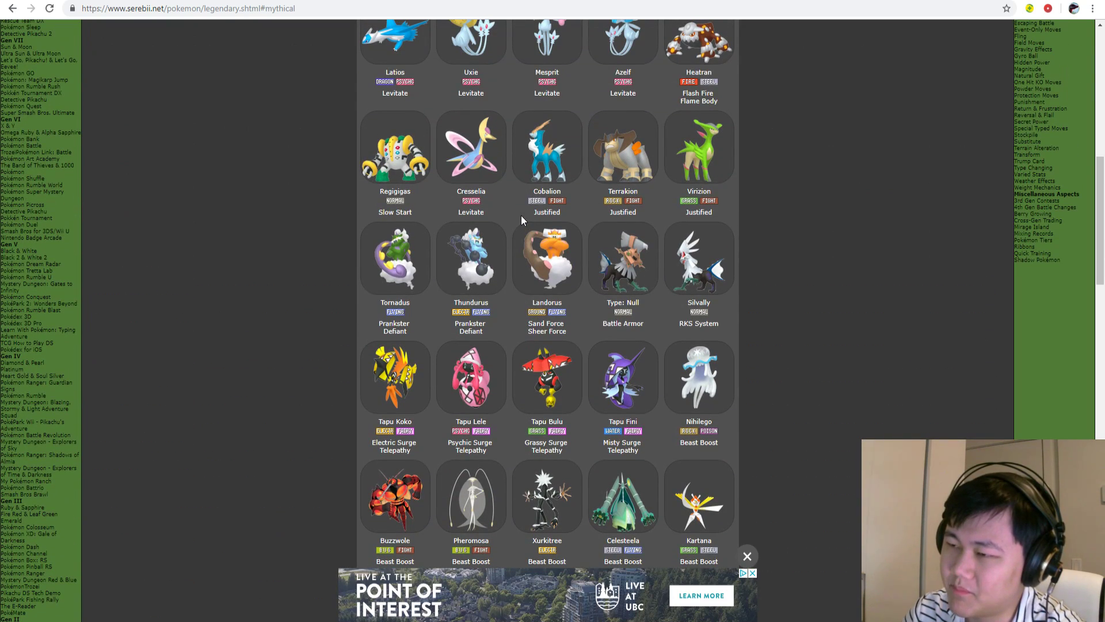
pyautogui.moveTo(807, 221)
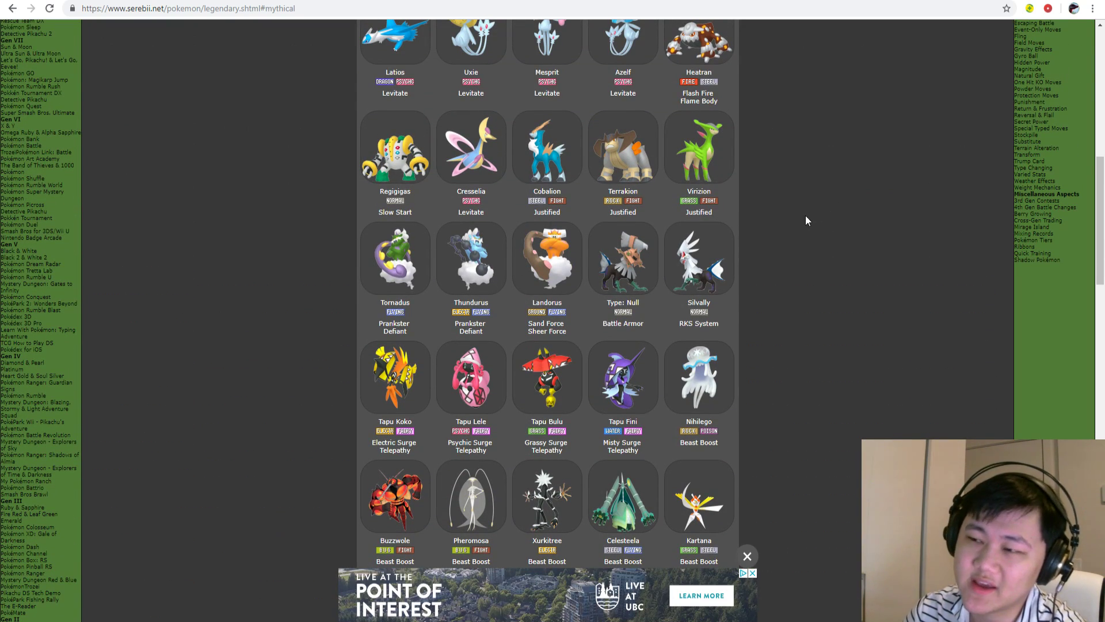
pyautogui.scroll(3)
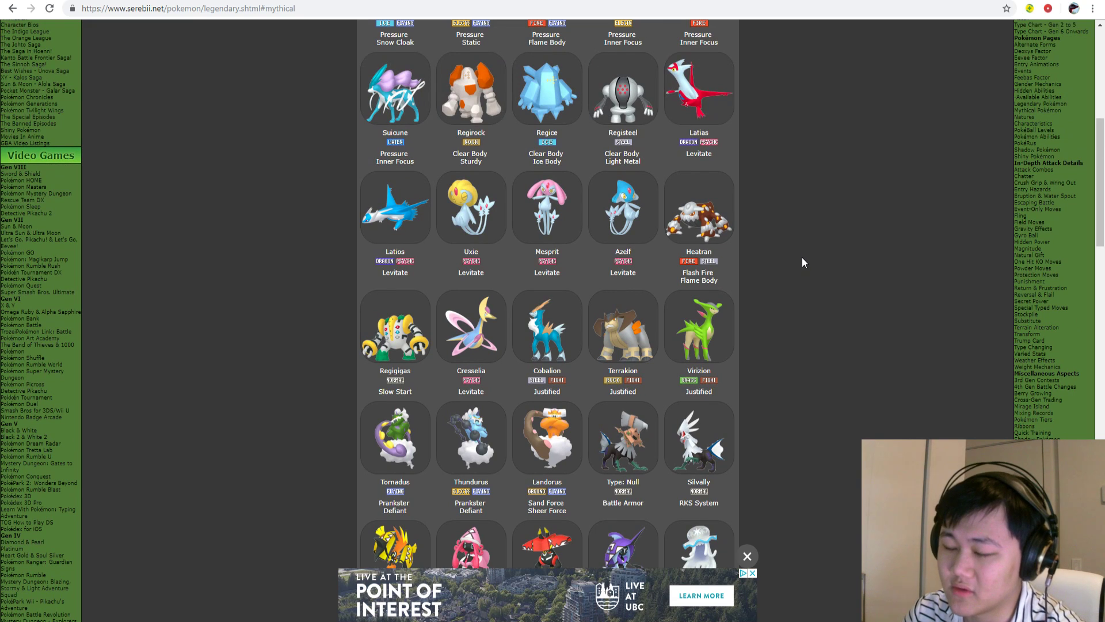
pyautogui.moveTo(643, 323)
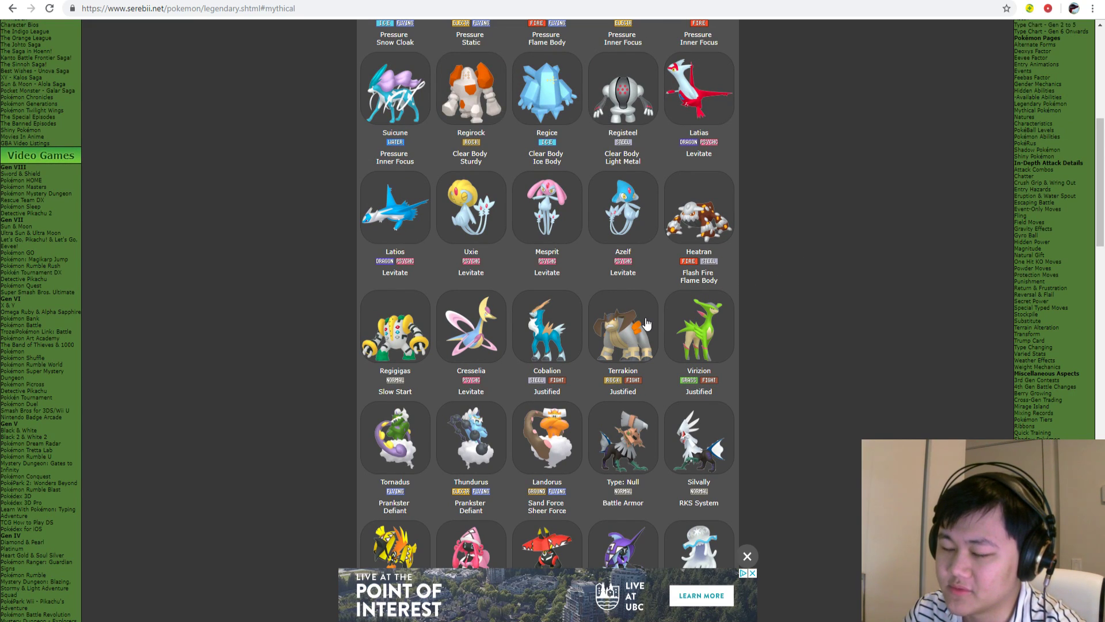
pyautogui.moveTo(555, 346)
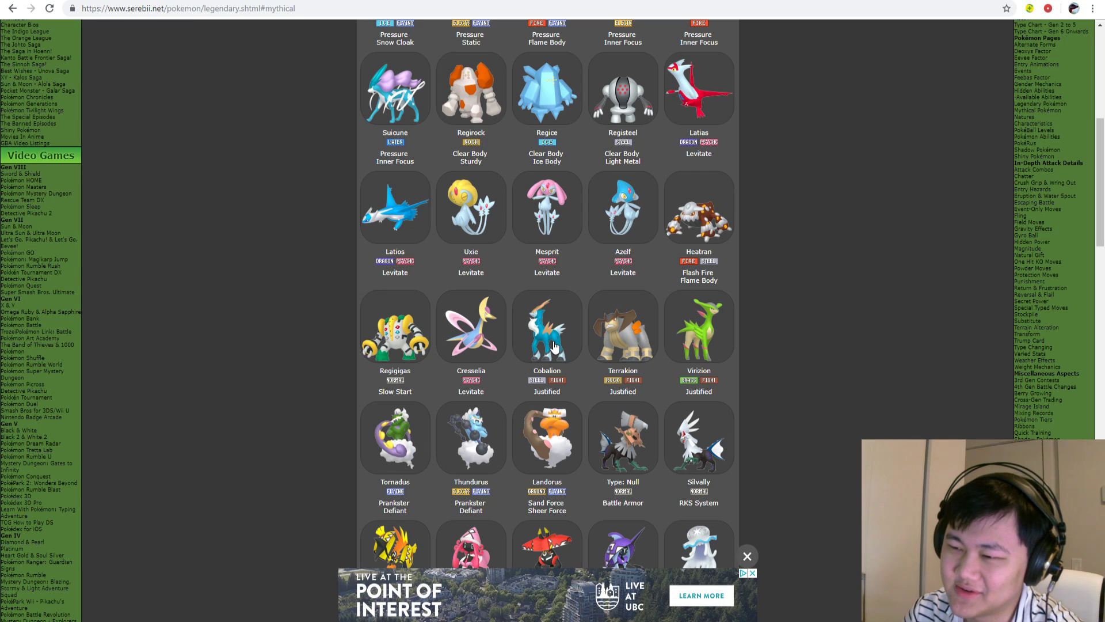
pyautogui.moveTo(537, 289)
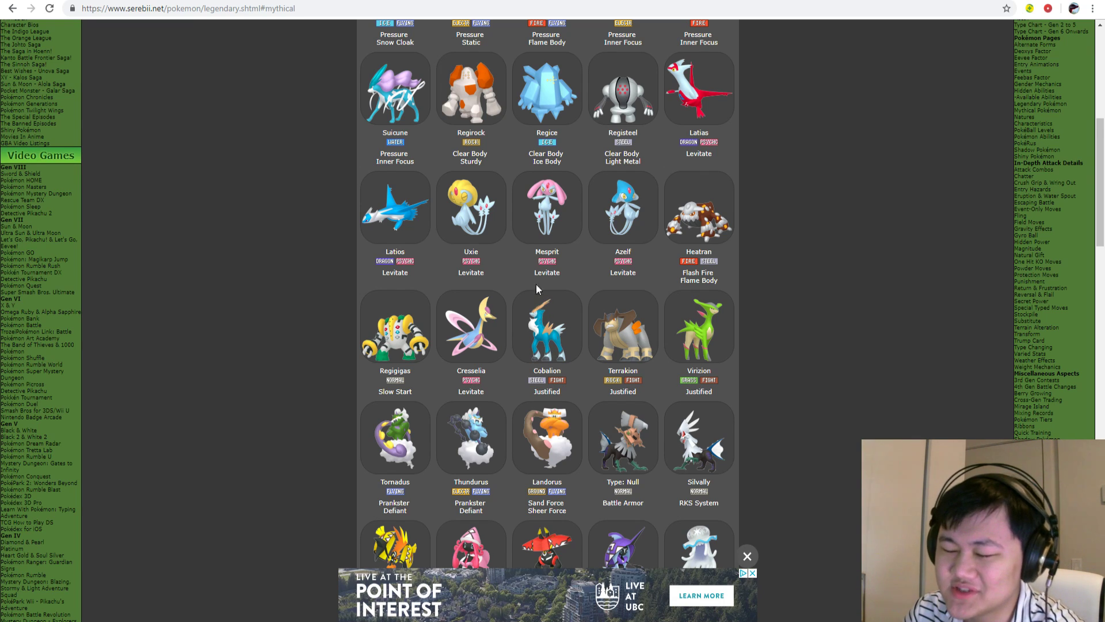
pyautogui.moveTo(558, 243)
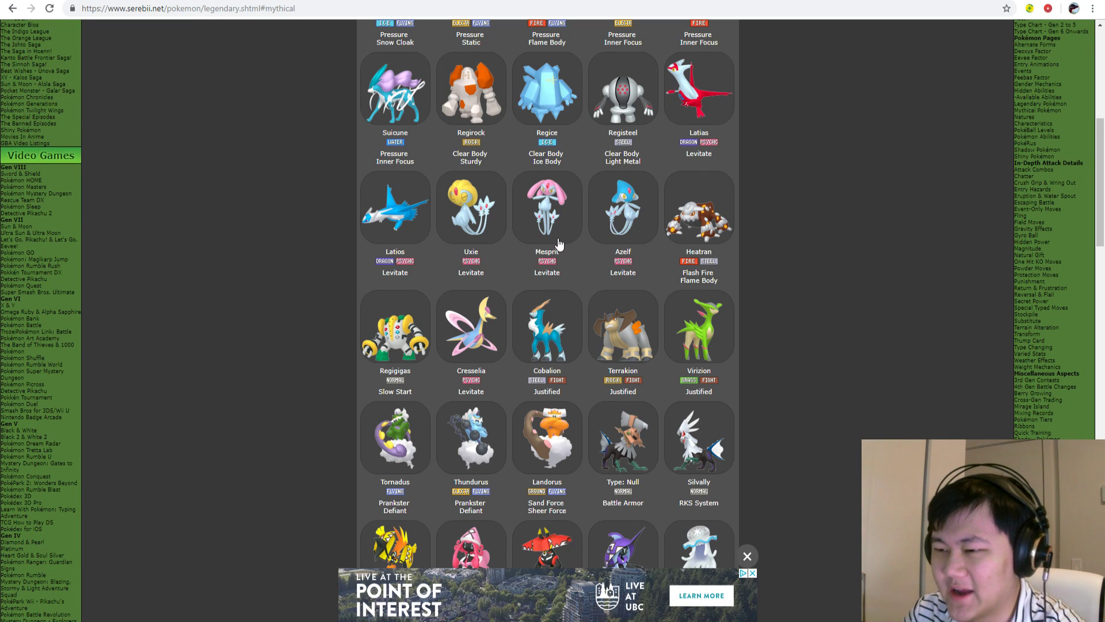
pyautogui.moveTo(556, 262)
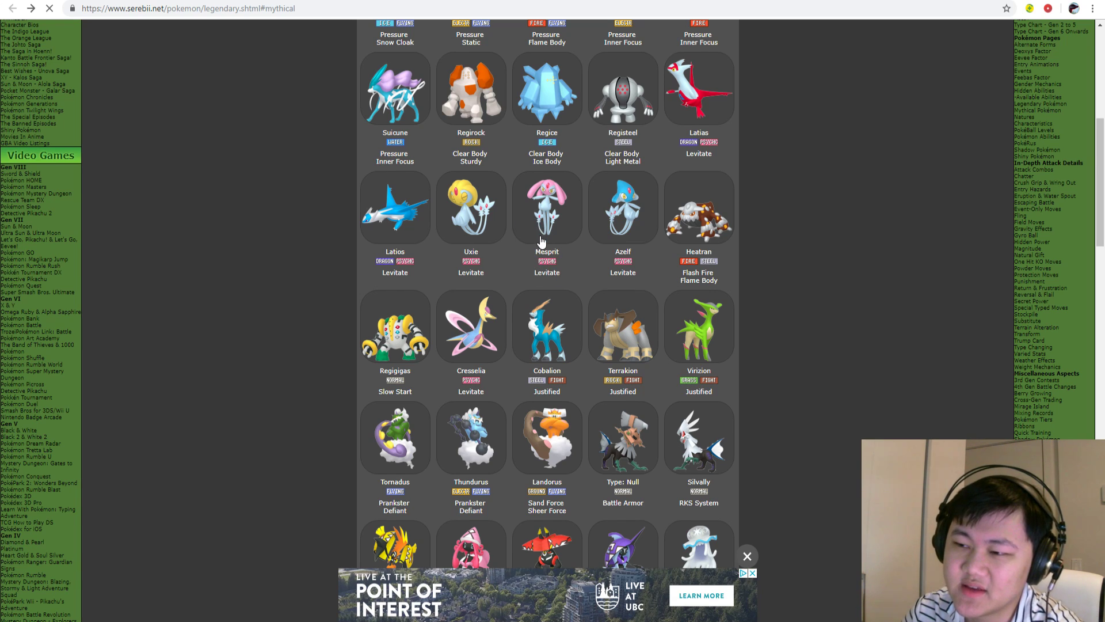
pyautogui.scroll(-3)
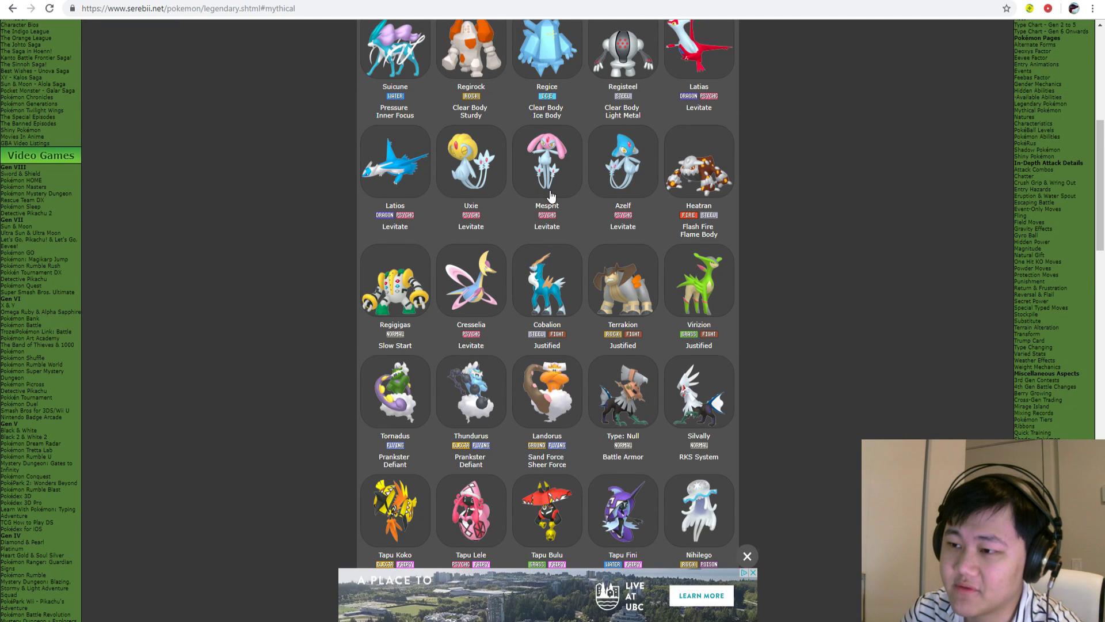
pyautogui.moveTo(385, 29)
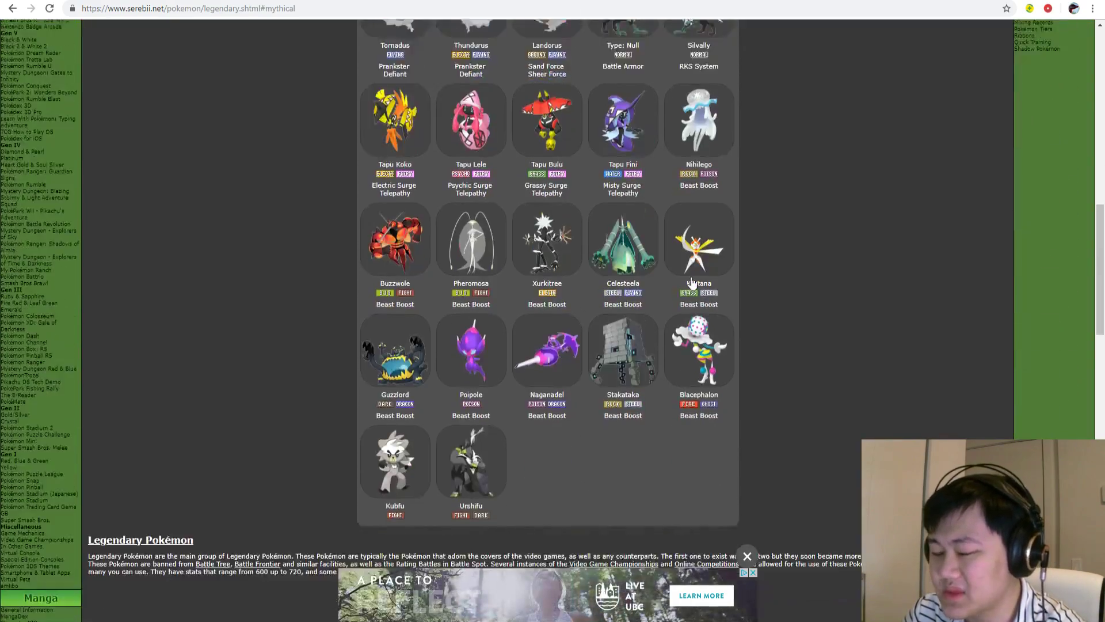
pyautogui.scroll(-3)
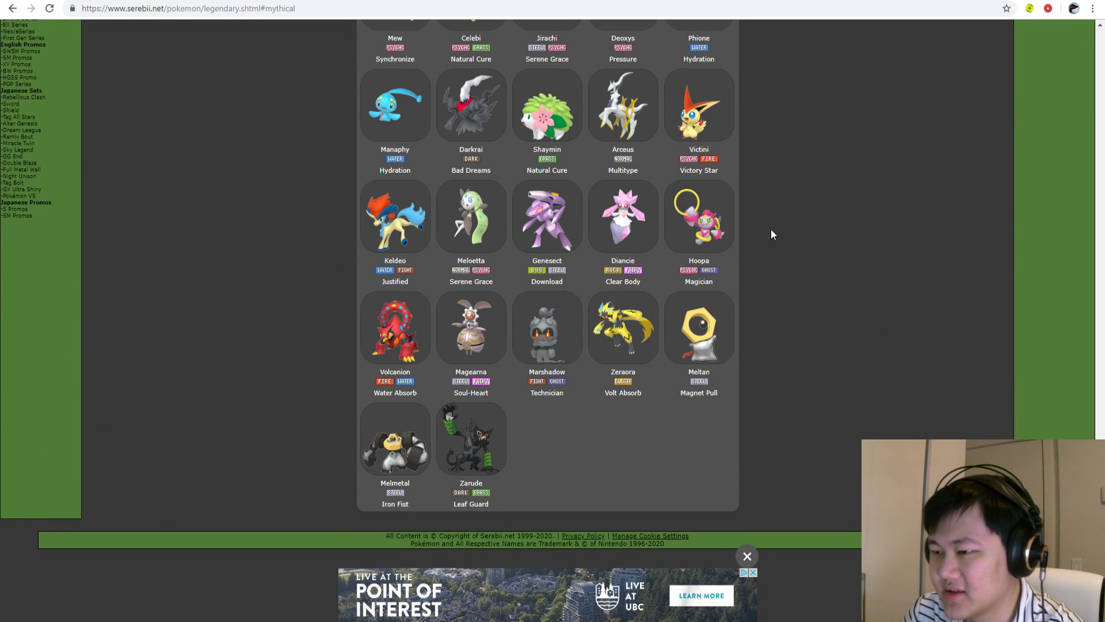
pyautogui.moveTo(1061, 202)
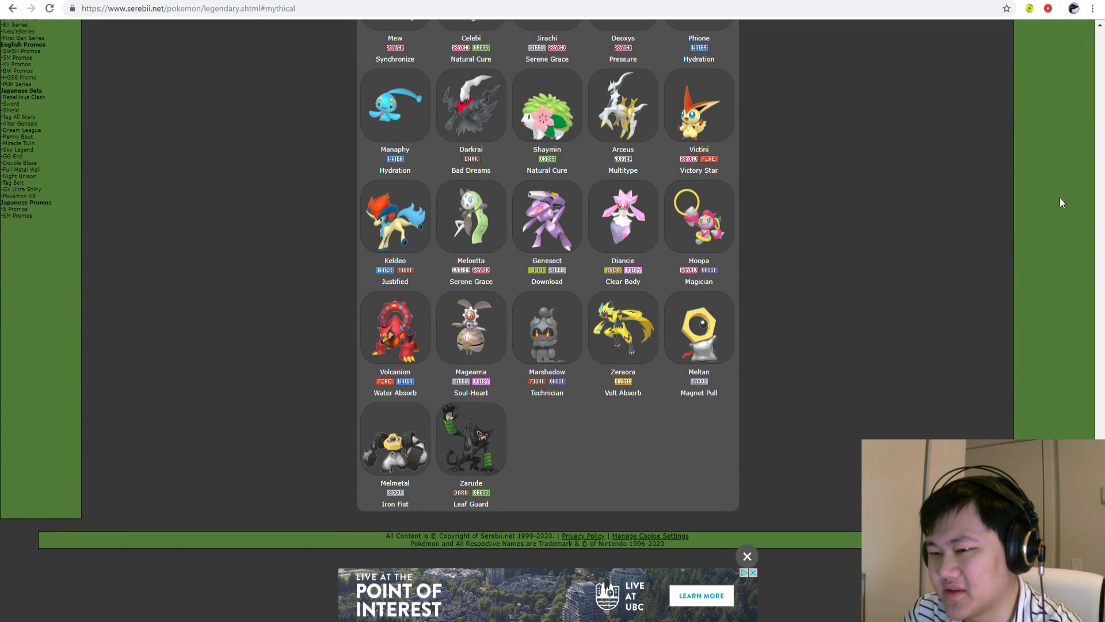
pyautogui.moveTo(386, 234)
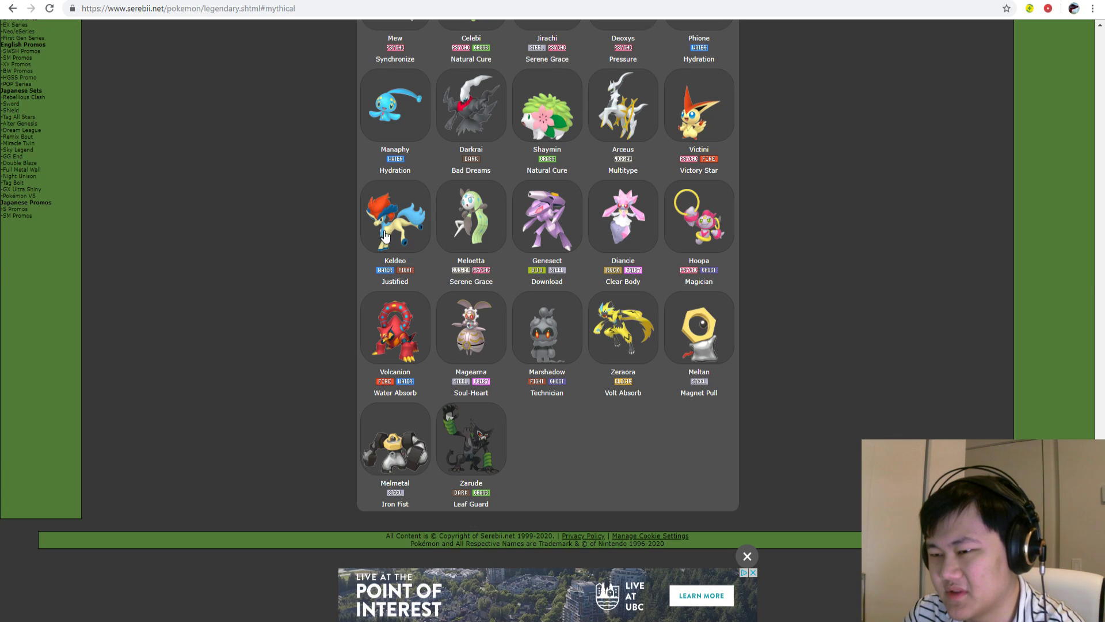
pyautogui.moveTo(622, 261)
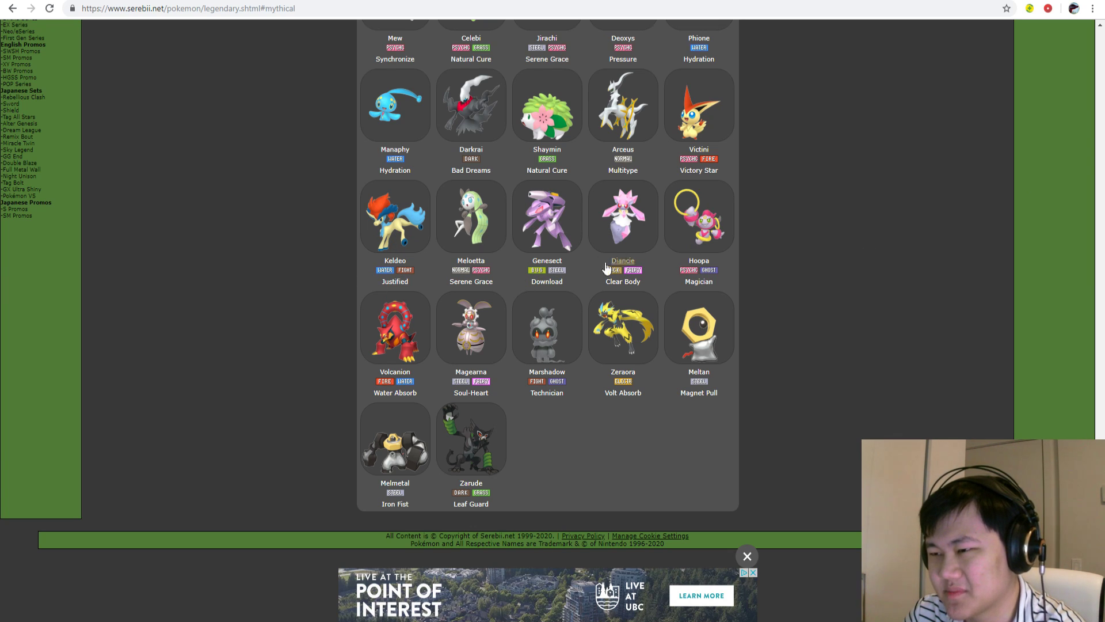
# - Scroll up from the Mythical list's end to the Legendary list, Mewtwo through Necrozma
pyautogui.scroll(3)
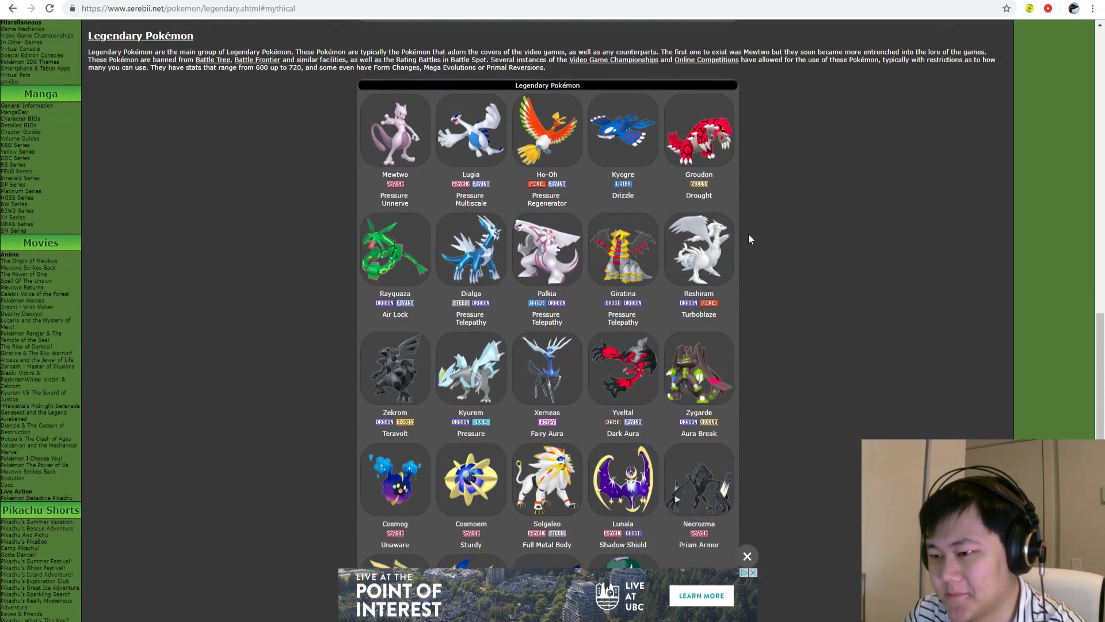
pyautogui.moveTo(396, 399)
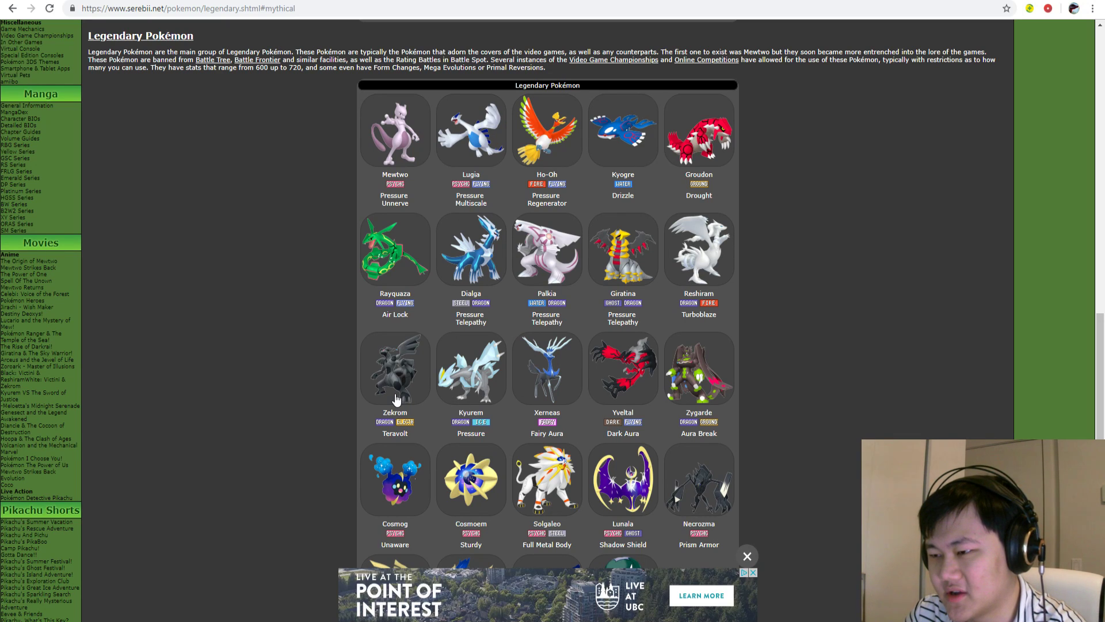
pyautogui.moveTo(553, 287)
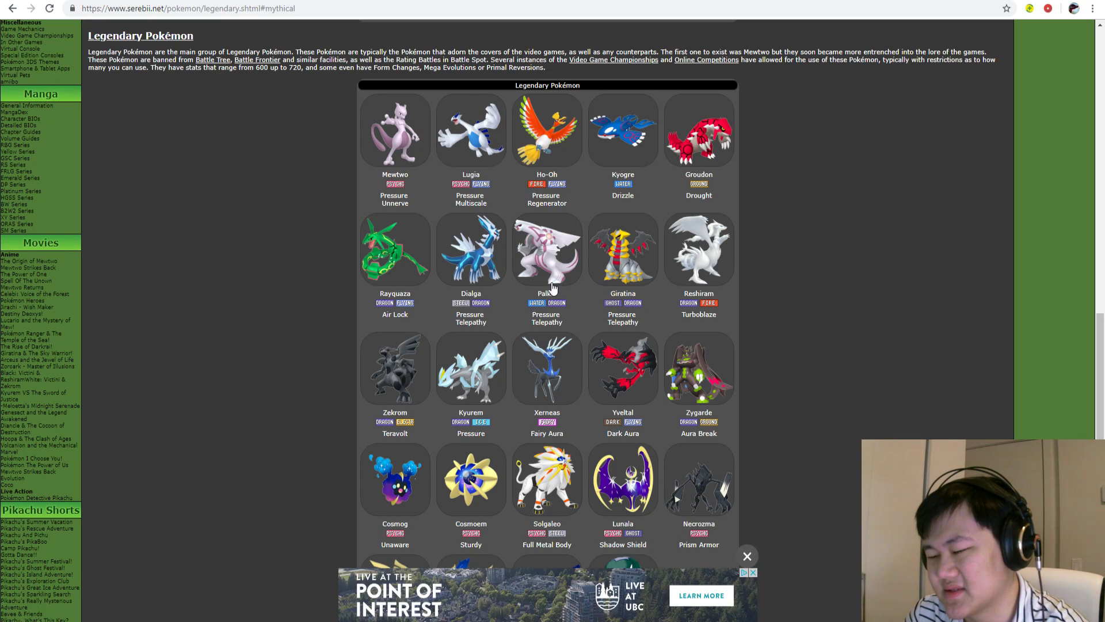
pyautogui.moveTo(417, 365)
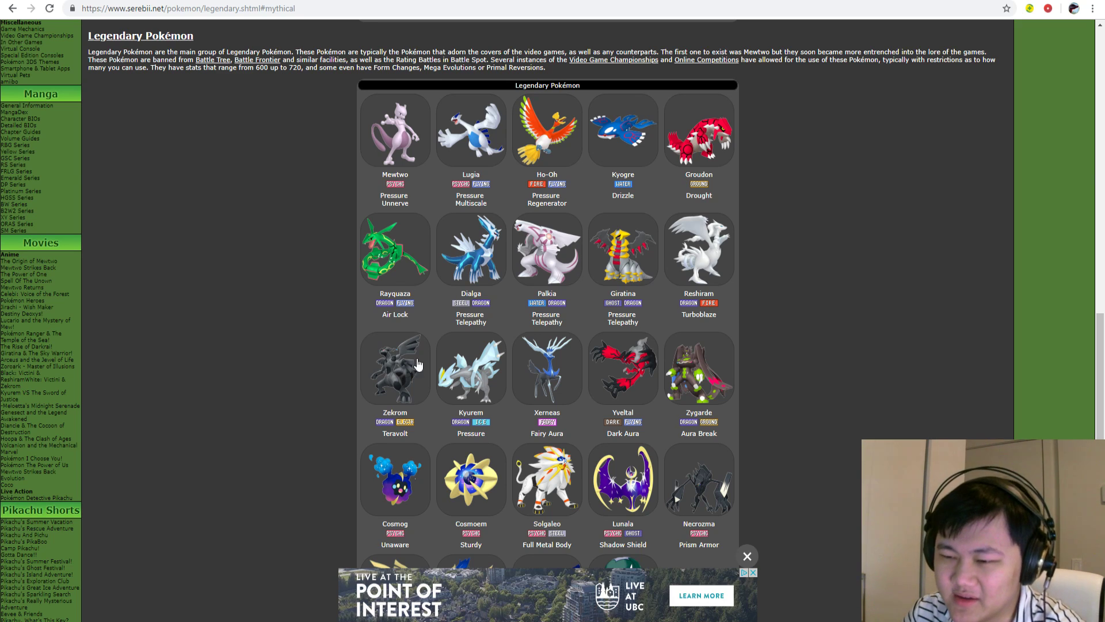
pyautogui.moveTo(514, 141)
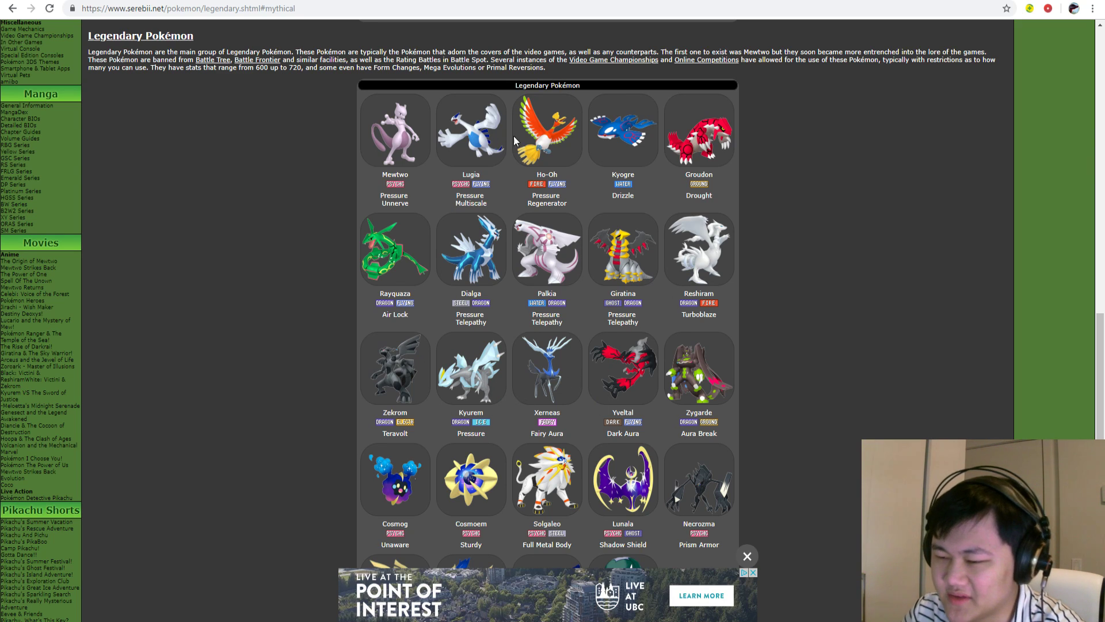
# - Move to the Sub-Legendary rows showing Regigigas, Tornadus, the Tapus and Ultra Beasts
pyautogui.scroll(-3)
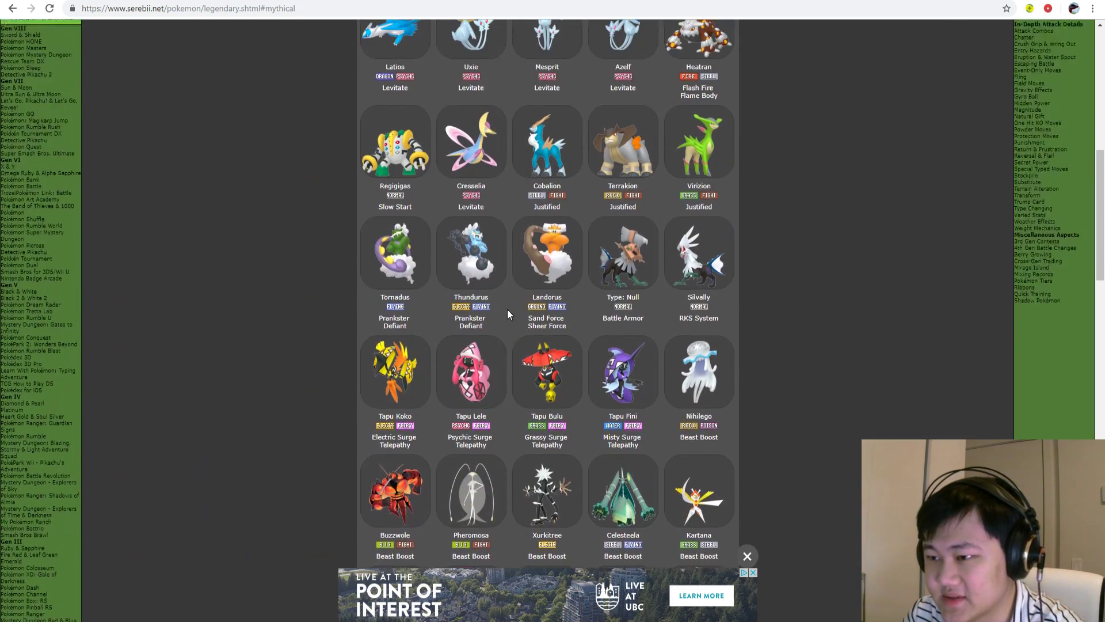
# - Browse the Sub-Legendary and Legendary grids down to Melmetal and Zarude at the Mythical list's end
pyautogui.scroll(3)
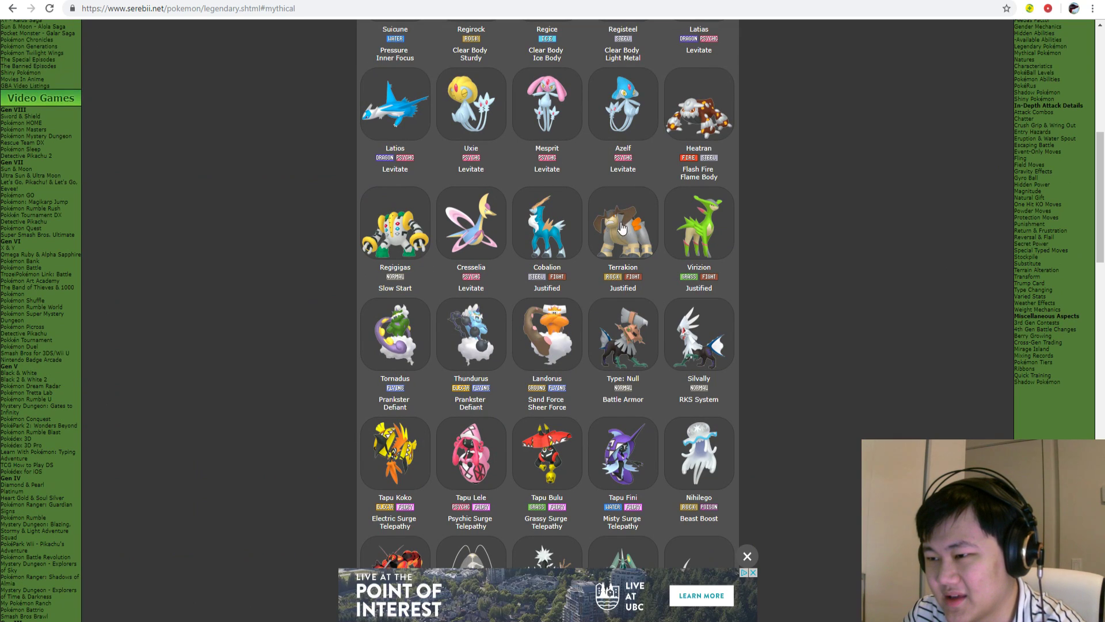
pyautogui.moveTo(479, 311)
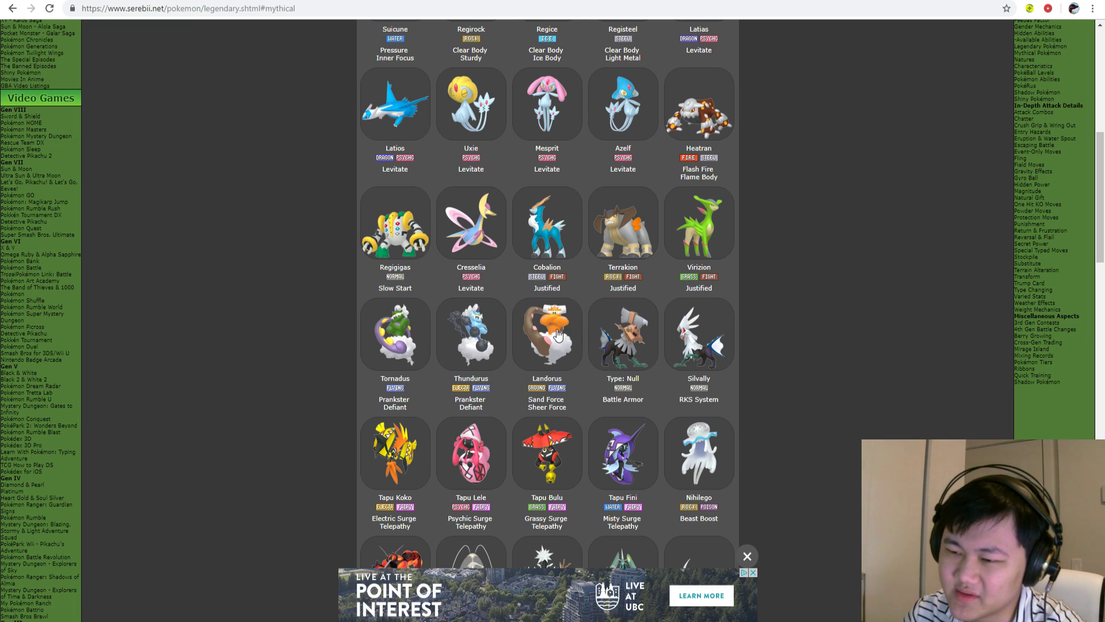
pyautogui.moveTo(516, 363)
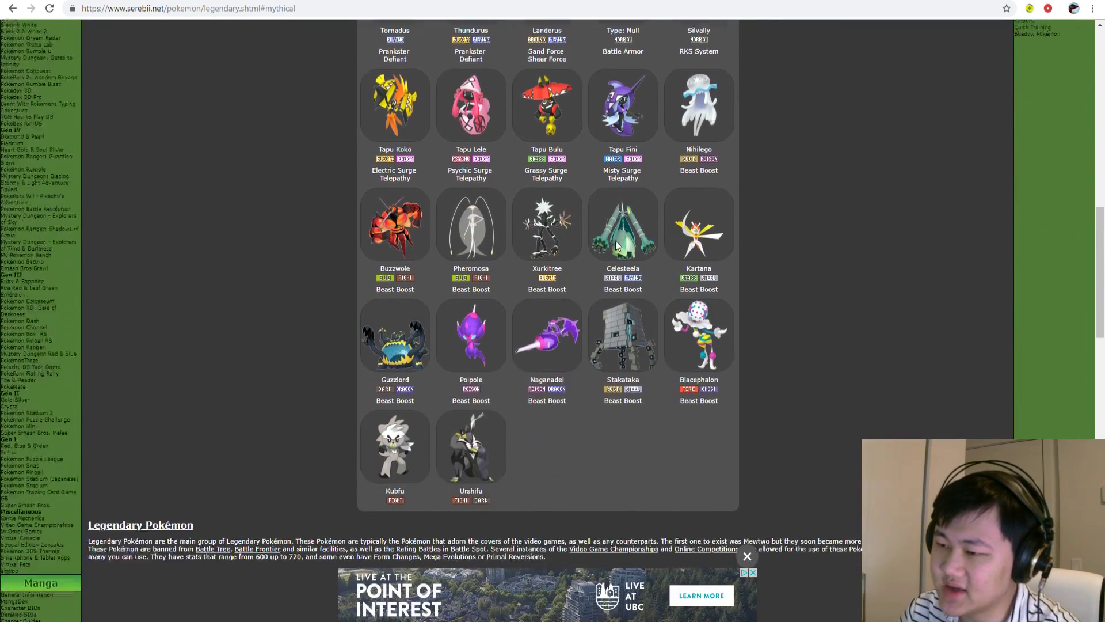
pyautogui.scroll(3)
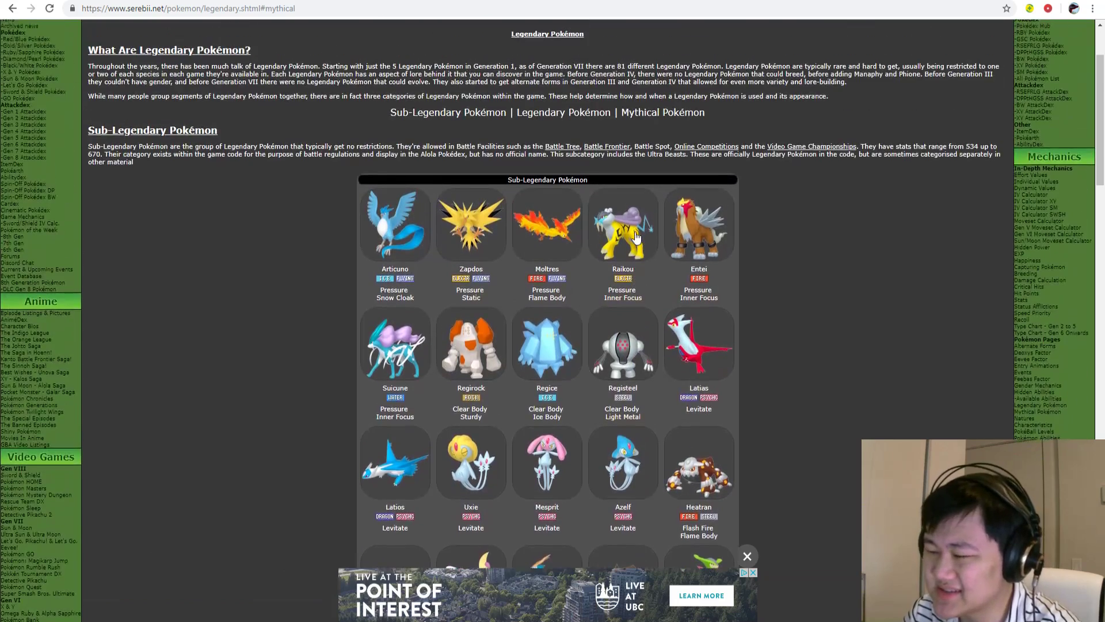
pyautogui.scroll(-3)
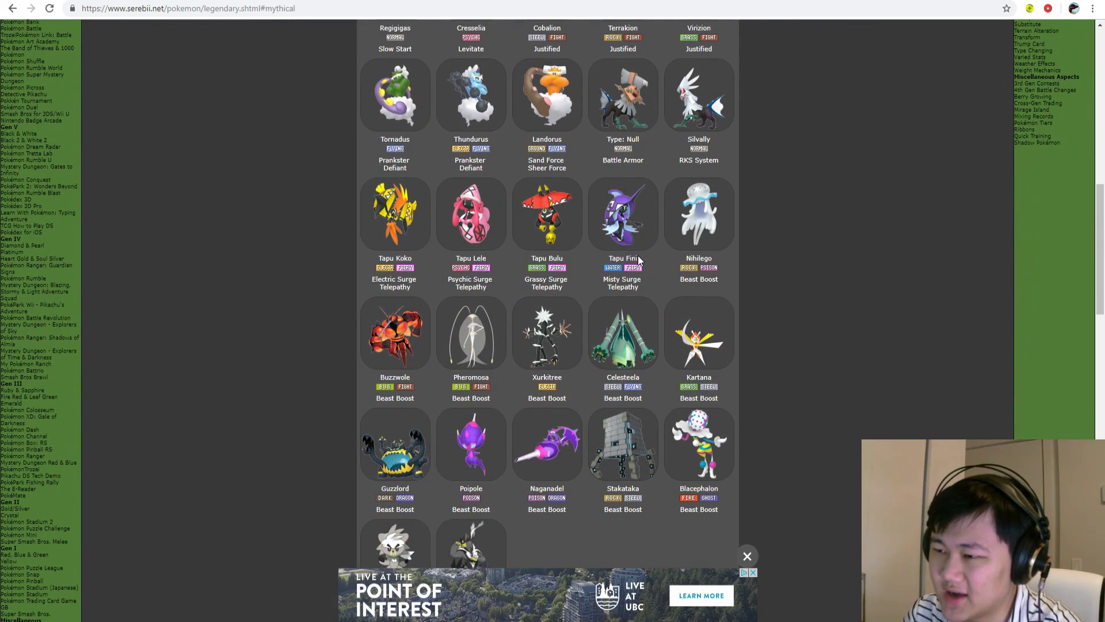
pyautogui.moveTo(670, 125)
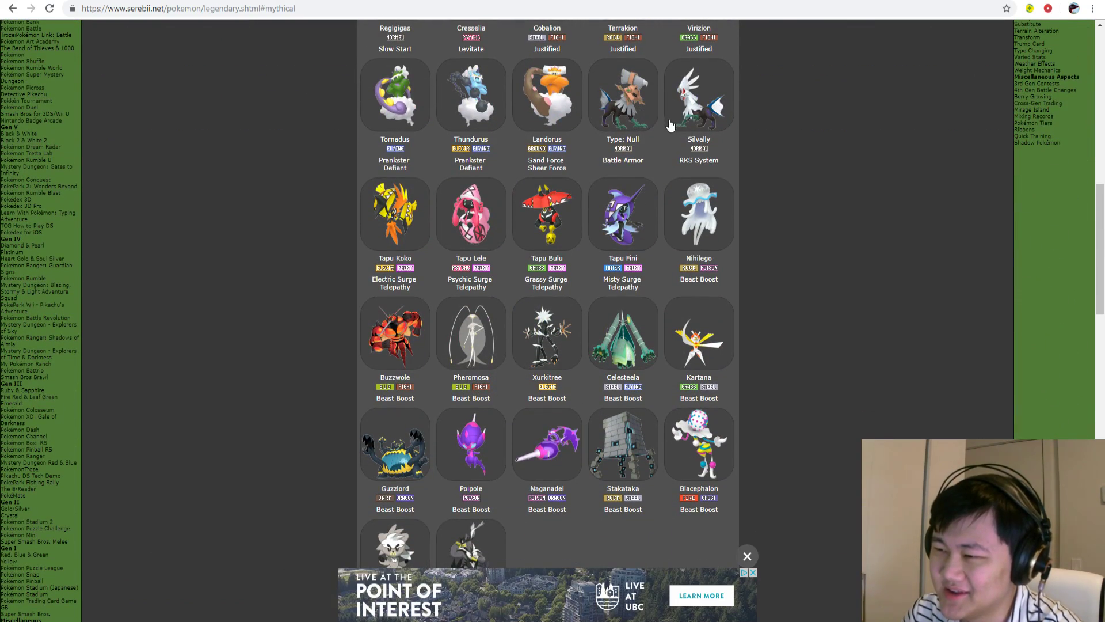
pyautogui.scroll(-3)
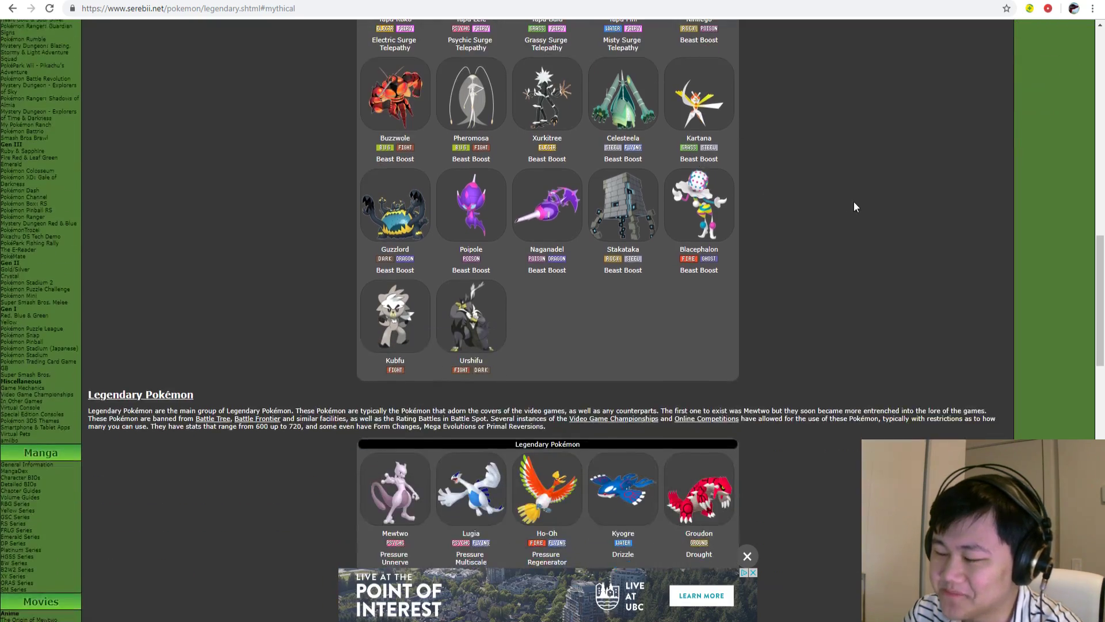
pyautogui.scroll(3)
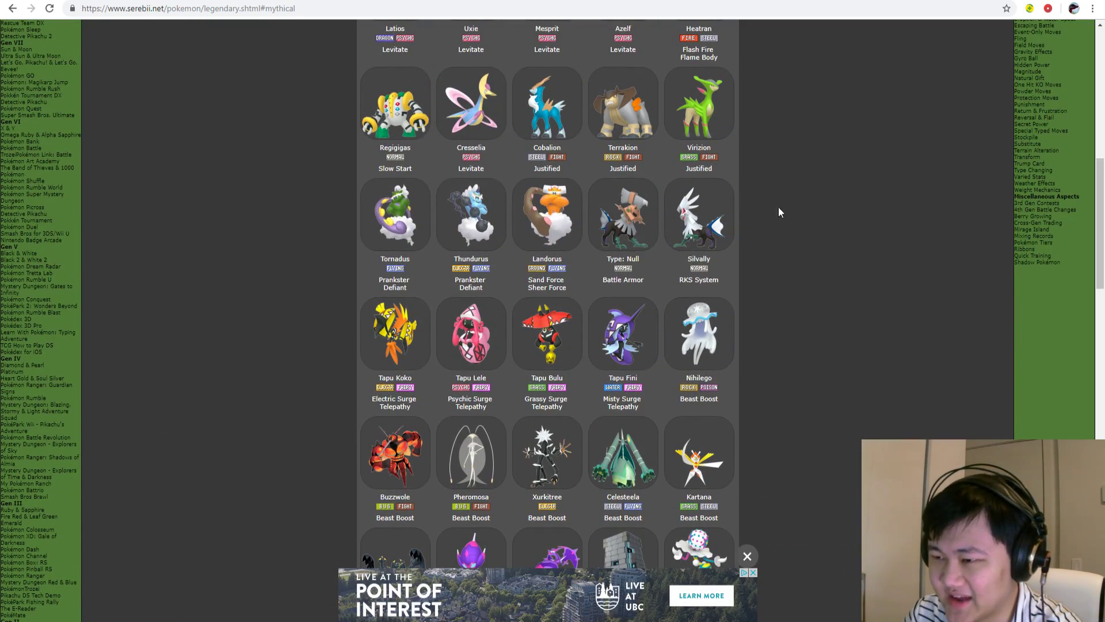
pyautogui.scroll(3)
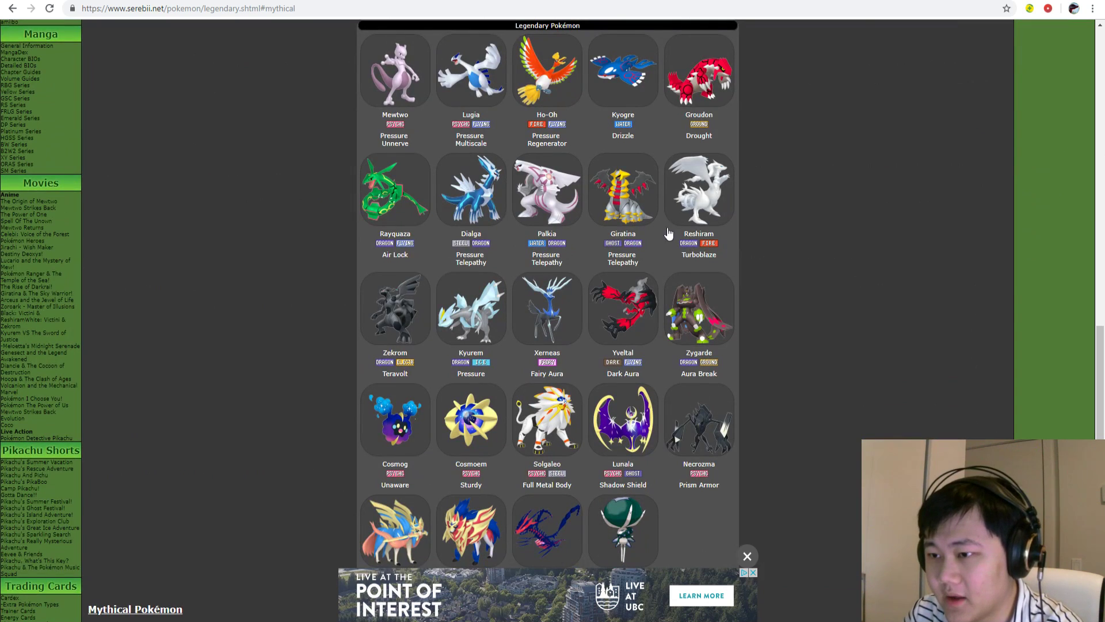
pyautogui.scroll(-3)
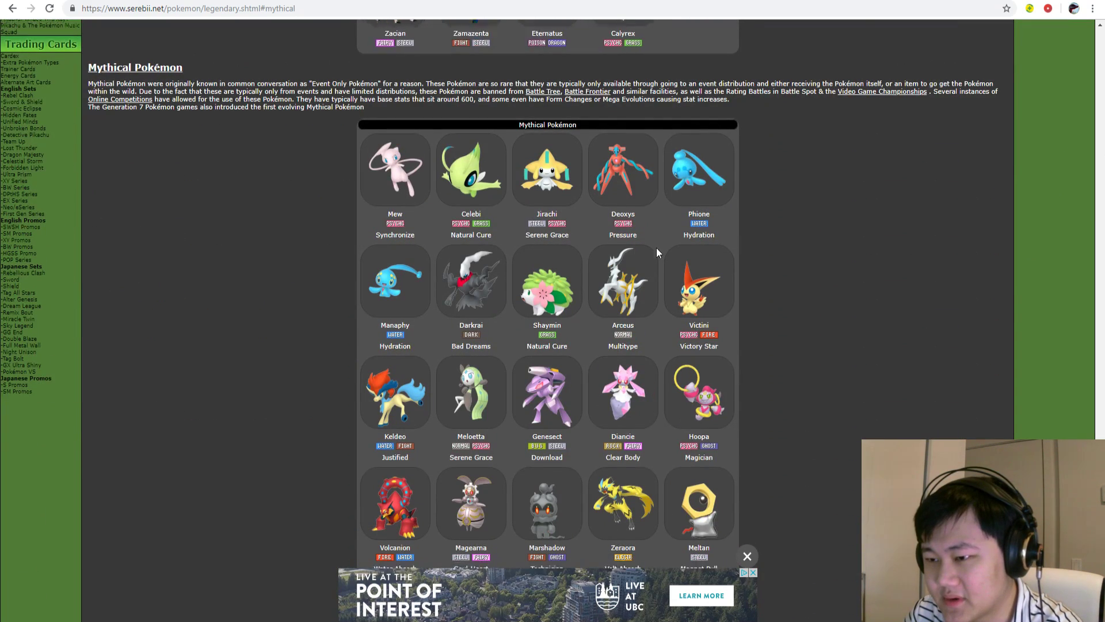
pyautogui.scroll(-3)
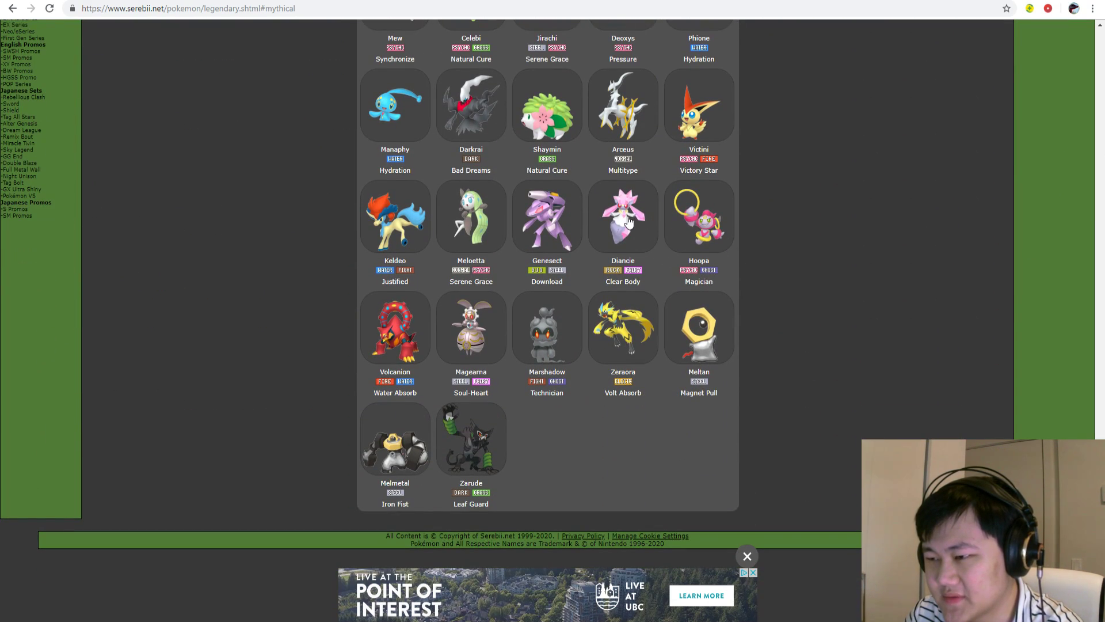
pyautogui.click(747, 556)
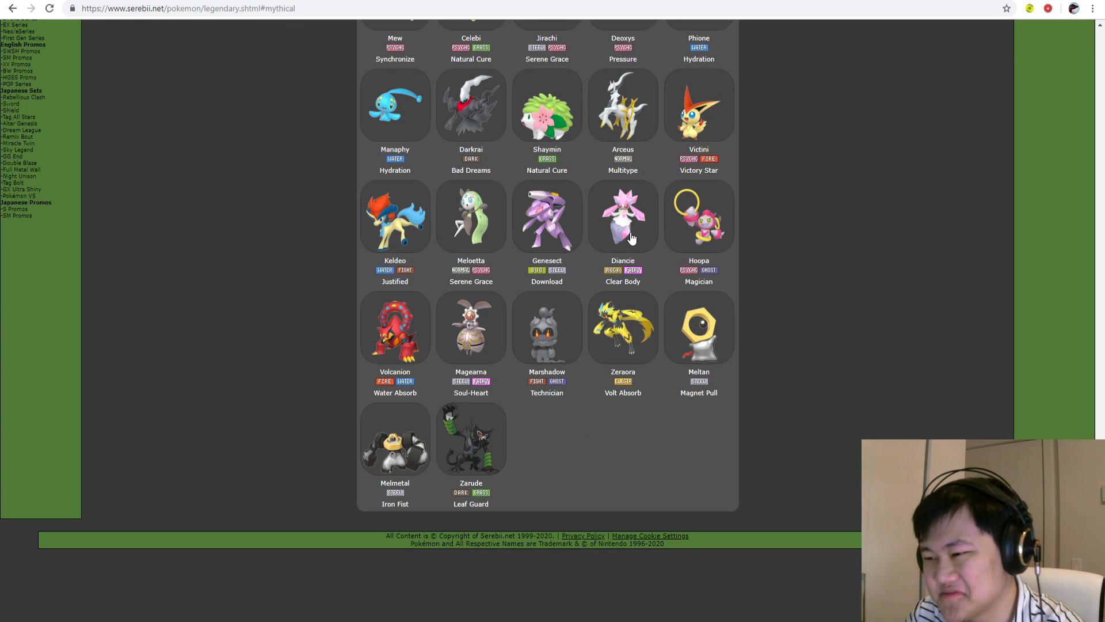
pyautogui.moveTo(728, 239)
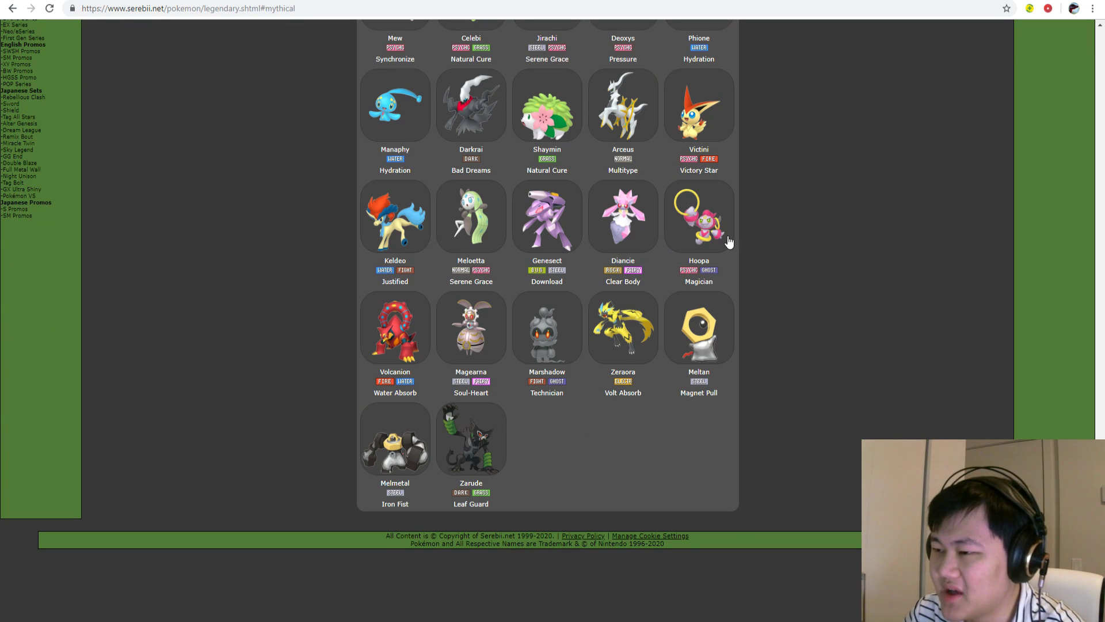
pyautogui.moveTo(709, 239)
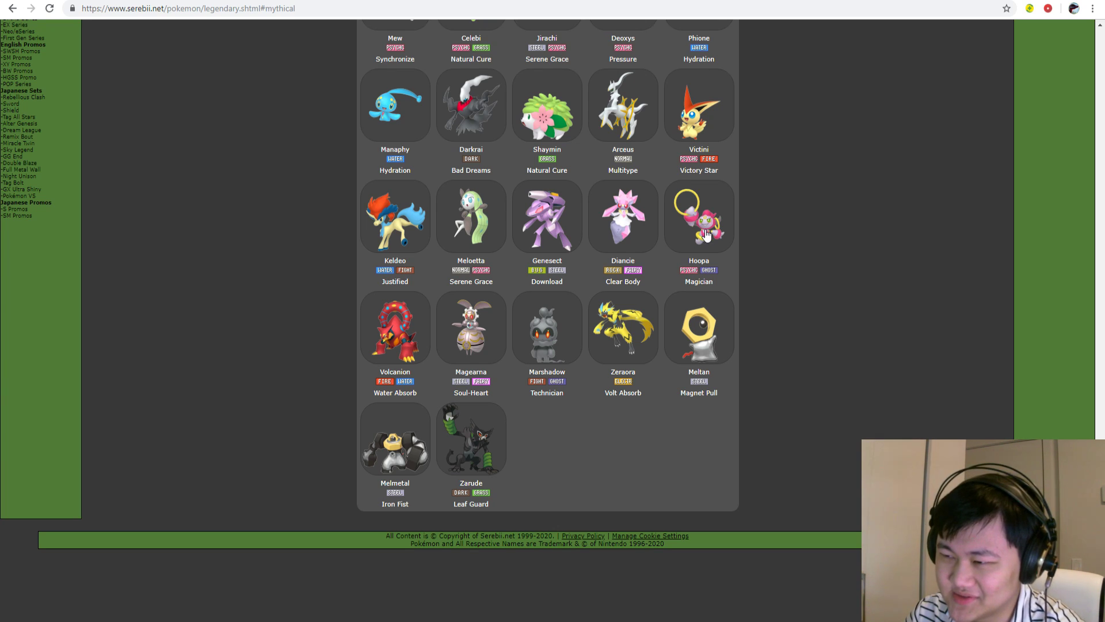
pyautogui.moveTo(697, 226)
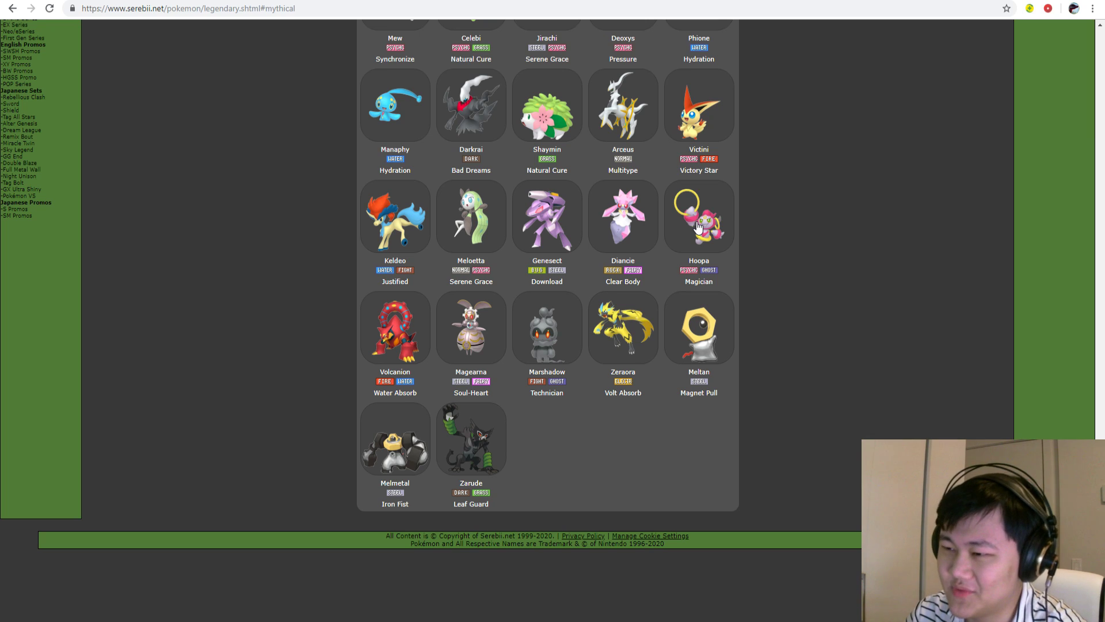
pyautogui.moveTo(714, 229)
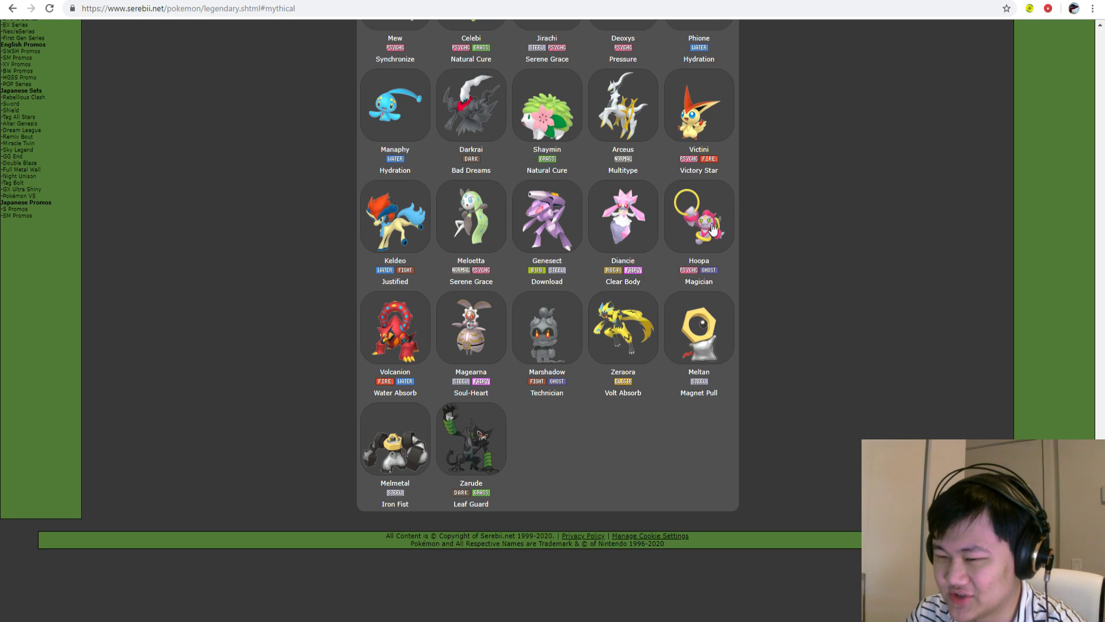
pyautogui.moveTo(459, 302)
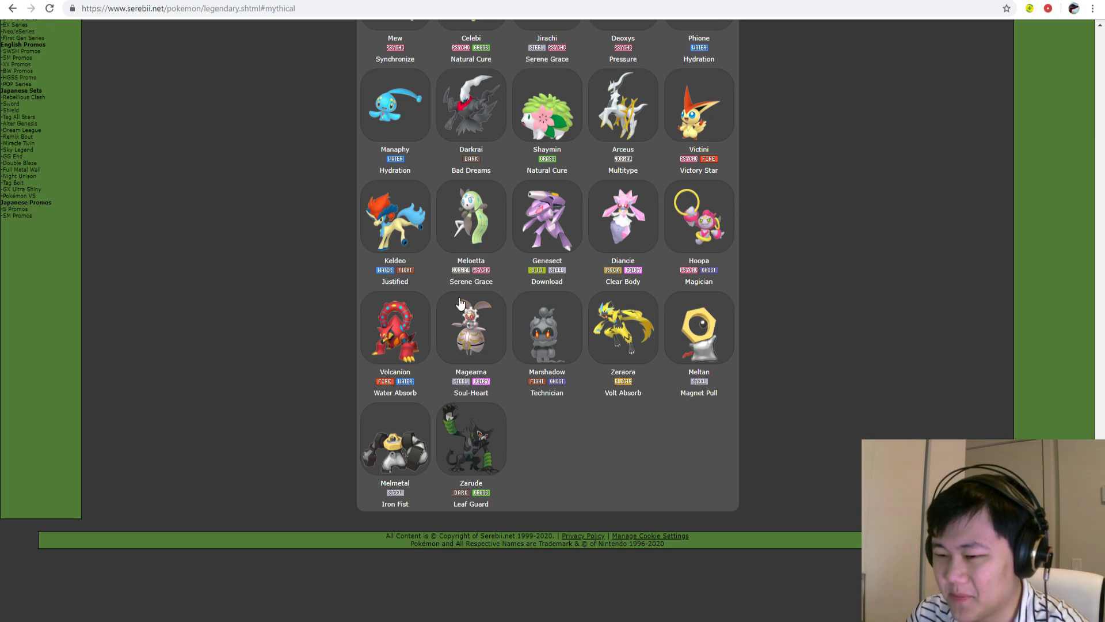
pyautogui.moveTo(577, 421)
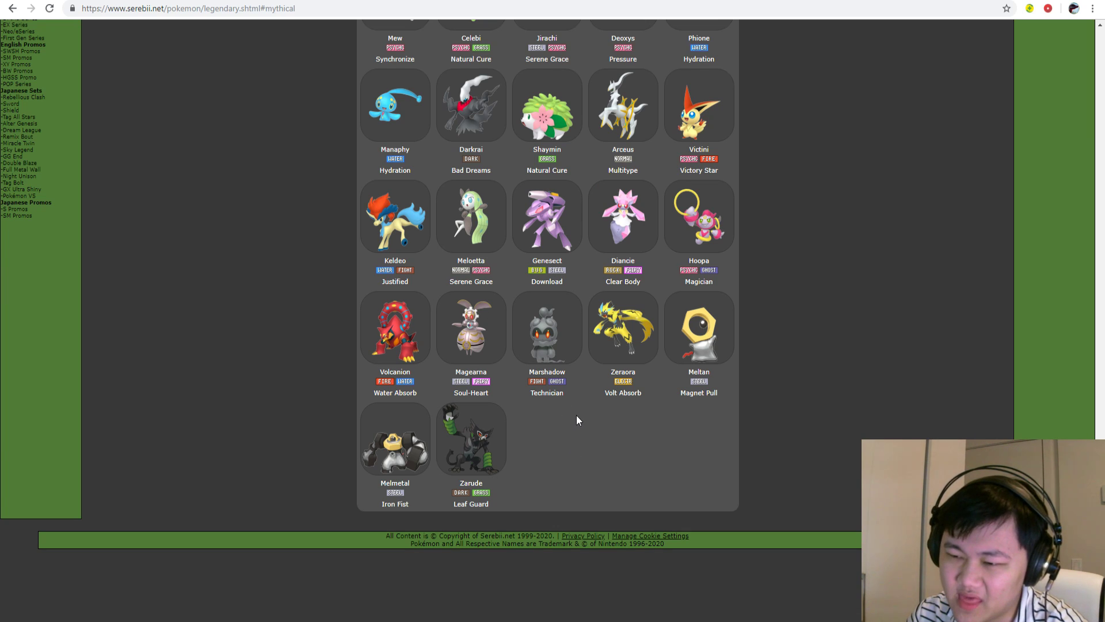
pyautogui.moveTo(469, 329)
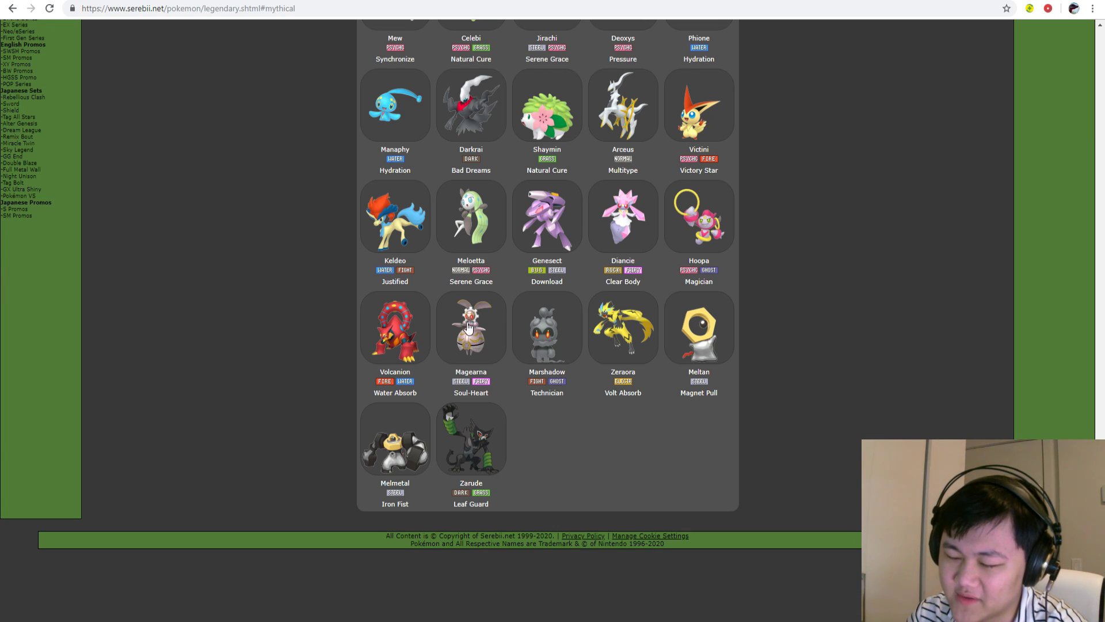
# - Scroll back to the Regigigas, Tornadus, Tapu and Ultra Beast rows through Guzzlord
pyautogui.scroll(3)
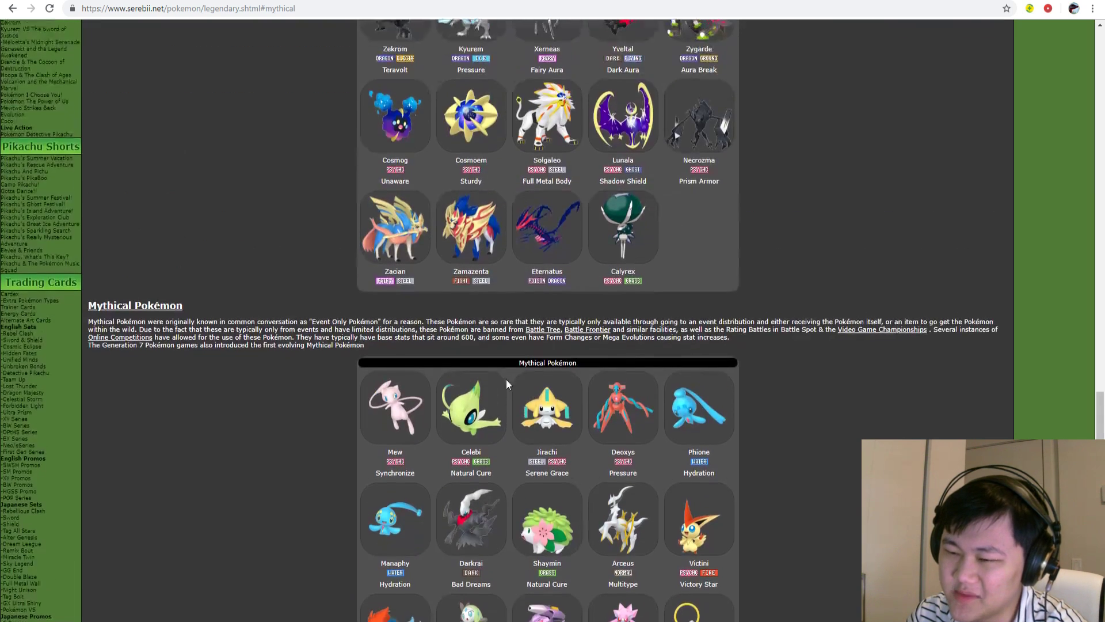
pyautogui.scroll(-3)
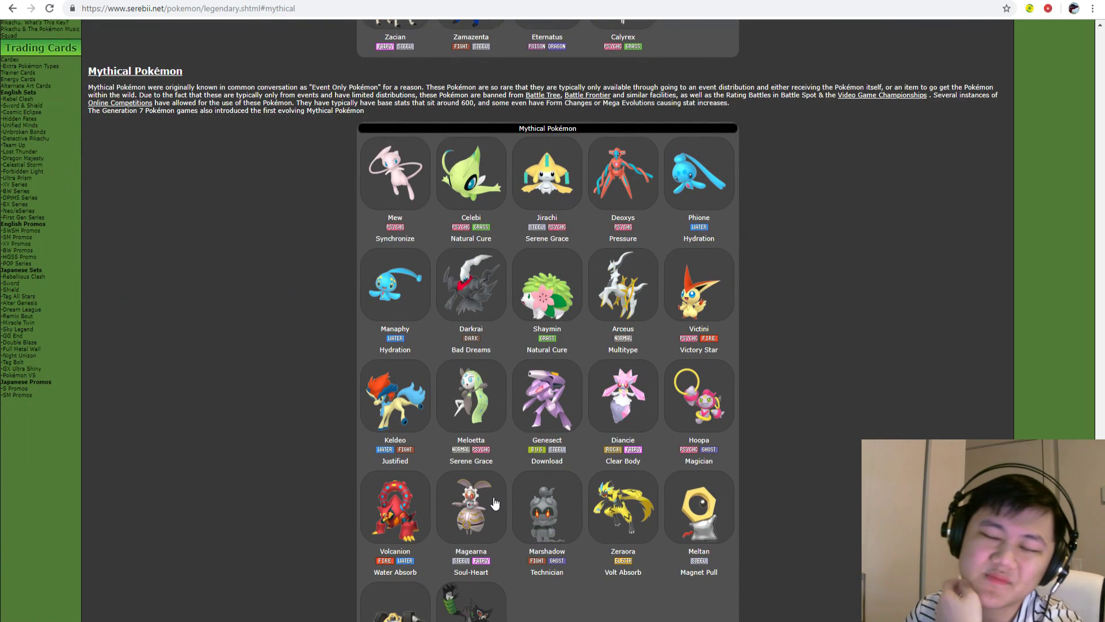
pyautogui.scroll(3)
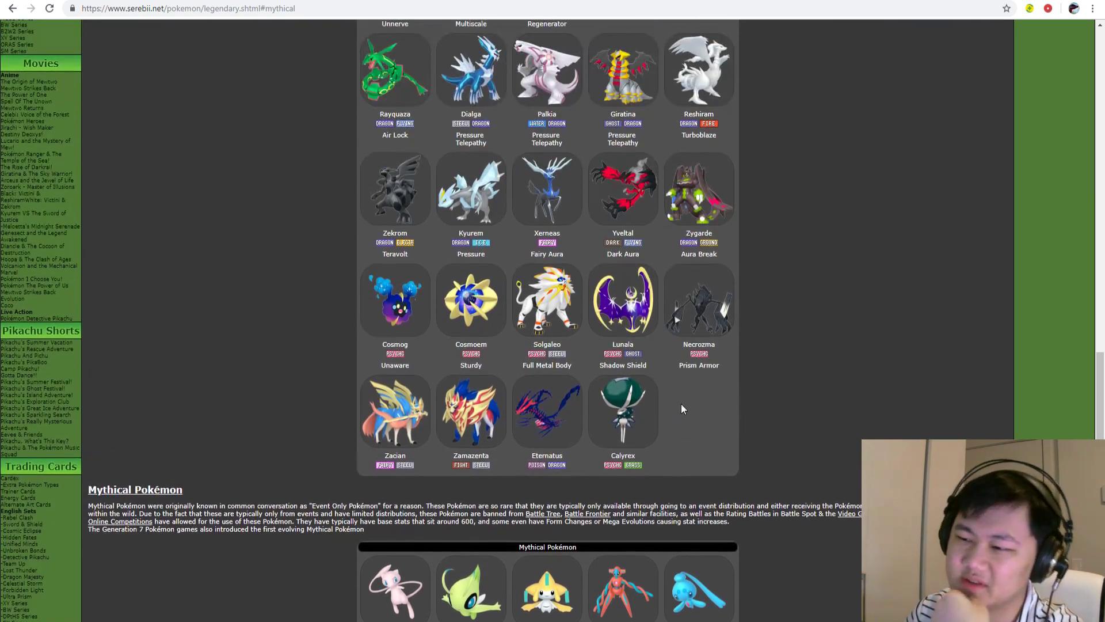
pyautogui.scroll(3)
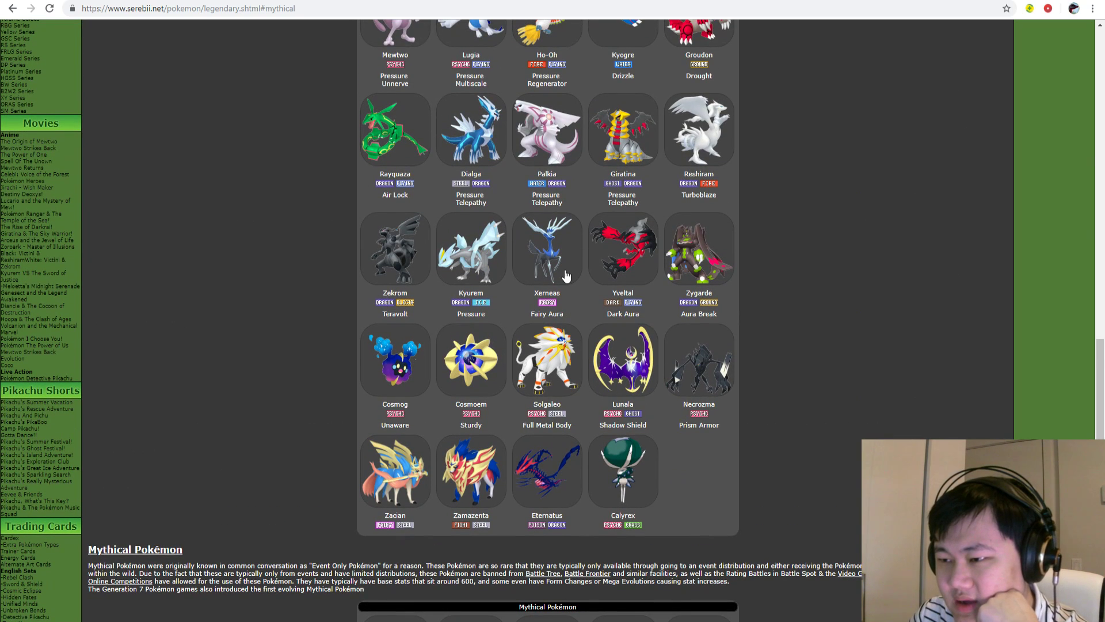
pyautogui.moveTo(550, 231)
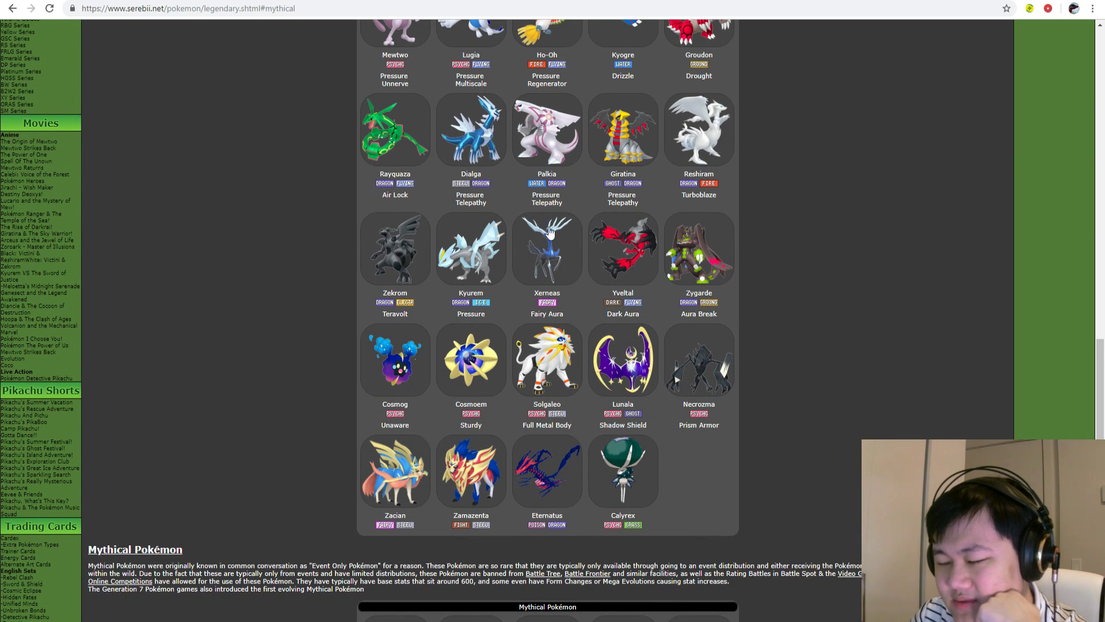
pyautogui.moveTo(610, 267)
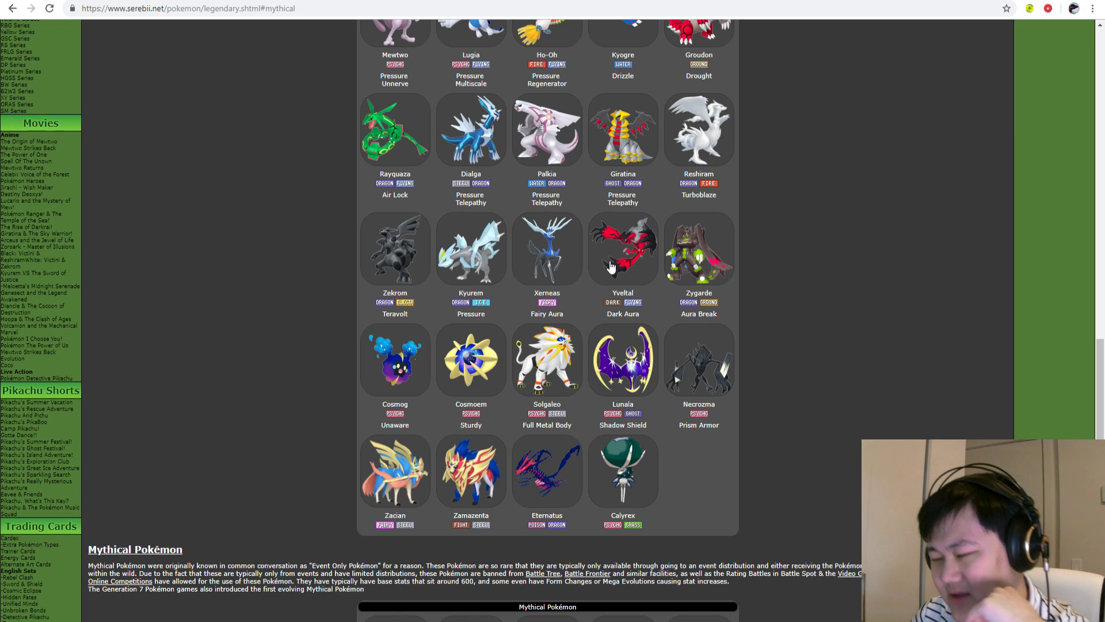
pyautogui.moveTo(612, 264)
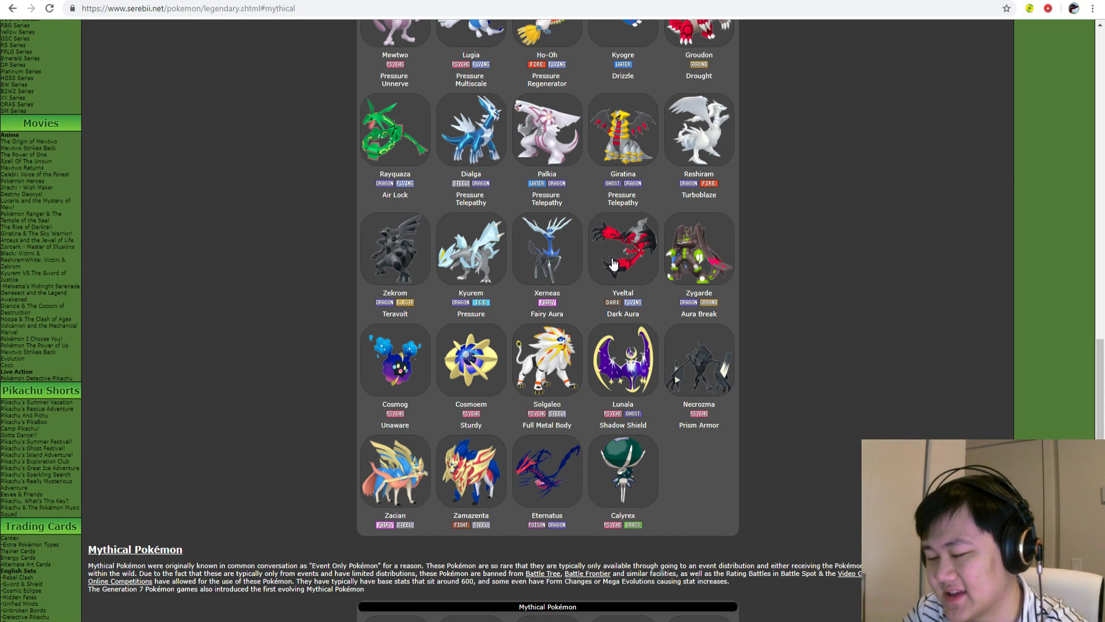
pyautogui.moveTo(599, 251)
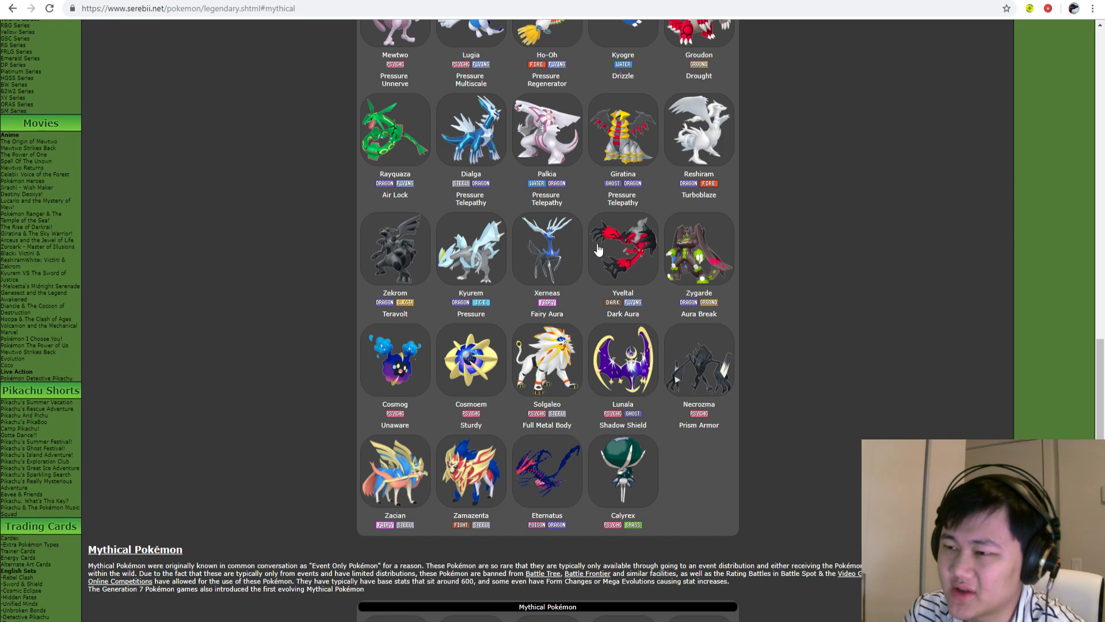
pyautogui.scroll(3)
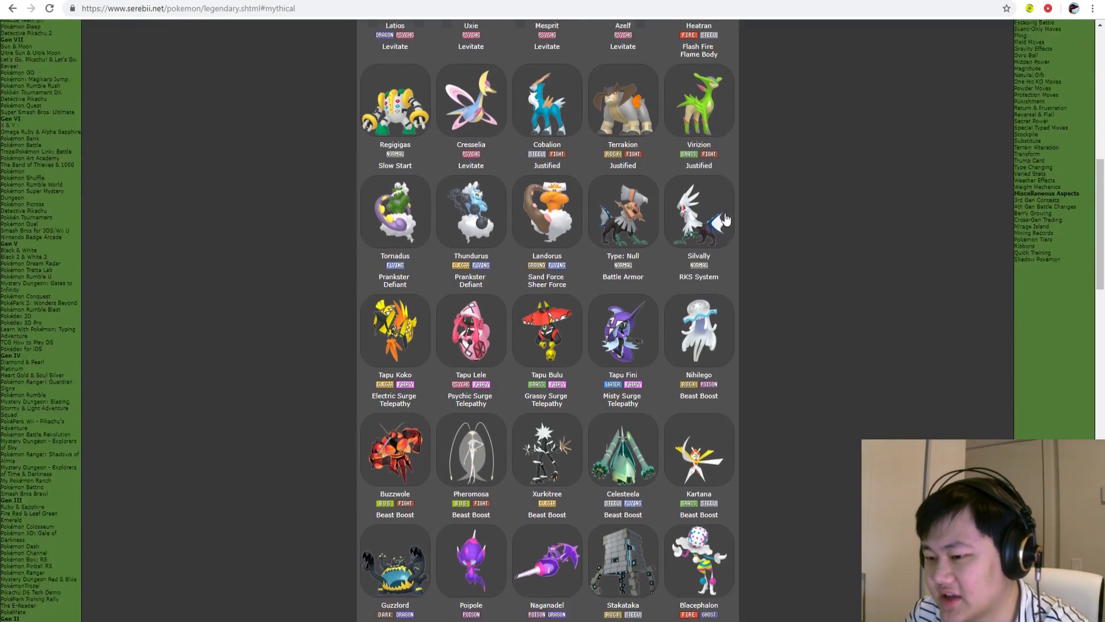
# - Scroll down to Kubfu and Urshifu above the Legendary Pokémon heading
pyautogui.scroll(-3)
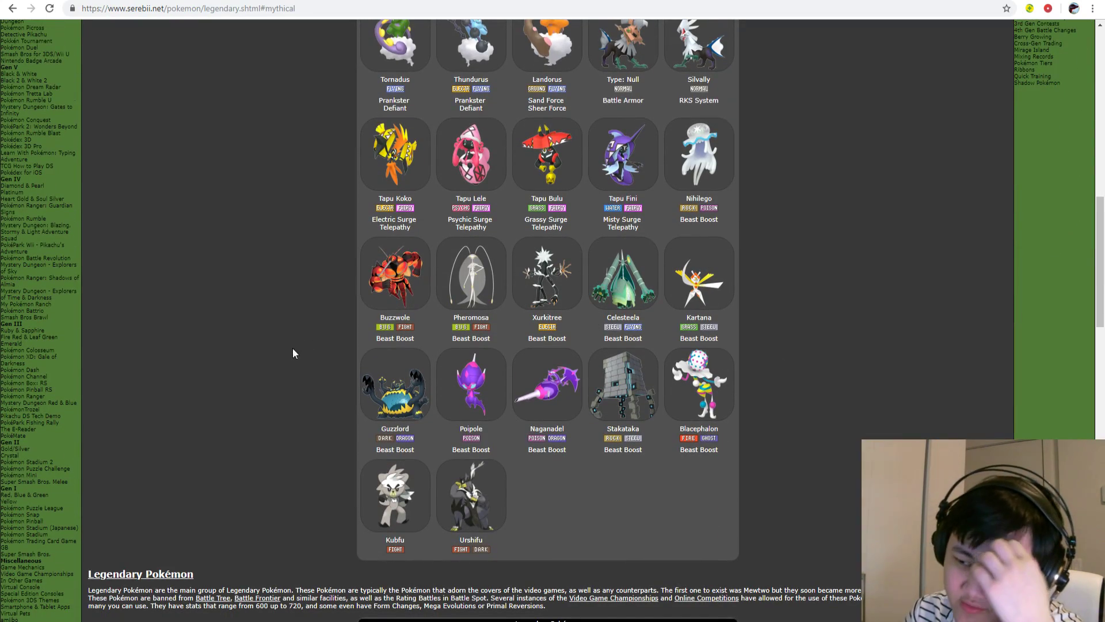
pyautogui.moveTo(375, 336)
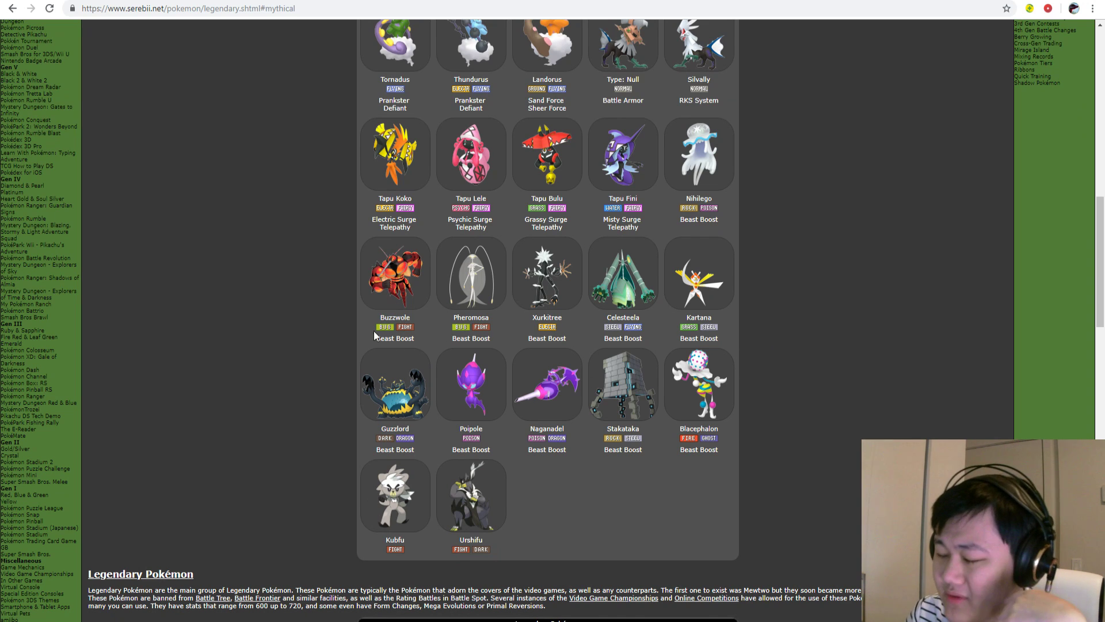
pyautogui.moveTo(643, 295)
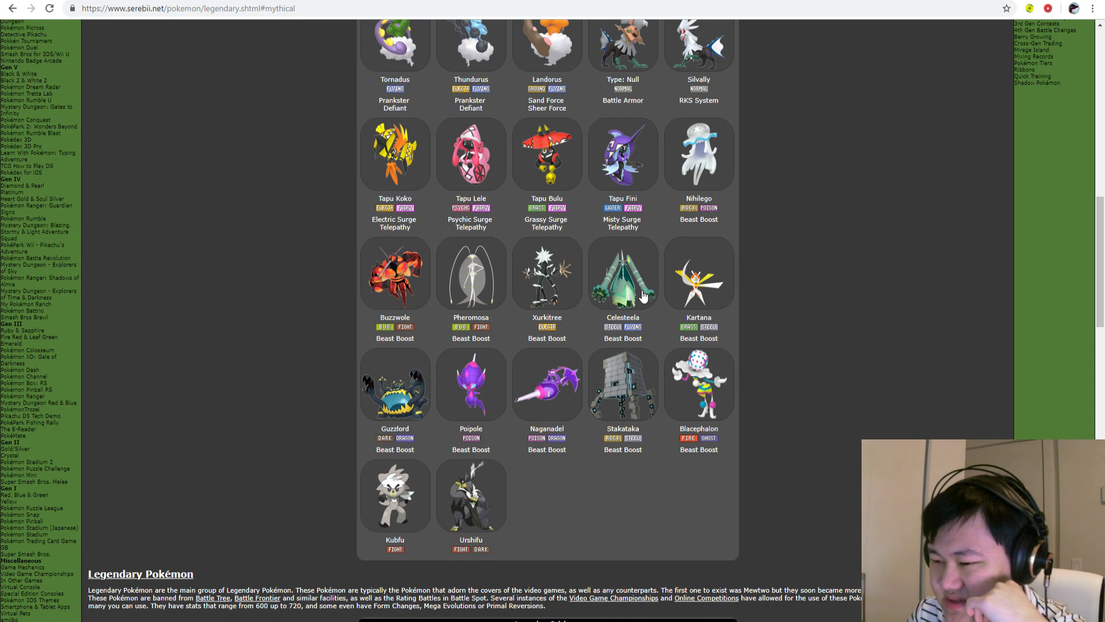
pyautogui.moveTo(602, 319)
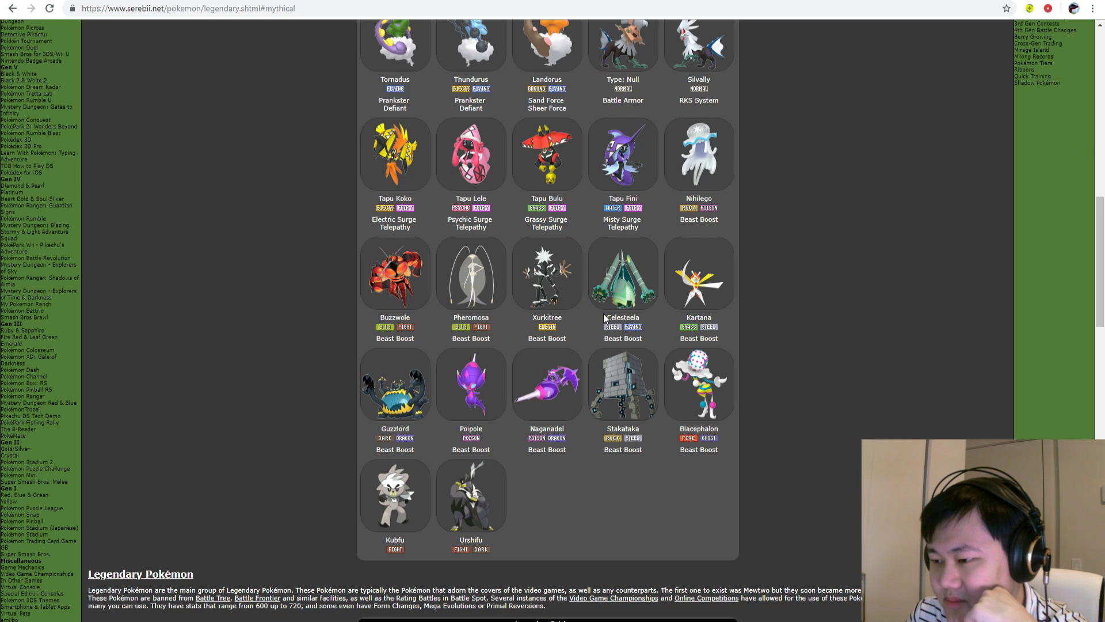
pyautogui.moveTo(1054, 285)
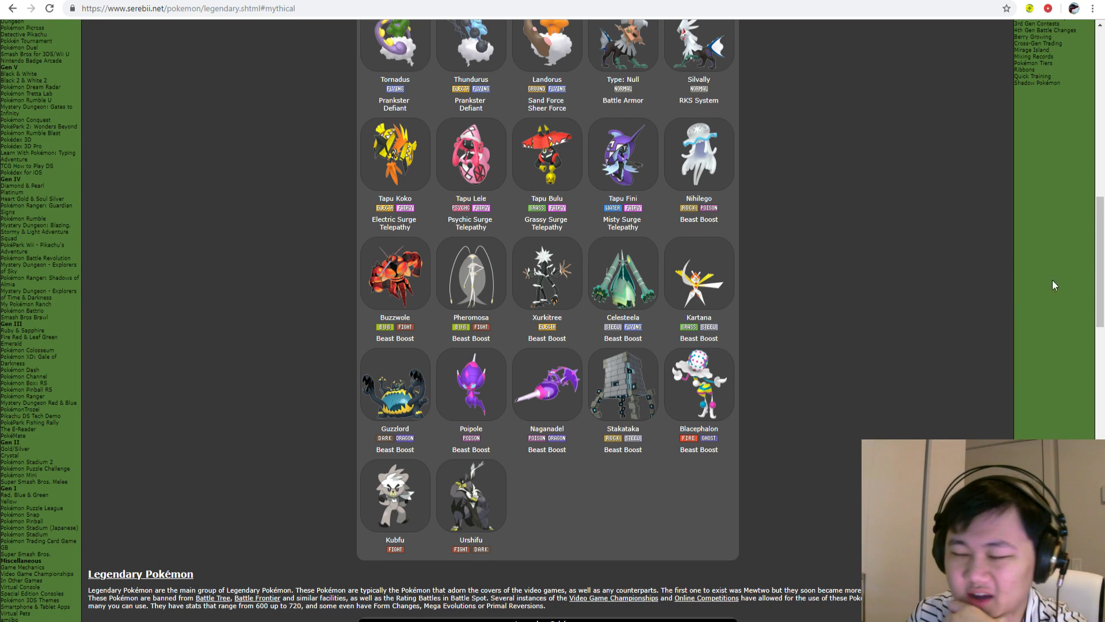
pyautogui.moveTo(522, 266)
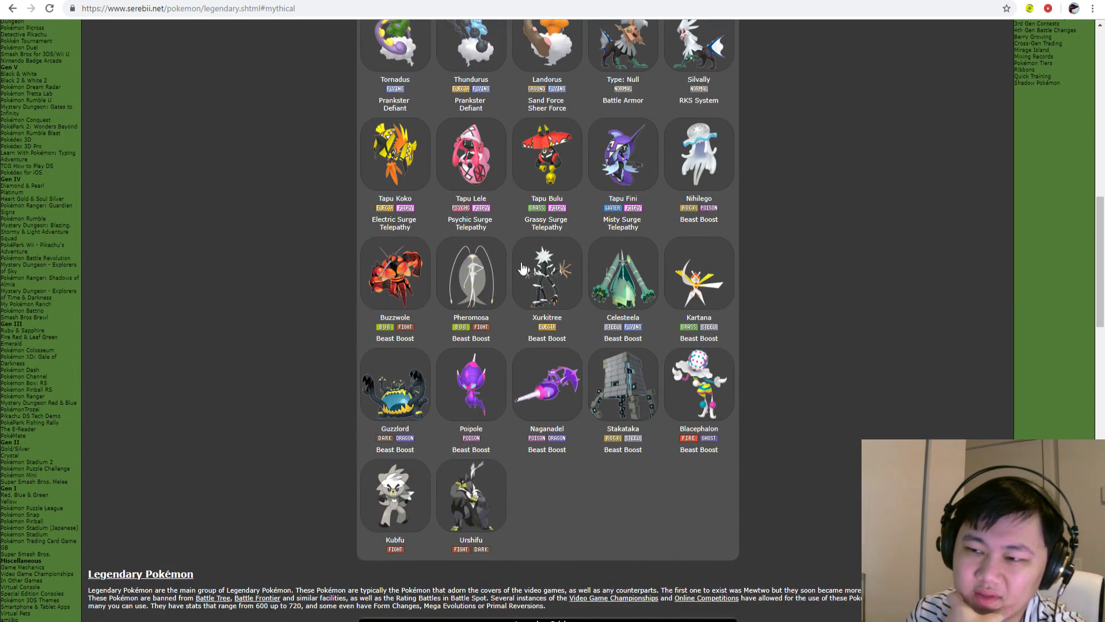
pyautogui.moveTo(603, 170)
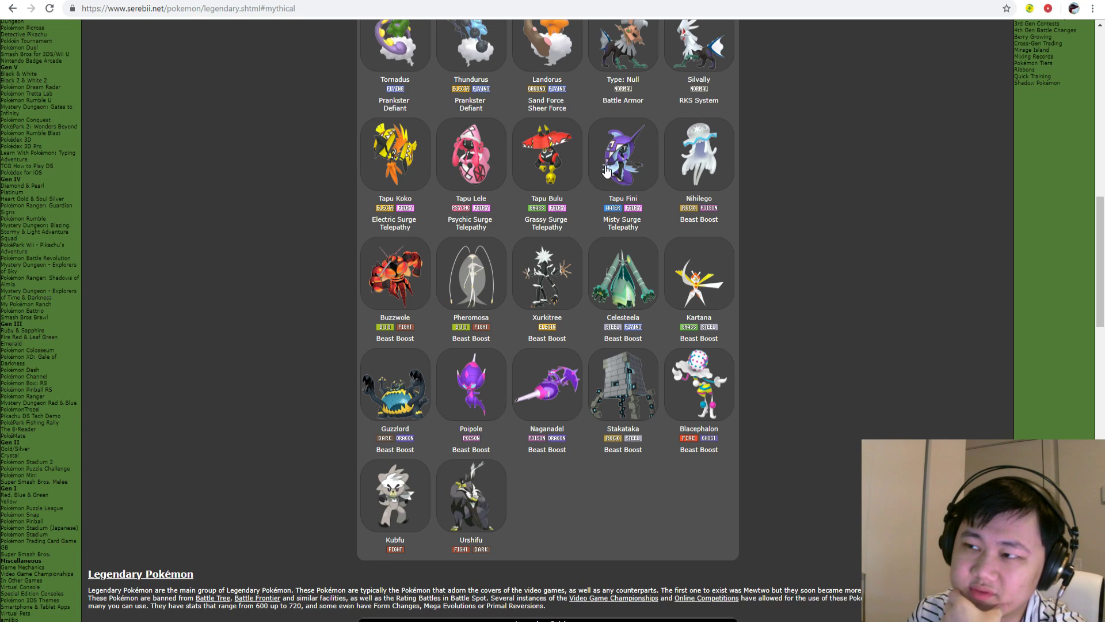
pyautogui.moveTo(358, 167)
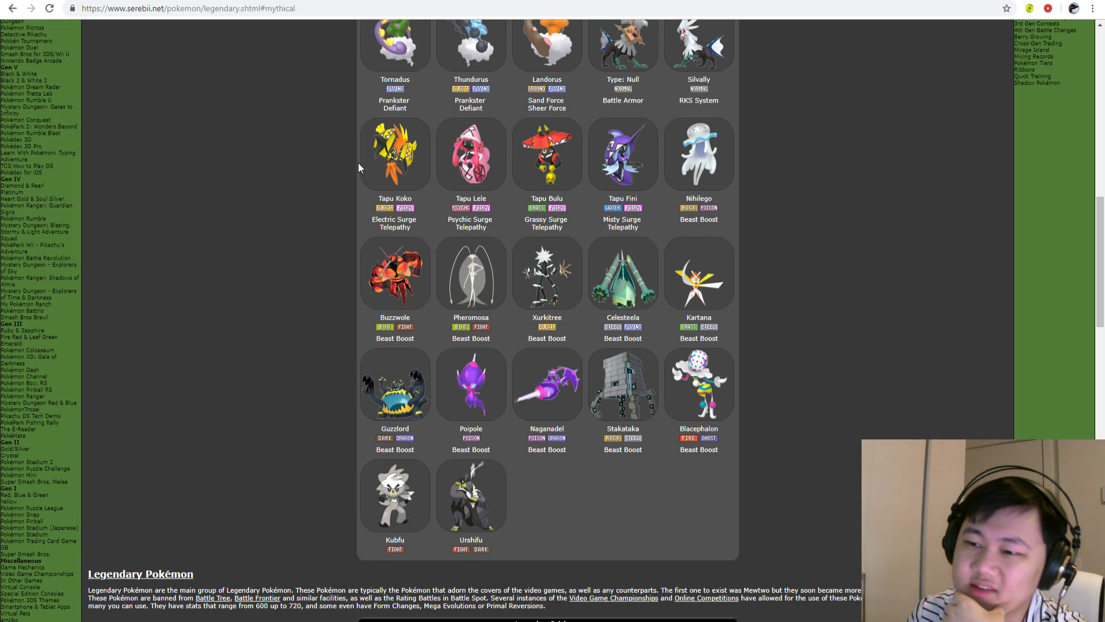
pyautogui.moveTo(471, 162)
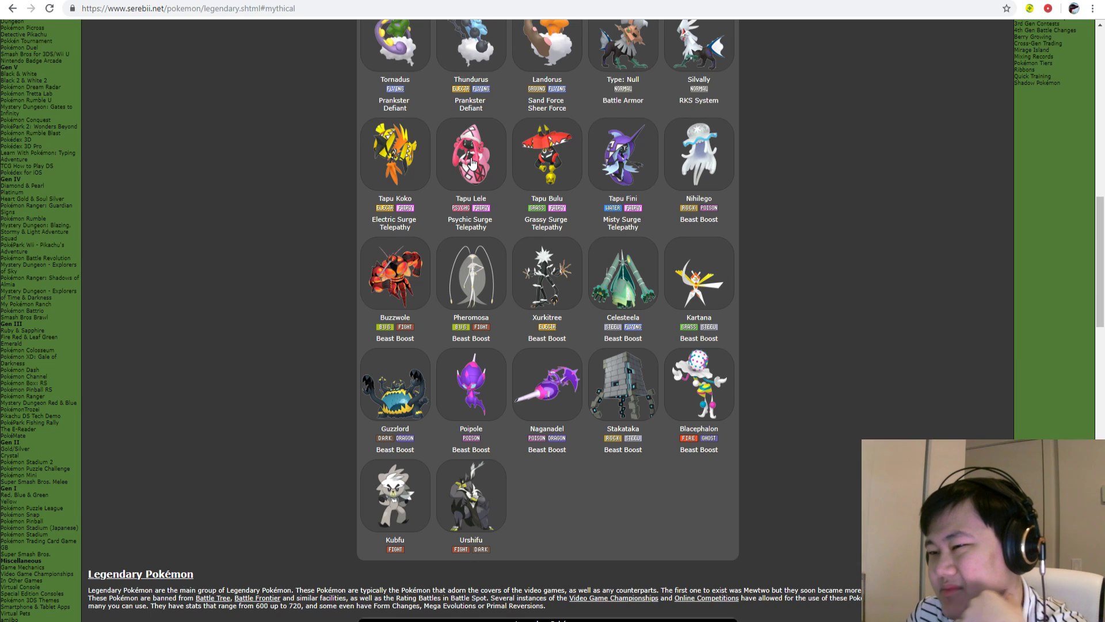
pyautogui.moveTo(565, 152)
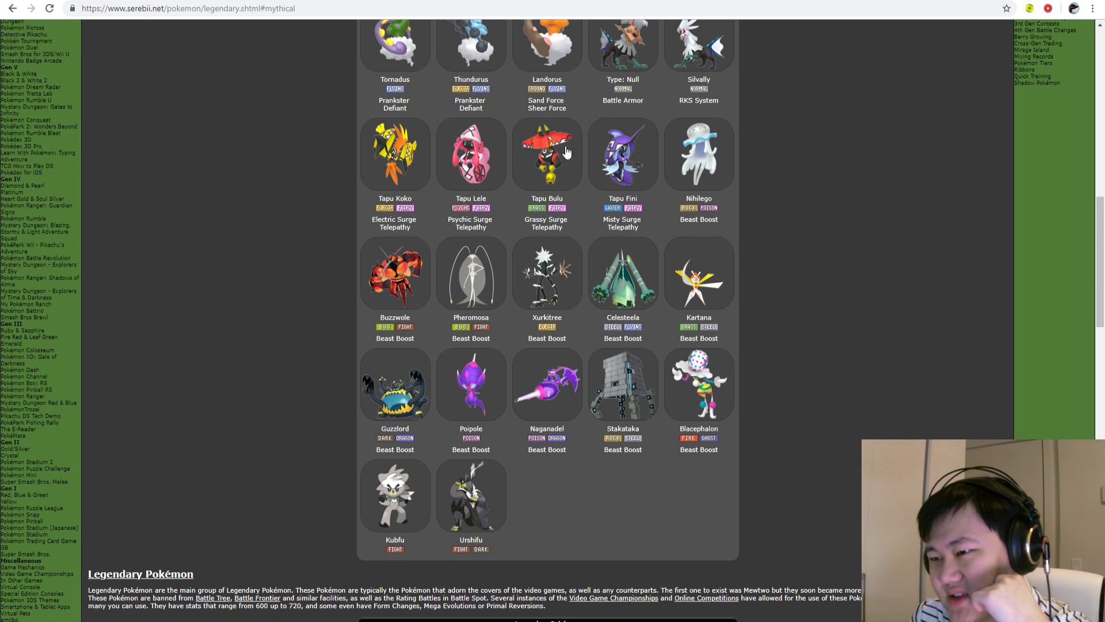
pyautogui.moveTo(634, 131)
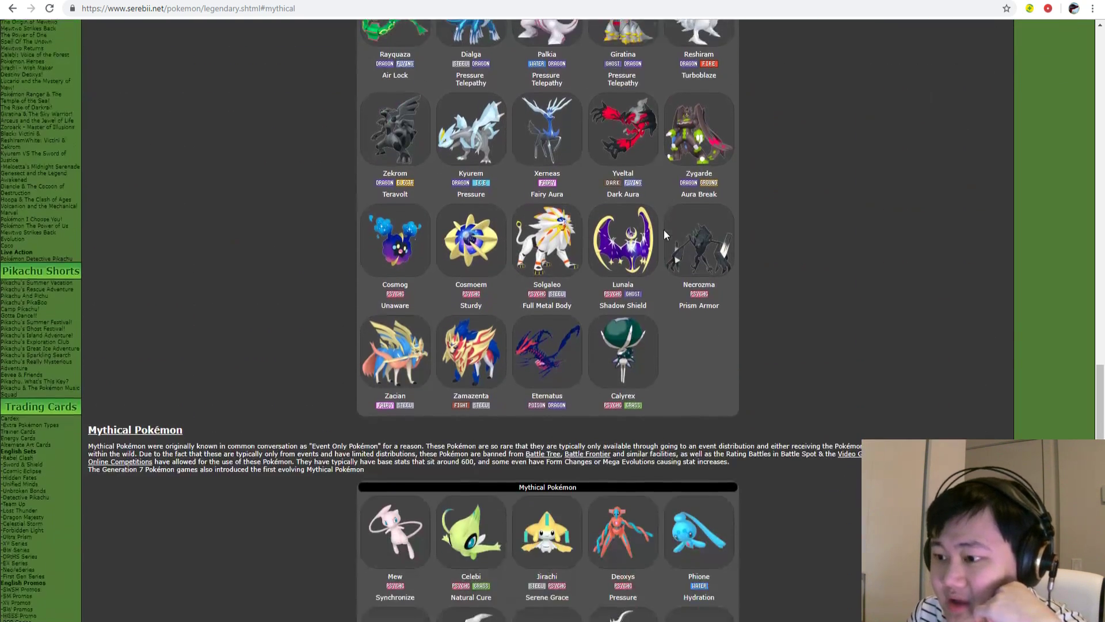
pyautogui.moveTo(592, 219)
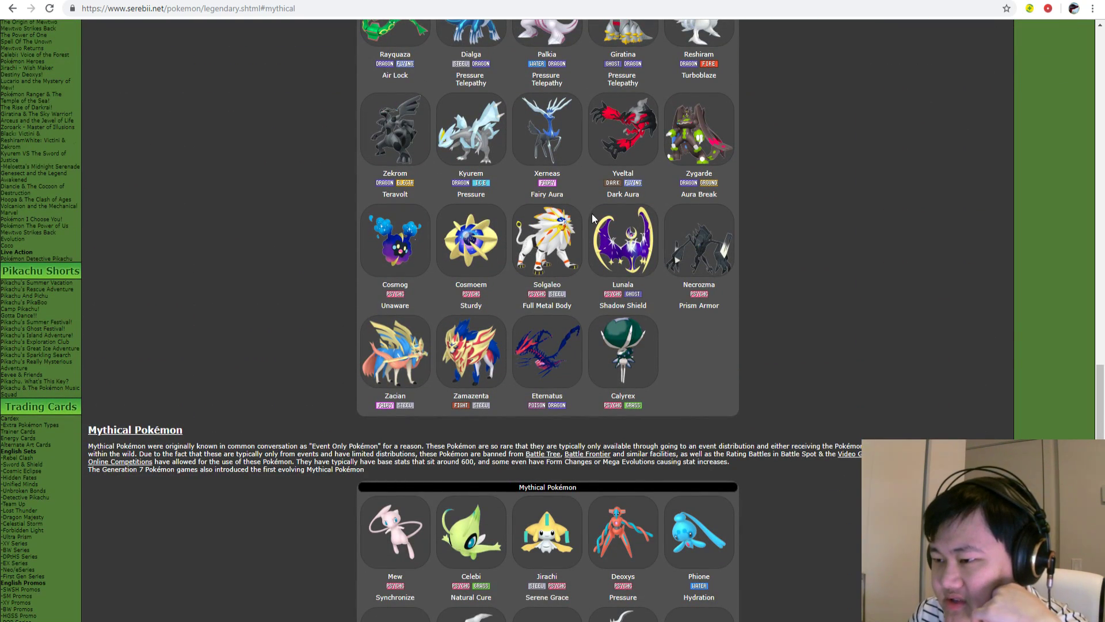
pyautogui.moveTo(667, 283)
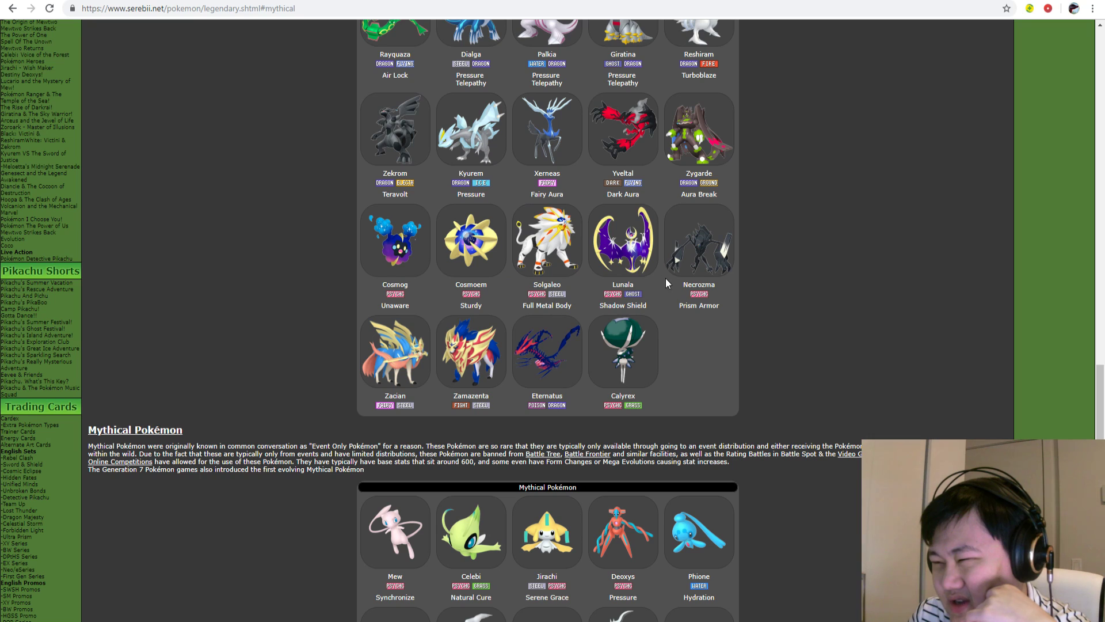
pyautogui.moveTo(637, 246)
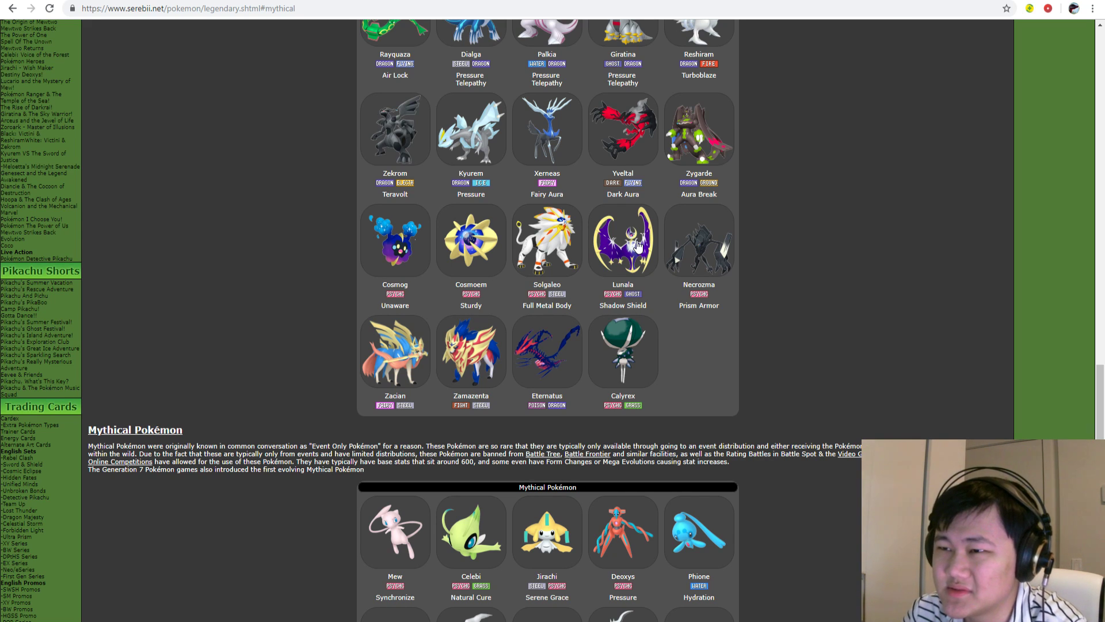
pyautogui.moveTo(613, 224)
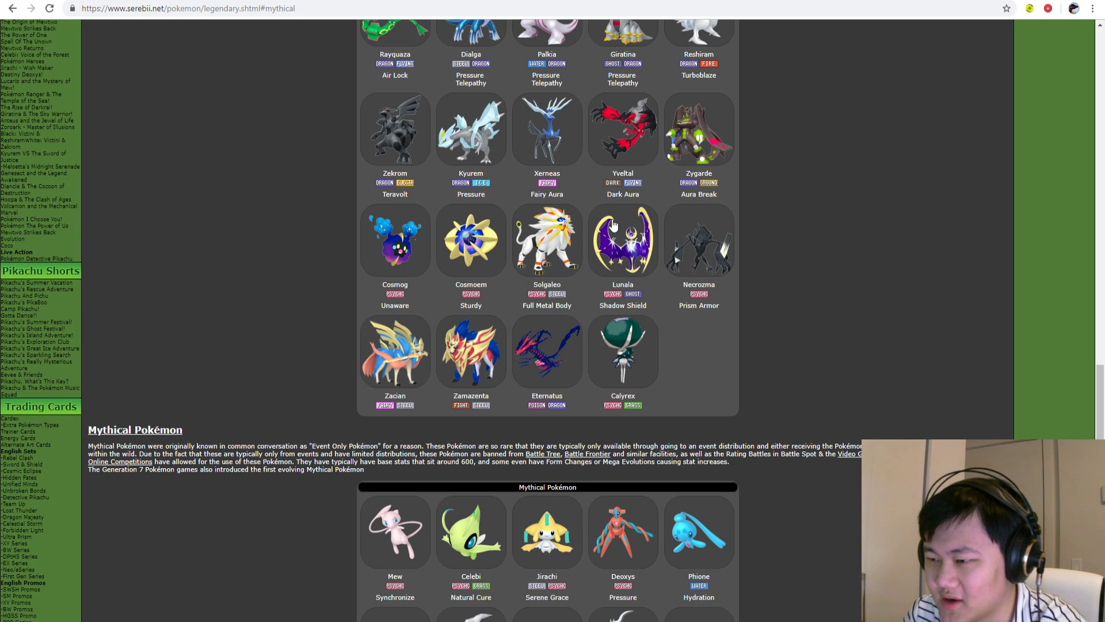
pyautogui.moveTo(702, 236)
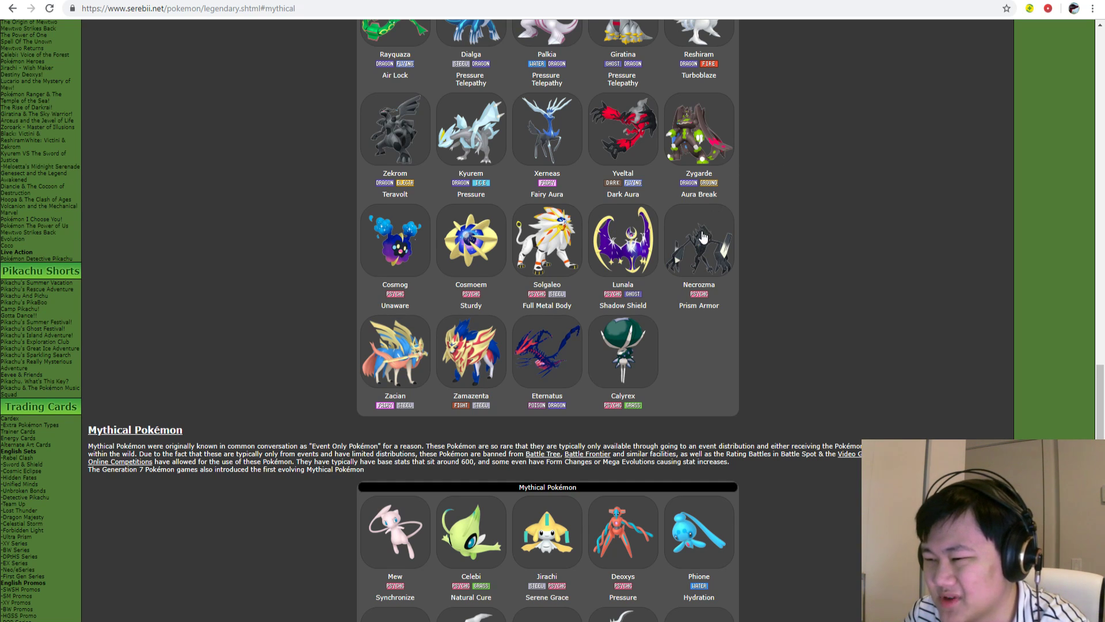
# - Scroll down past Rayquaza through Calyrex to the Mythical Pokémon heading with Mew
pyautogui.scroll(-3)
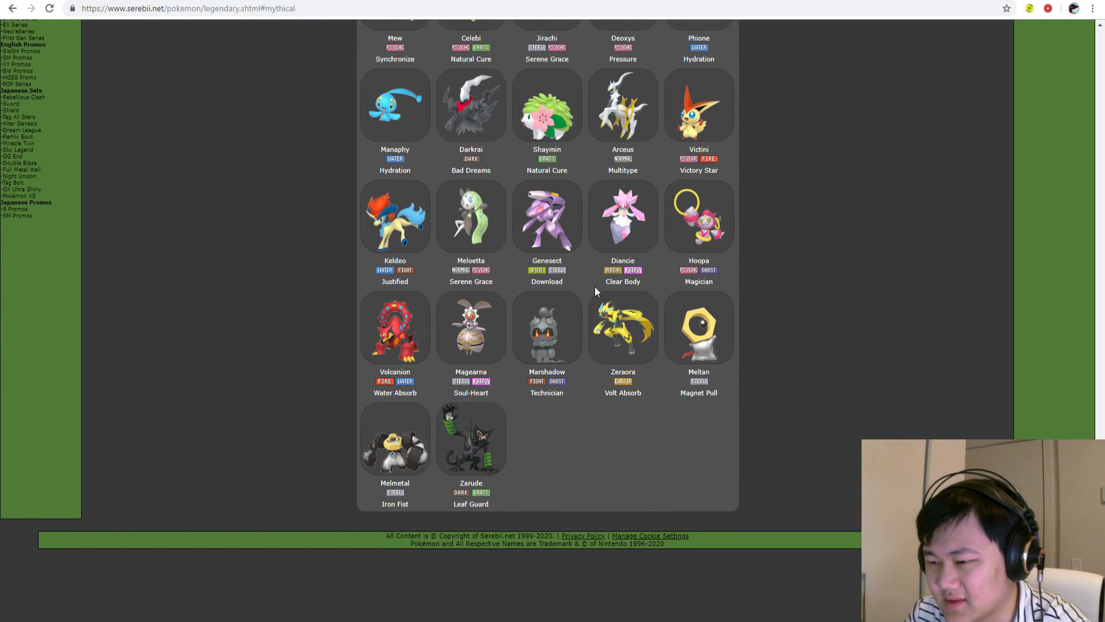
pyautogui.moveTo(779, 341)
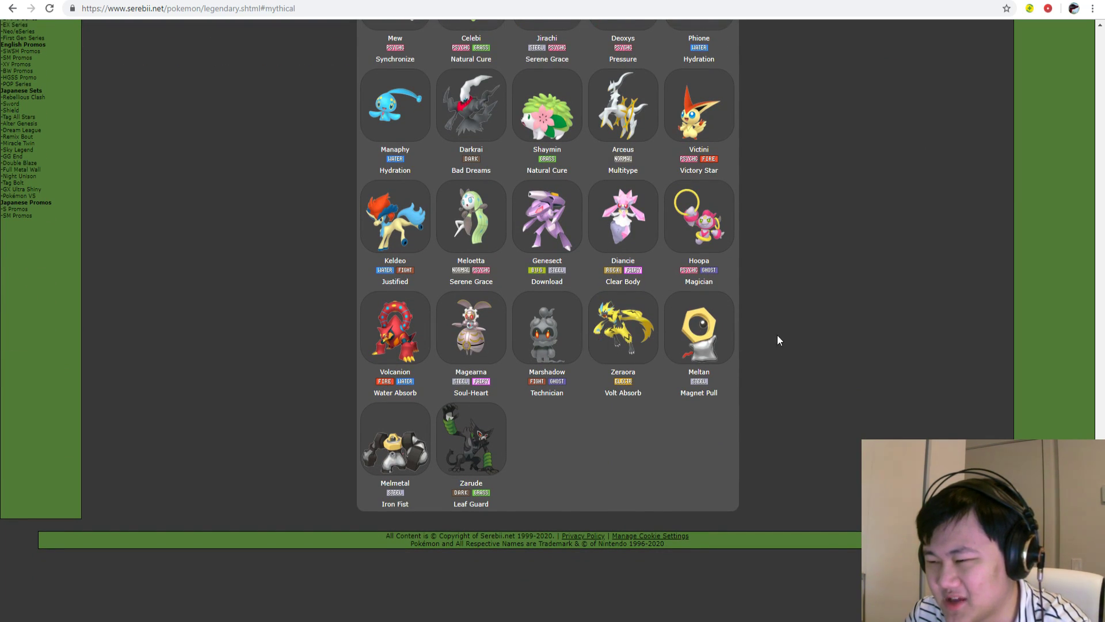
# - Scroll from the Mythical list back up to the Tornadus, Tapu and Ultra Beast rows
pyautogui.scroll(3)
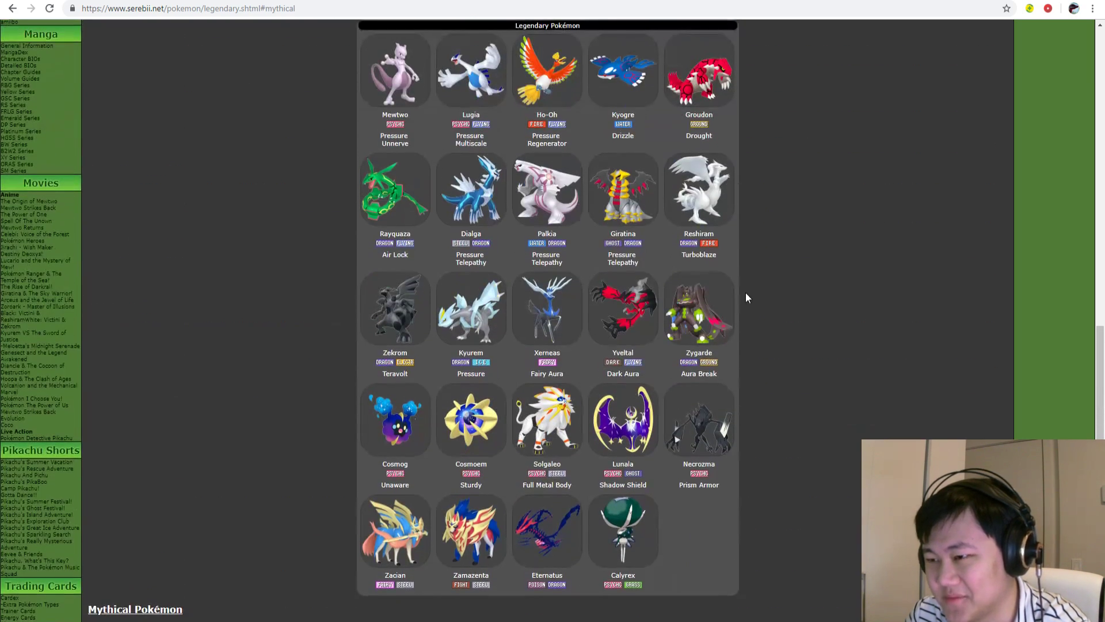
pyautogui.scroll(-3)
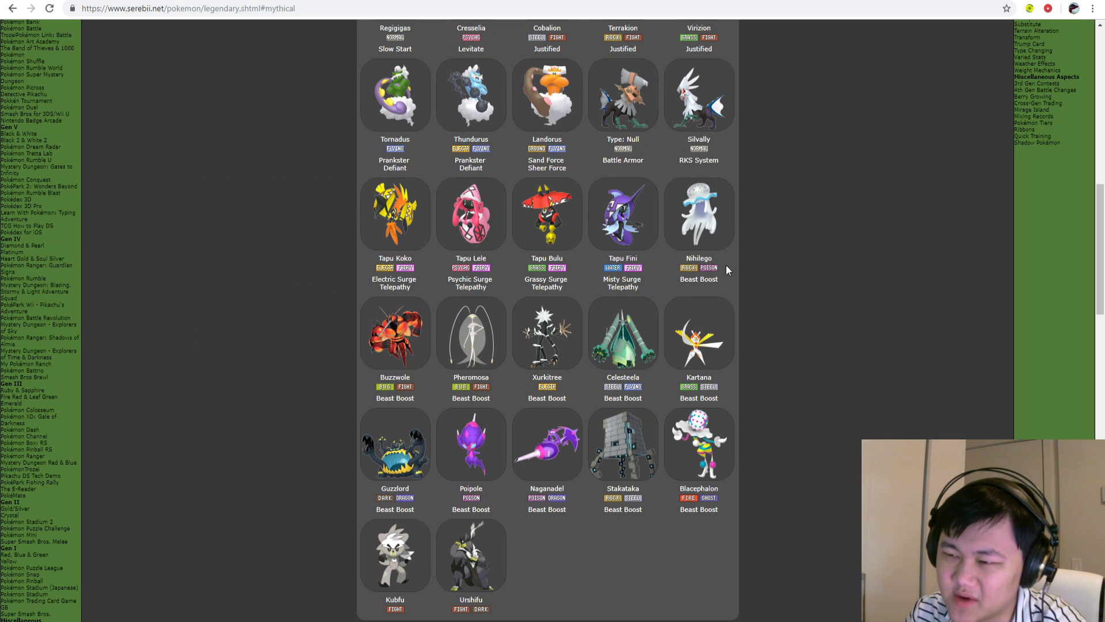
pyautogui.moveTo(577, 271)
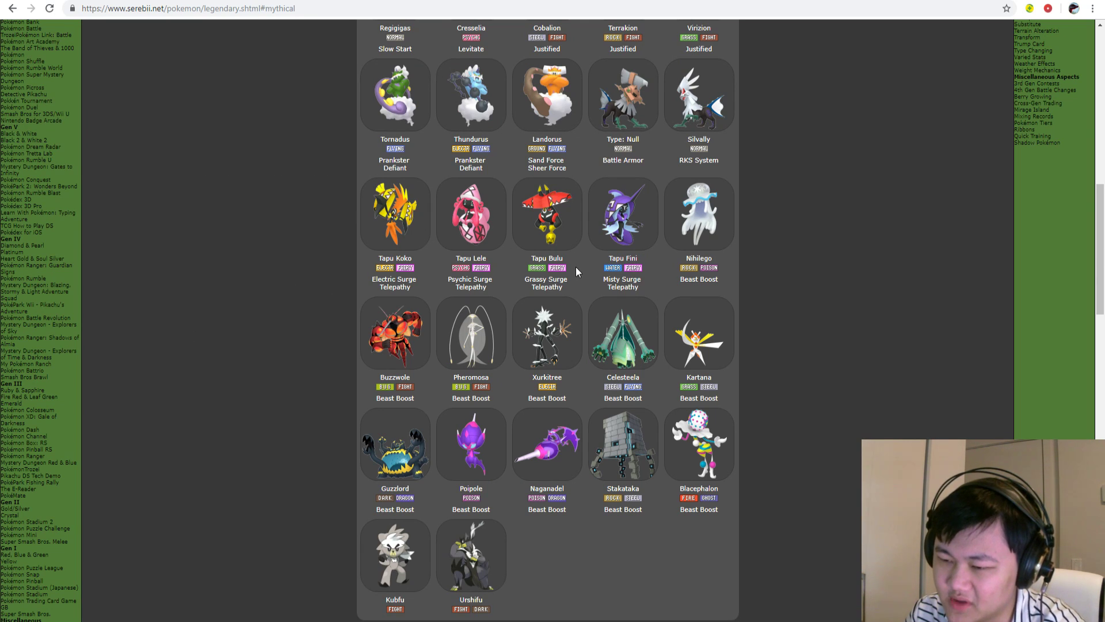
pyautogui.moveTo(614, 245)
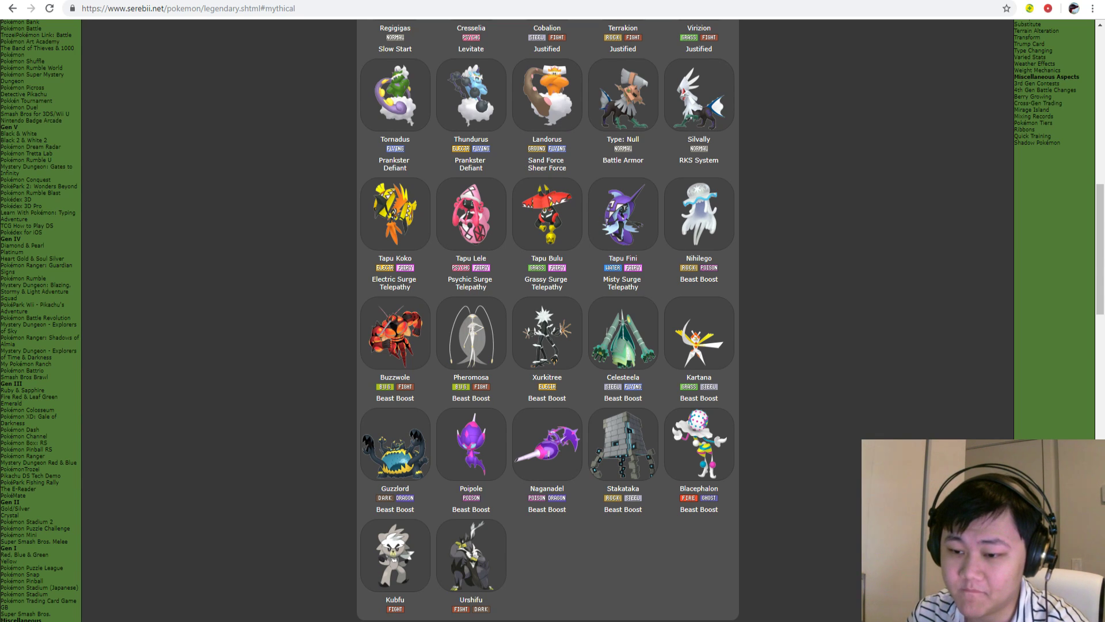
pyautogui.moveTo(321, 613)
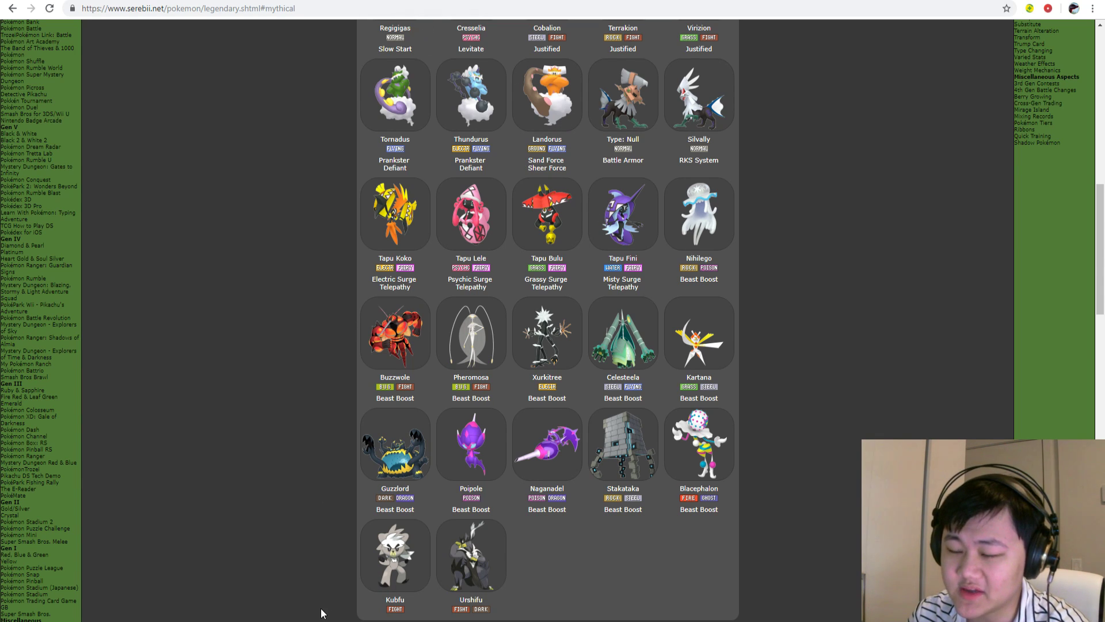